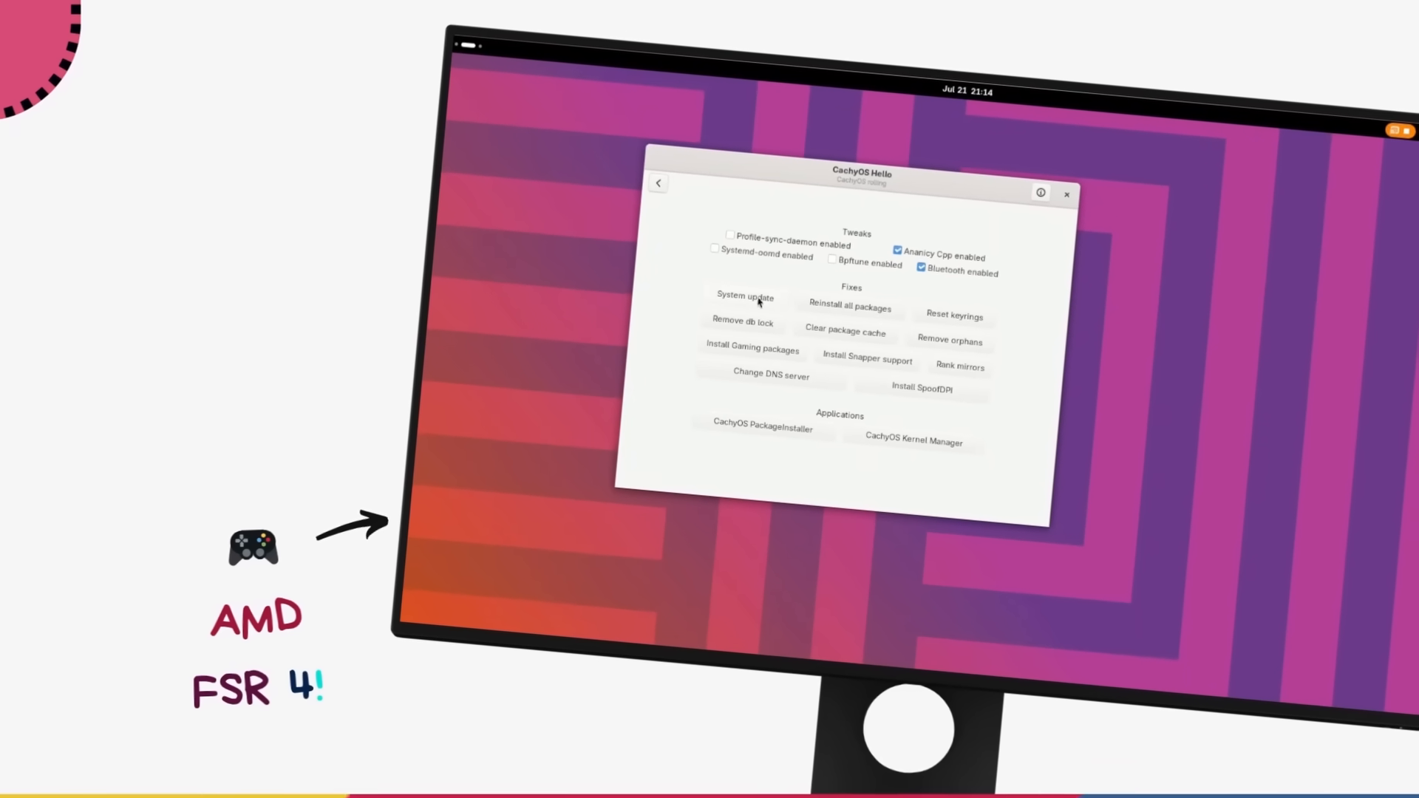
Launch a full system update from CachyOS Hello and authenticate with the administrator password
click(743, 296)
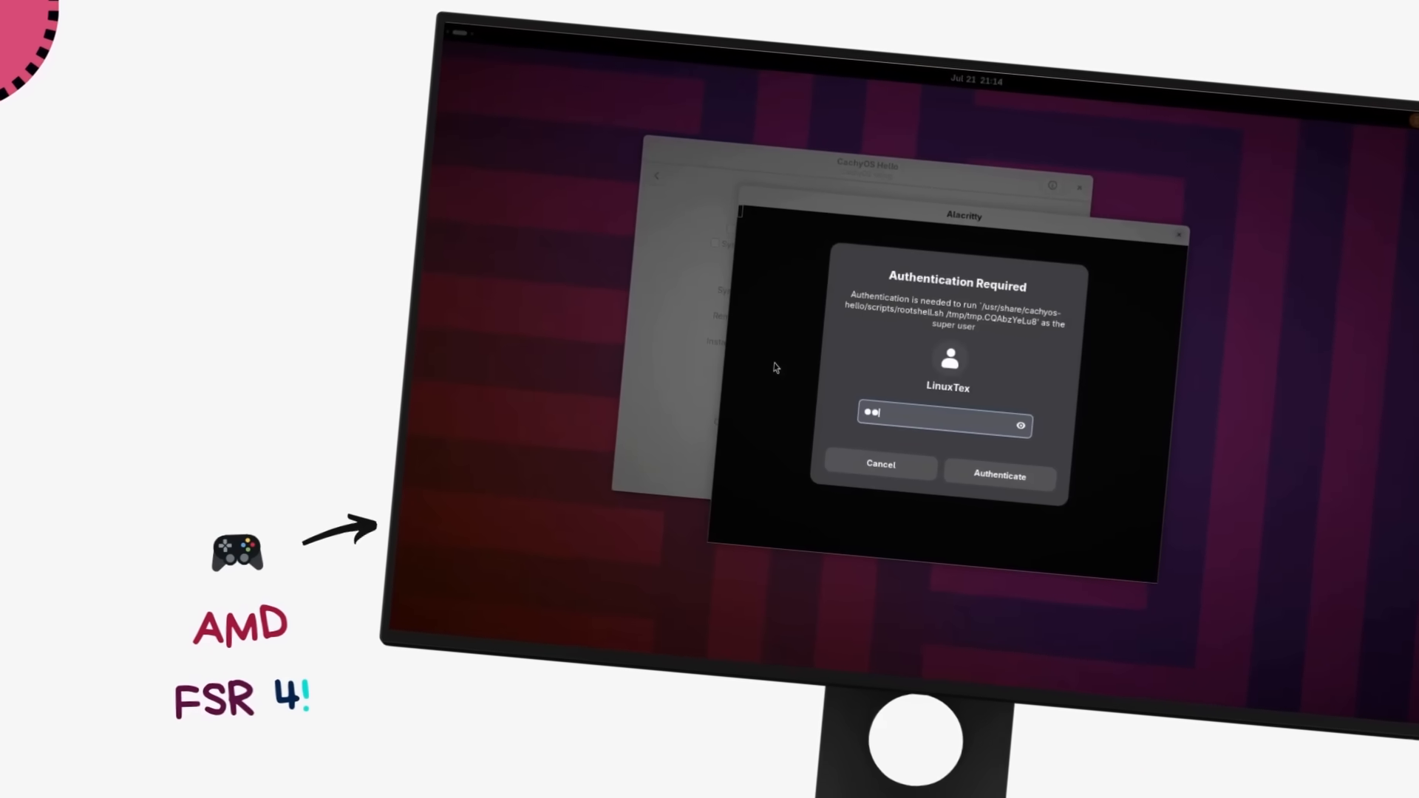
click(999, 477)
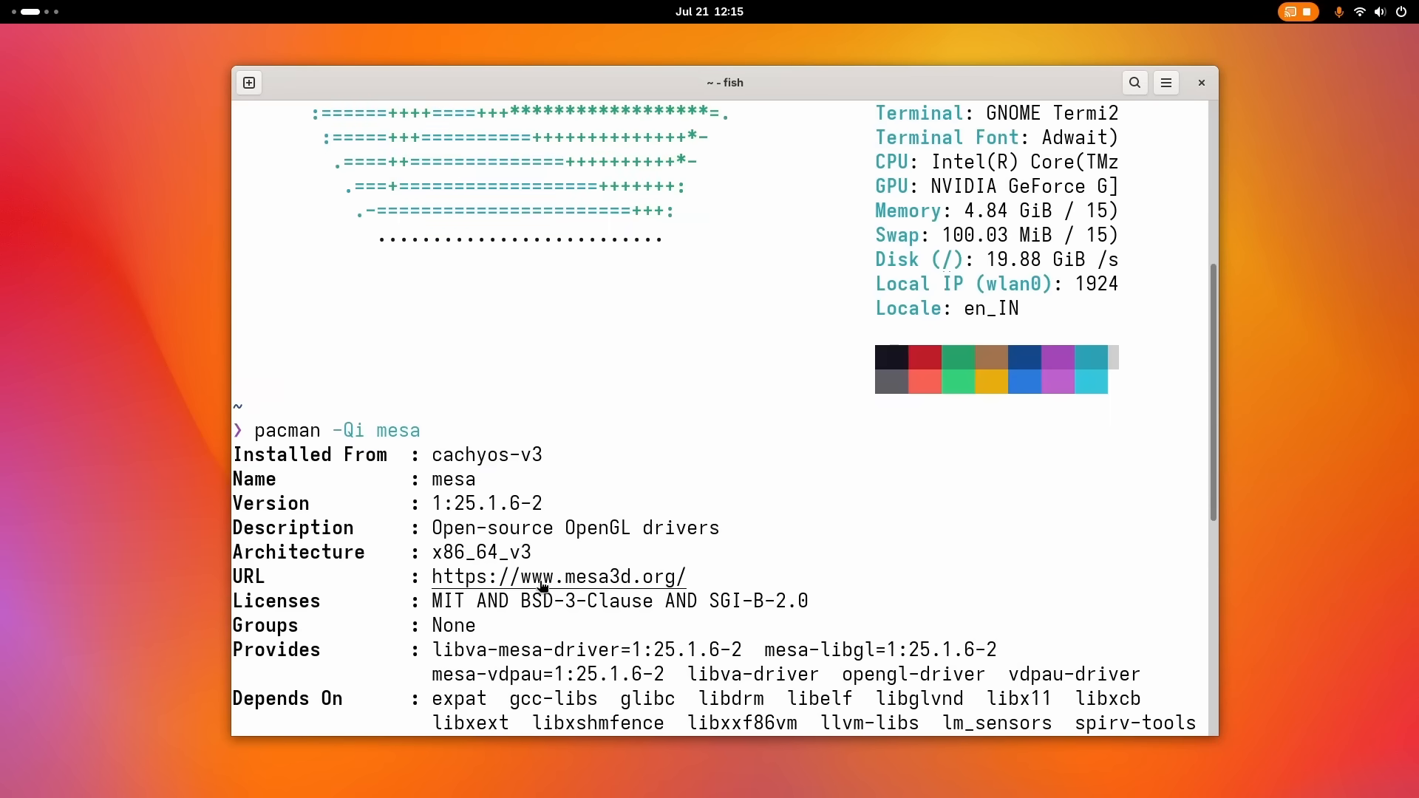
triple_click(423, 455)
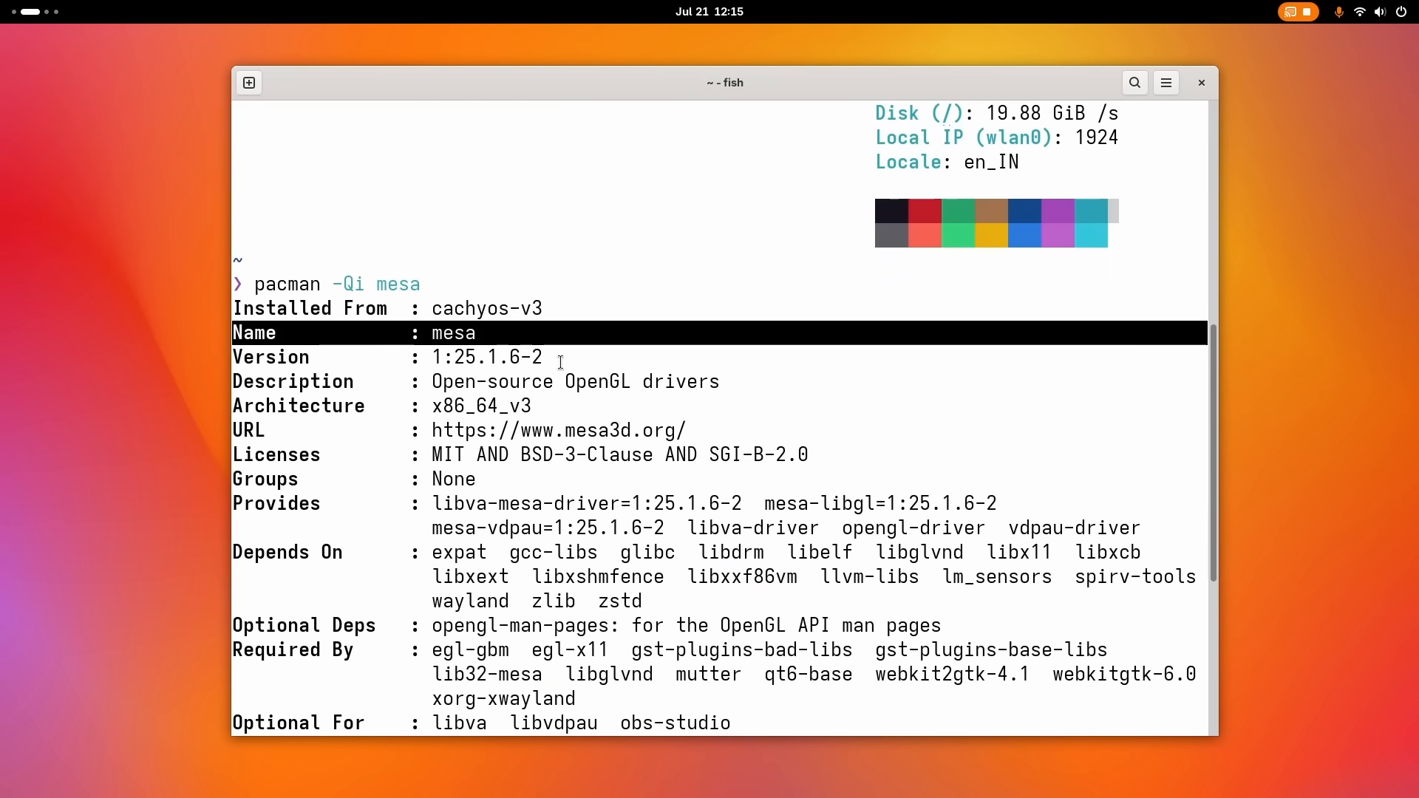
key(Return)
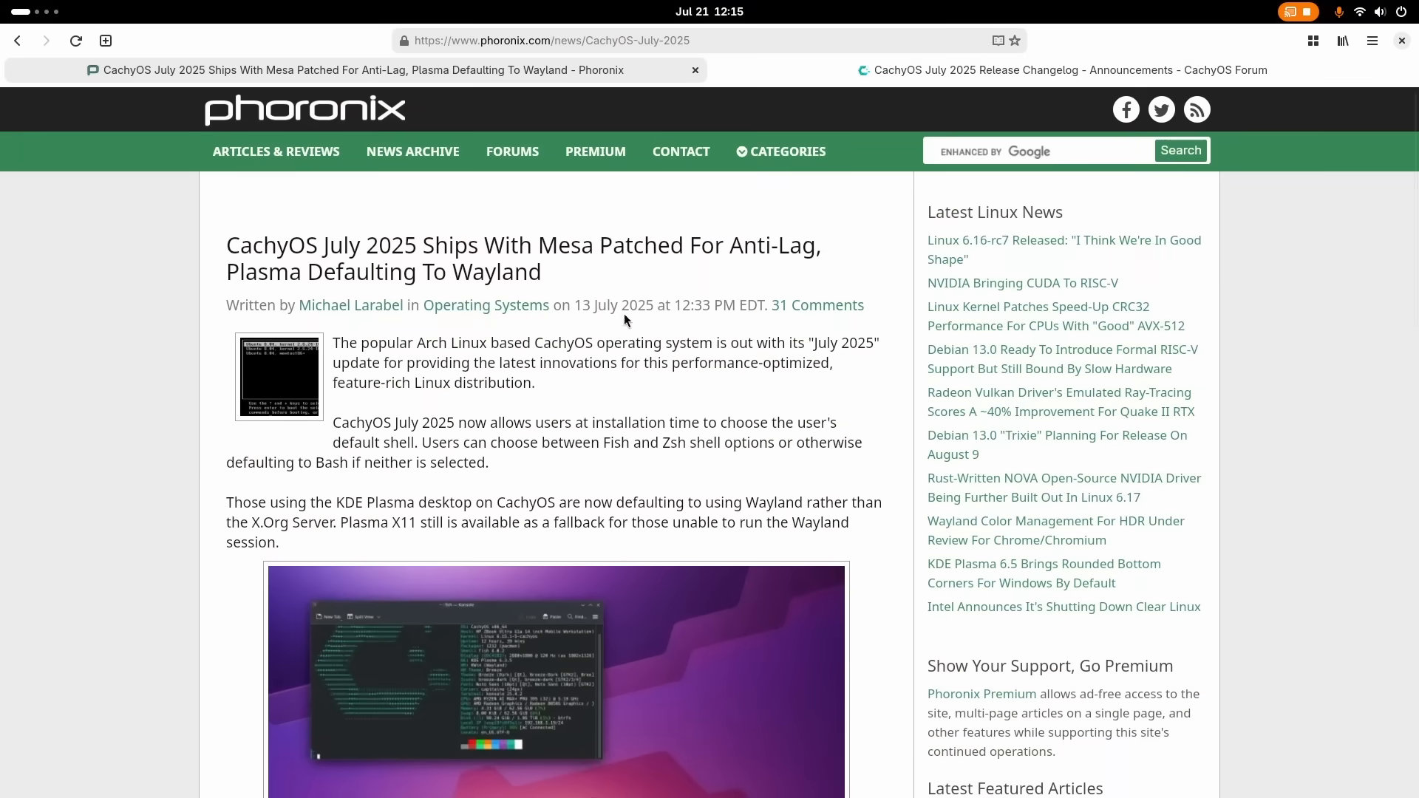
drag(226, 245, 742, 245)
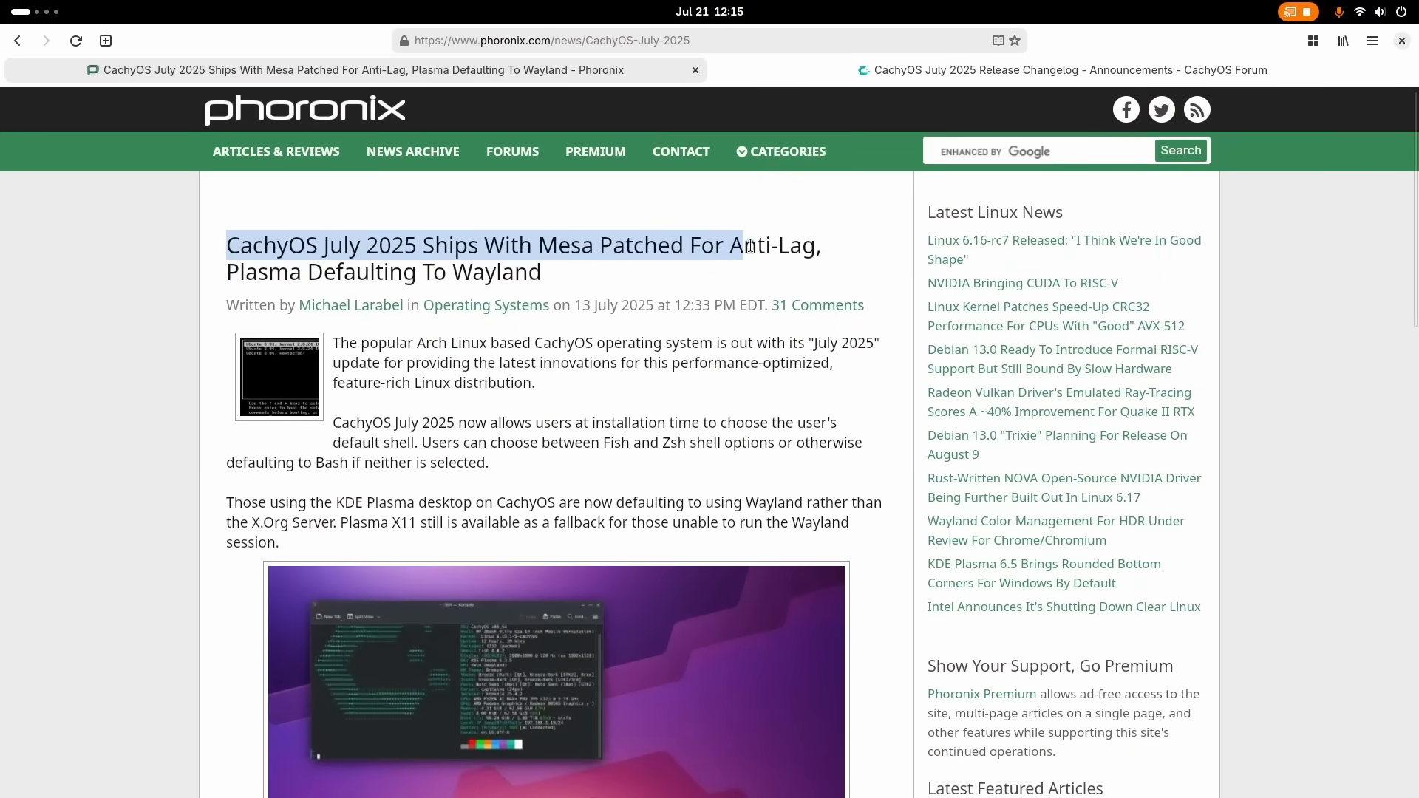
scroll(down, 3)
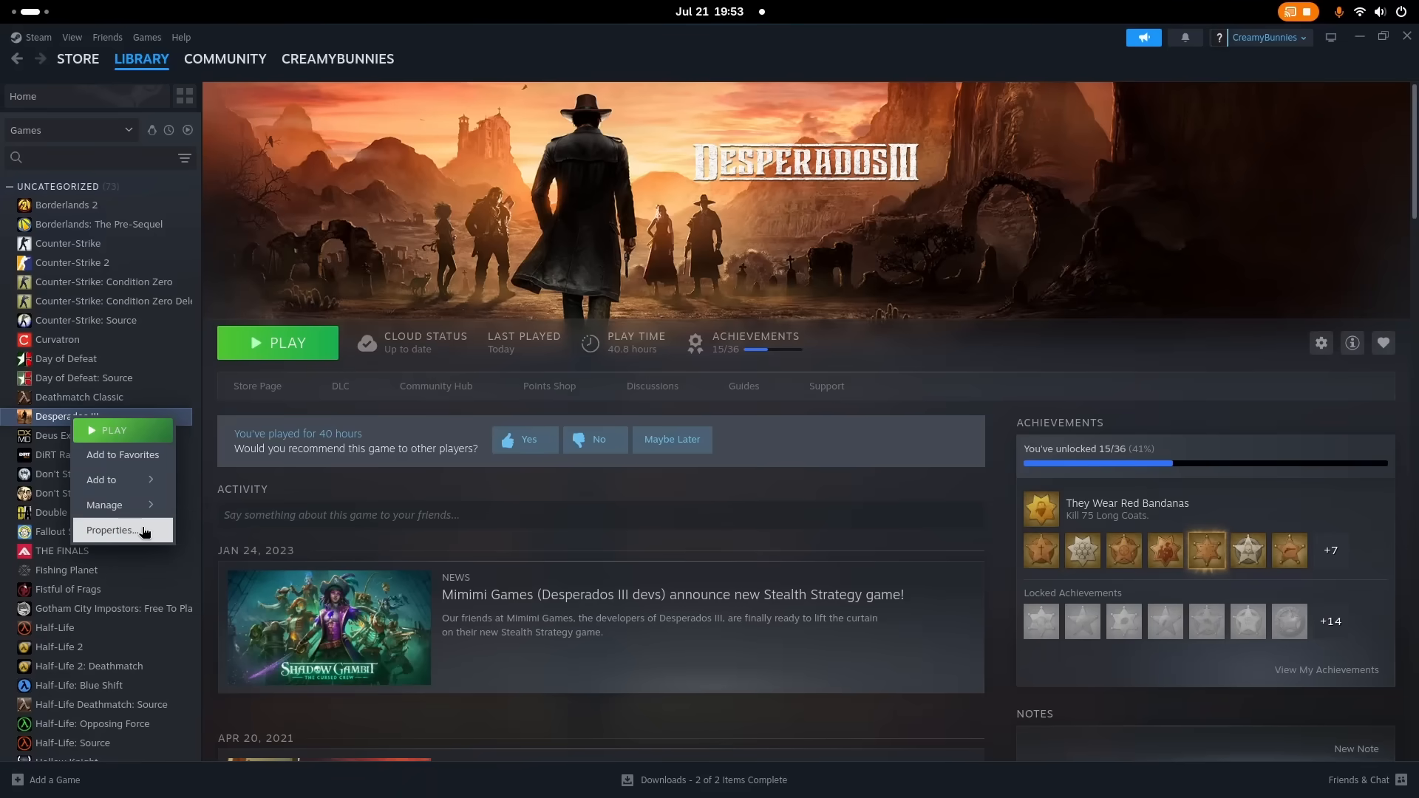
mouse_move(104, 504)
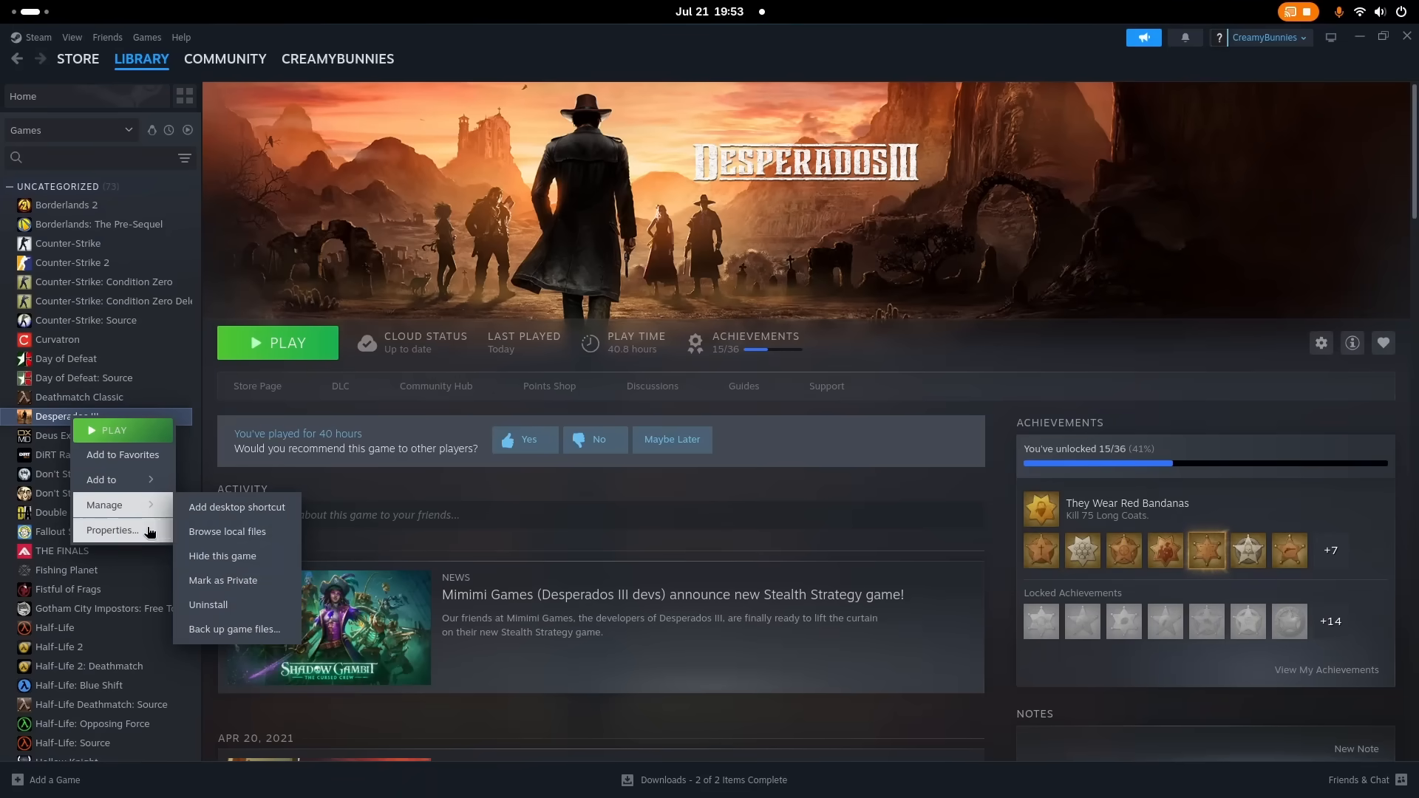
Open the Properties of Desperados III from the Steam library
click(112, 531)
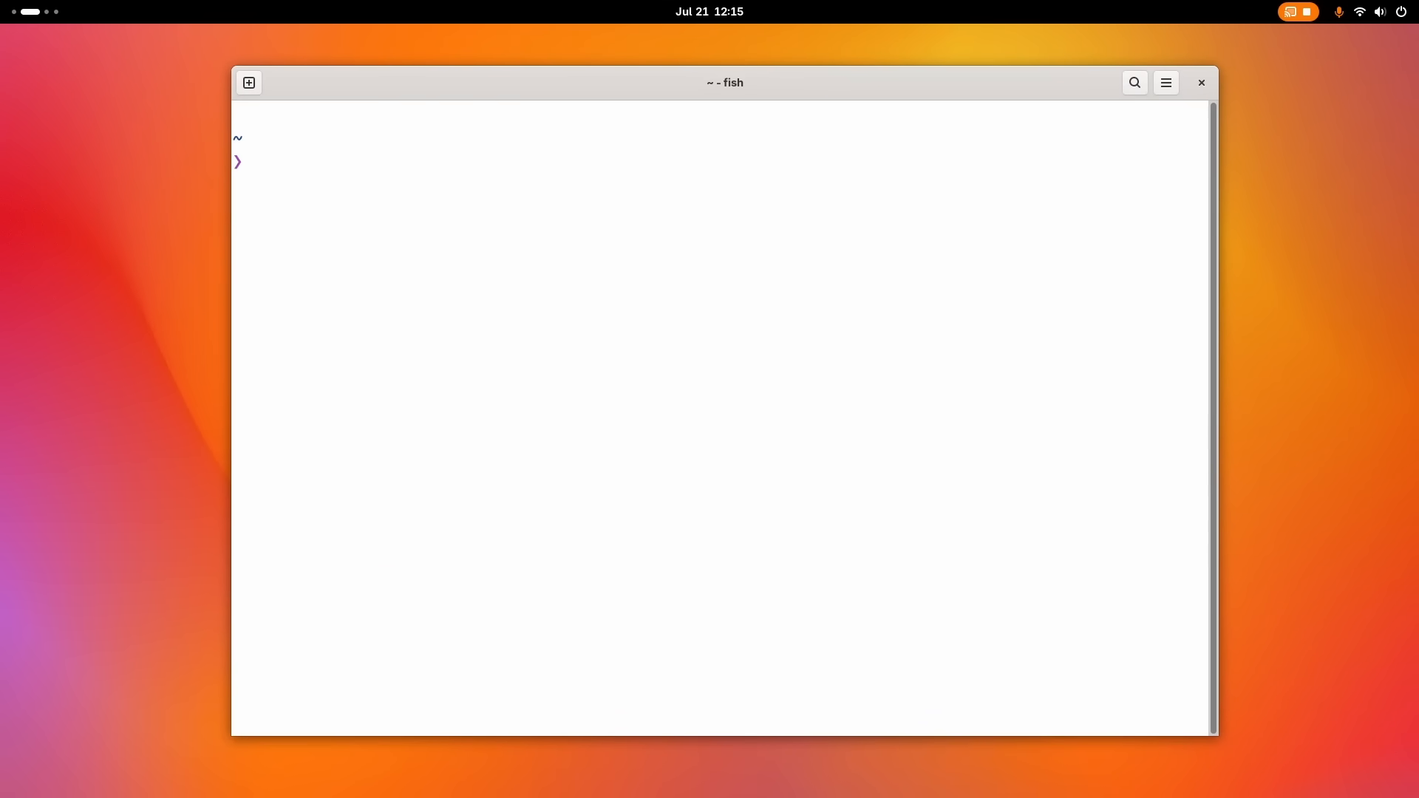
Query proton-cachyos with pacman -Qi, showing version 1:10.0.20250714-1
text(pacman -Qi mesa)
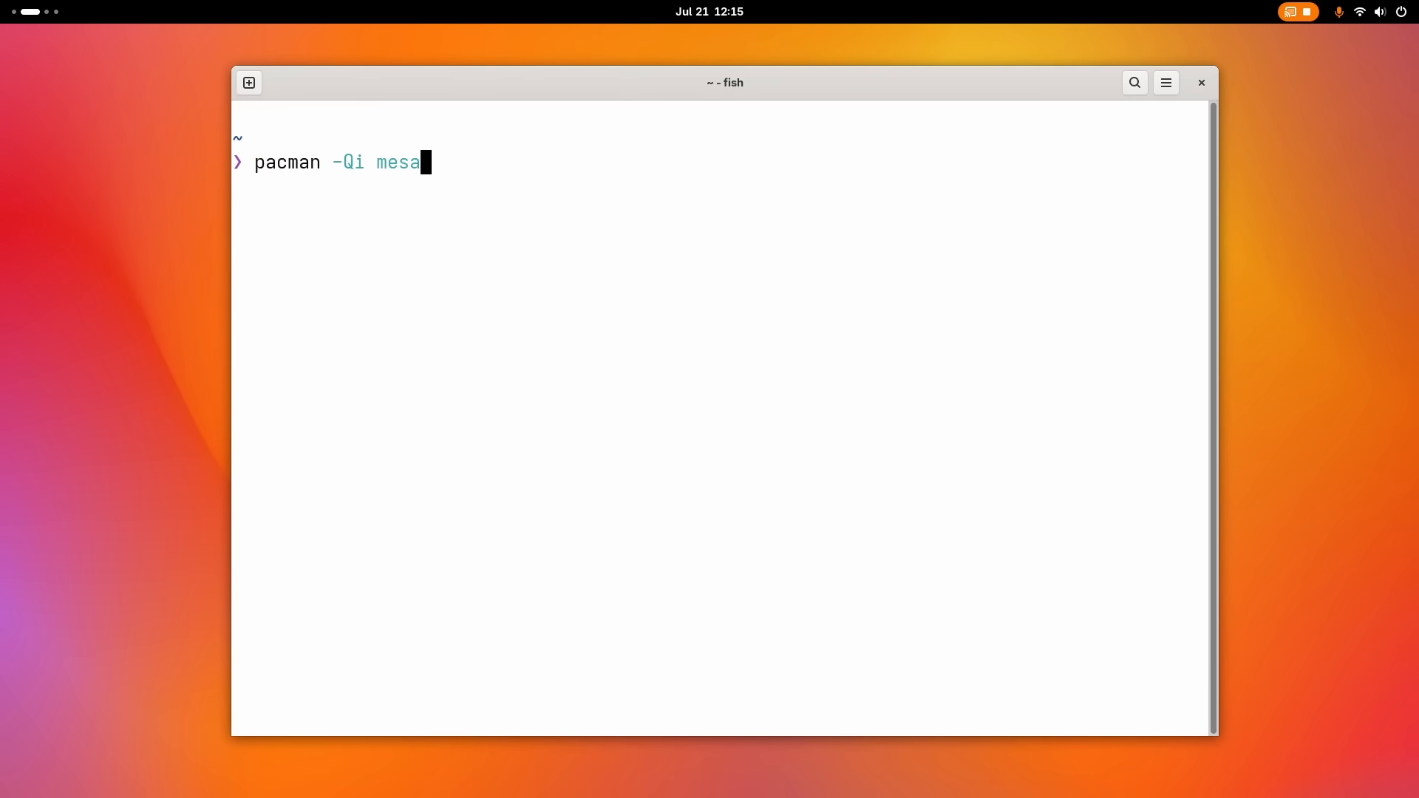
text(proton-cachyos)
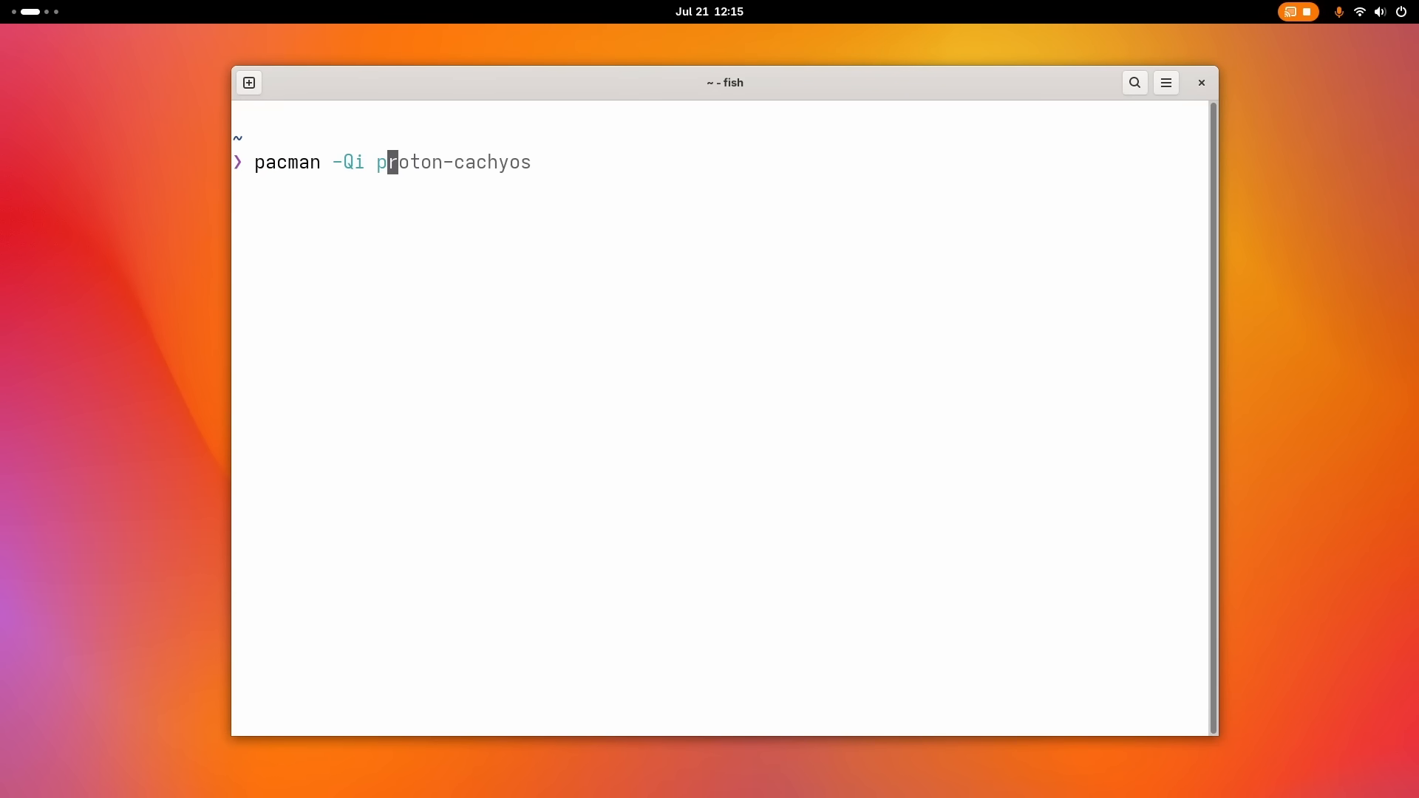
key(Return)
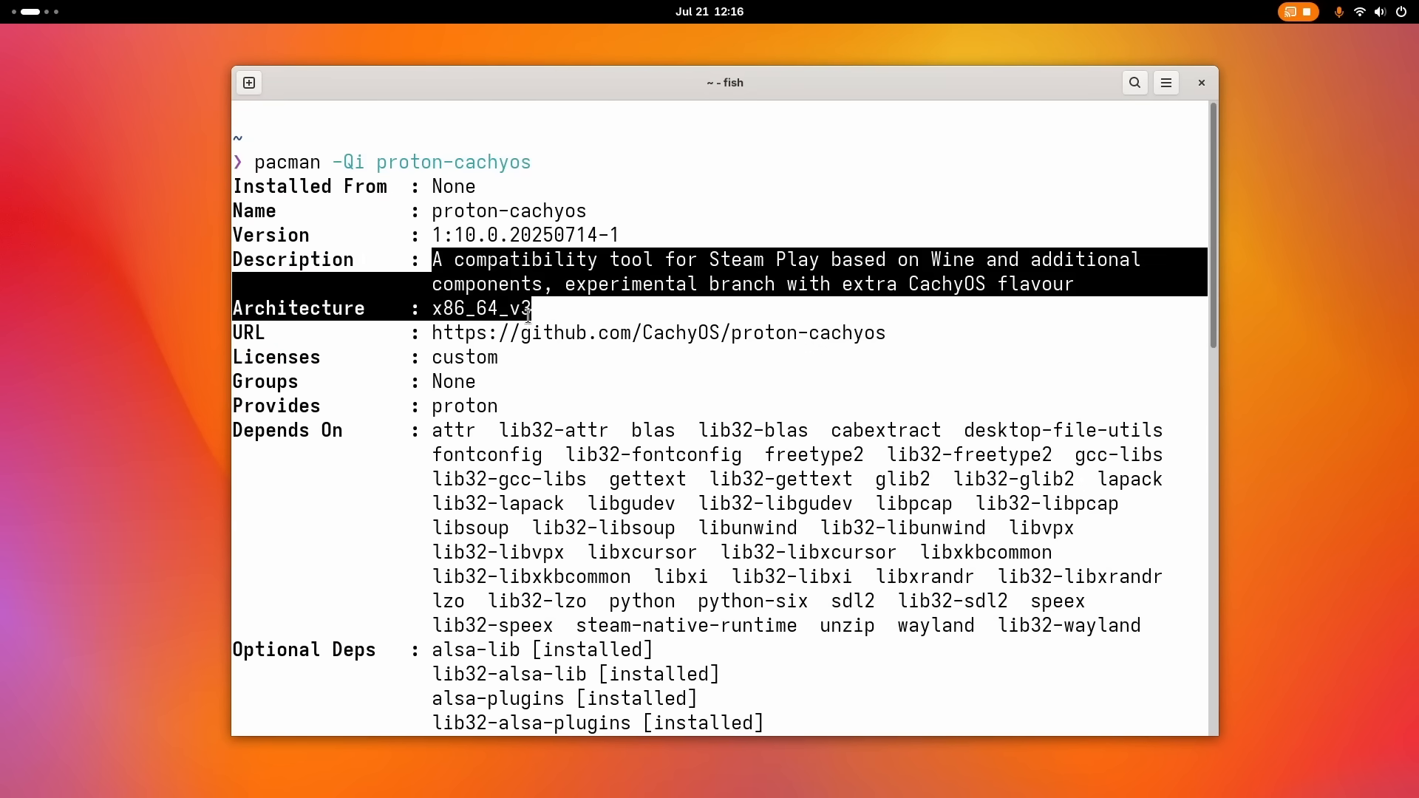
scroll(down, 3)
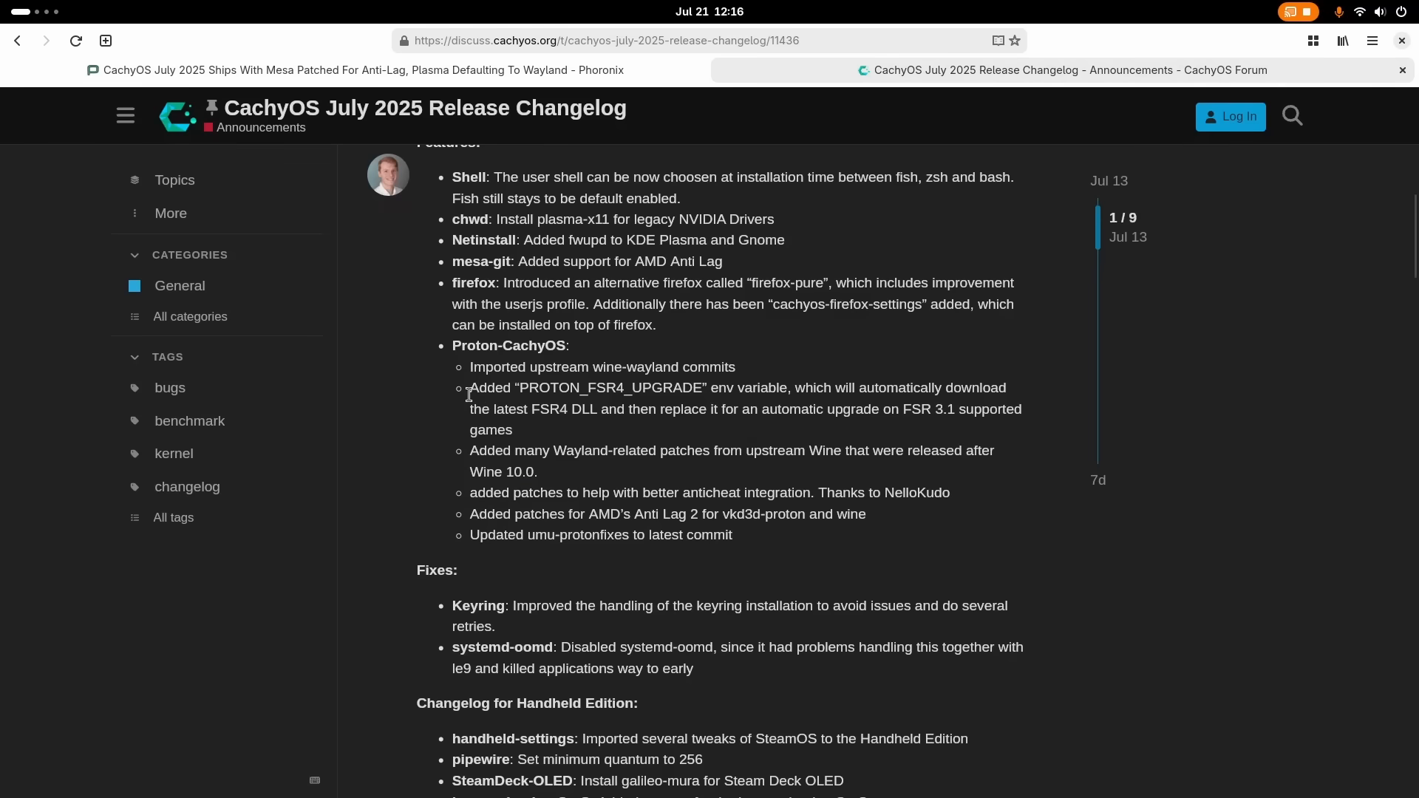
double_click(586, 387)
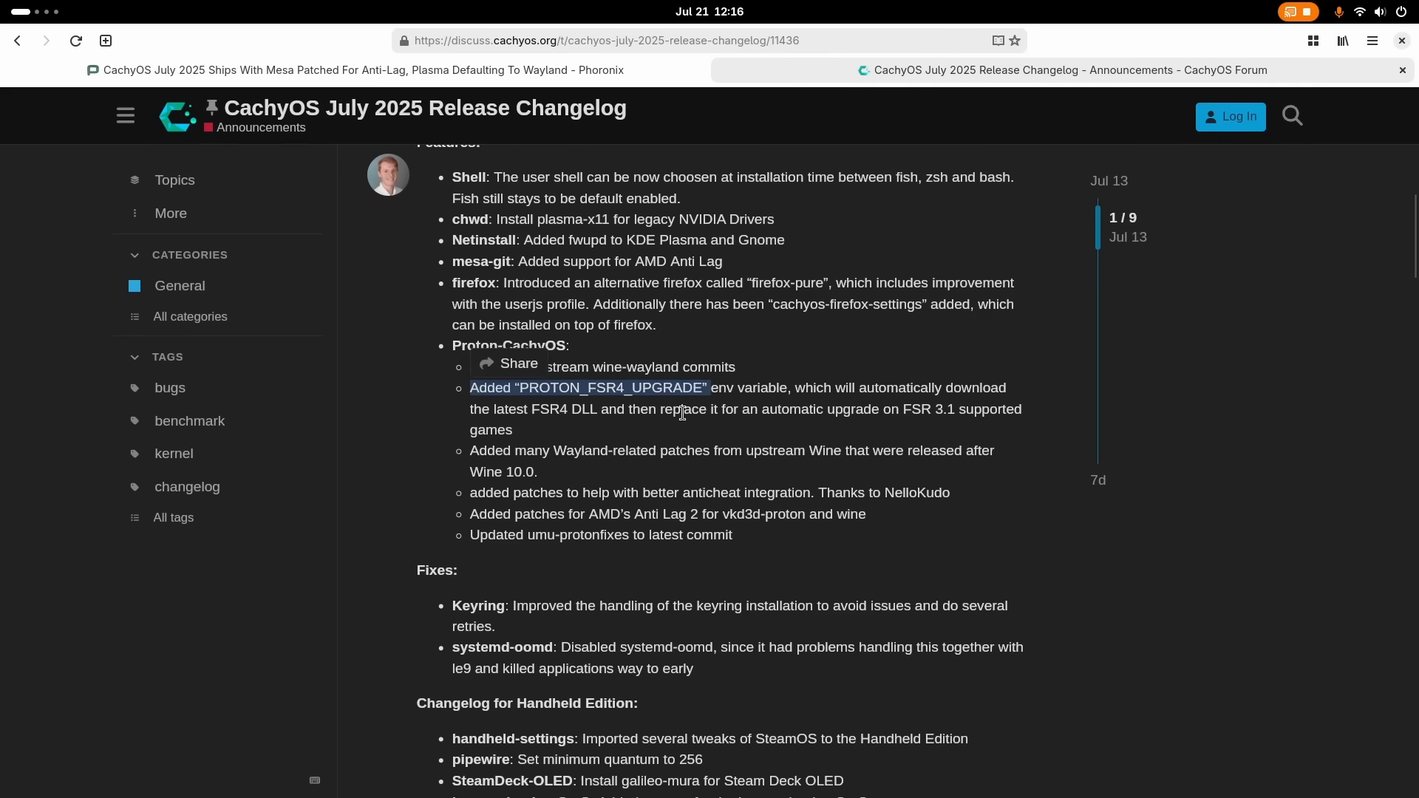
mouse_move(811, 390)
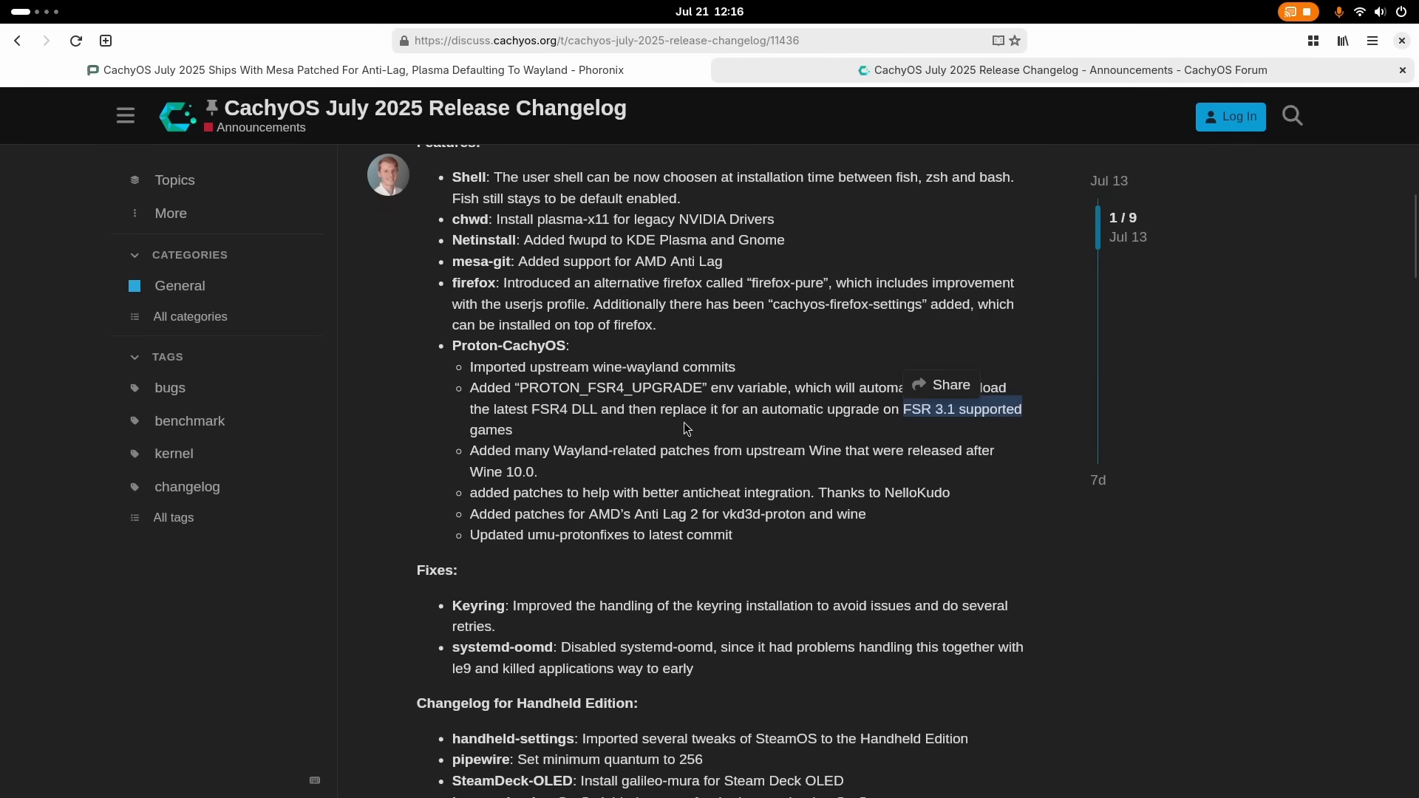
mouse_move(778, 416)
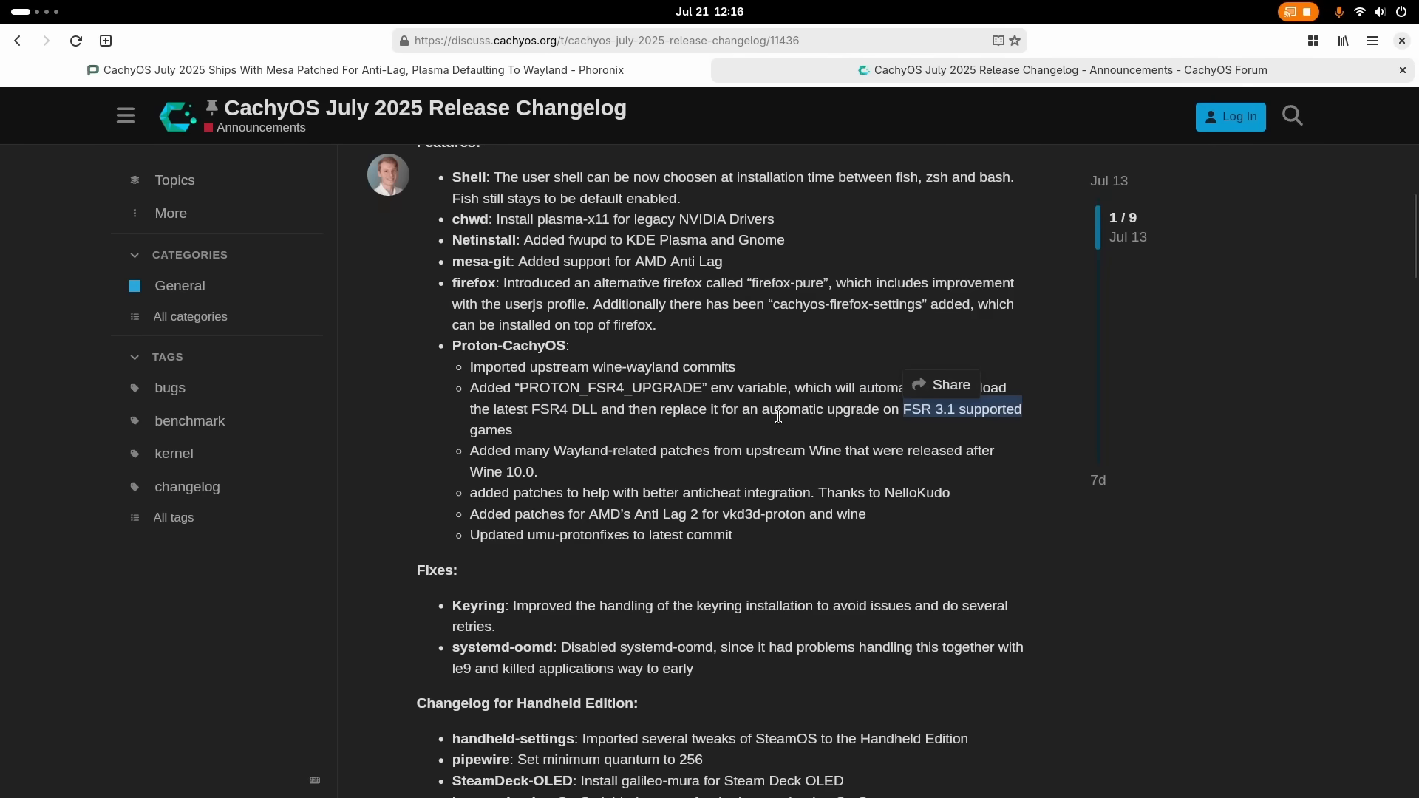
mouse_move(928, 430)
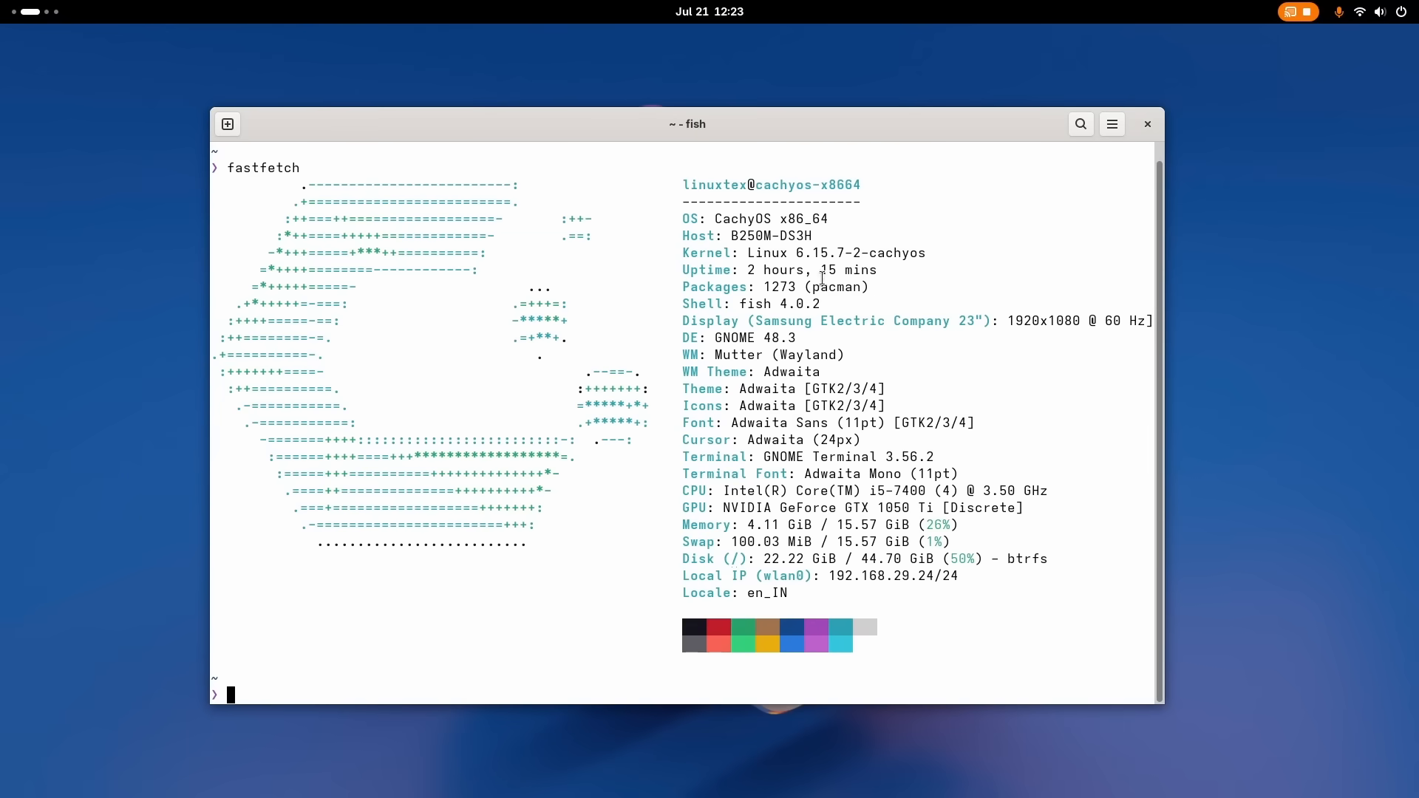
double_click(838, 253)
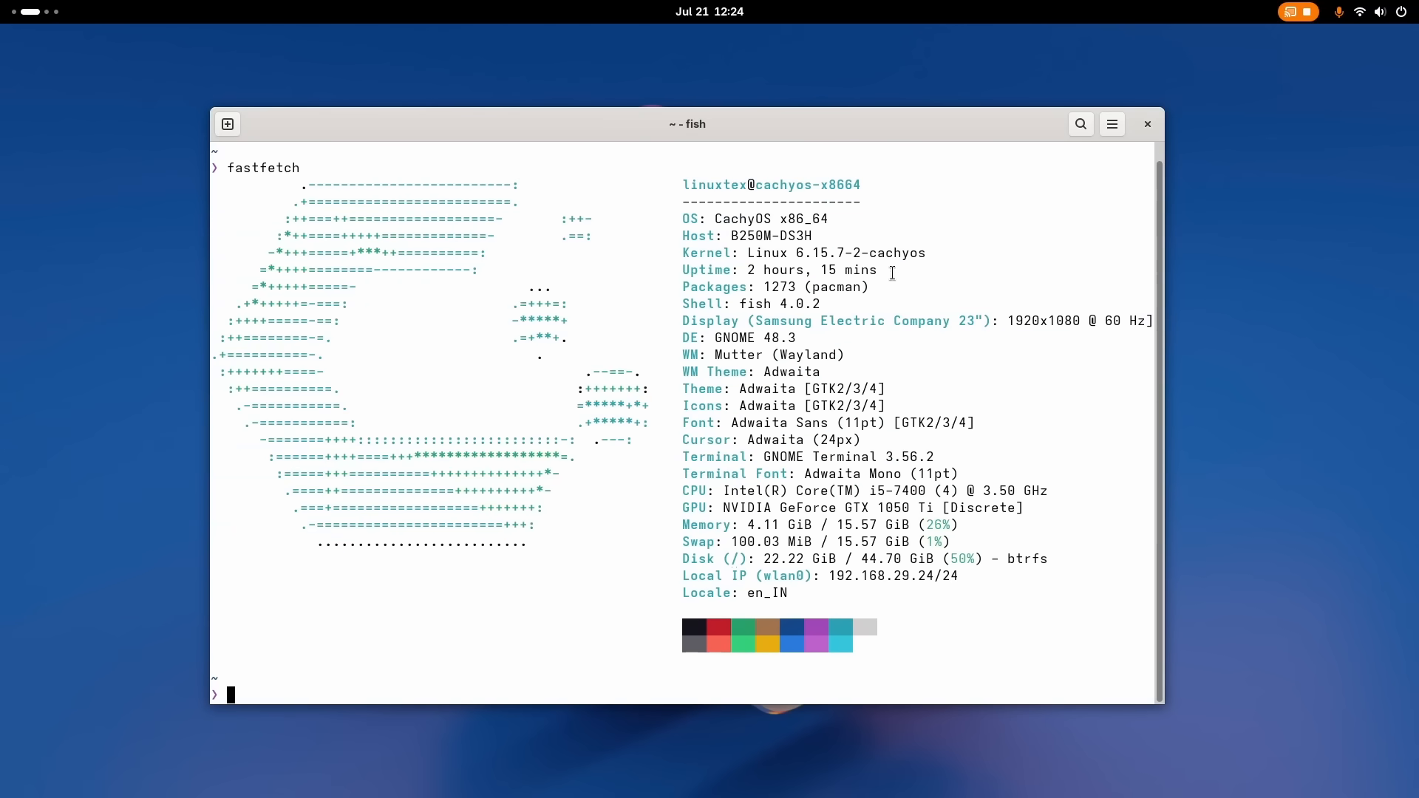
double_click(833, 253)
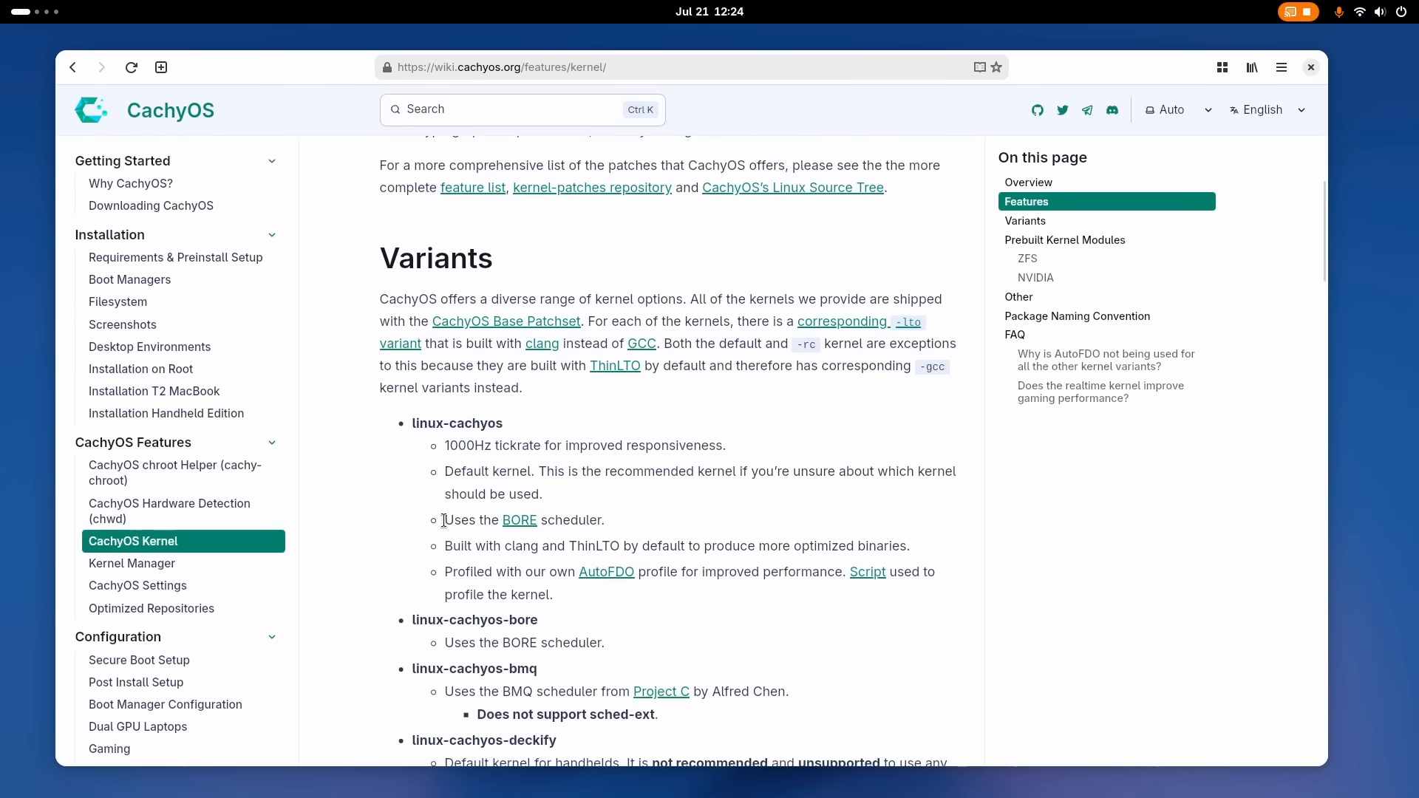
drag(443, 520, 604, 519)
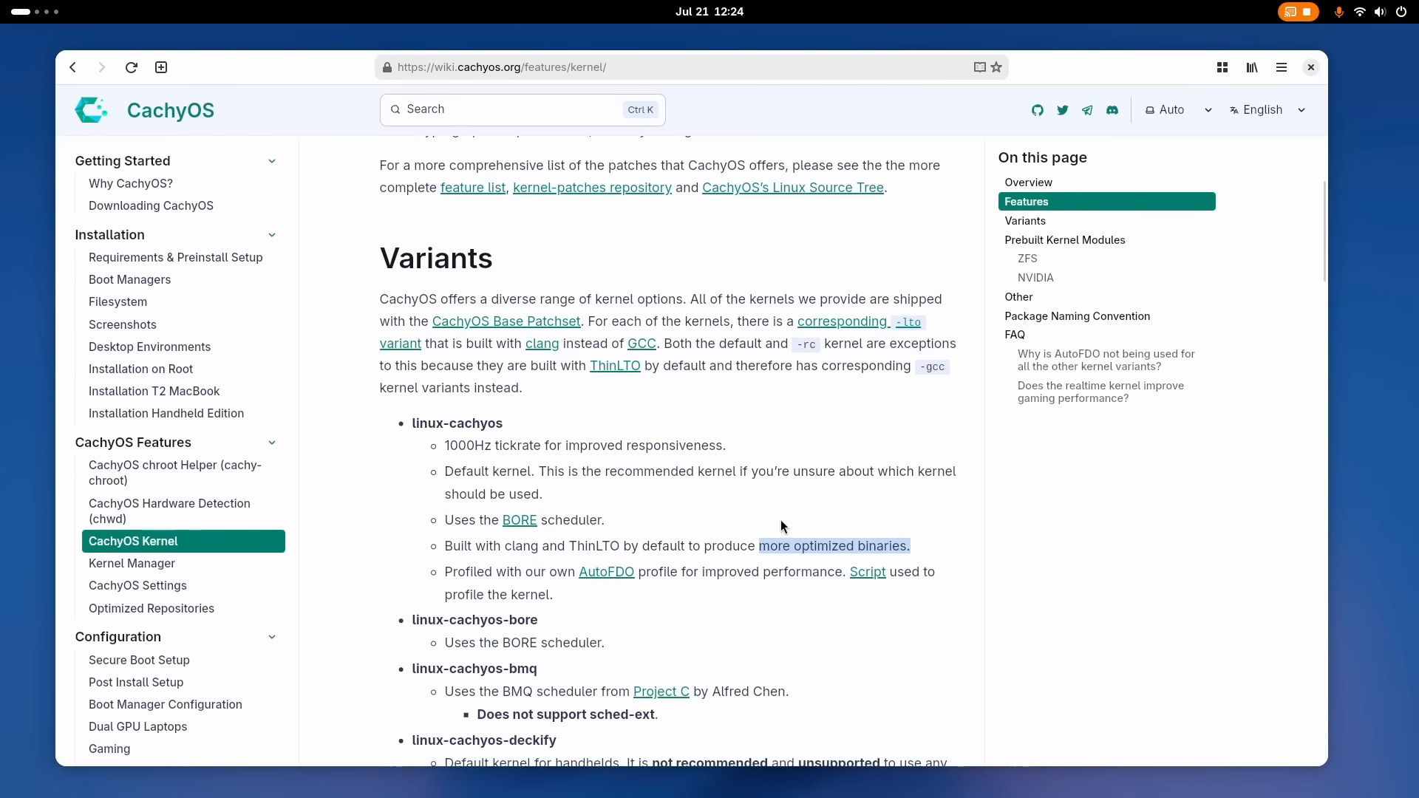
scroll(down, 3)
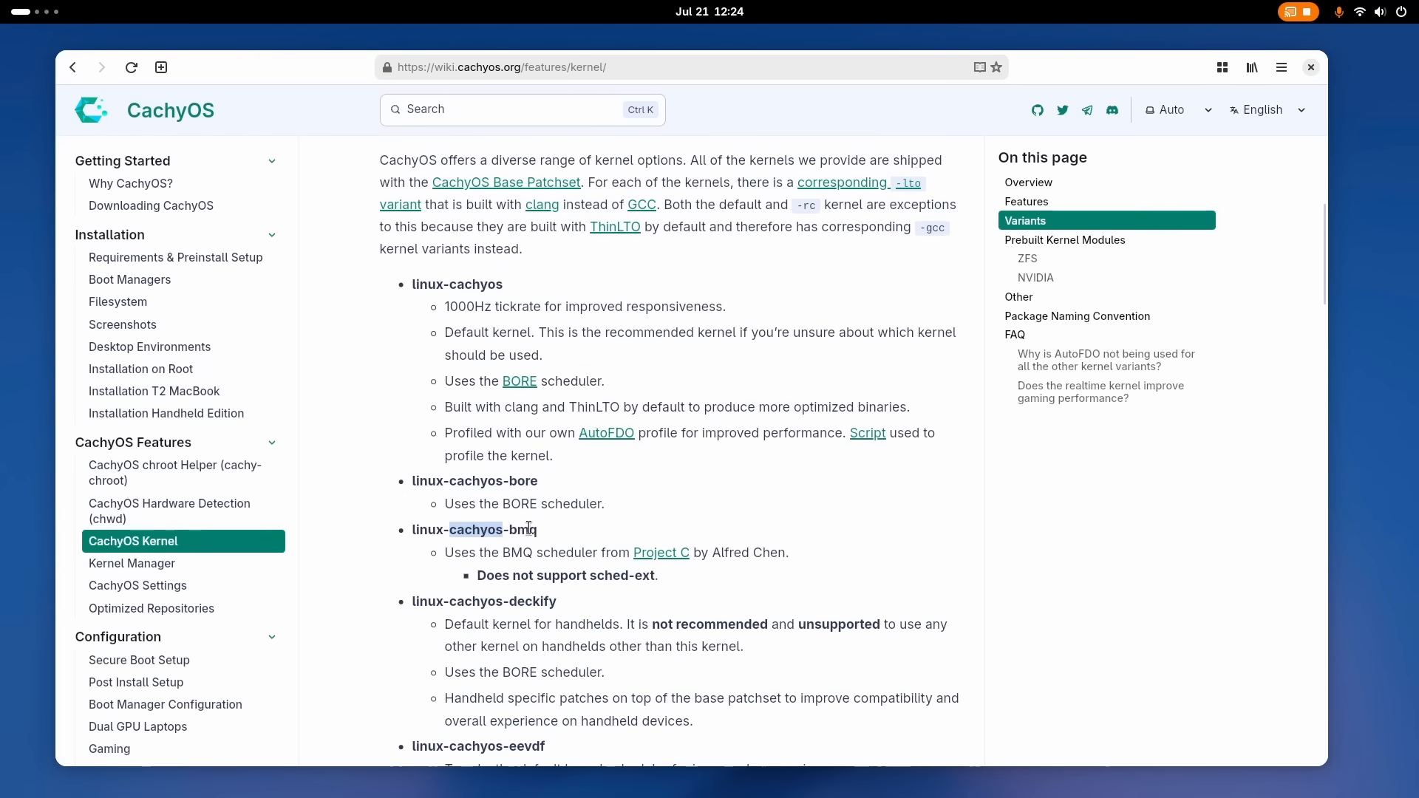
scroll(down, 3)
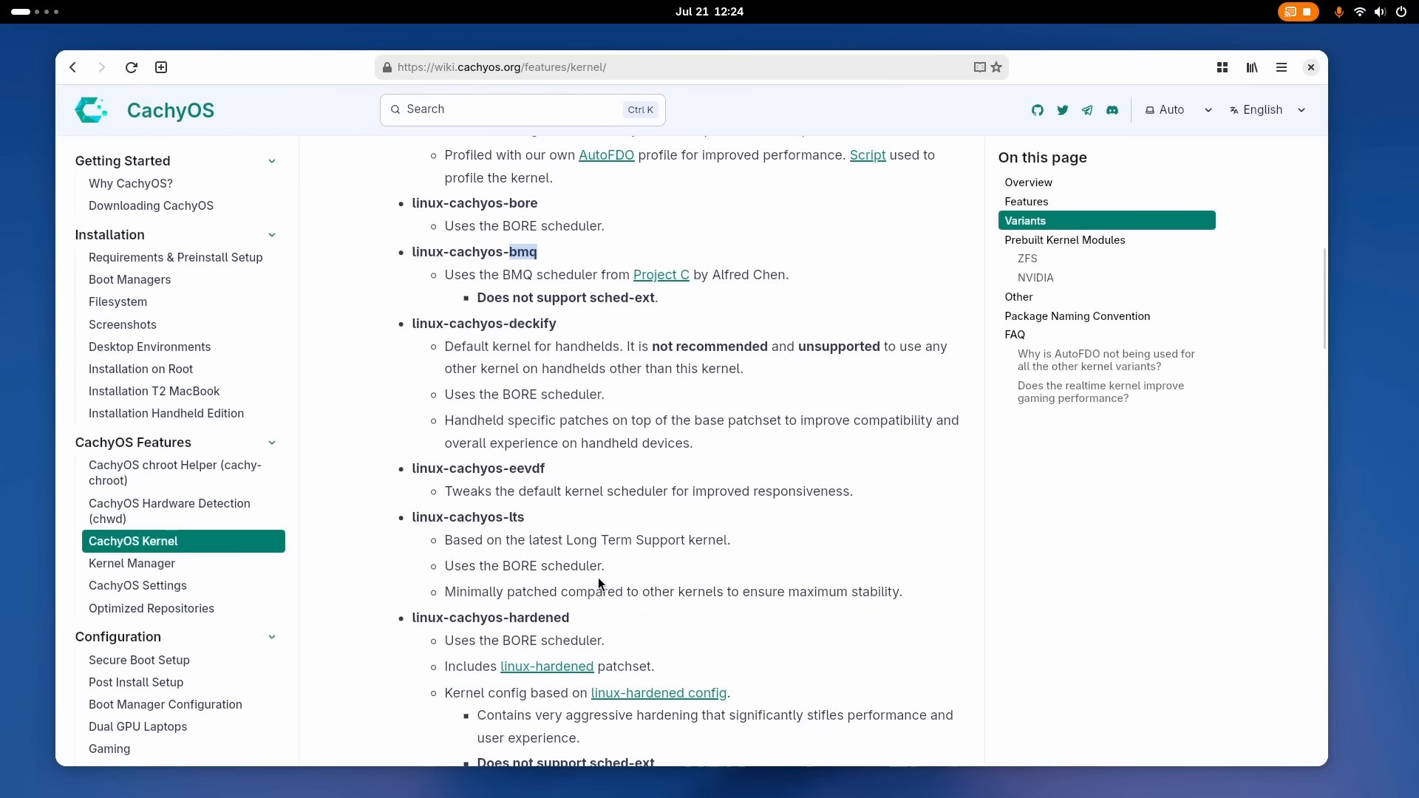
scroll(down, 3)
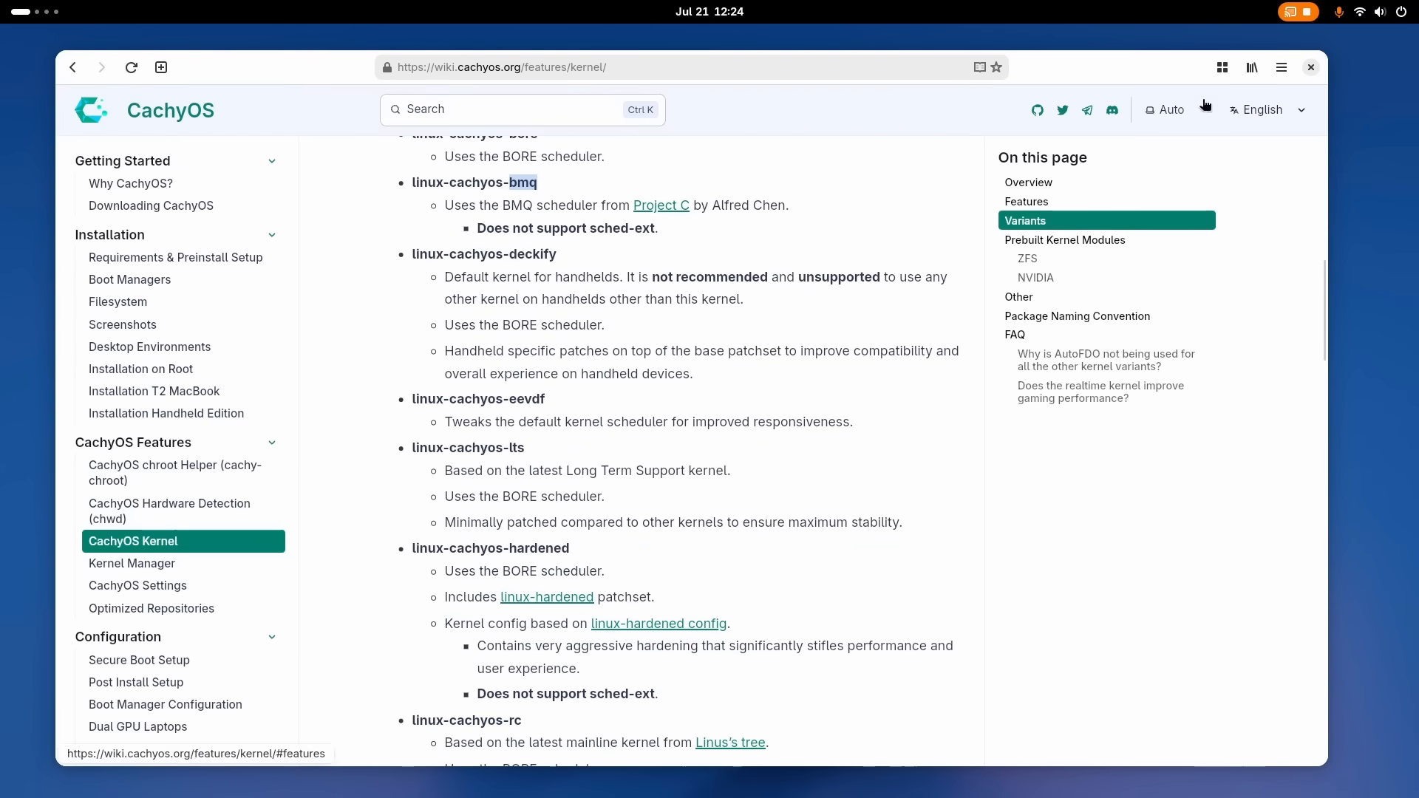
click(1310, 67)
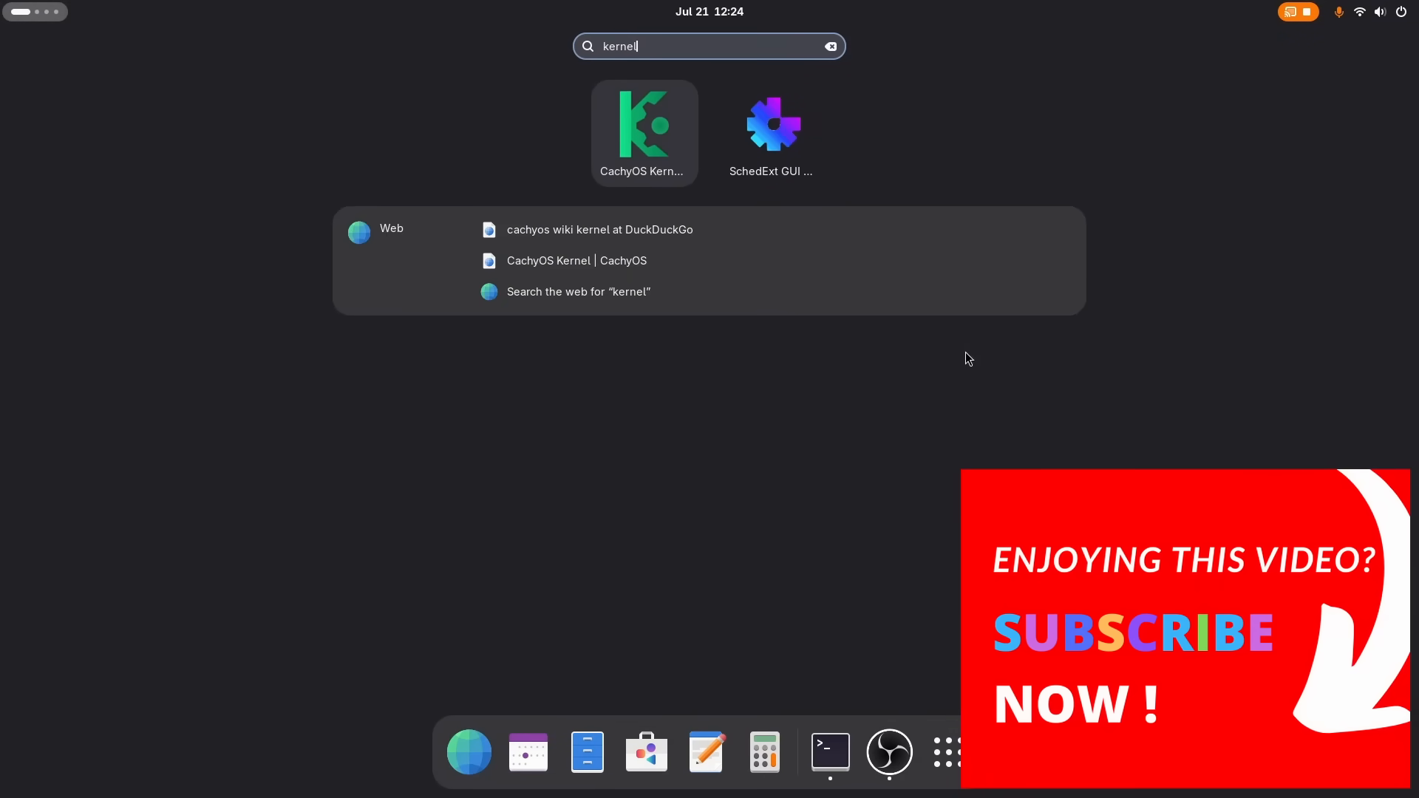
Launch CachyOS Kernel Manager and select the installed linux-cachyos 6.15.7-2 kernel
click(643, 132)
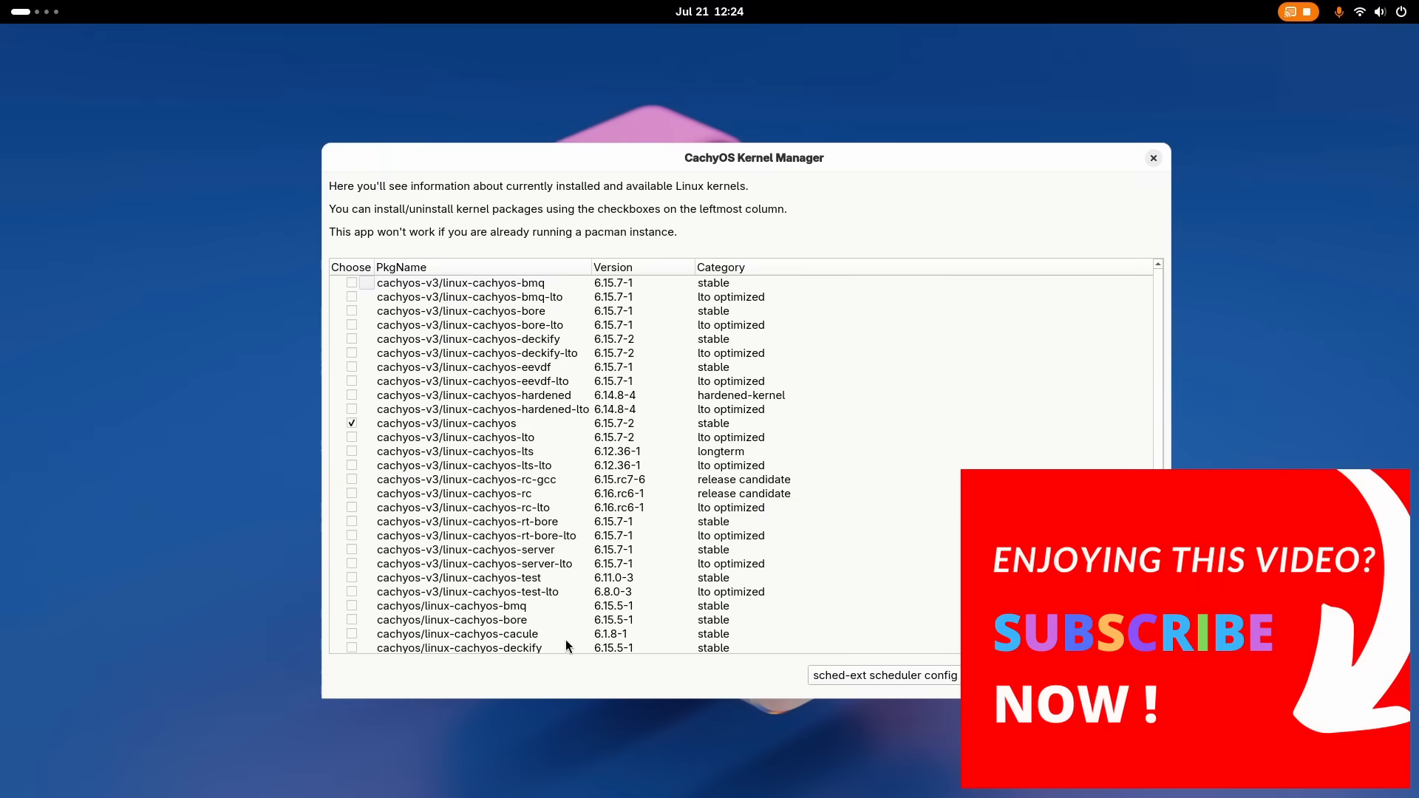
click(471, 297)
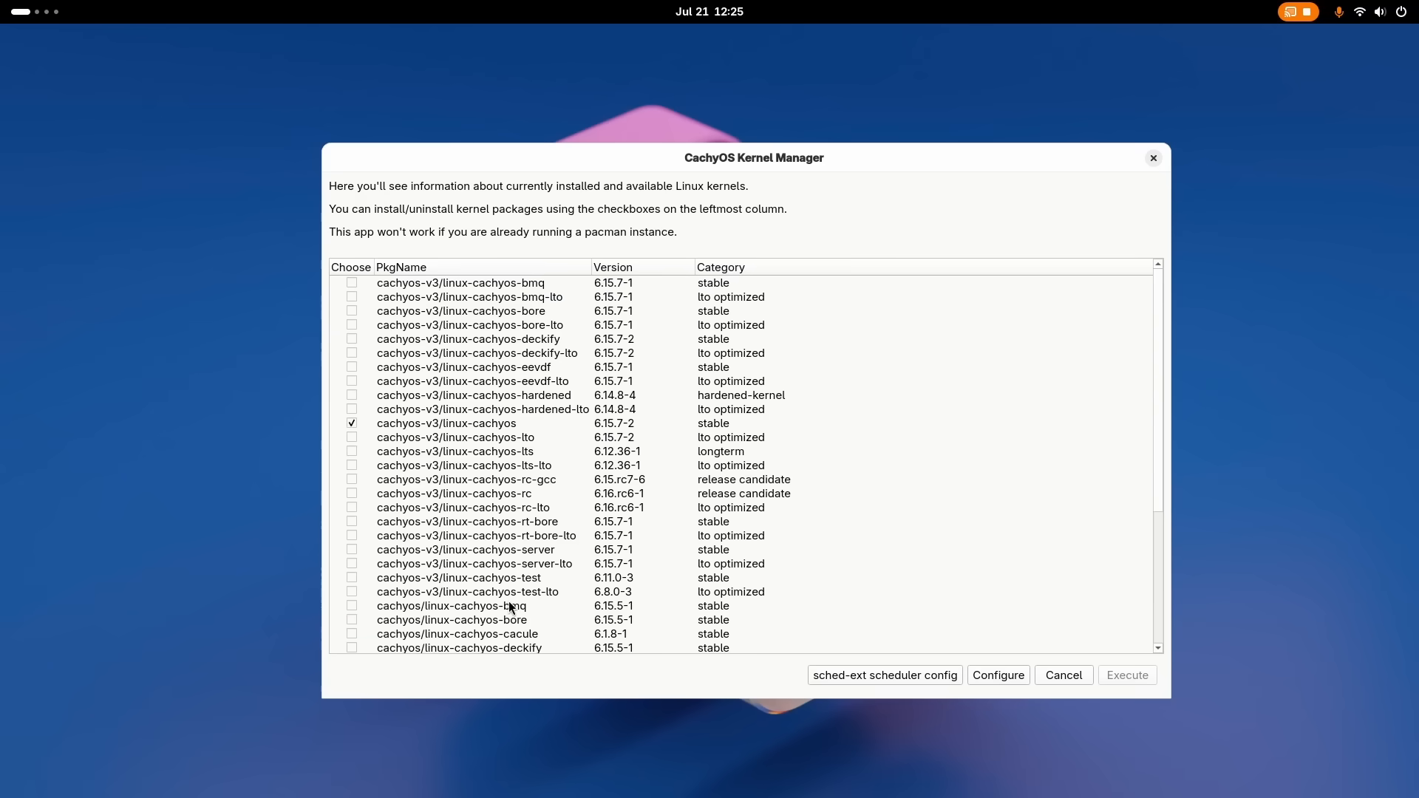
click(446, 423)
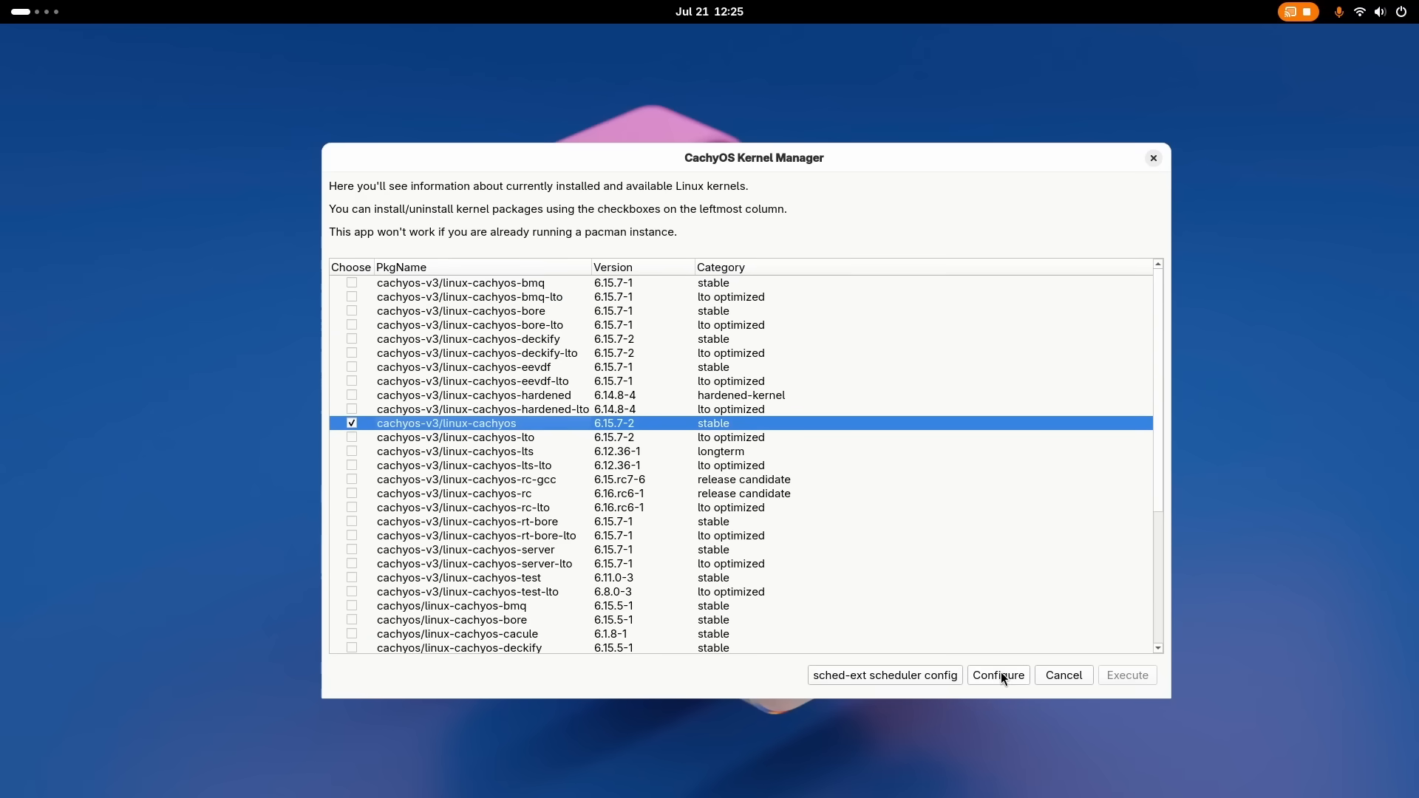
Review the kernel build options, keeping the default scheduler and 1000HZ tick rate, and view patches
click(997, 675)
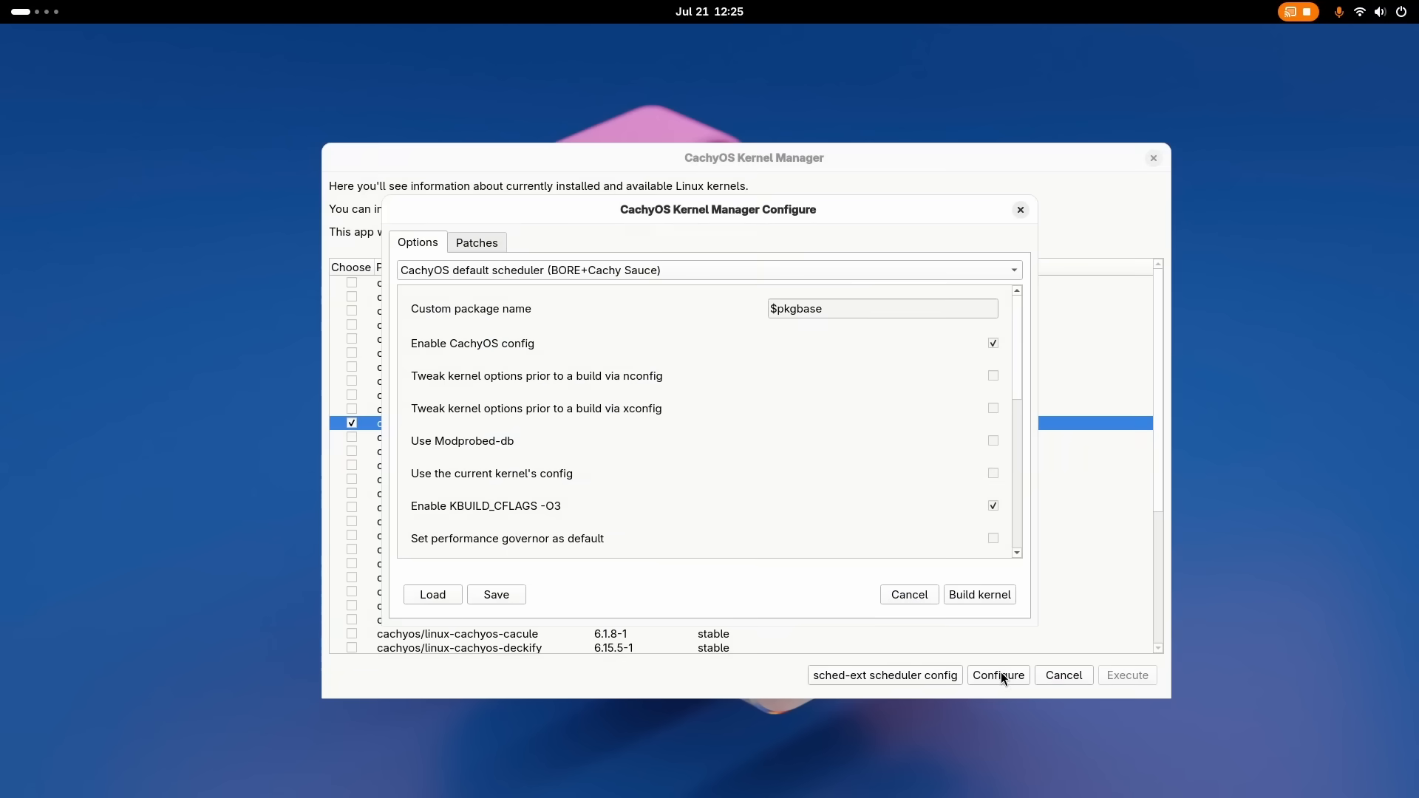
click(709, 269)
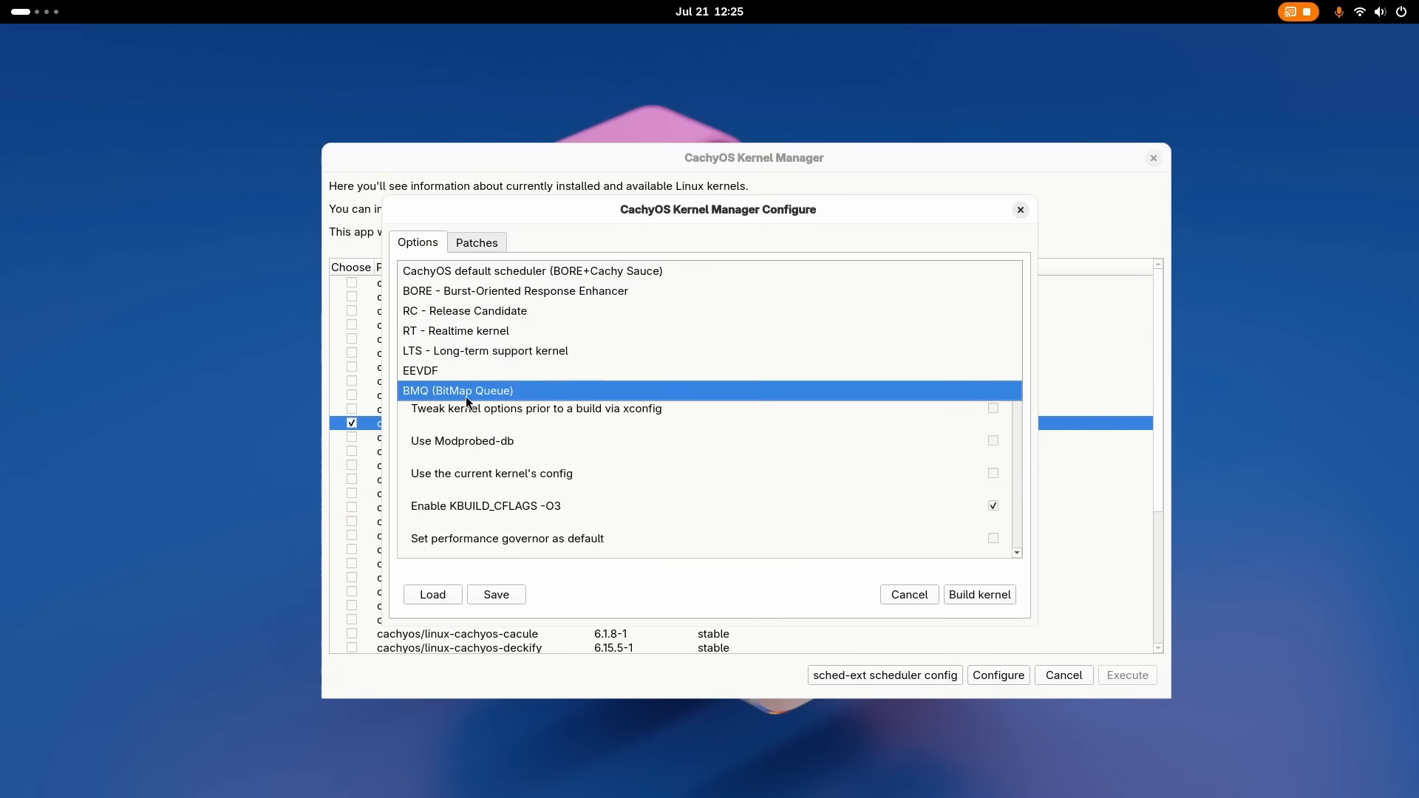
click(531, 270)
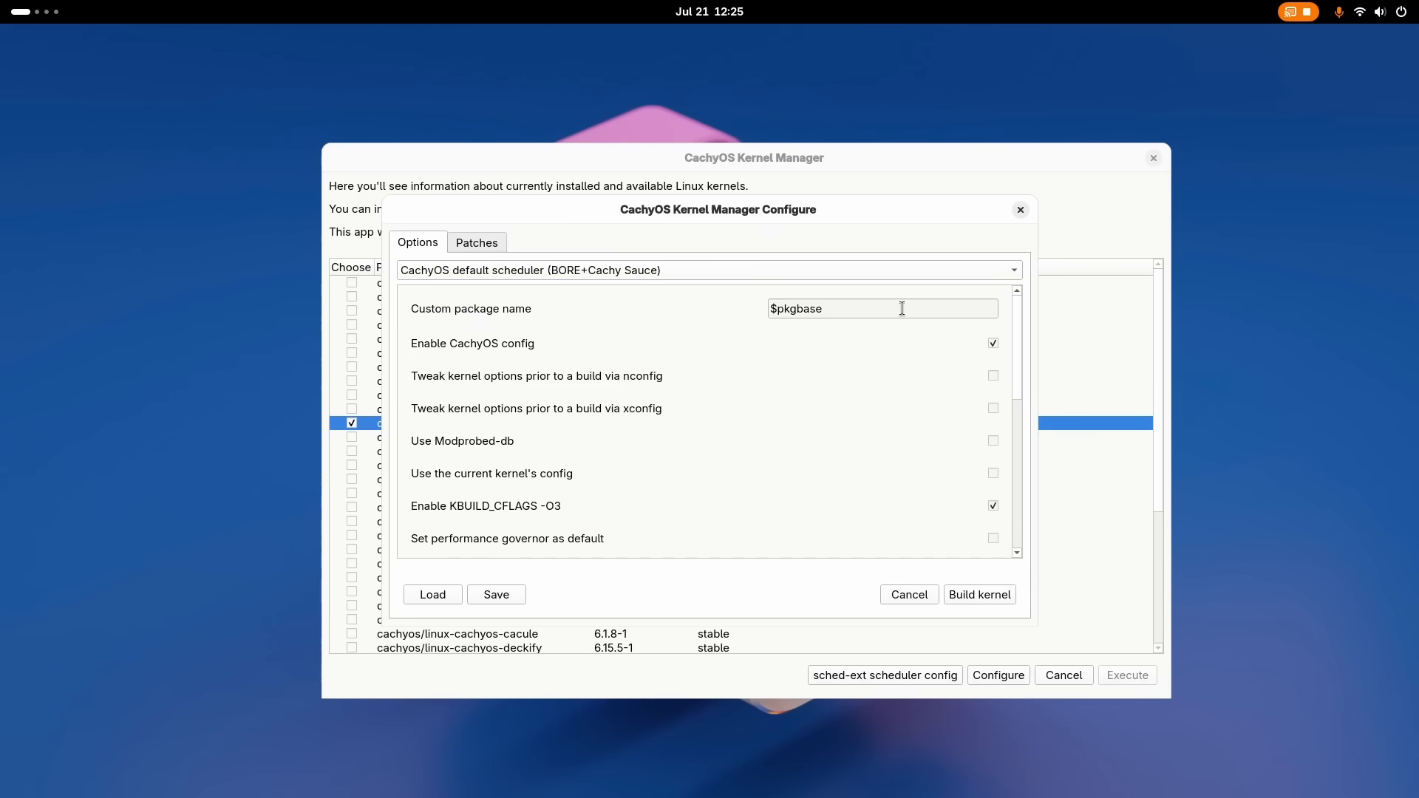
mouse_move(888, 424)
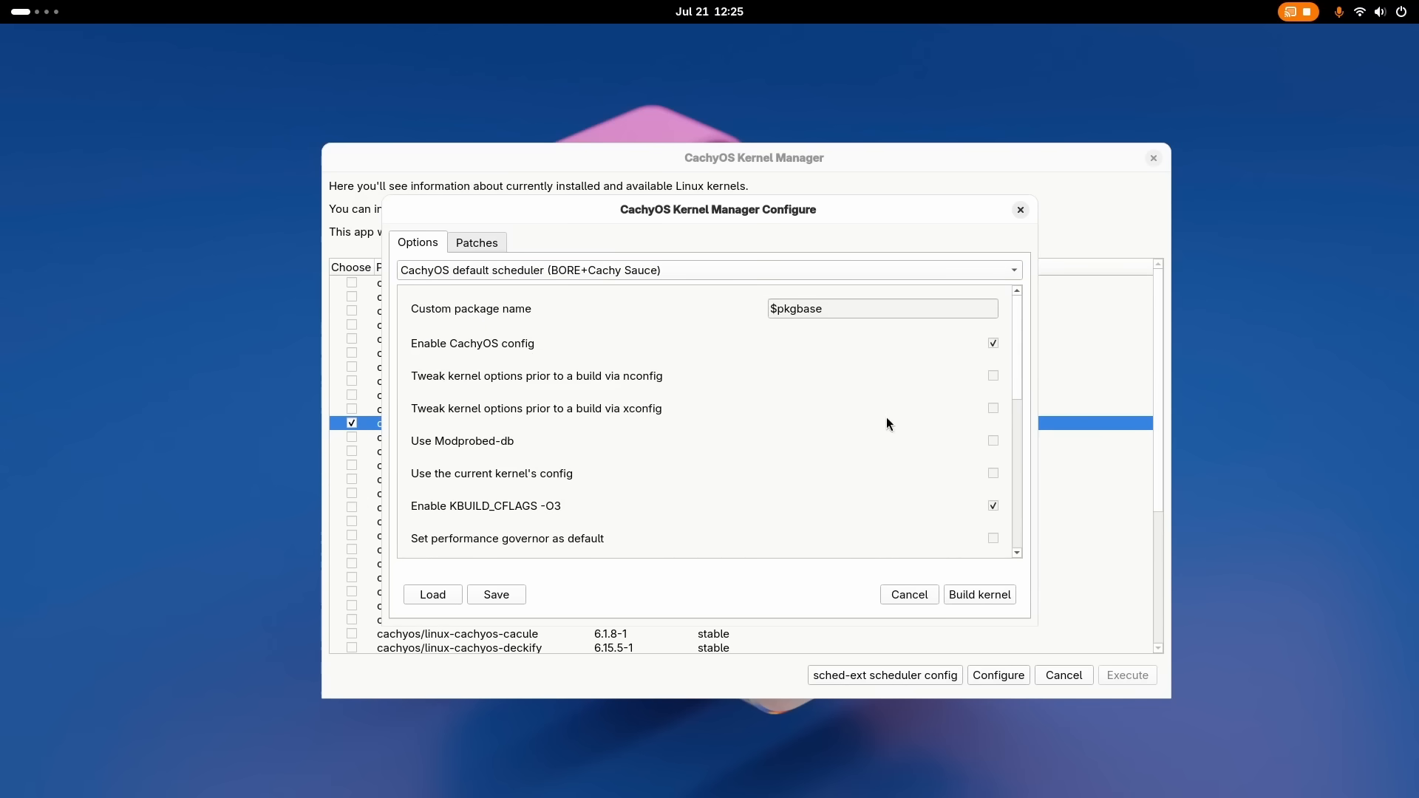
mouse_move(472, 461)
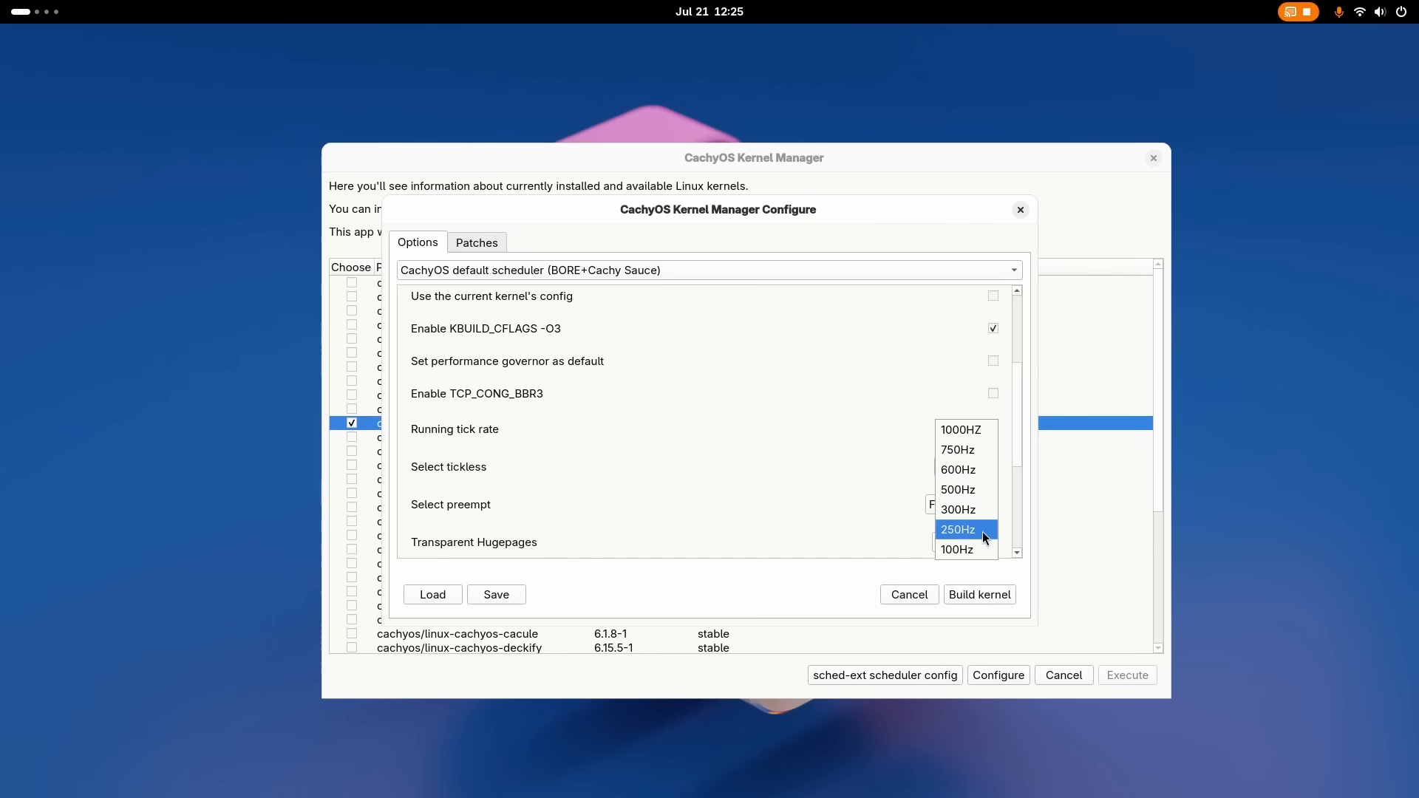
click(958, 429)
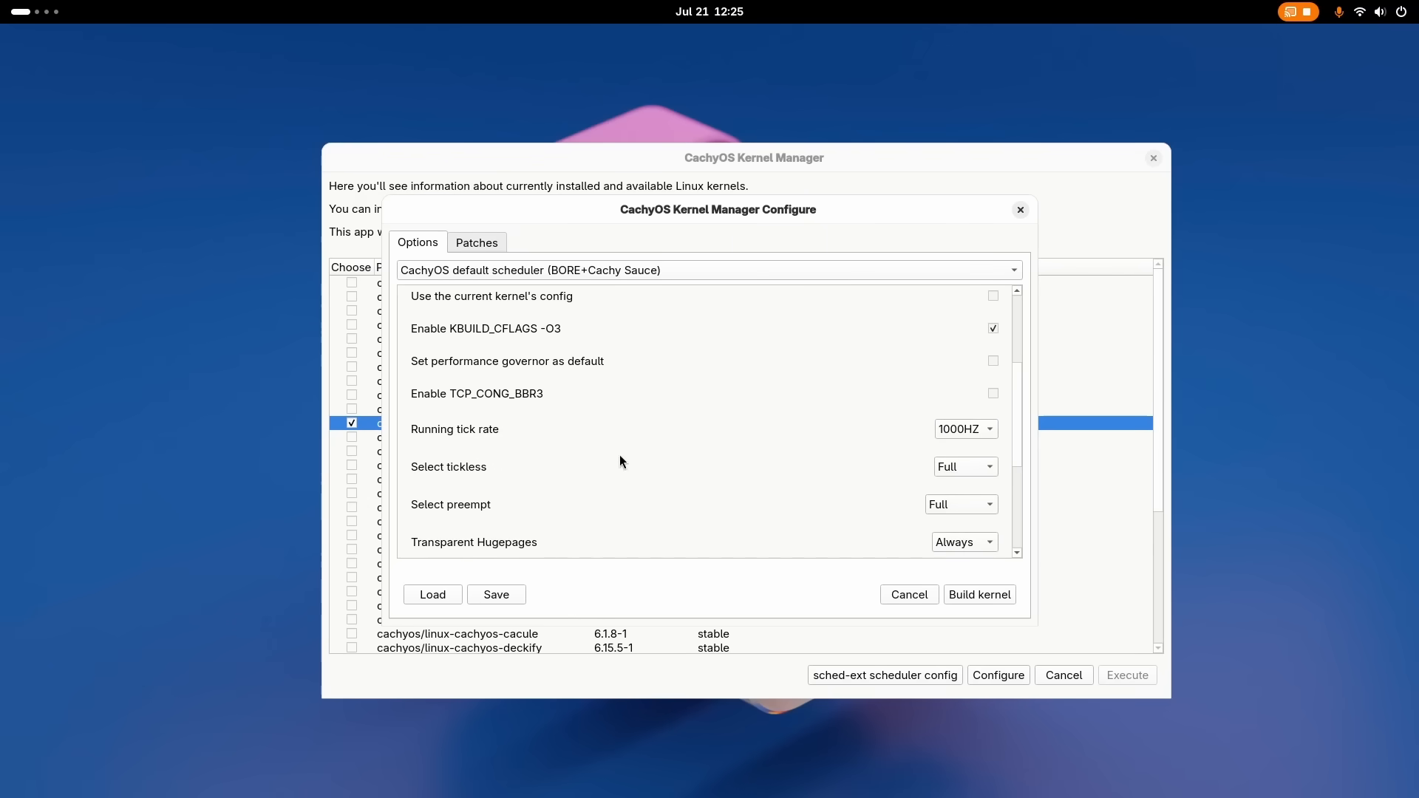
click(960, 504)
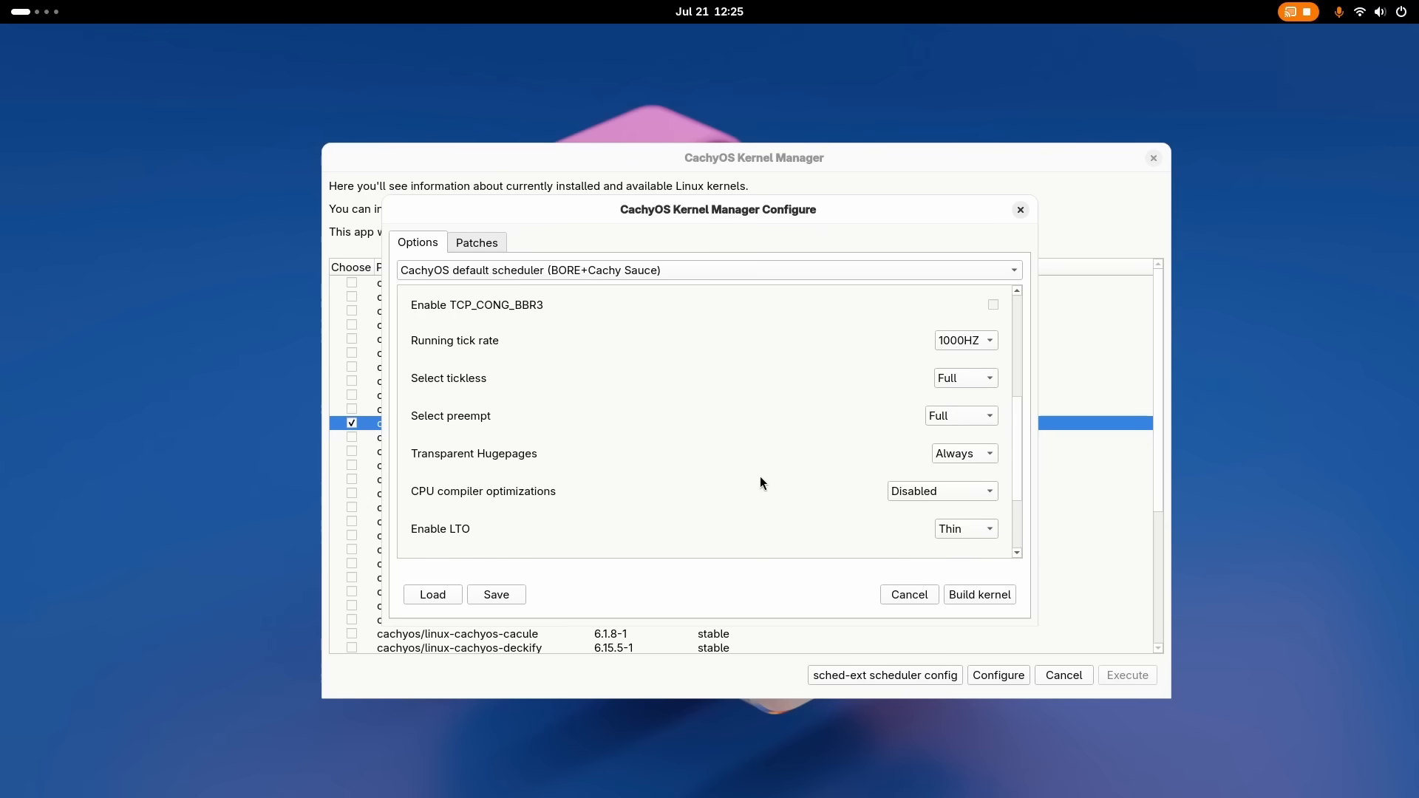
mouse_move(811, 476)
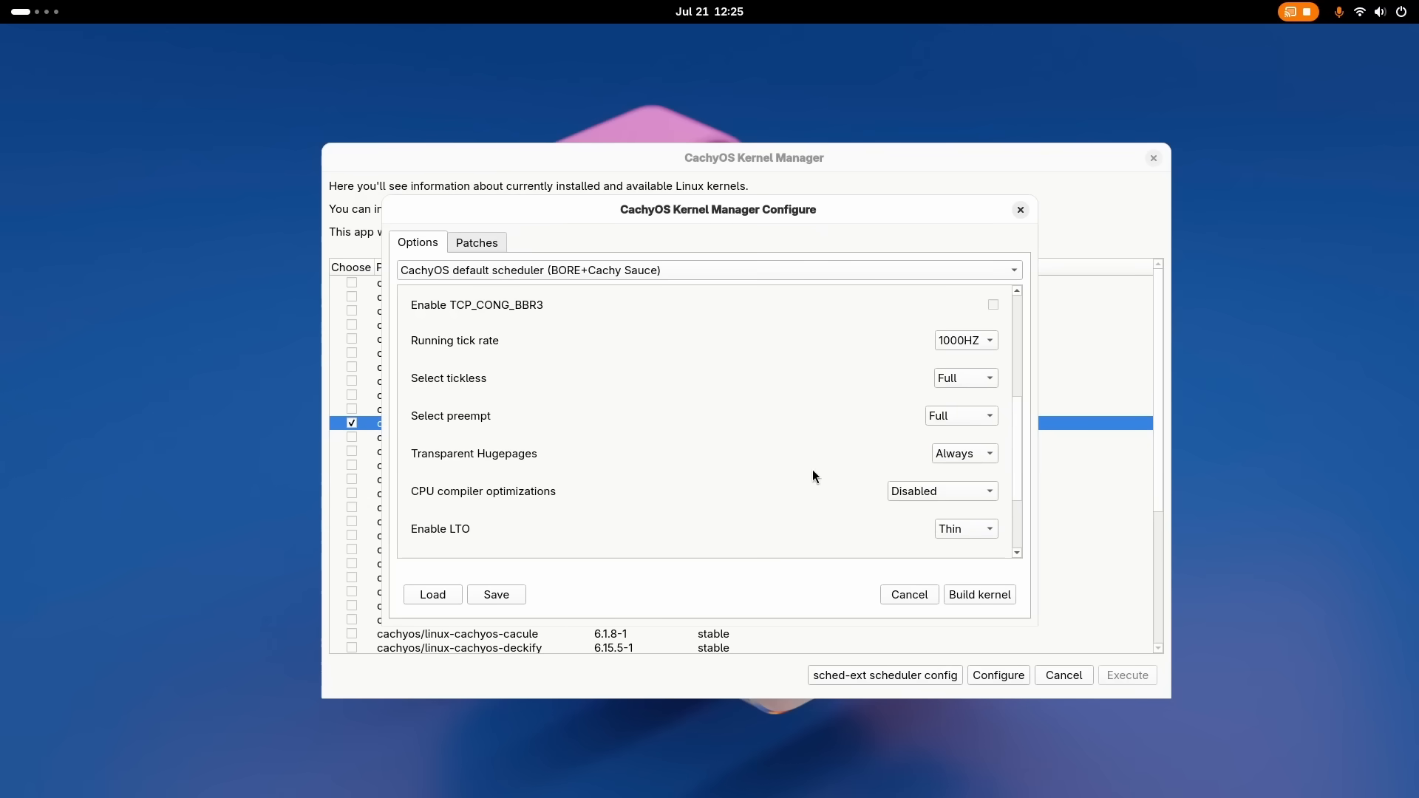
mouse_move(944, 492)
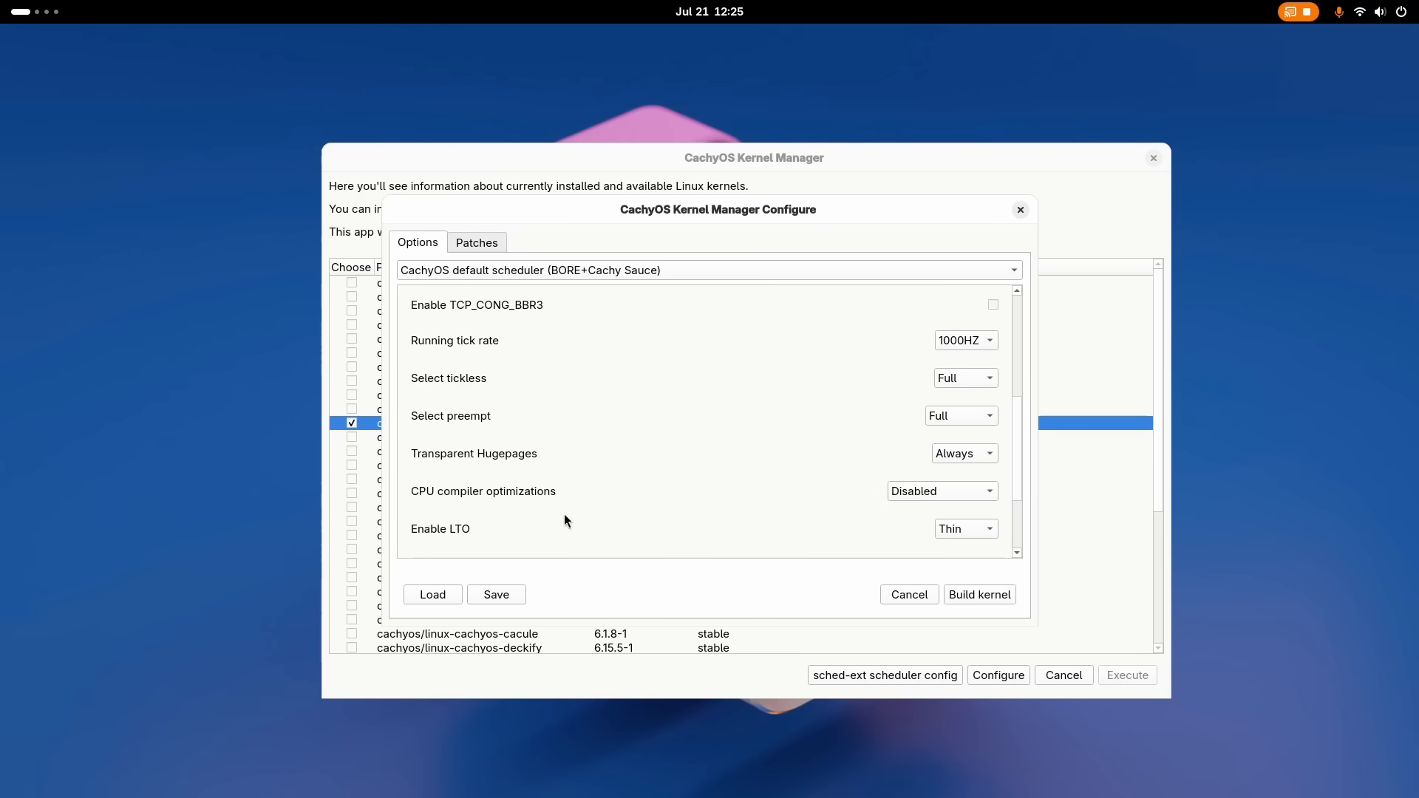
mouse_move(487, 260)
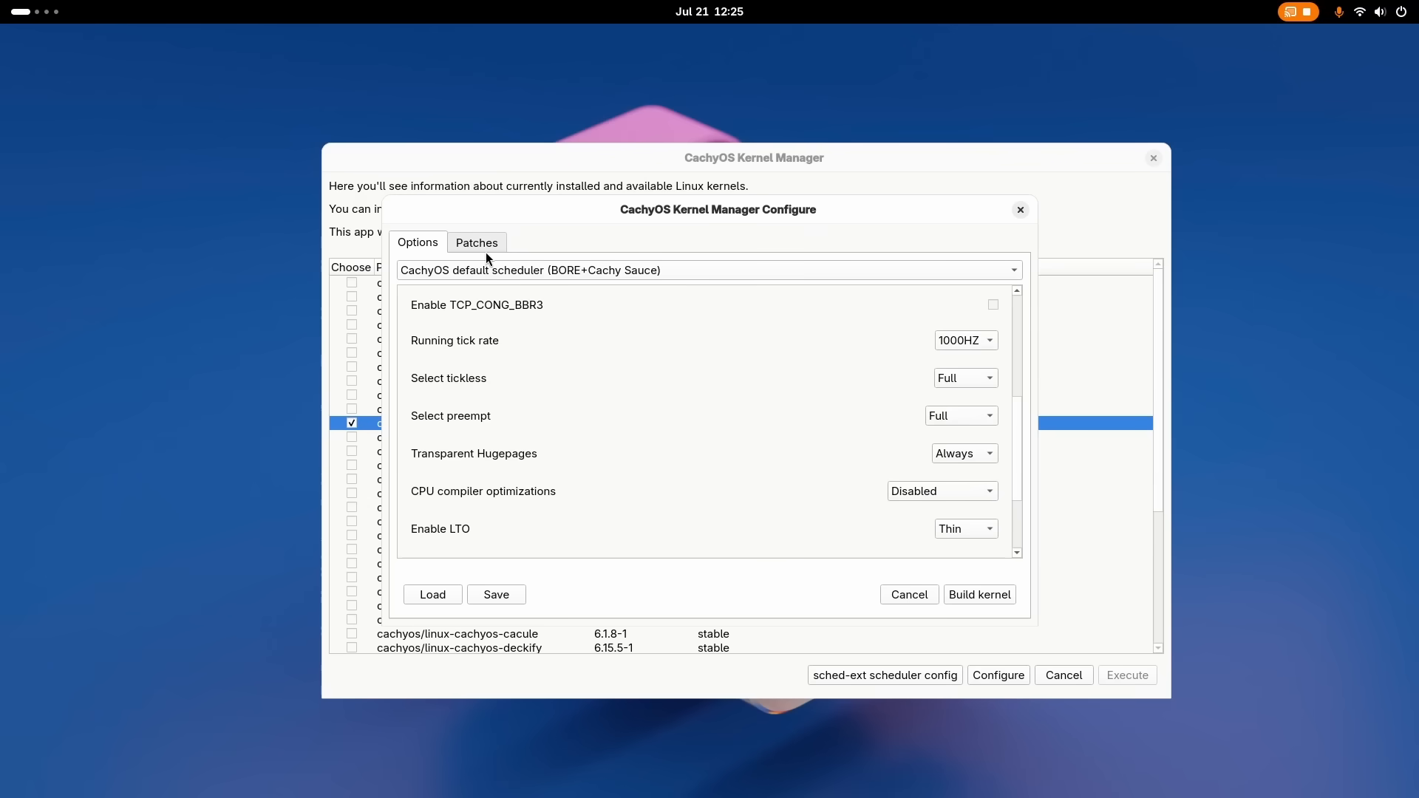
click(476, 242)
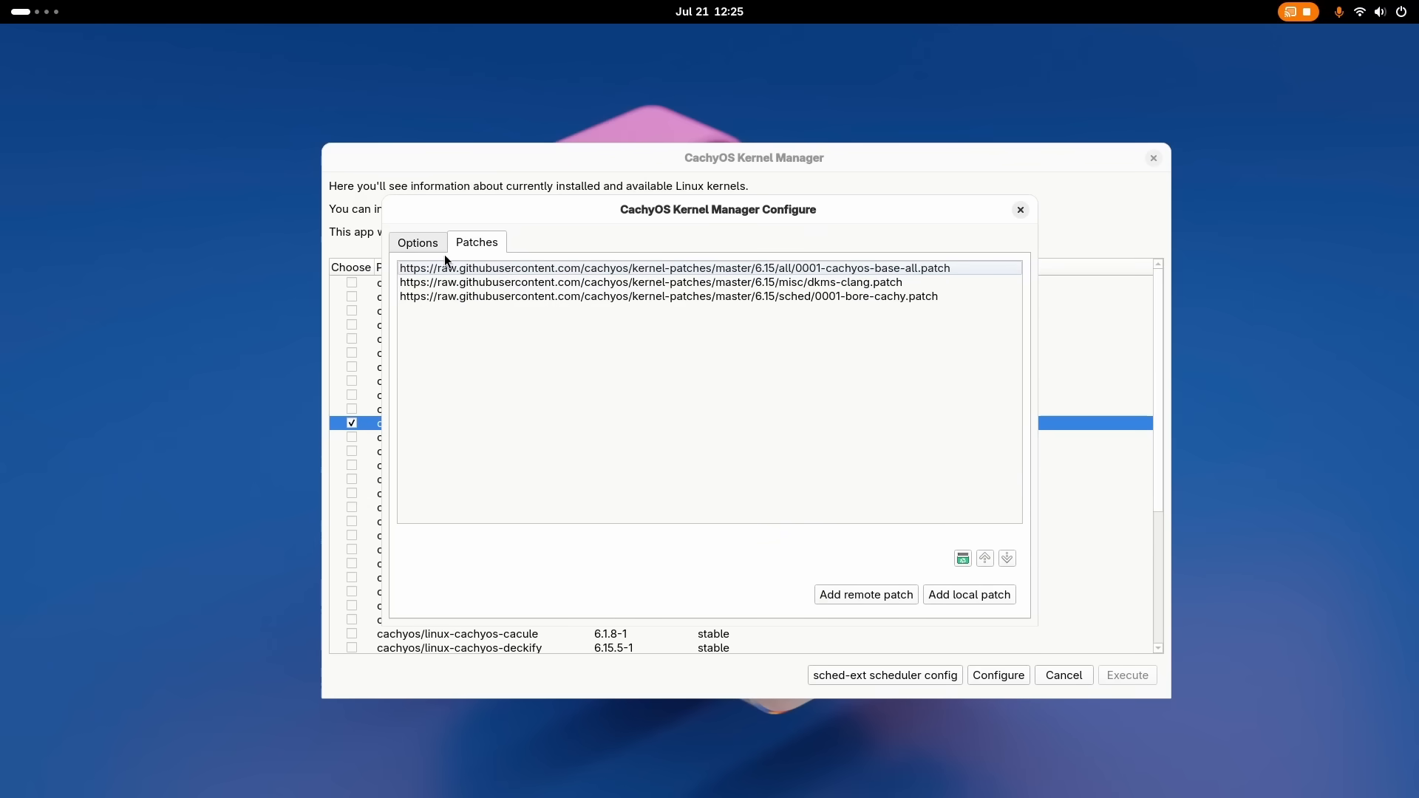
click(417, 242)
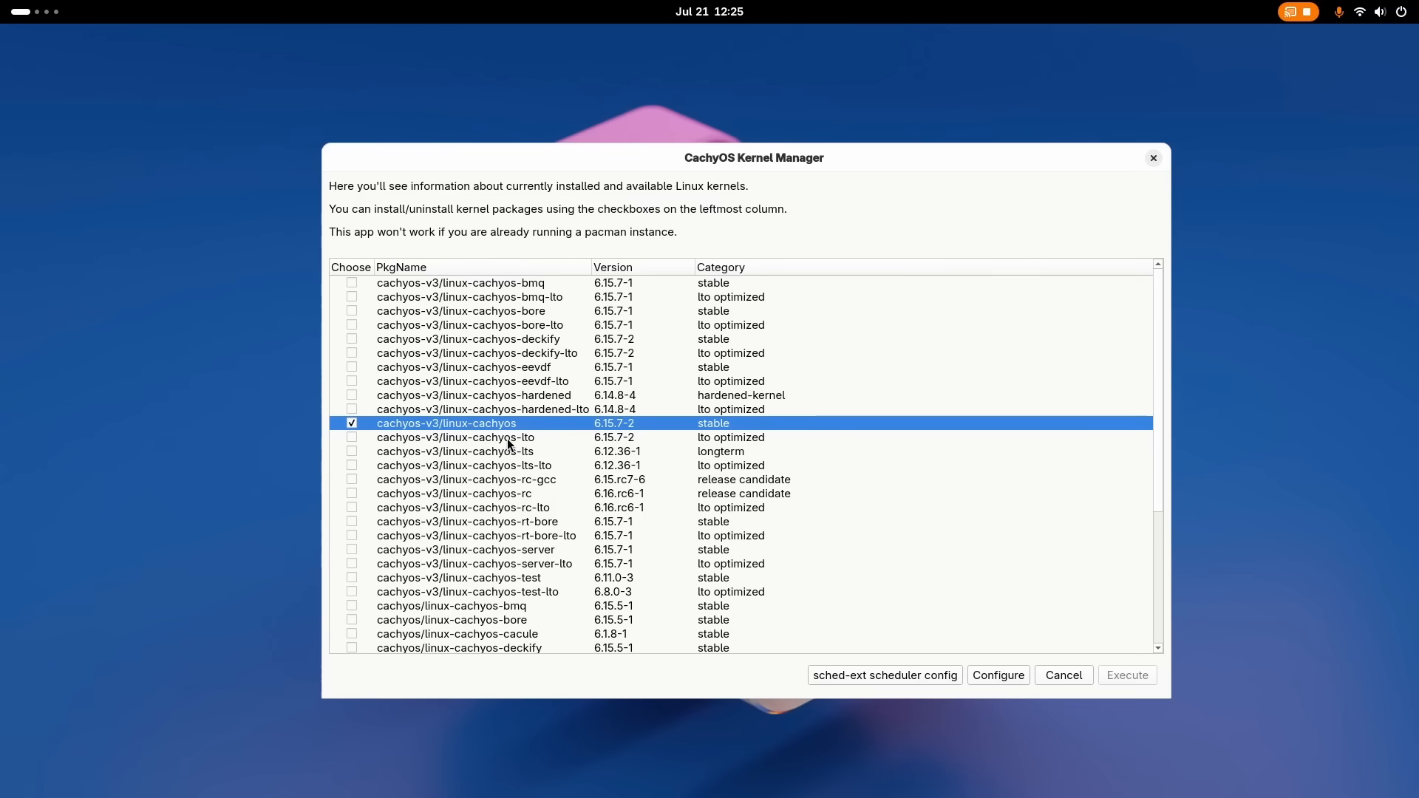
Browse the kernel list, selecting linux-cachyos-rt-bore and cachyos/linux-cachyos entries
click(452, 493)
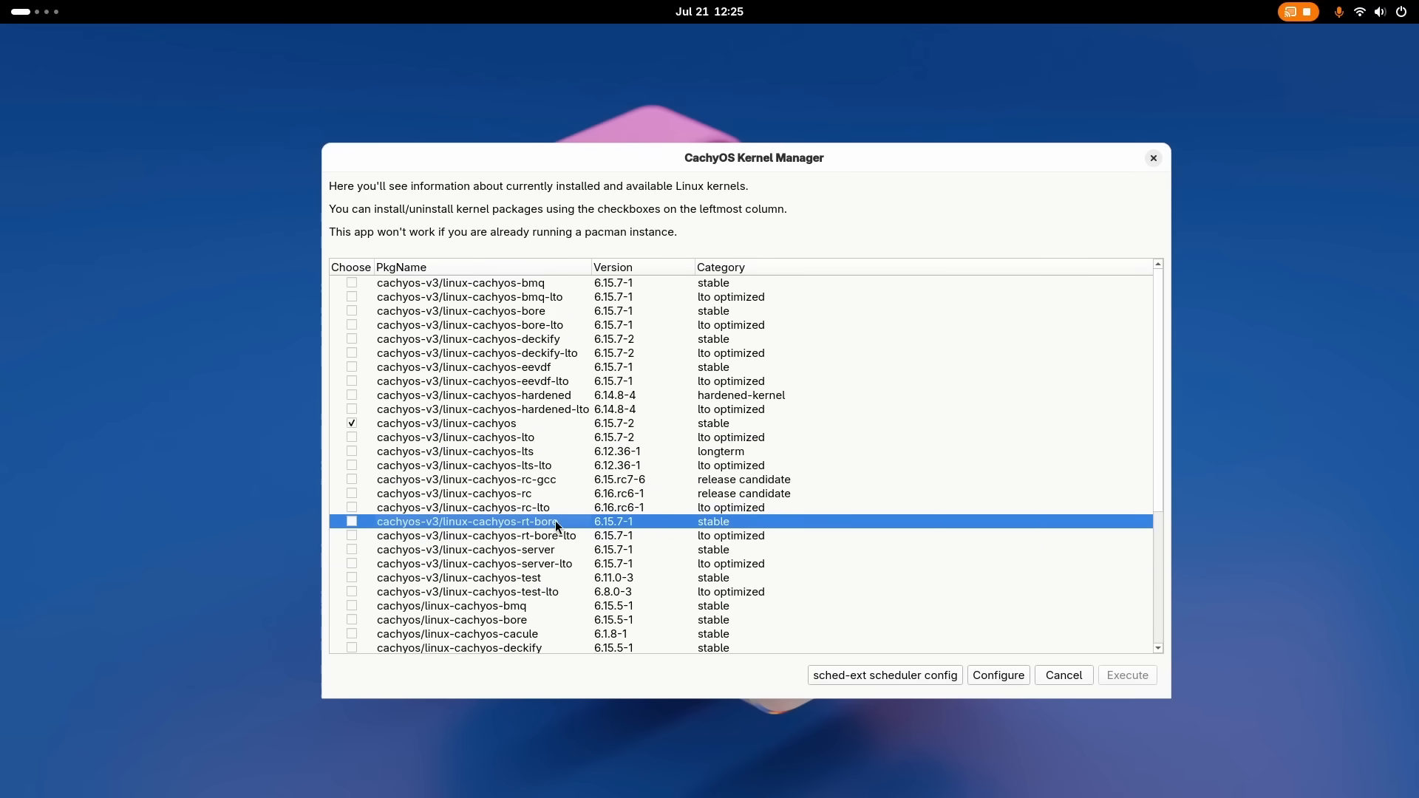
scroll(down, 3)
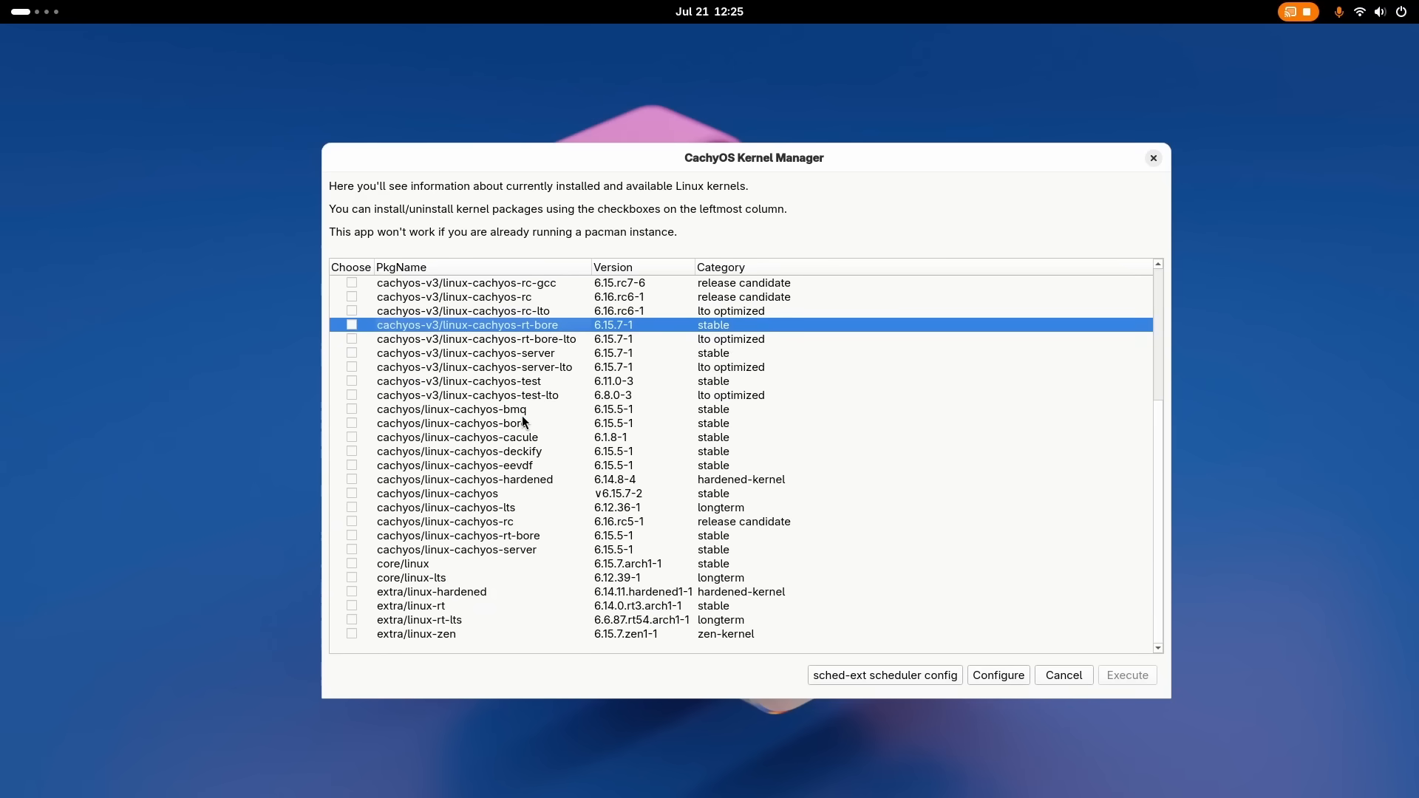
click(464, 479)
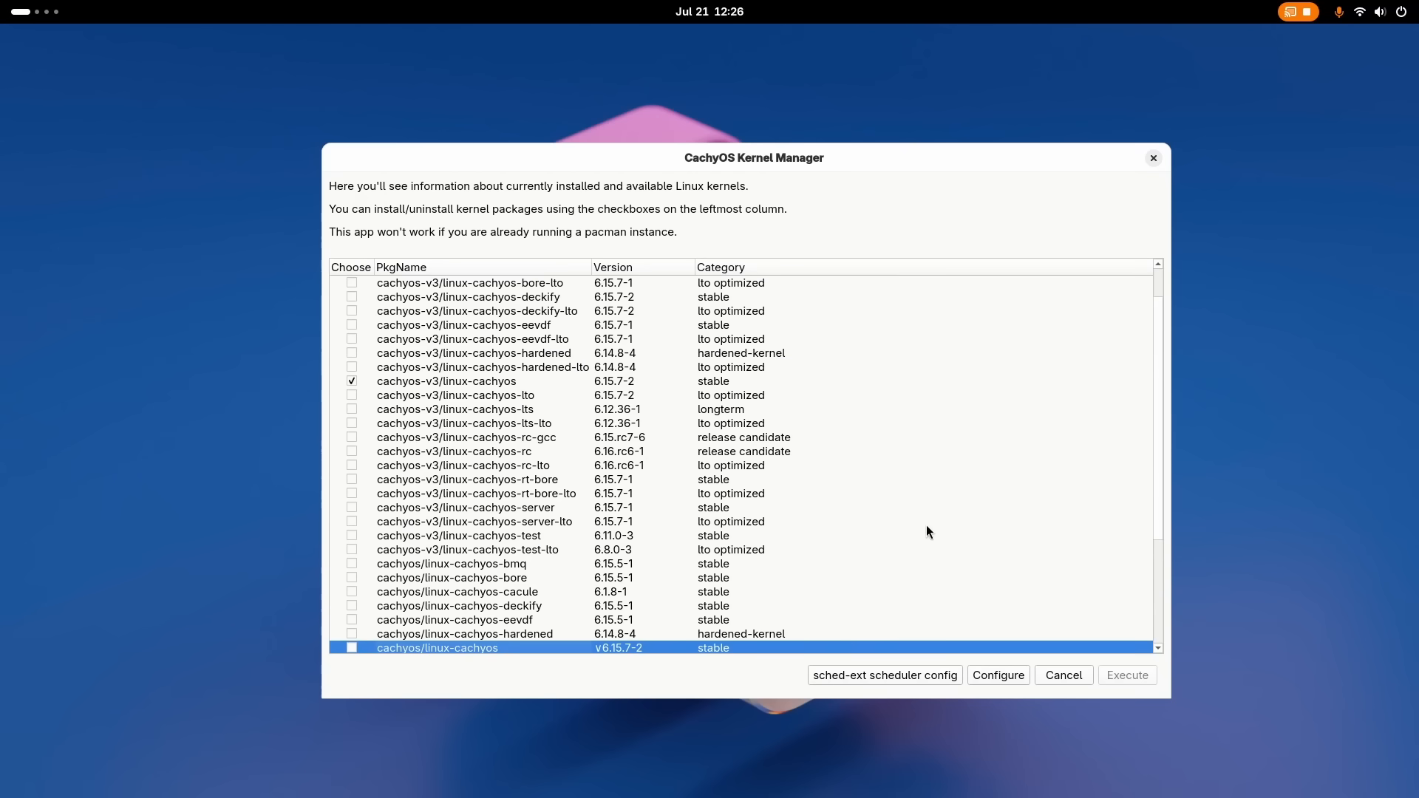
scroll(down, 3)
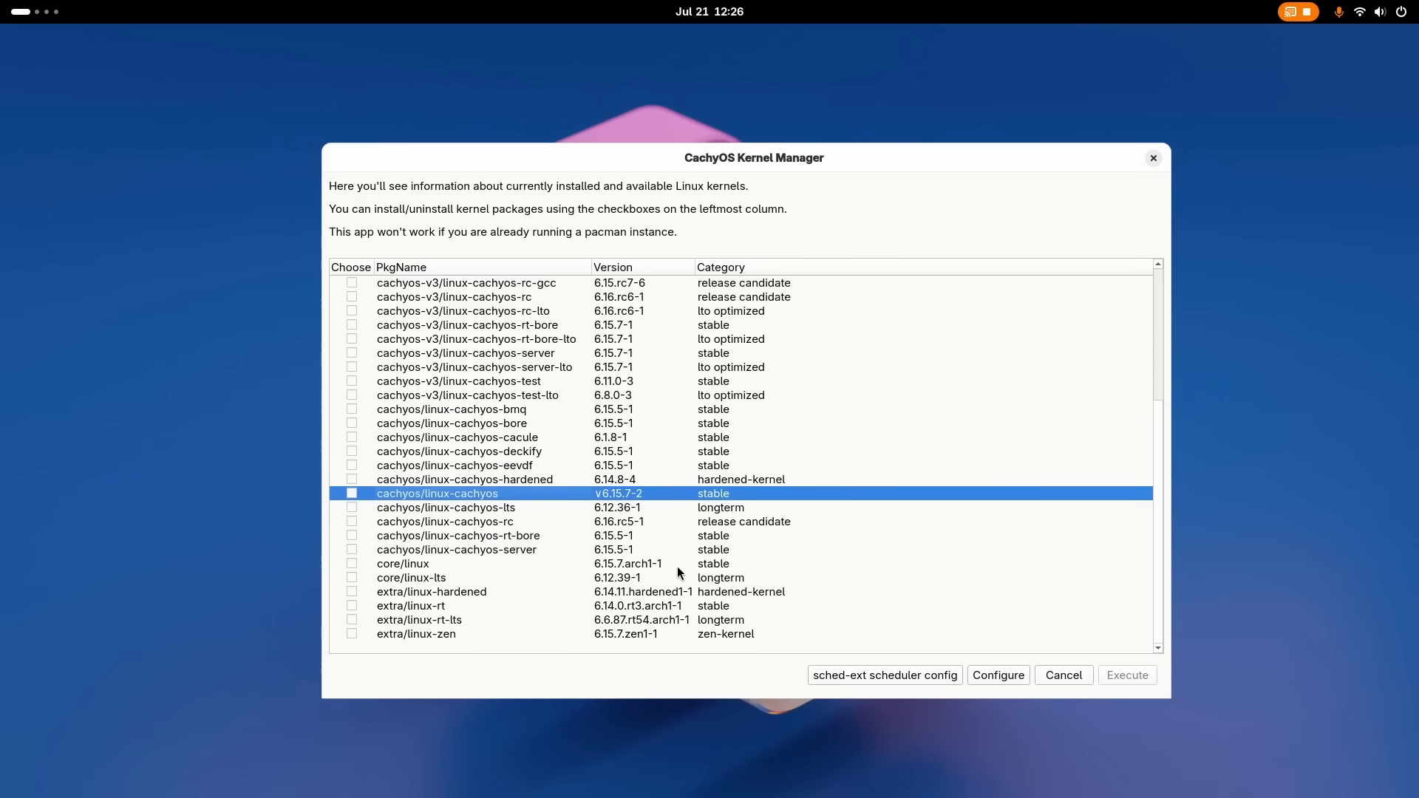
click(464, 478)
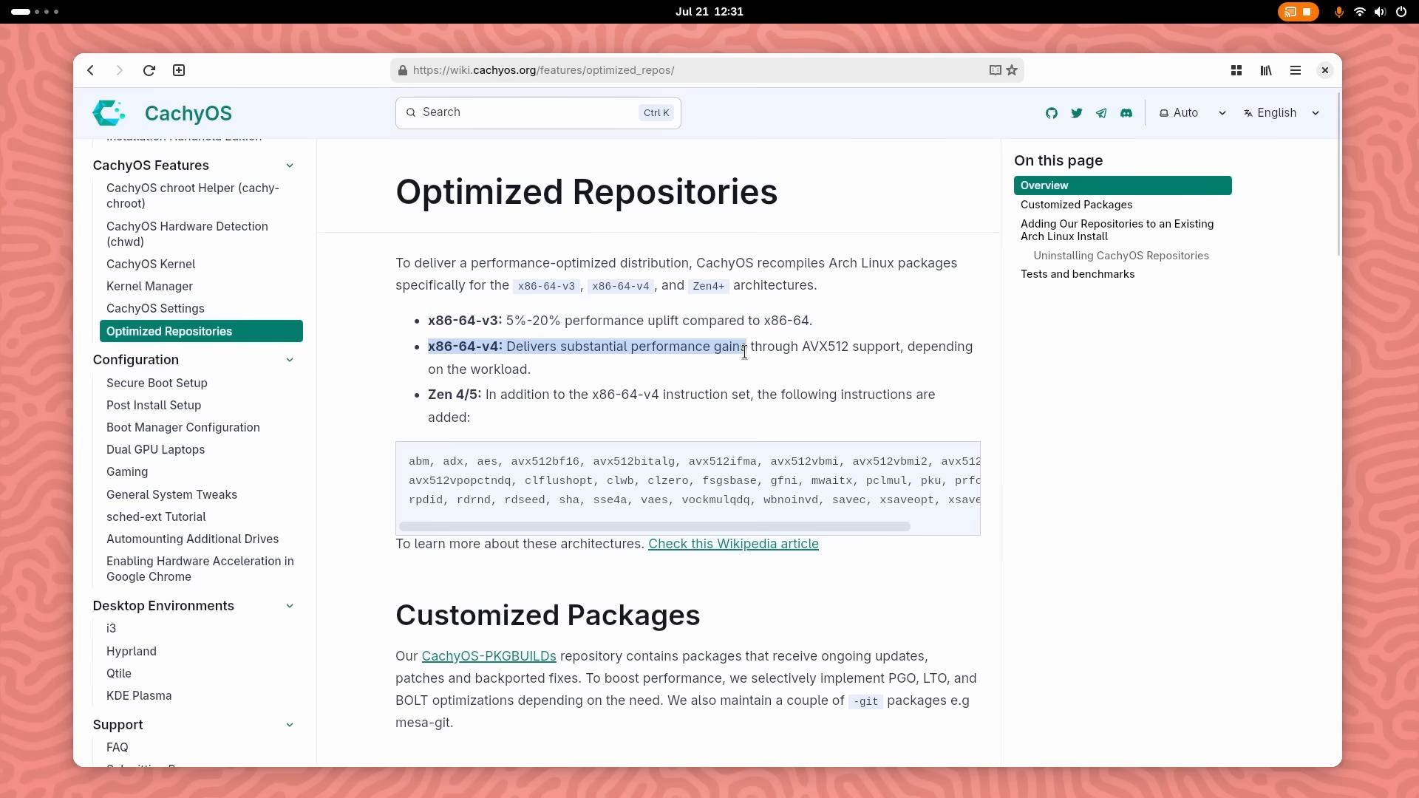
scroll(down, 3)
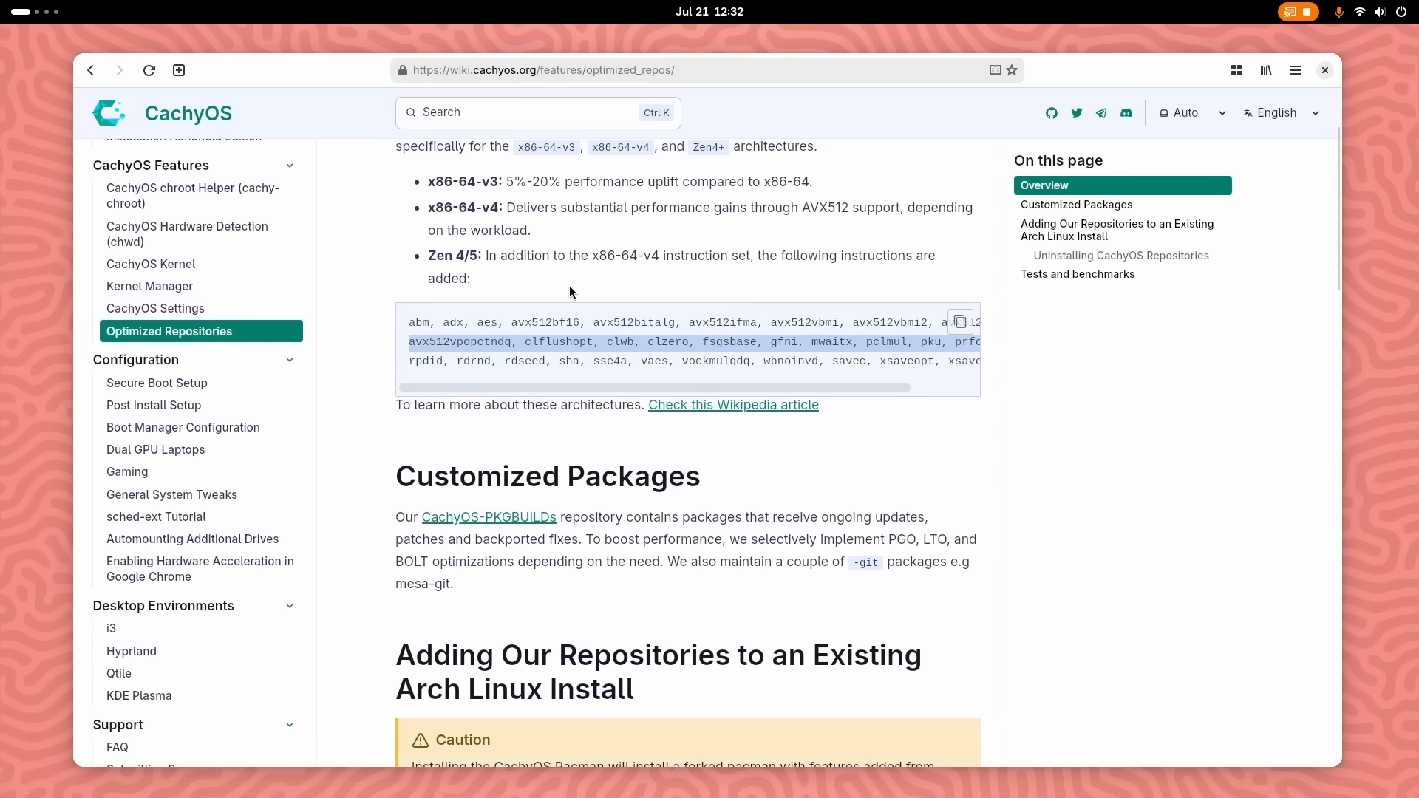
mouse_move(448, 251)
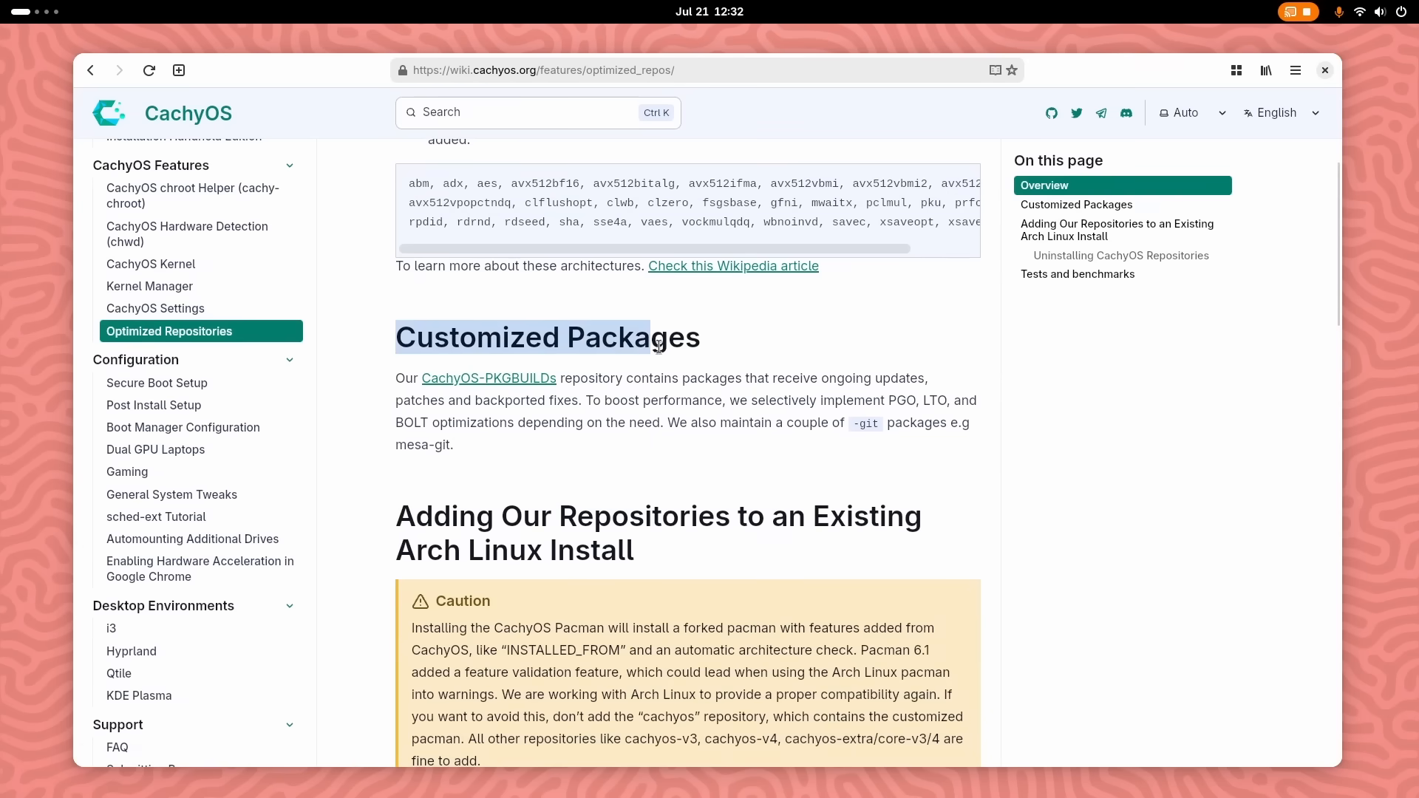
mouse_move(488, 379)
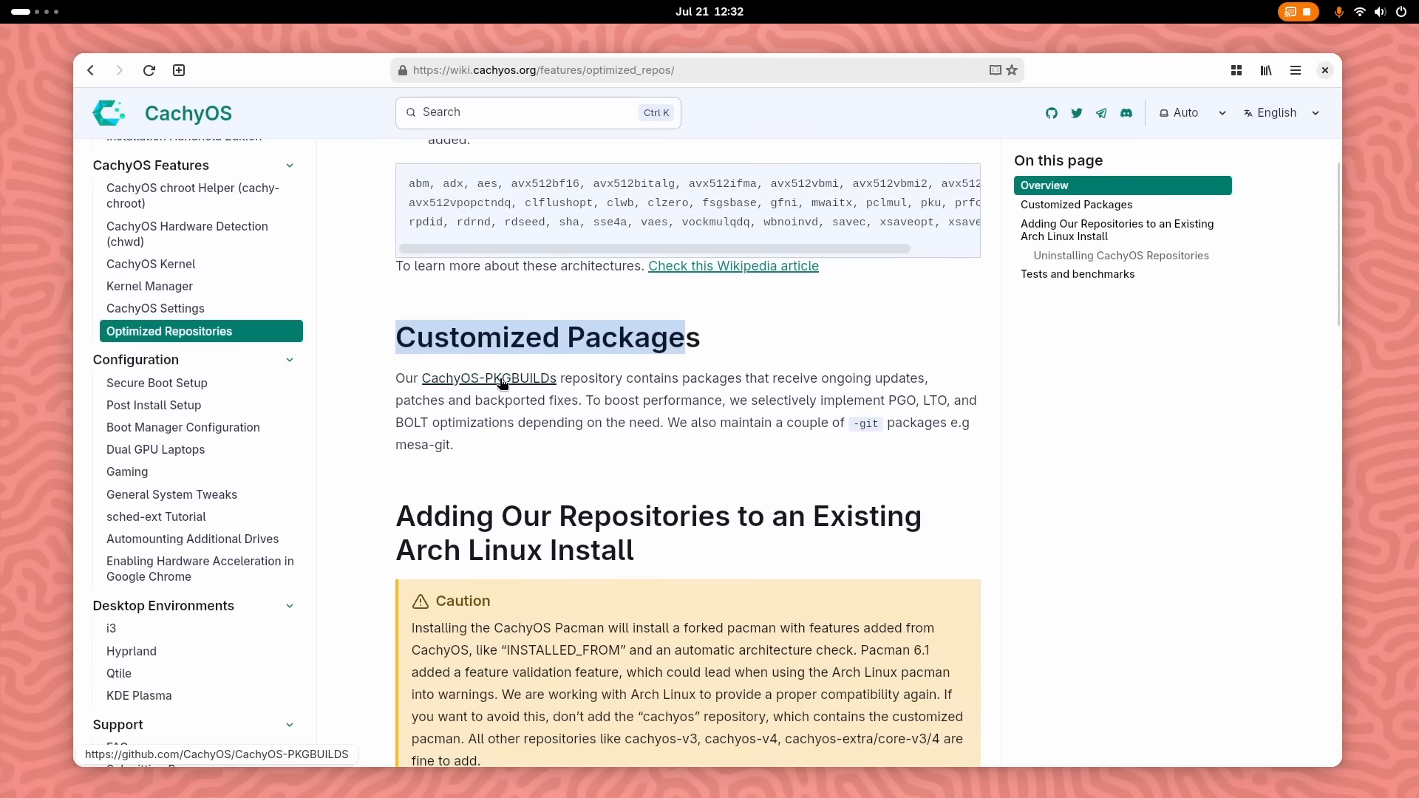
mouse_move(818, 428)
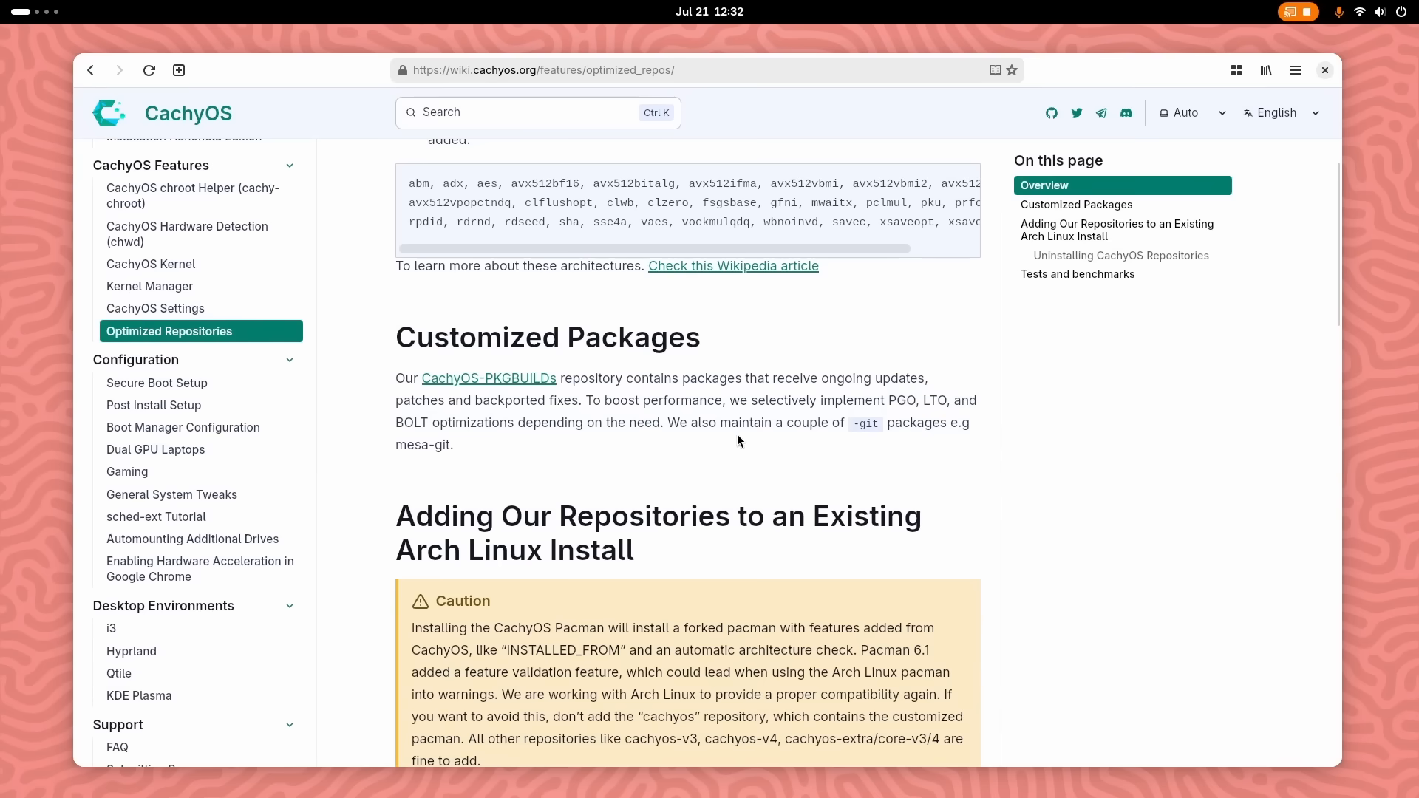
mouse_move(875, 444)
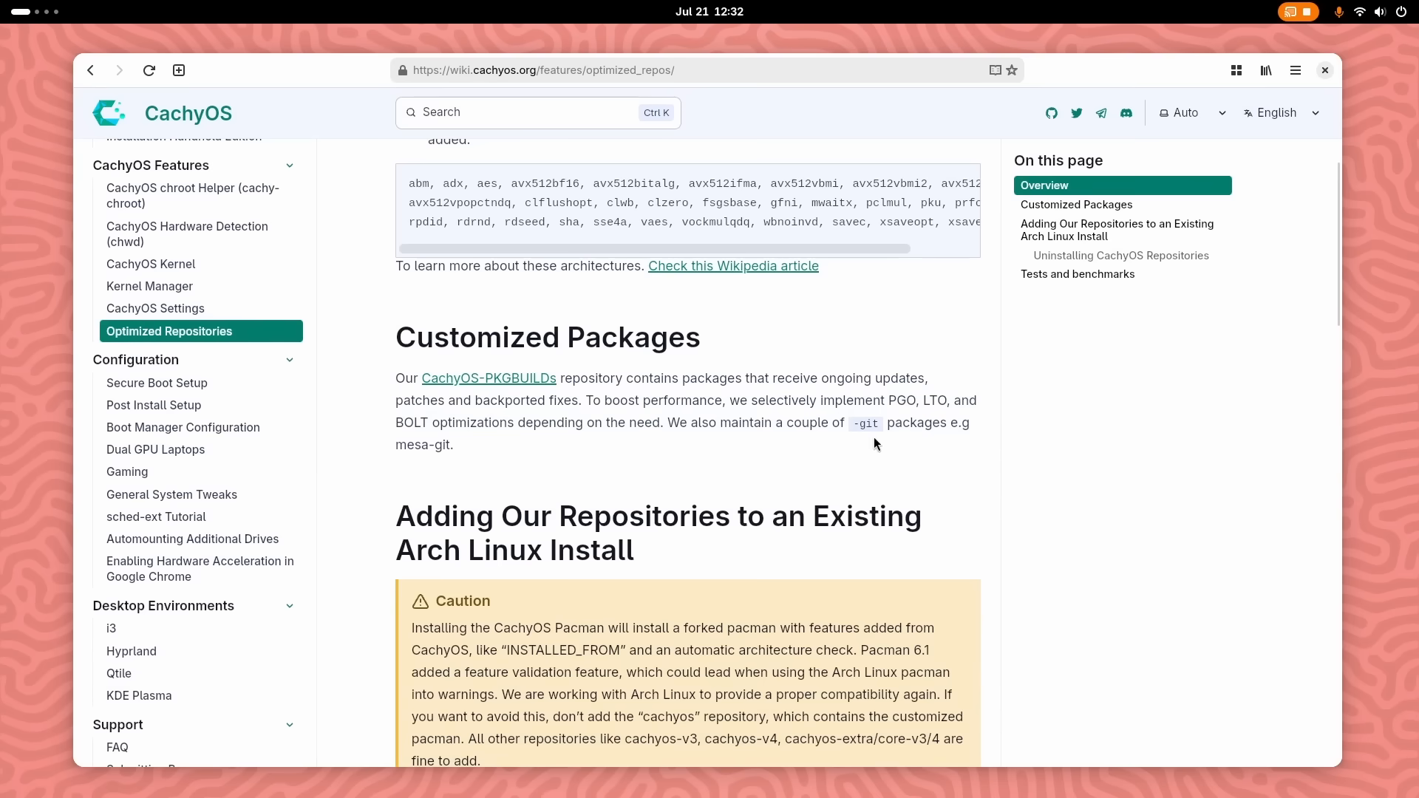
double_click(423, 444)
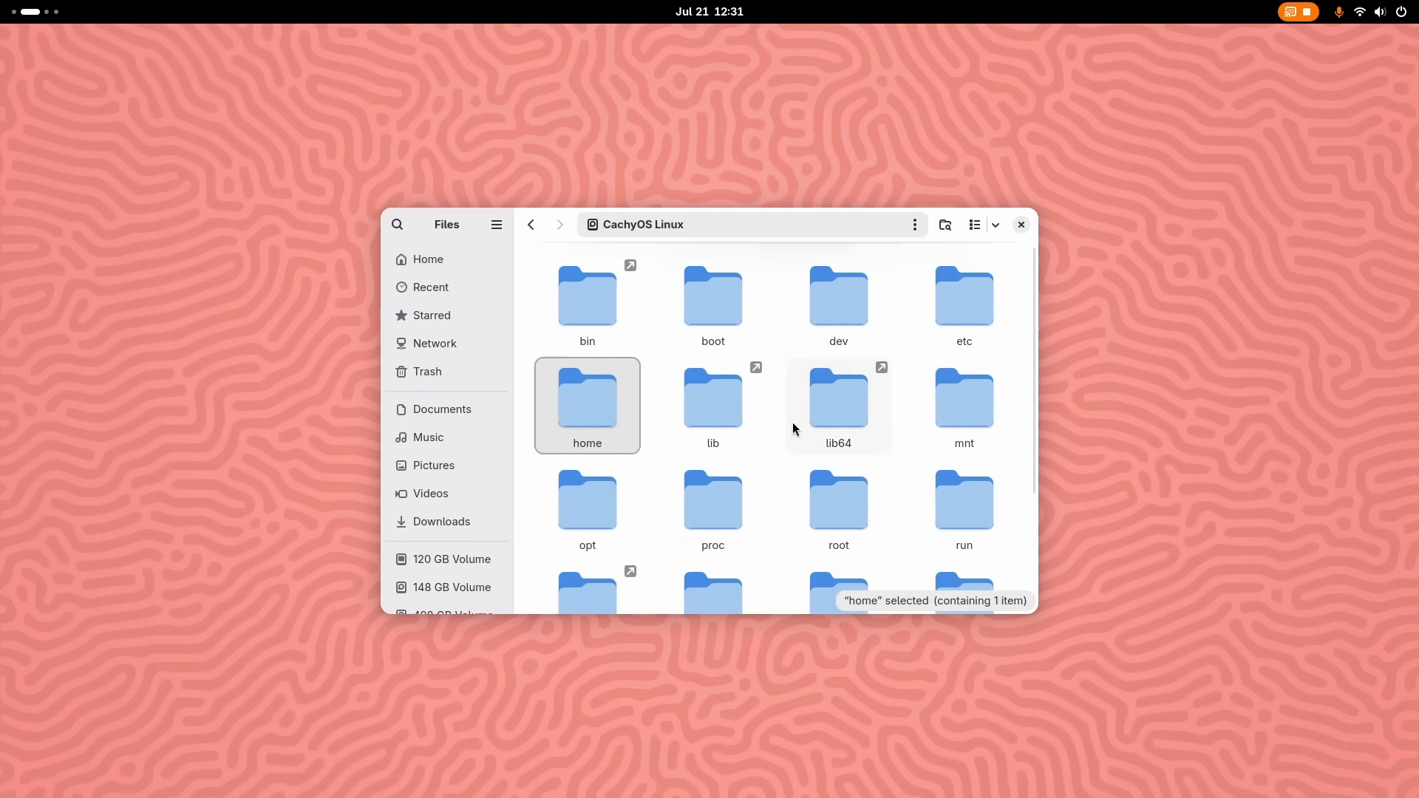
Open the etc folder and open pacman.conf in Text Editor
double_click(964, 296)
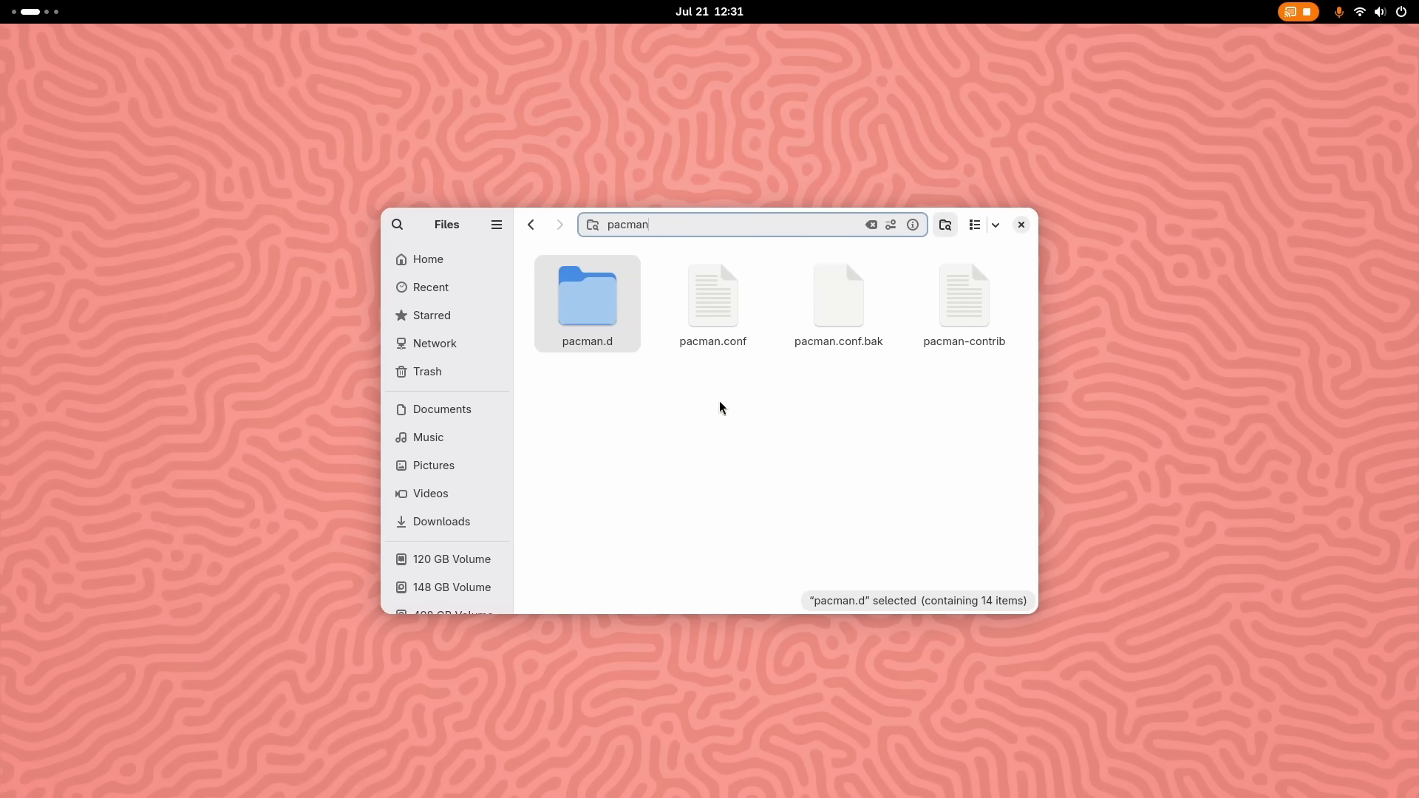
double_click(713, 294)
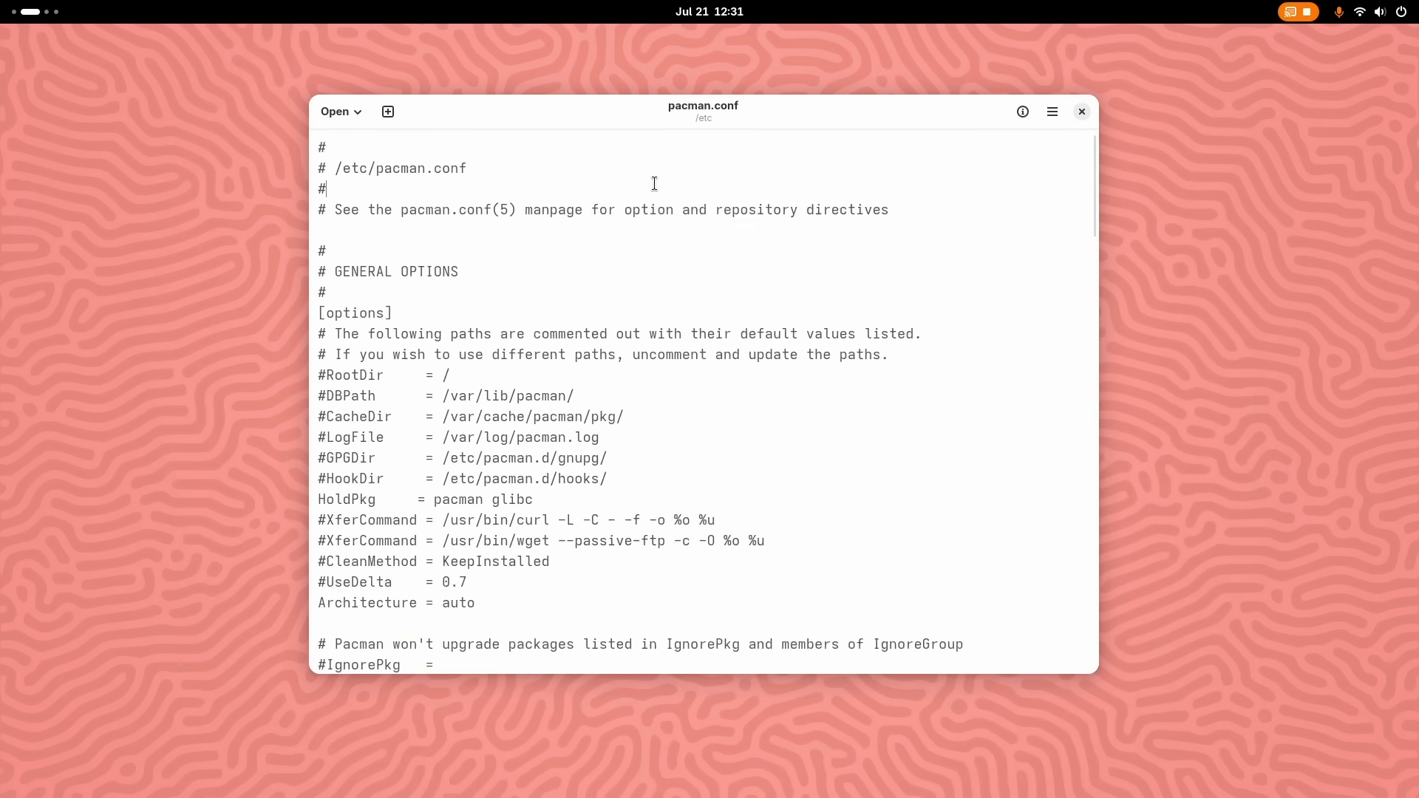
Read pacman.conf's cachyos-v3 mirrorlist Include line, then close Text Editor and Calculator
scroll(down, 3)
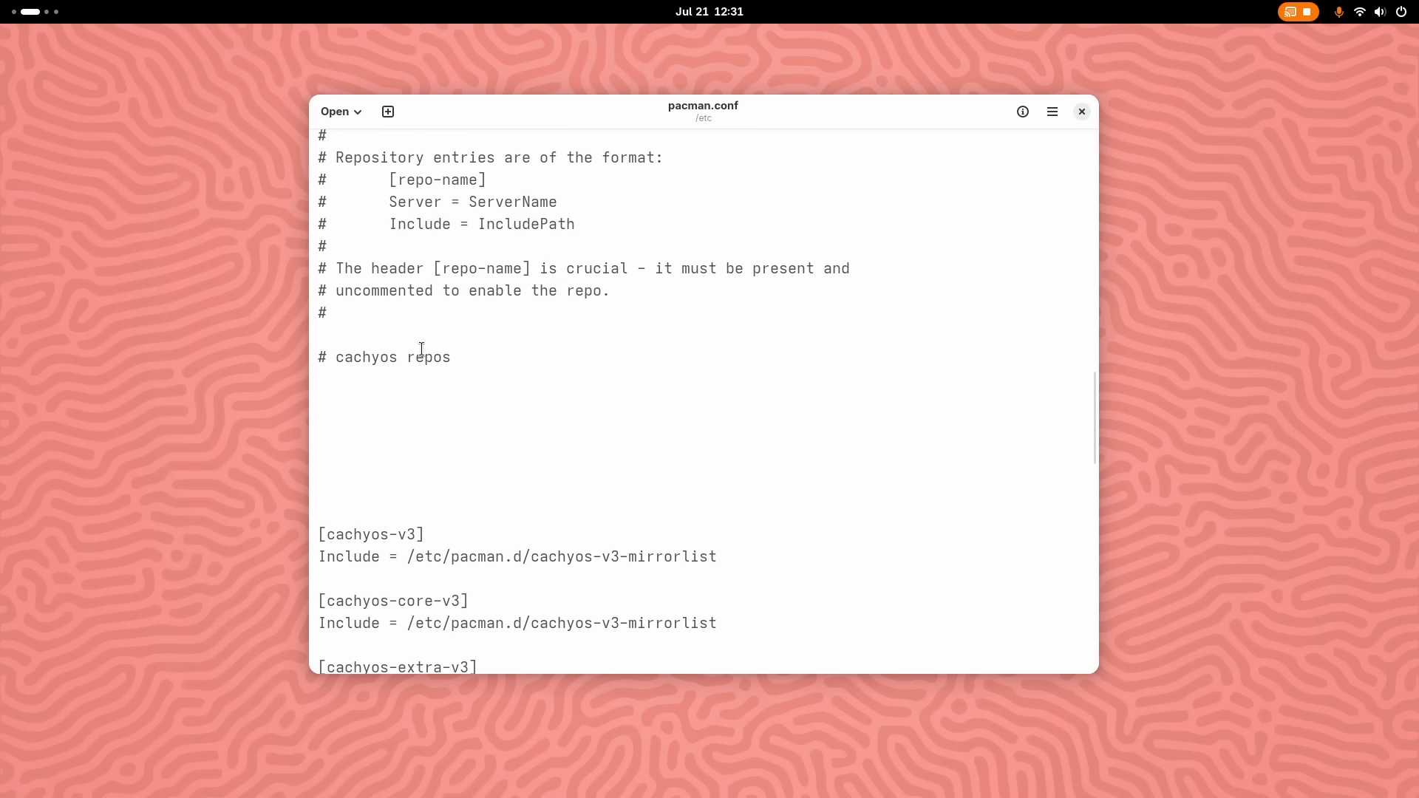
scroll(down, 3)
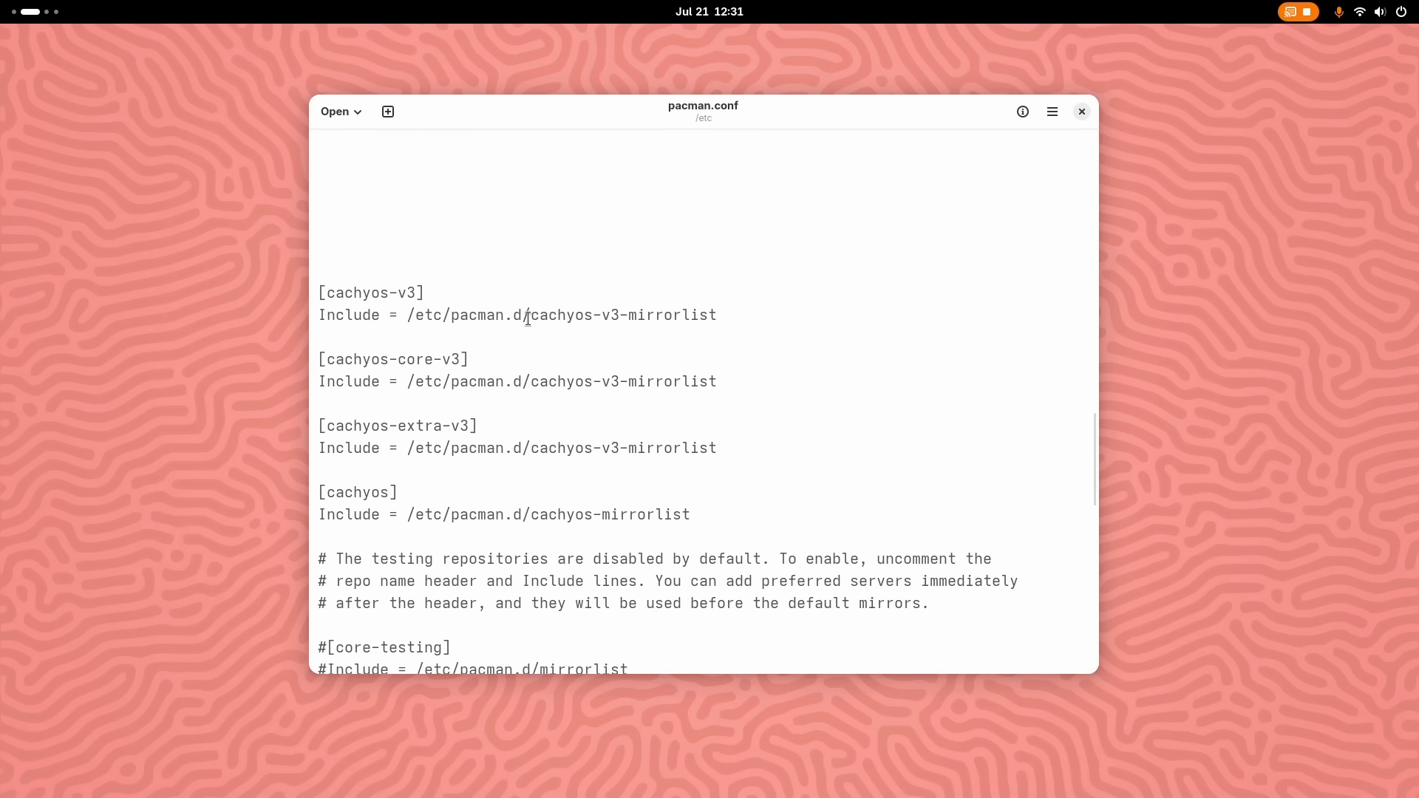
triple_click(516, 314)
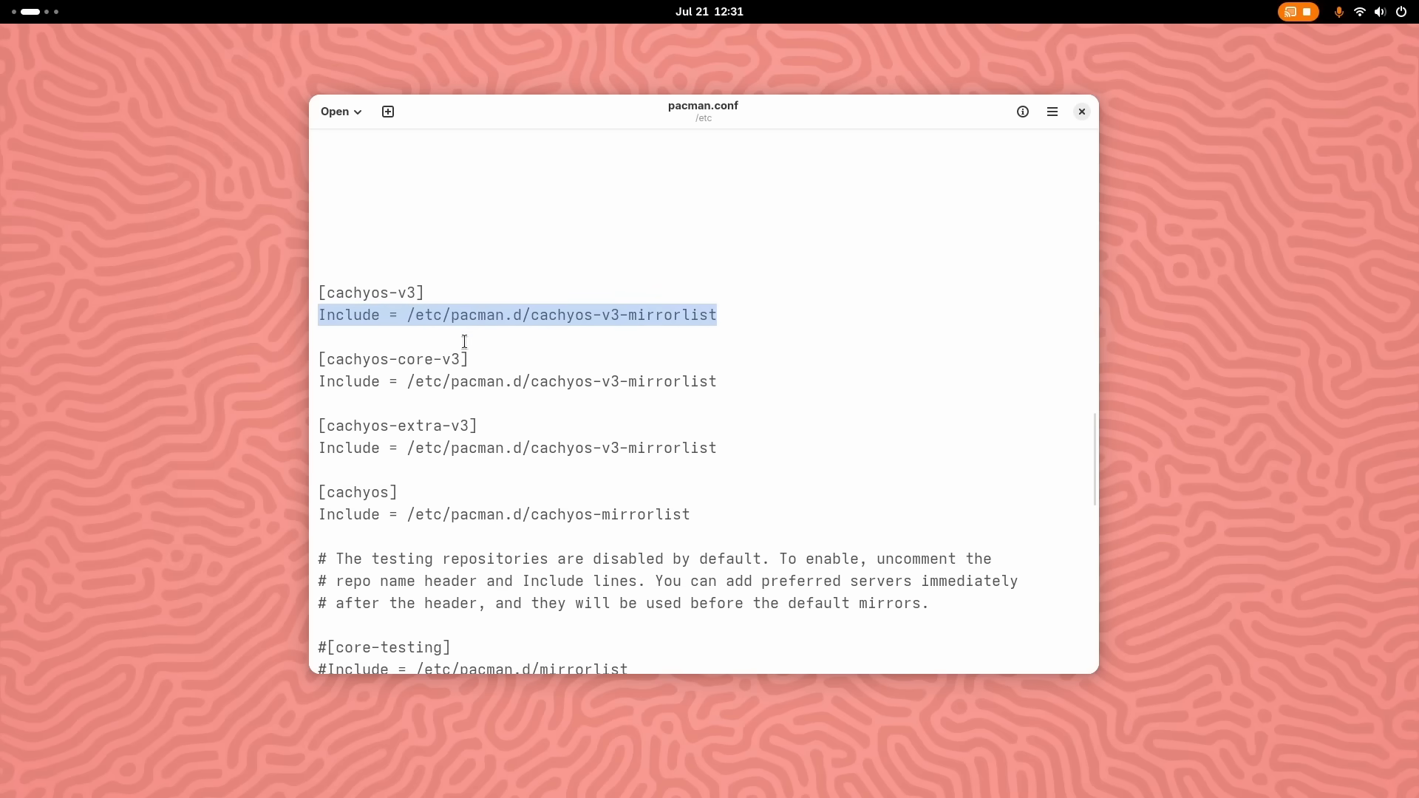
double_click(418, 426)
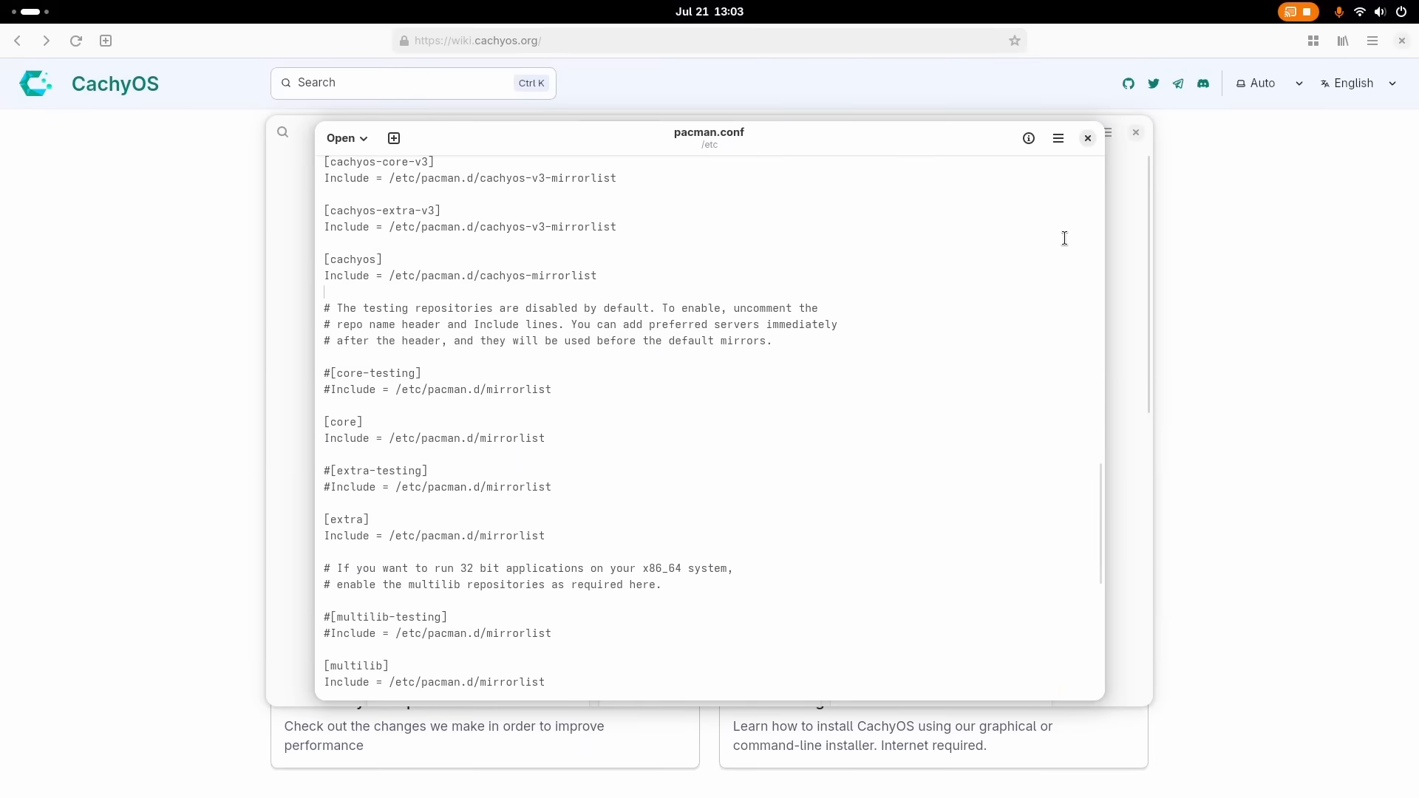
click(1087, 137)
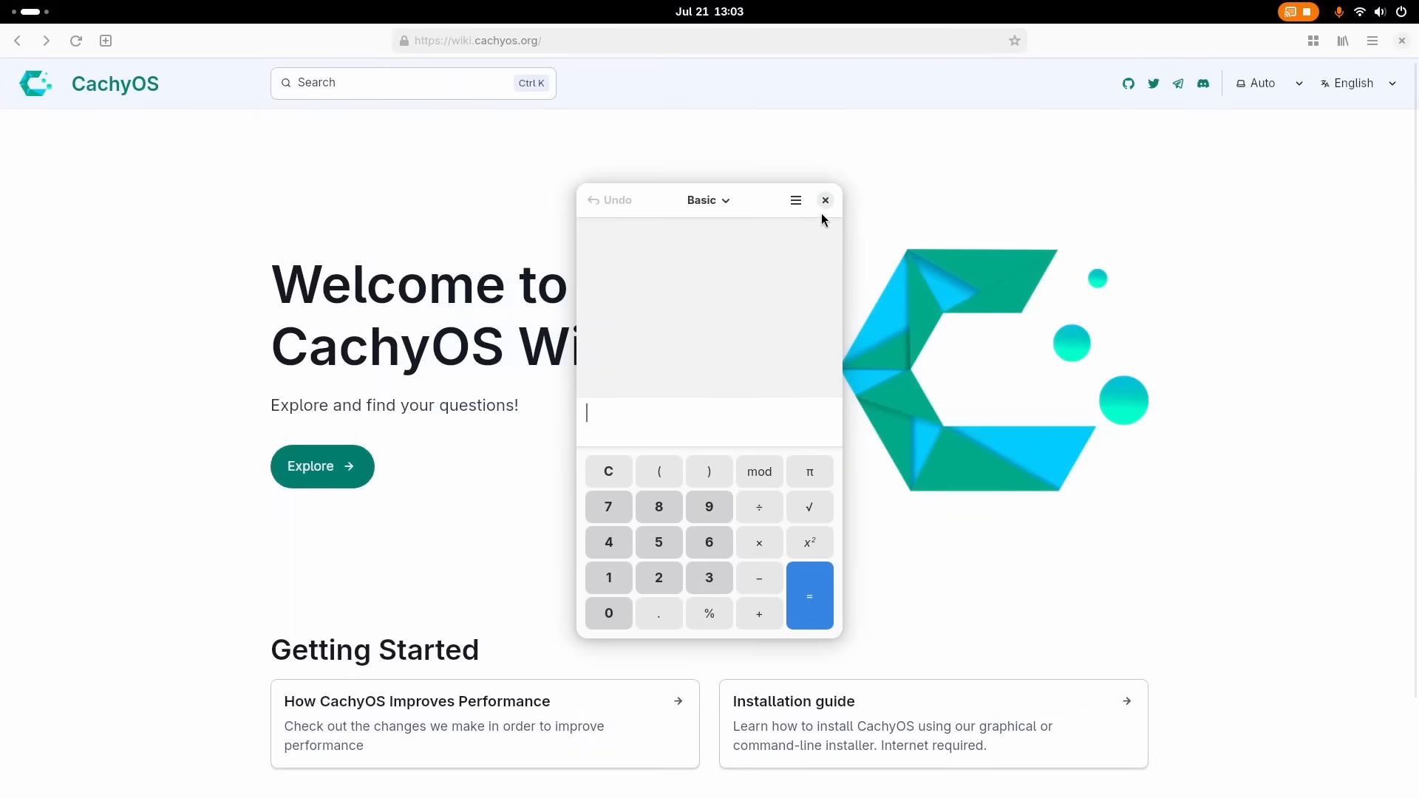
click(825, 201)
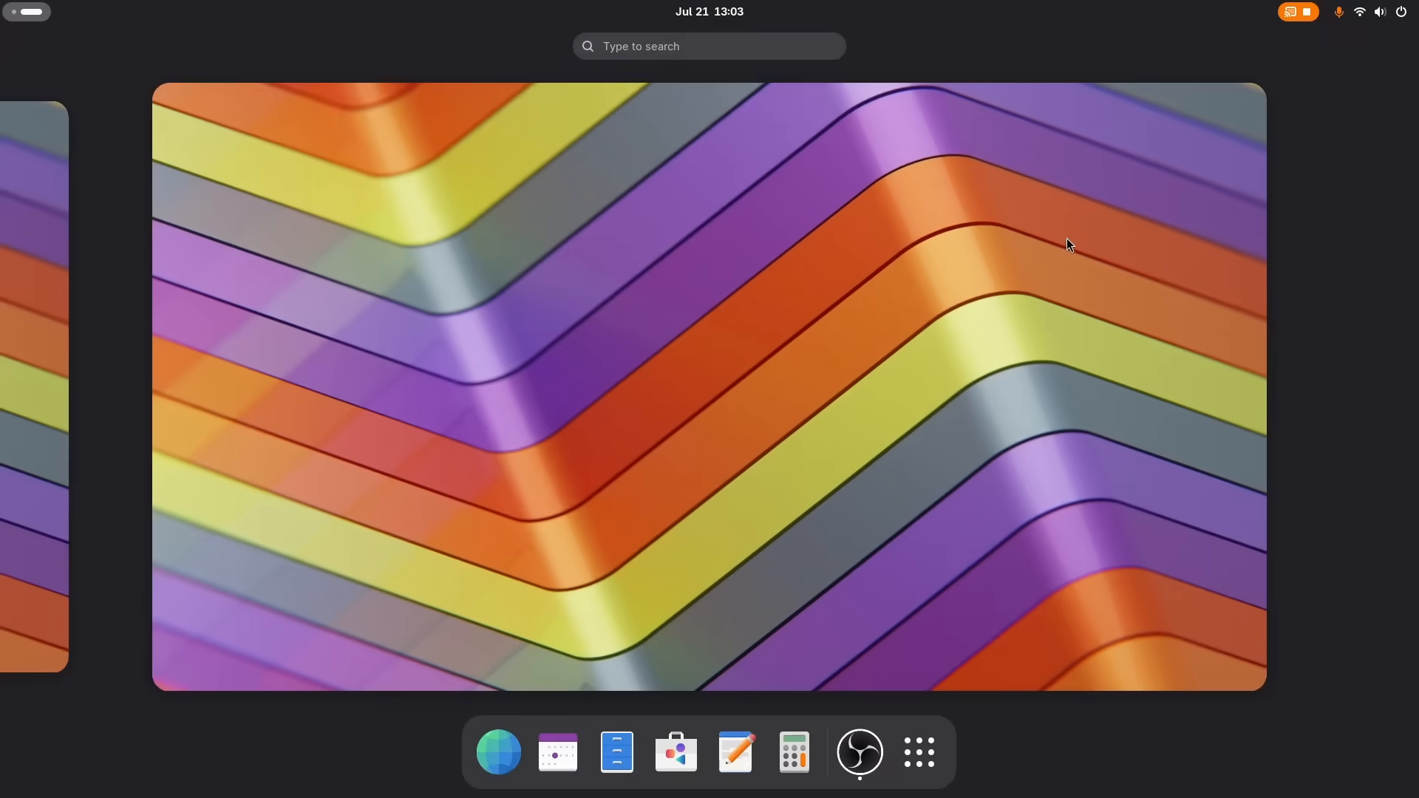
Run systemd-analyze in the terminal and highlight the 47.874s startup and userspace timings
text(ter)
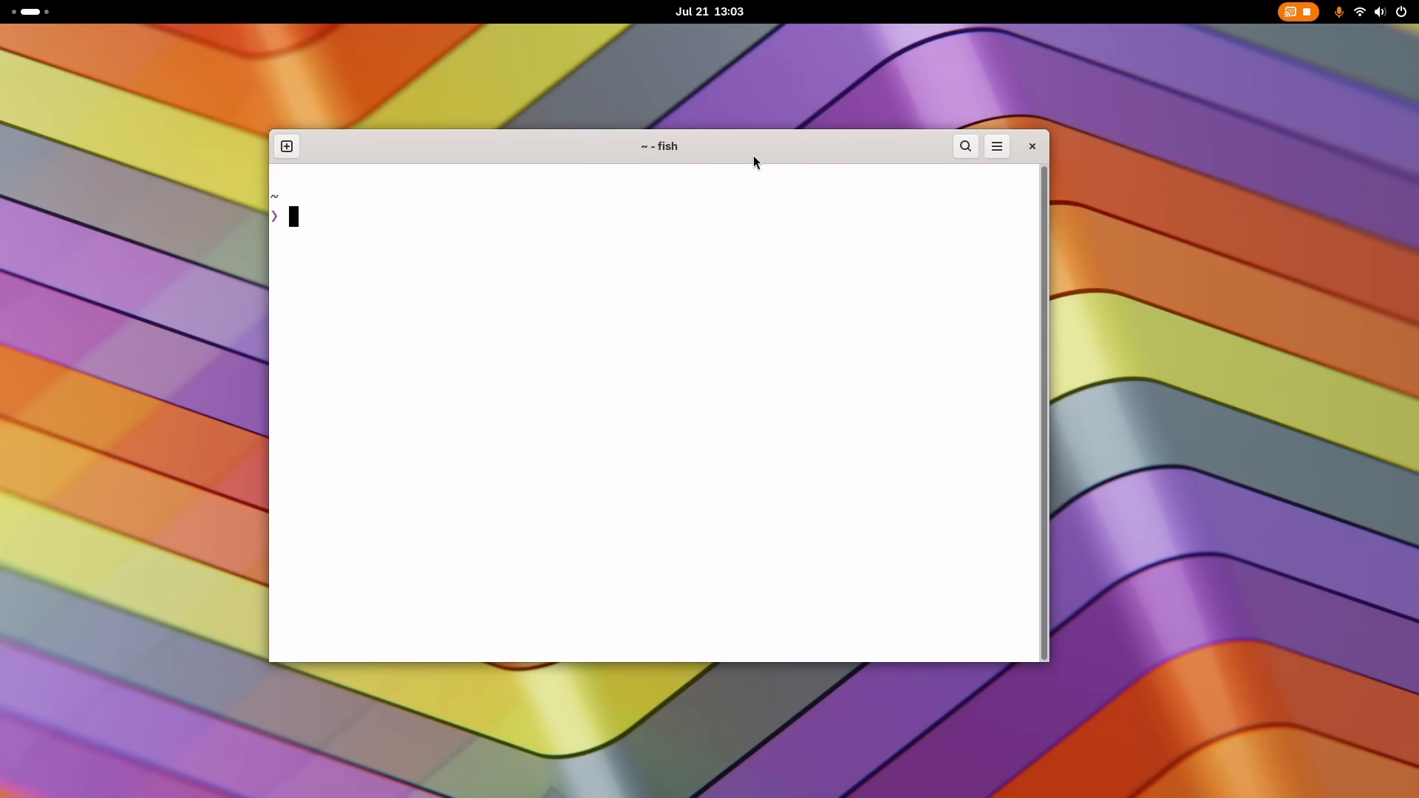
text(systemd-analyze)
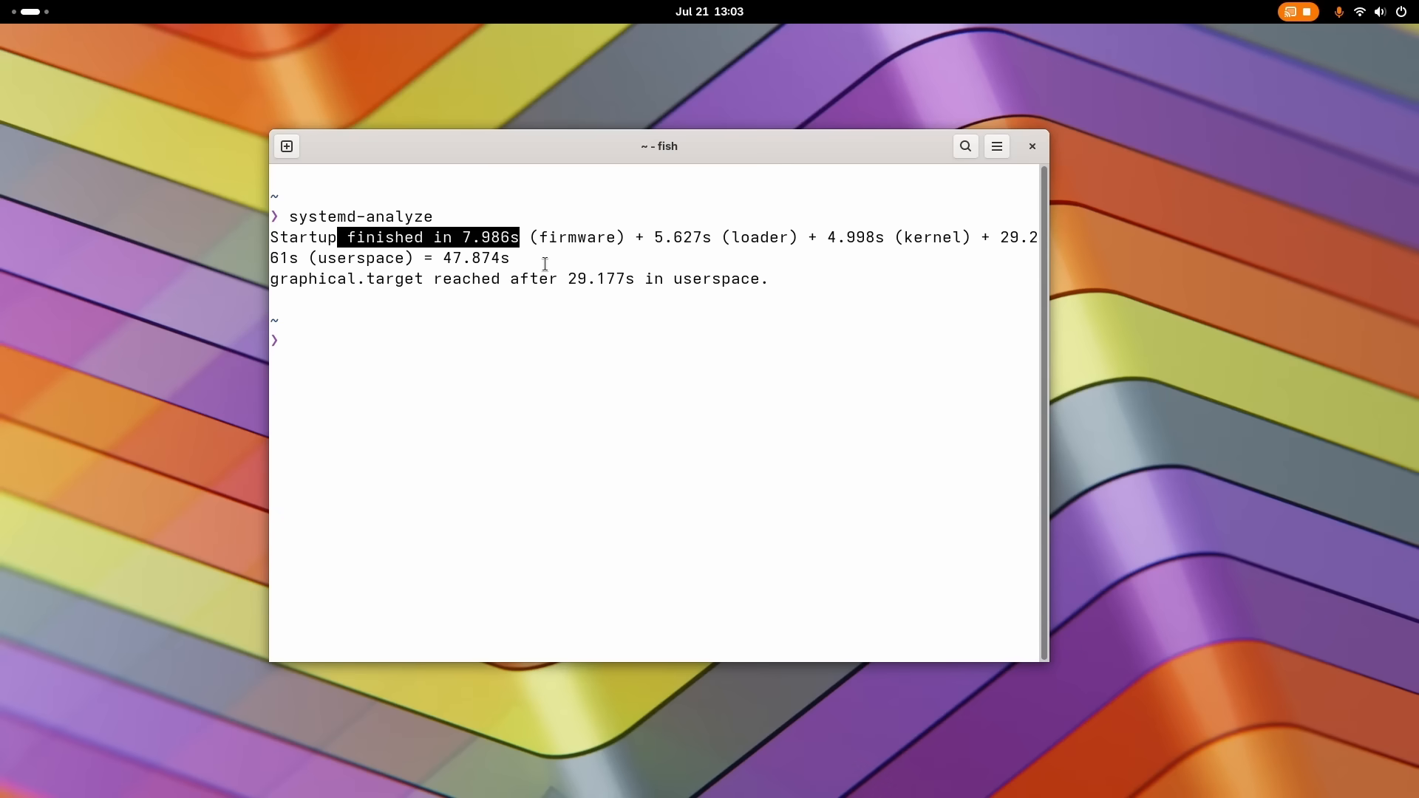
double_click(681, 237)
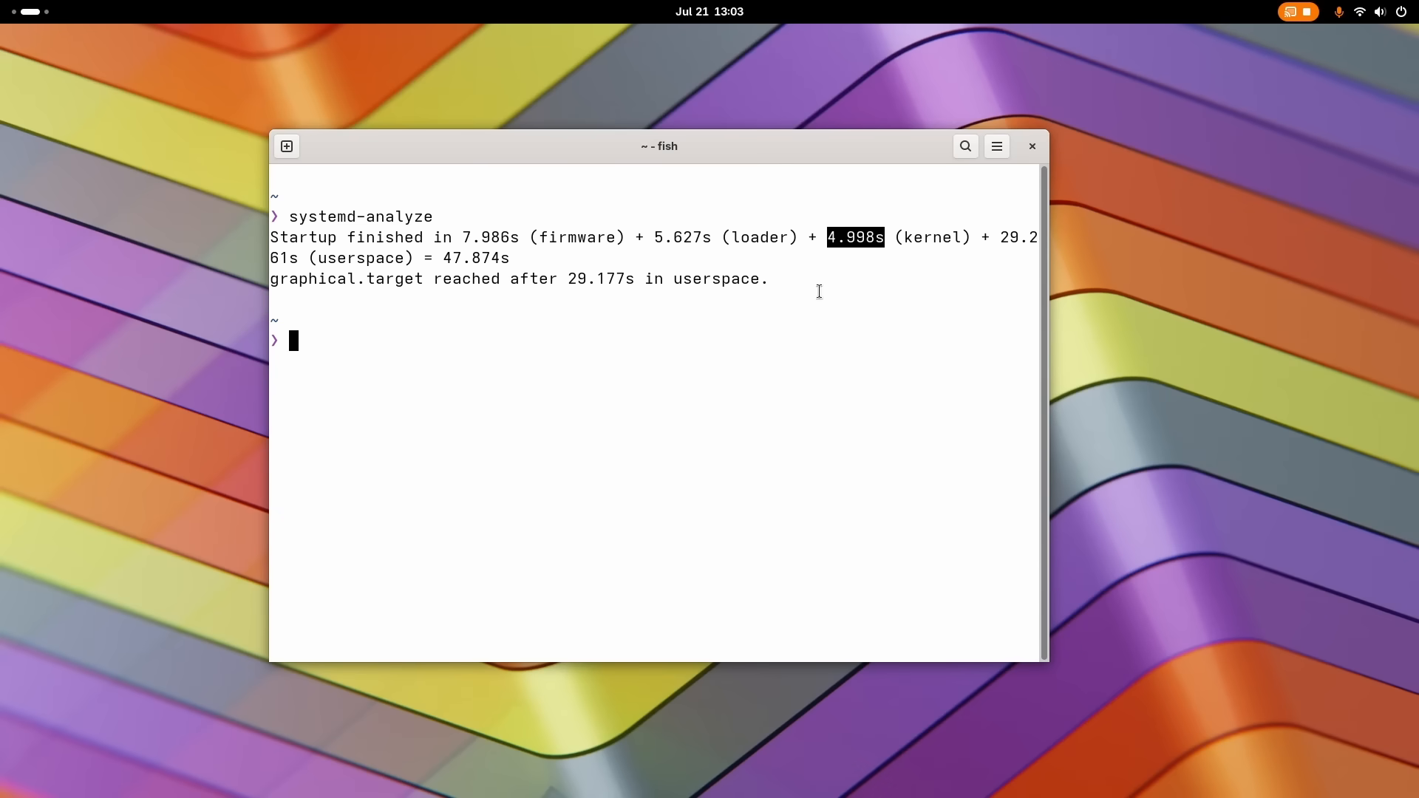
drag(404, 279, 740, 279)
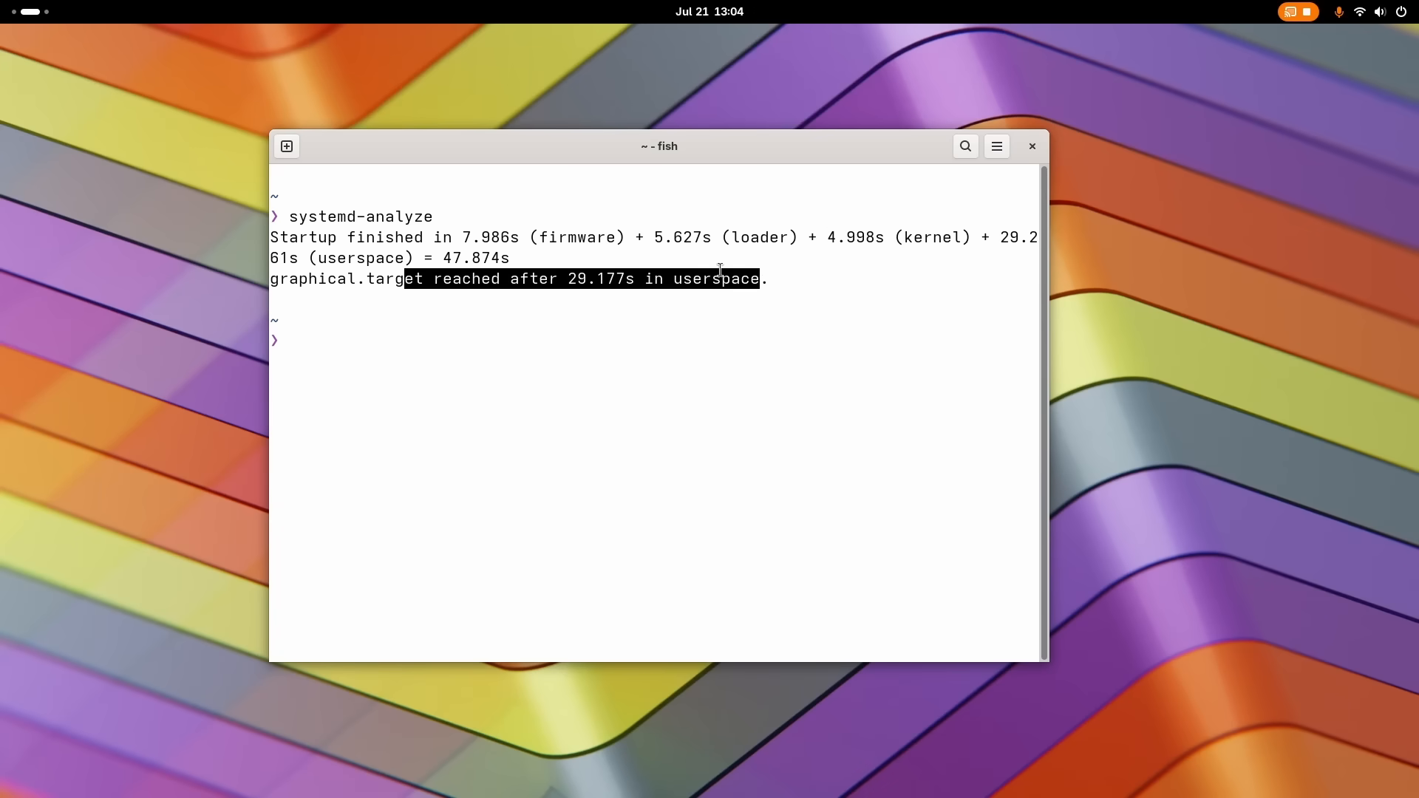
click(665, 272)
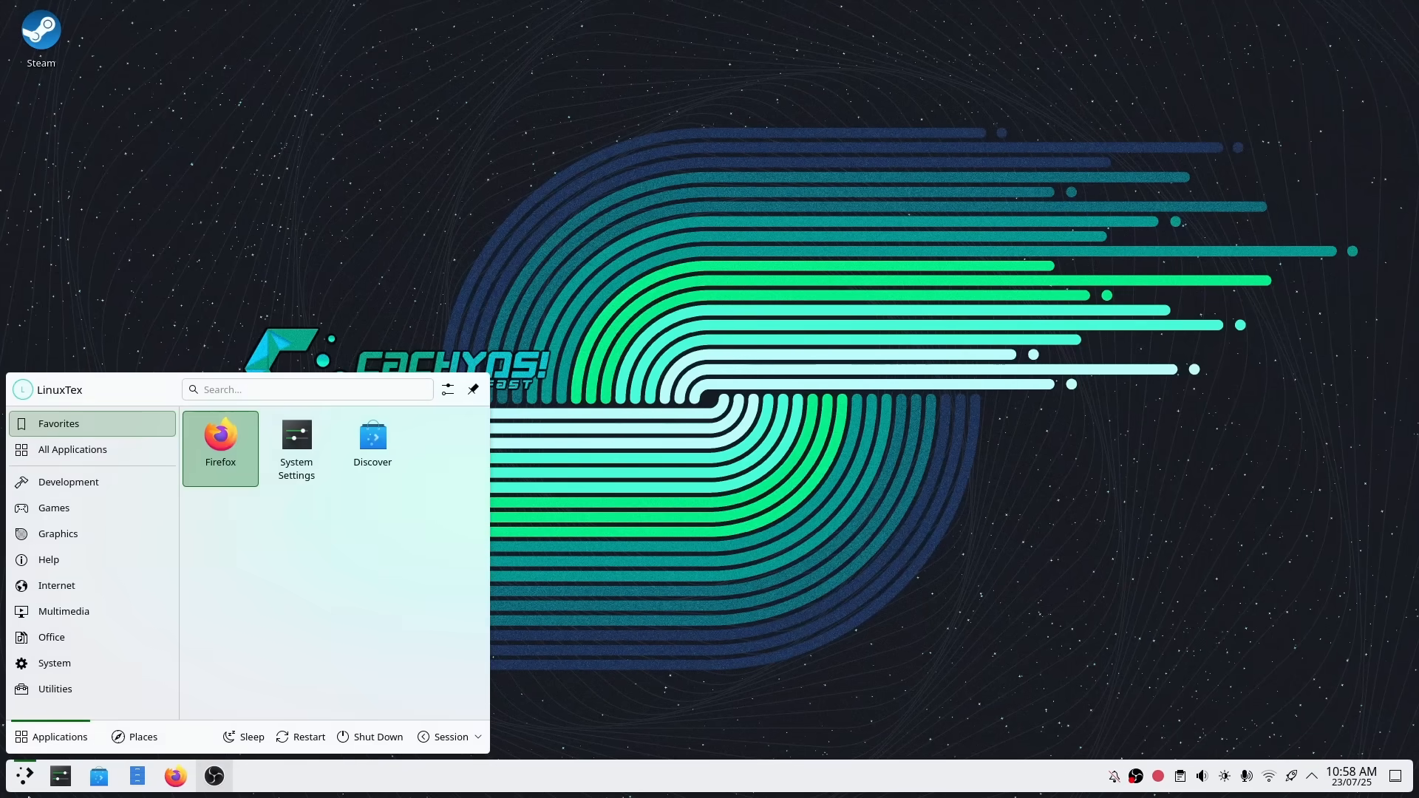
click(1350, 777)
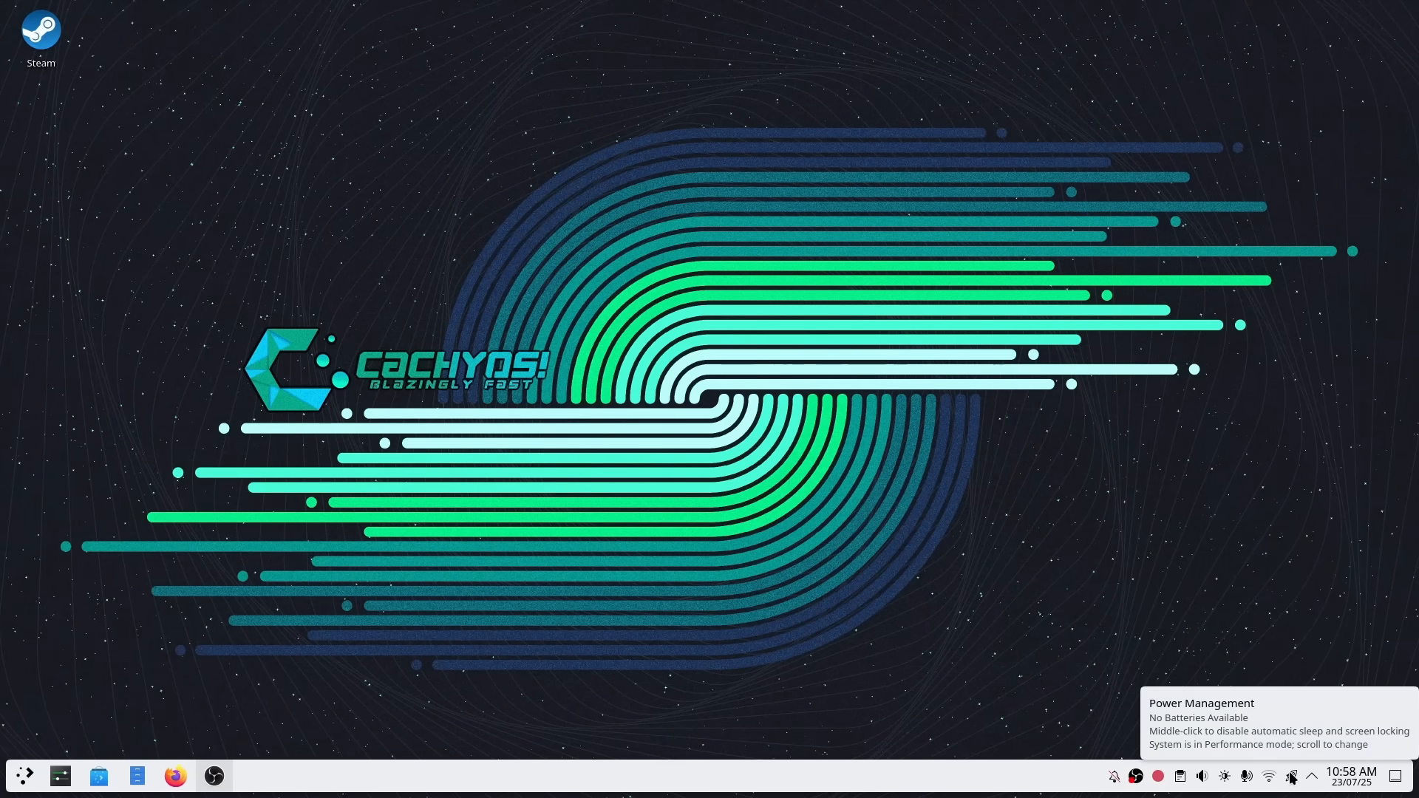
right_click(790, 448)
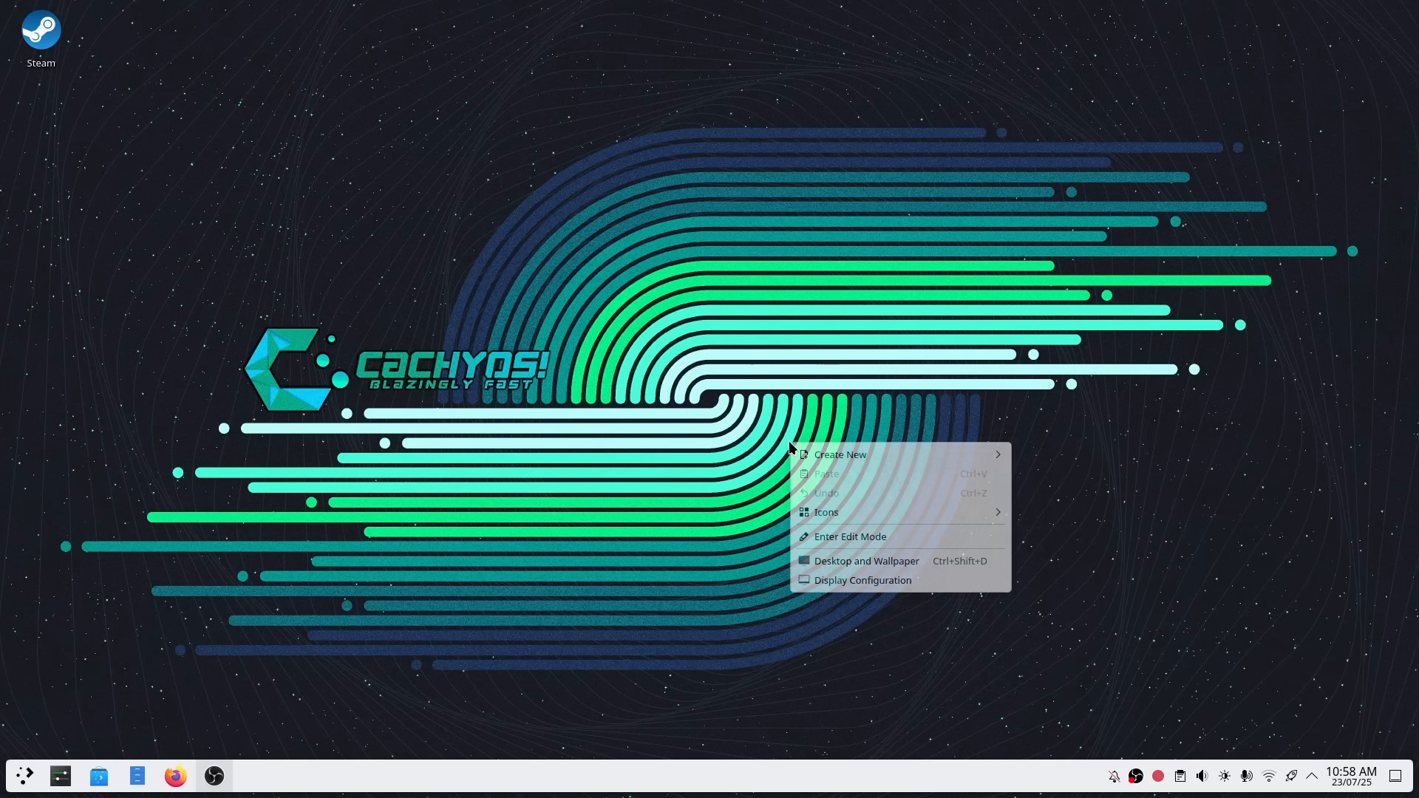
click(98, 775)
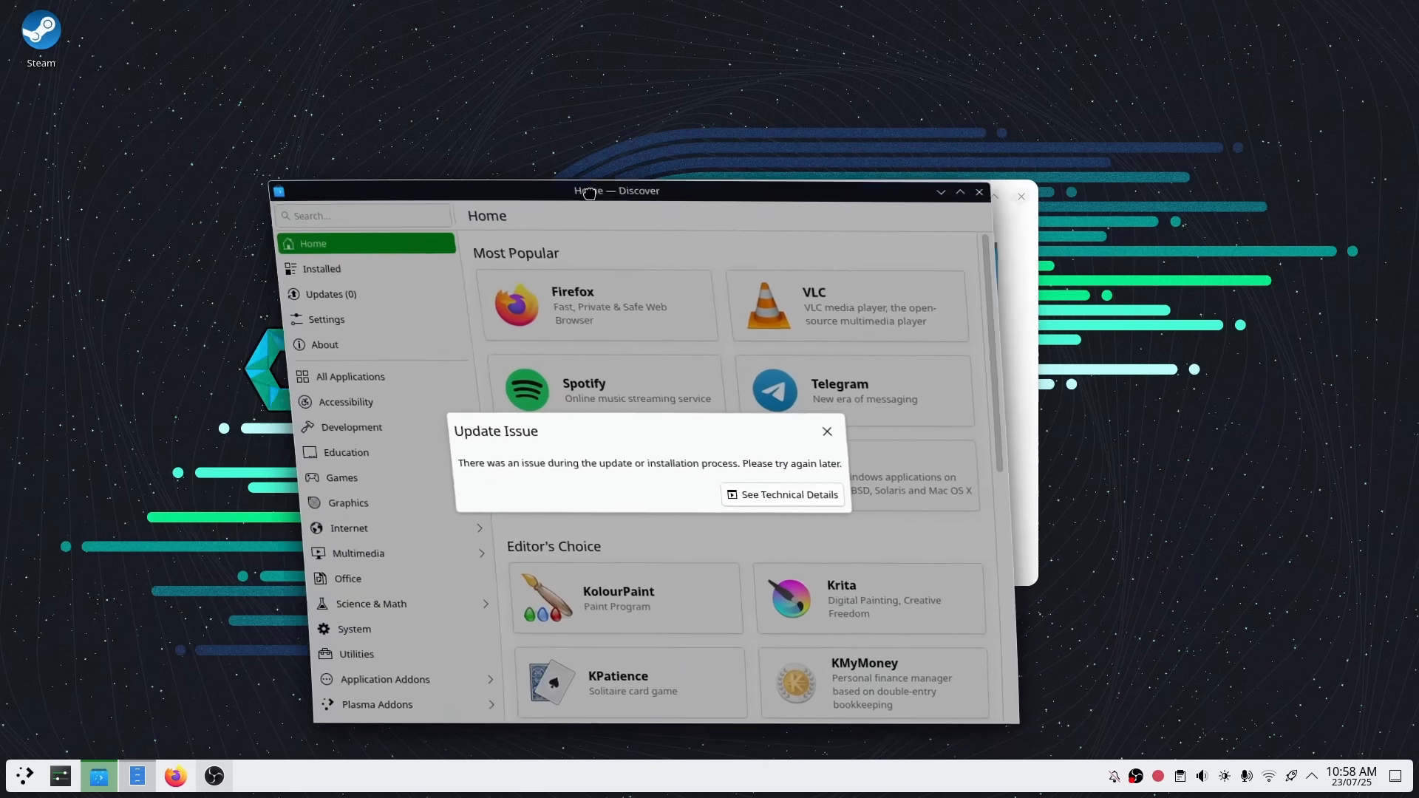
Dismiss Discover's update issue and browse Settings and the 2,946-item All Applications catalogue
click(825, 431)
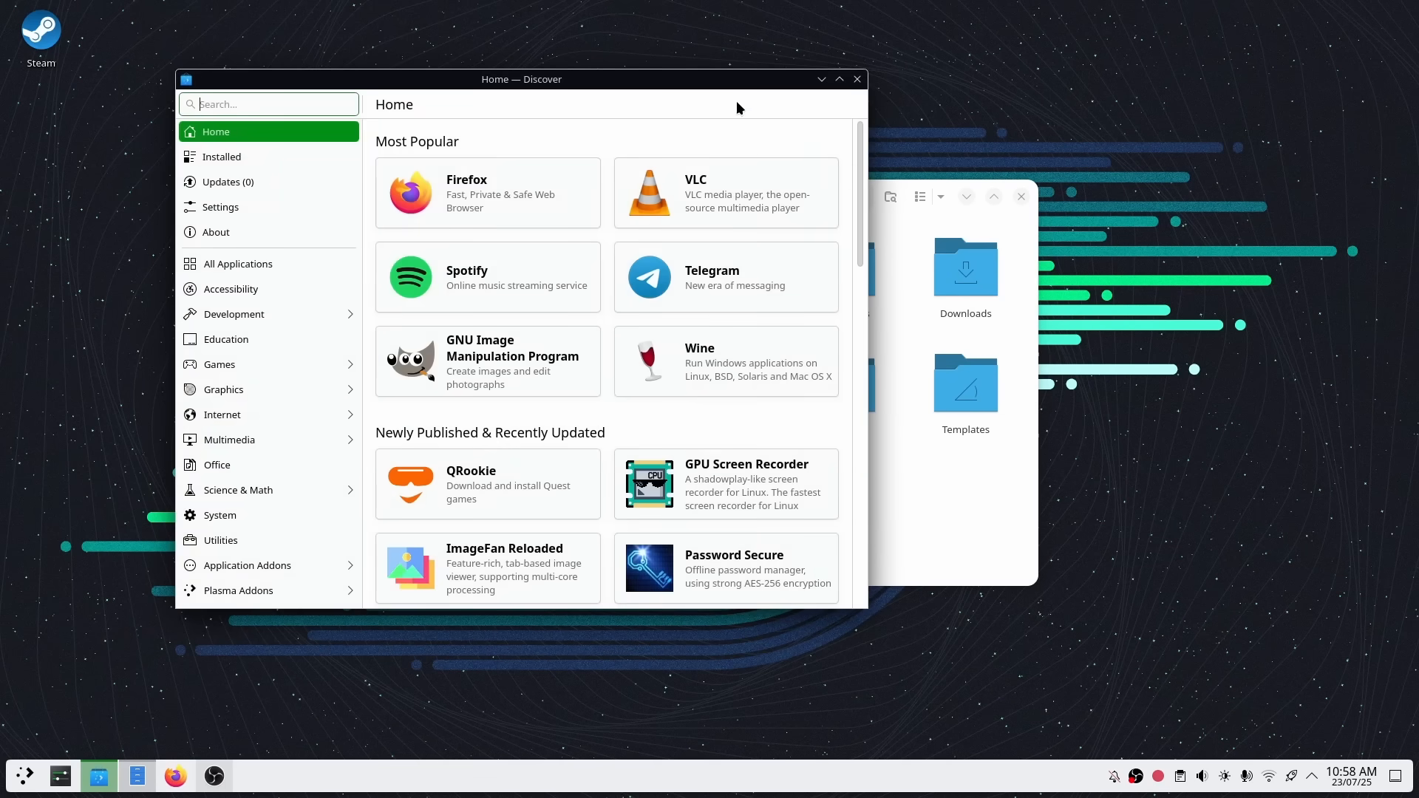
drag(521, 80, 439, 64)
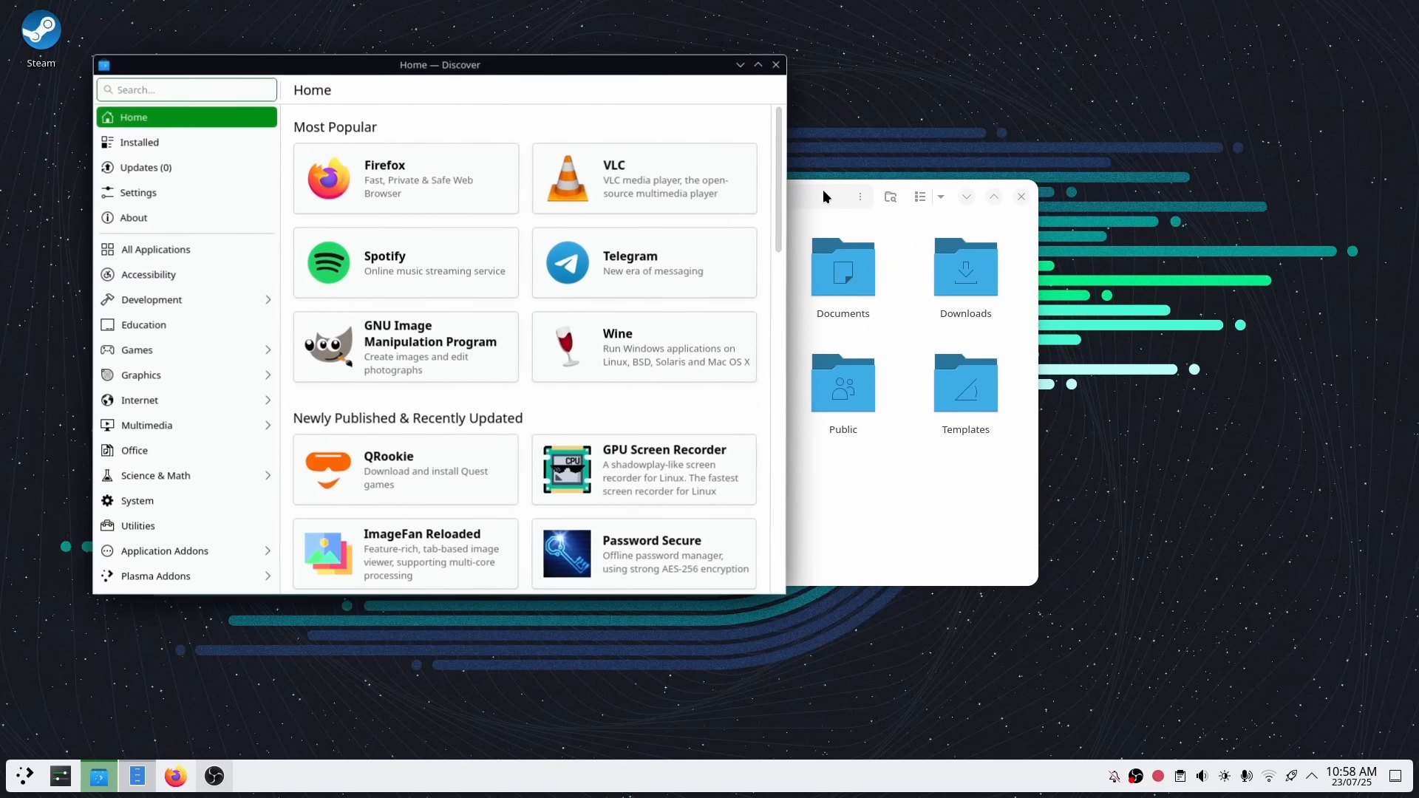
click(1020, 197)
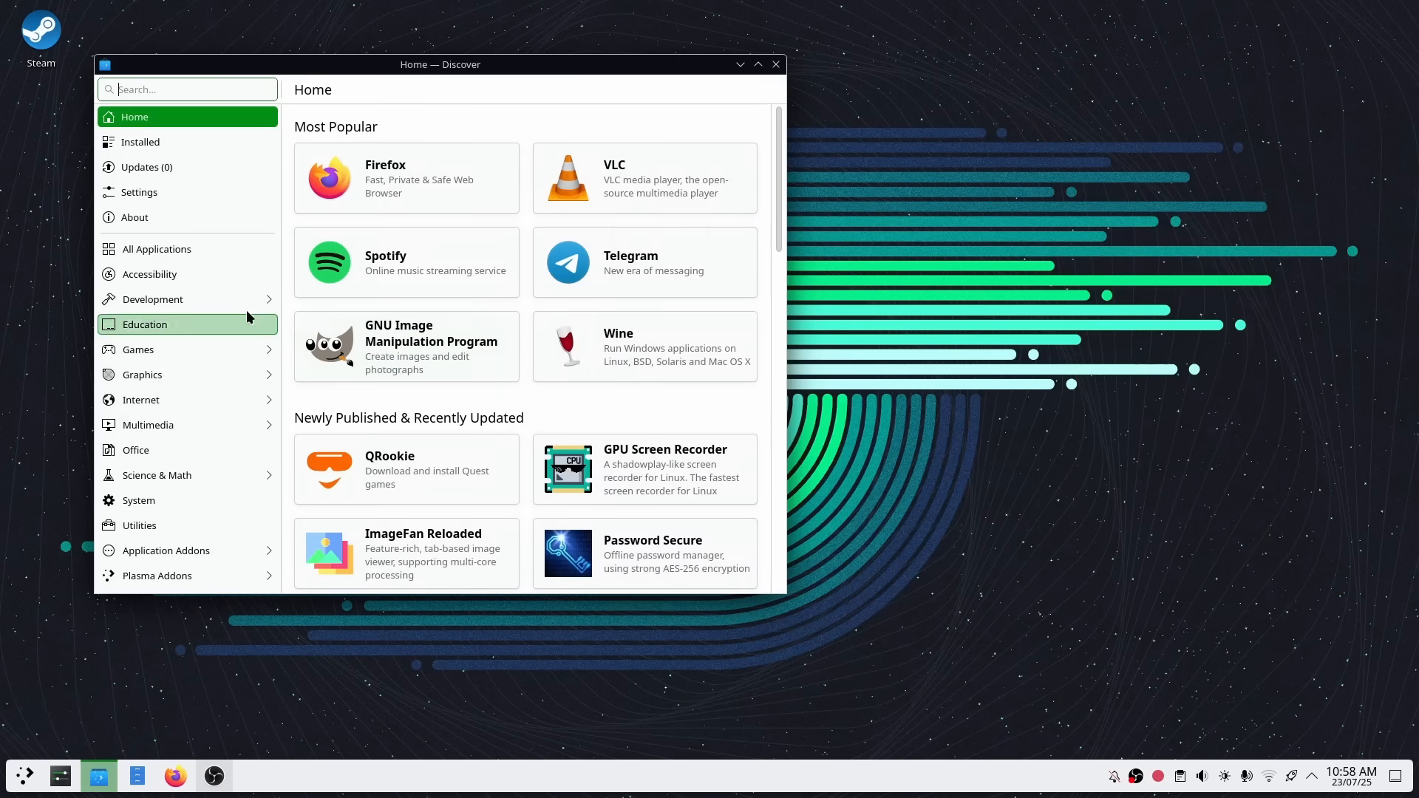
click(140, 192)
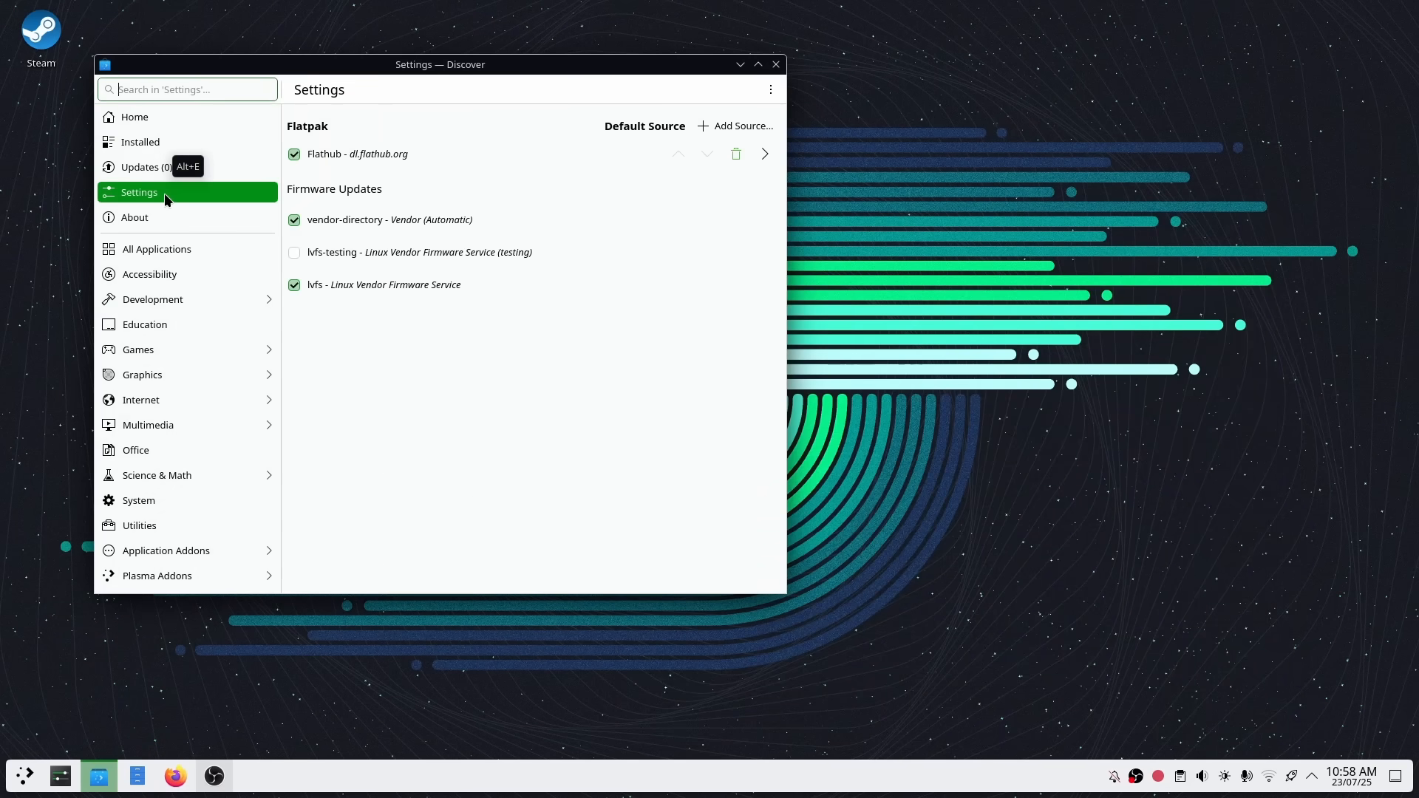
click(156, 249)
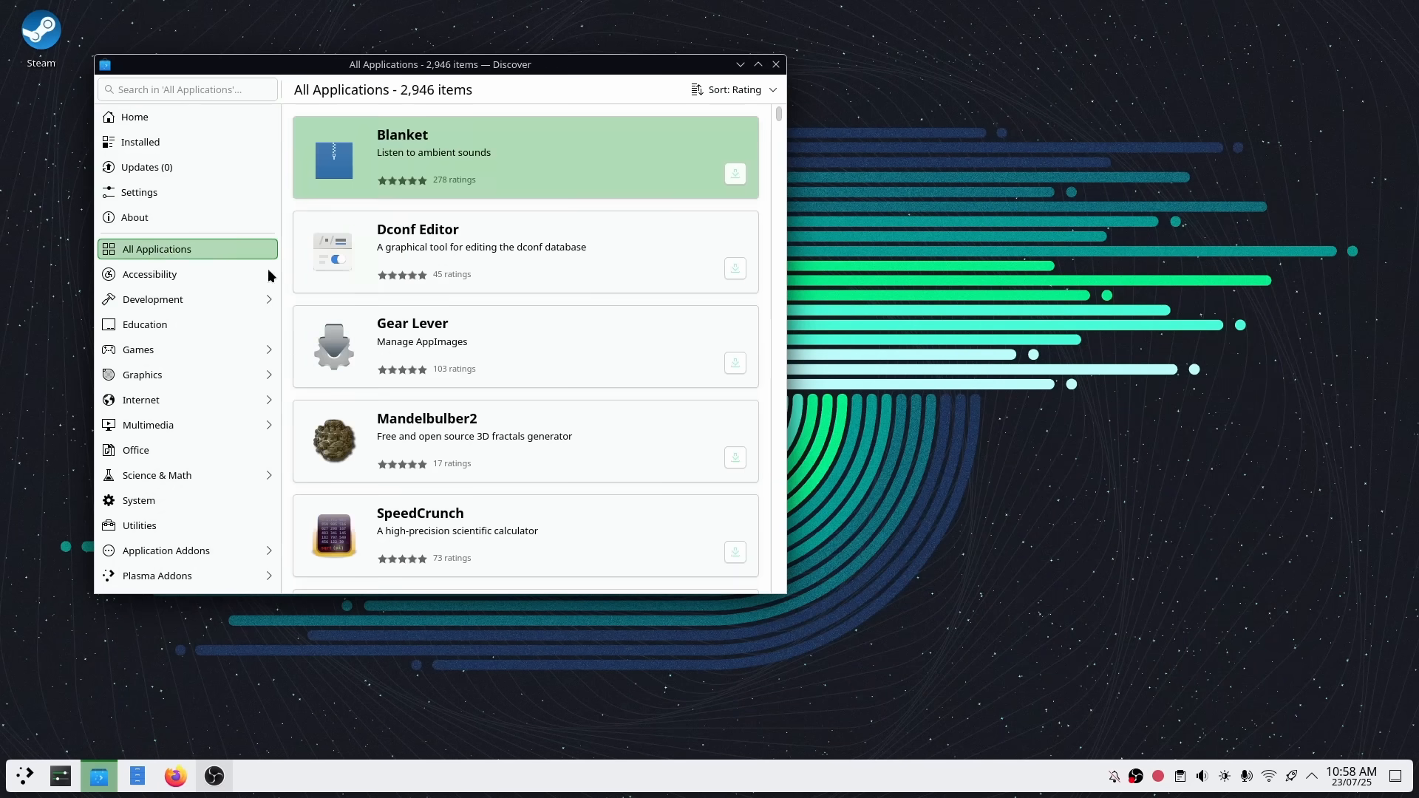
mouse_move(532, 187)
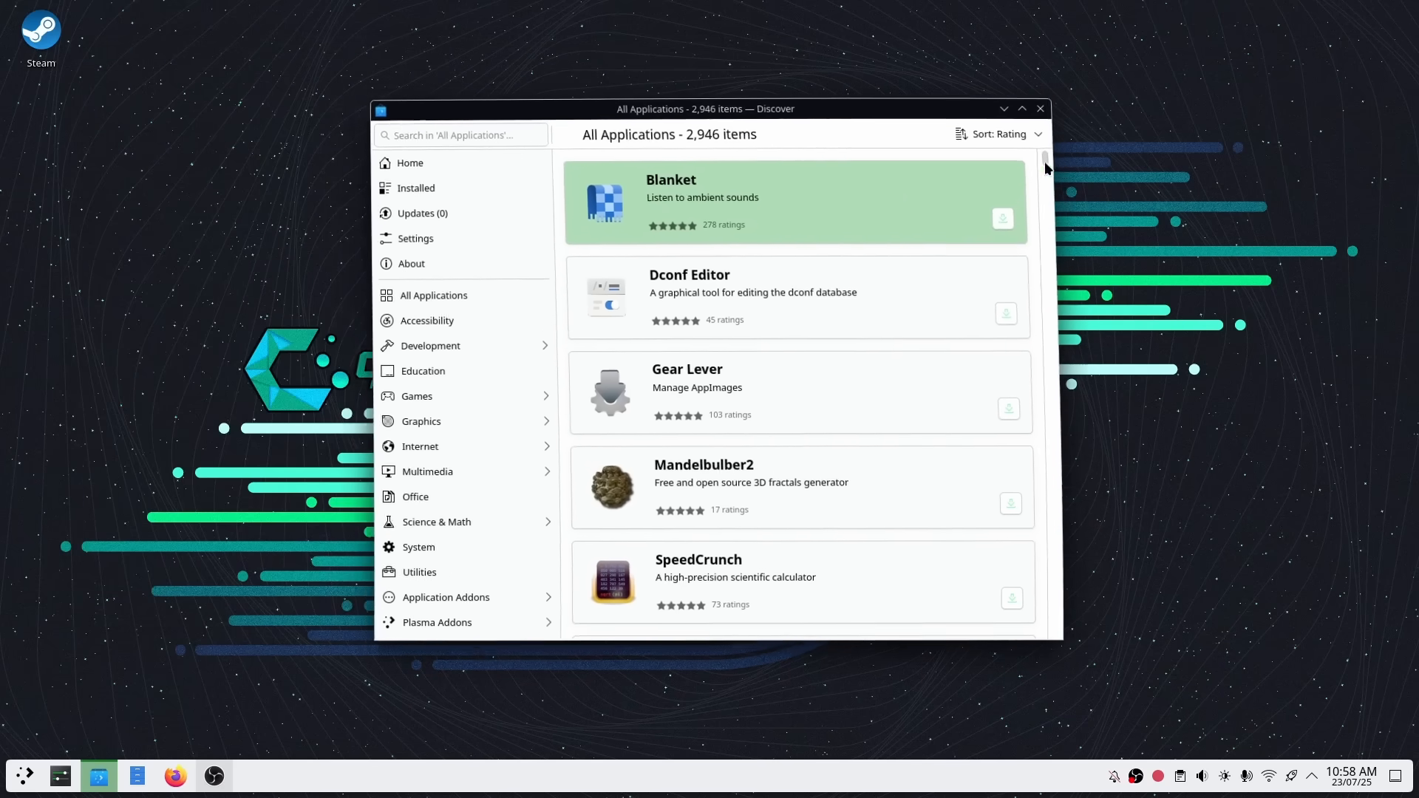
click(794, 201)
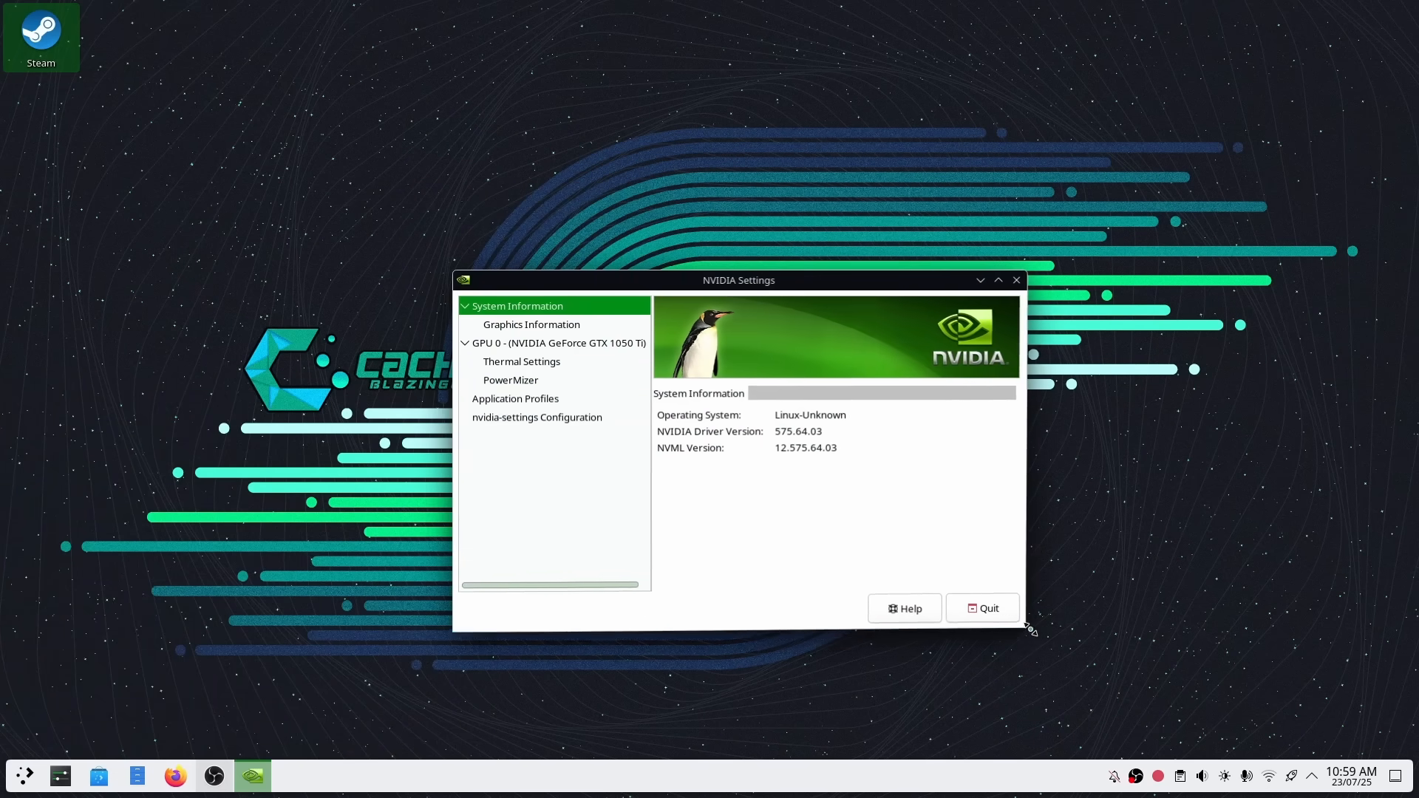
View driver 575.64.03 for the GTX 1050 Ti in NVIDIA Settings, then search 'hello'
click(559, 342)
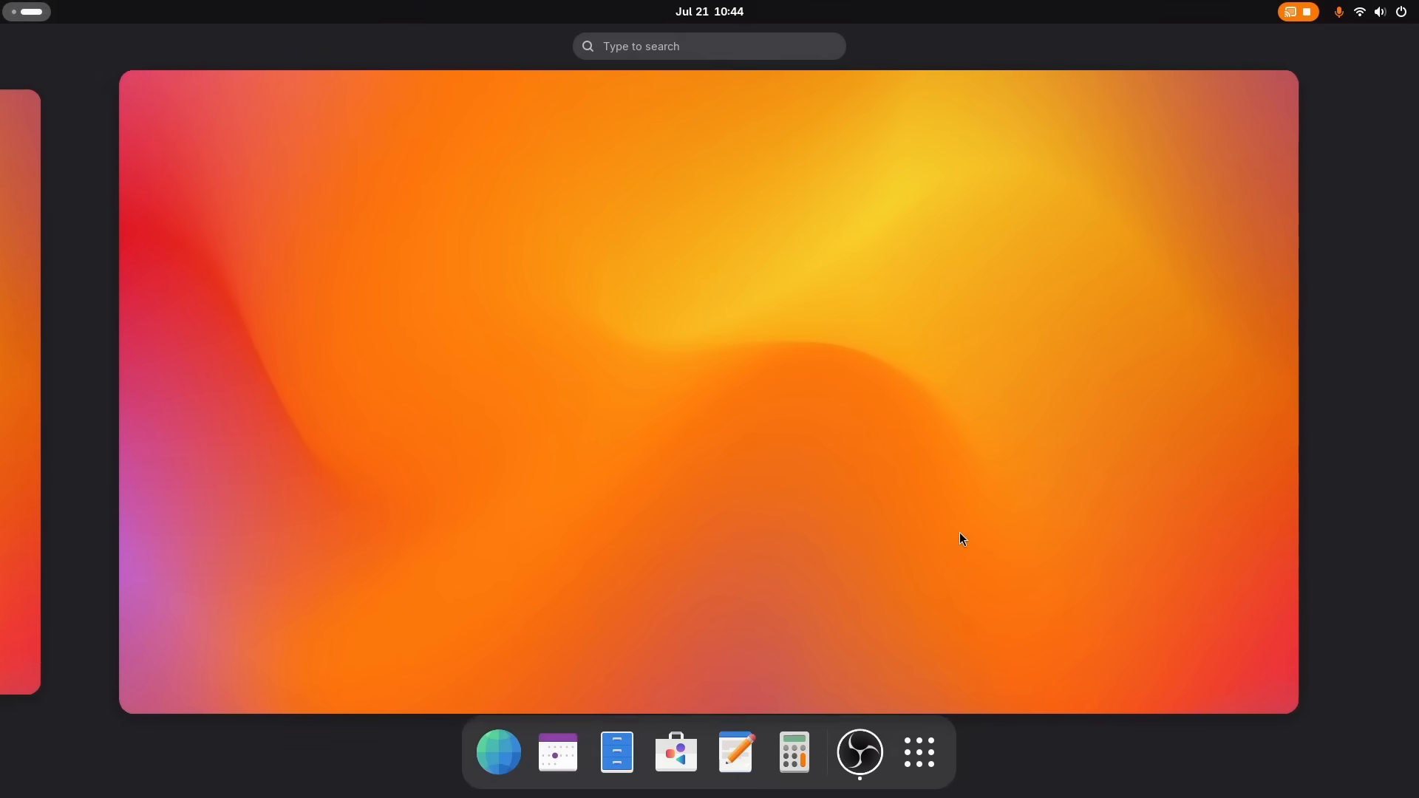
text(hello)
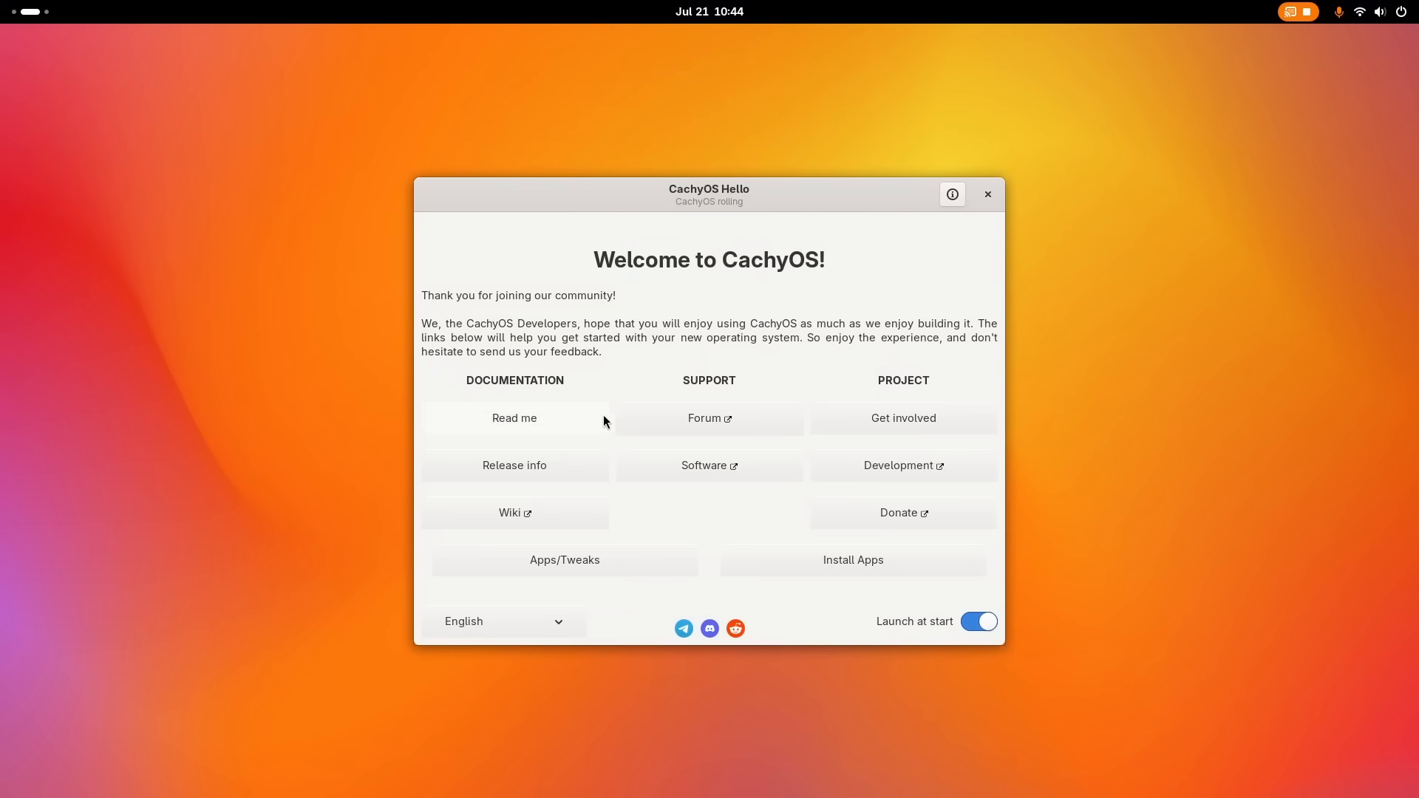
mouse_move(883, 527)
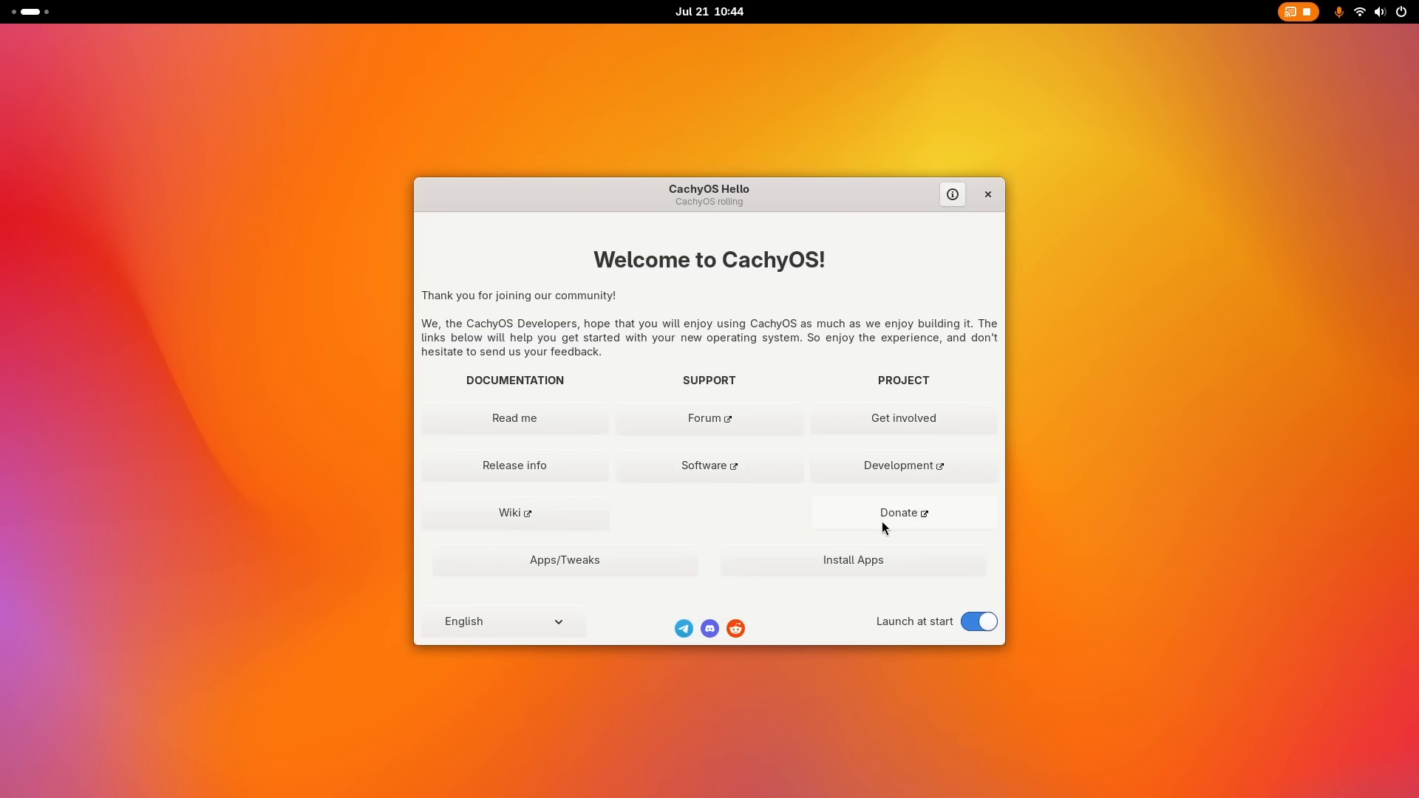
mouse_move(735, 570)
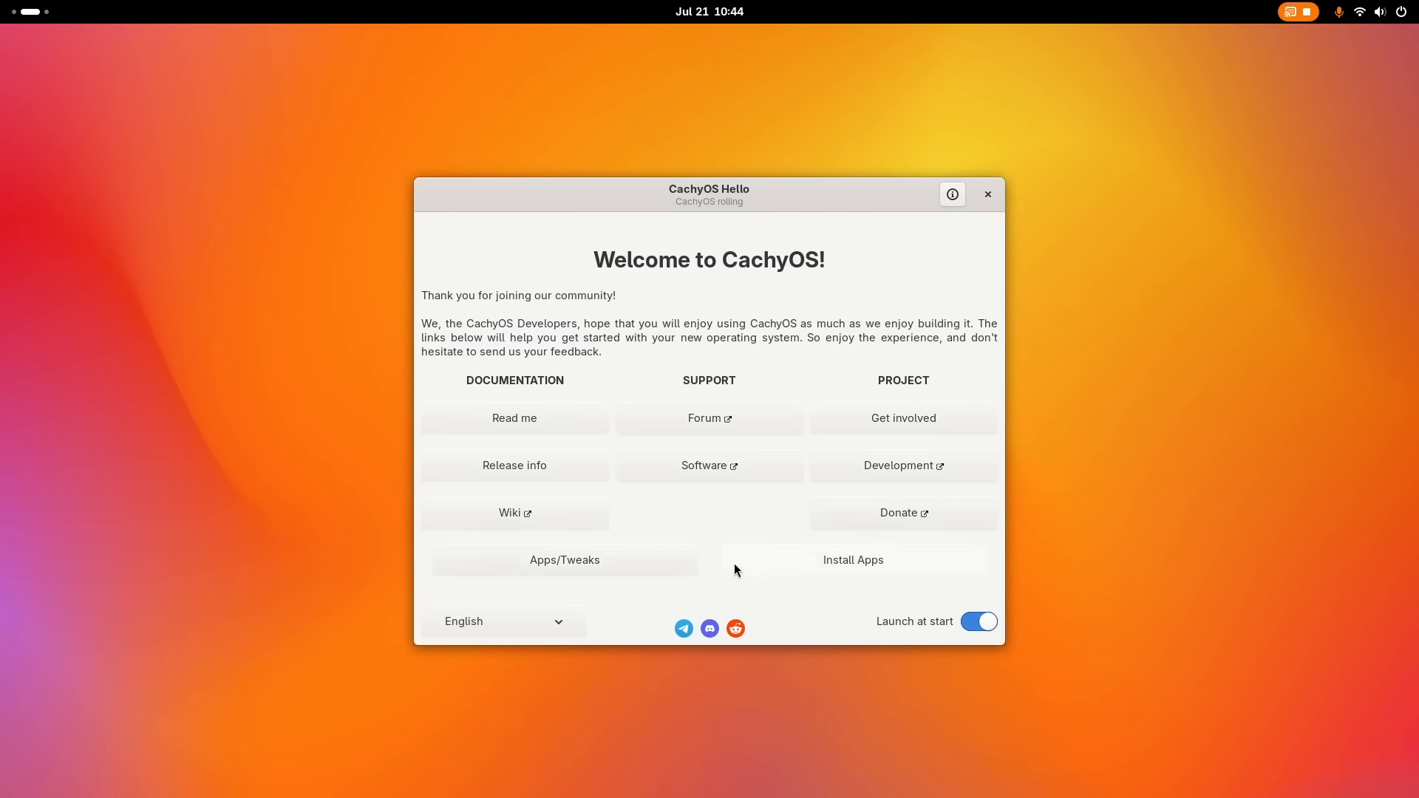
Start the gaming packages install from Apps/Tweaks and authenticate with the password
click(851, 559)
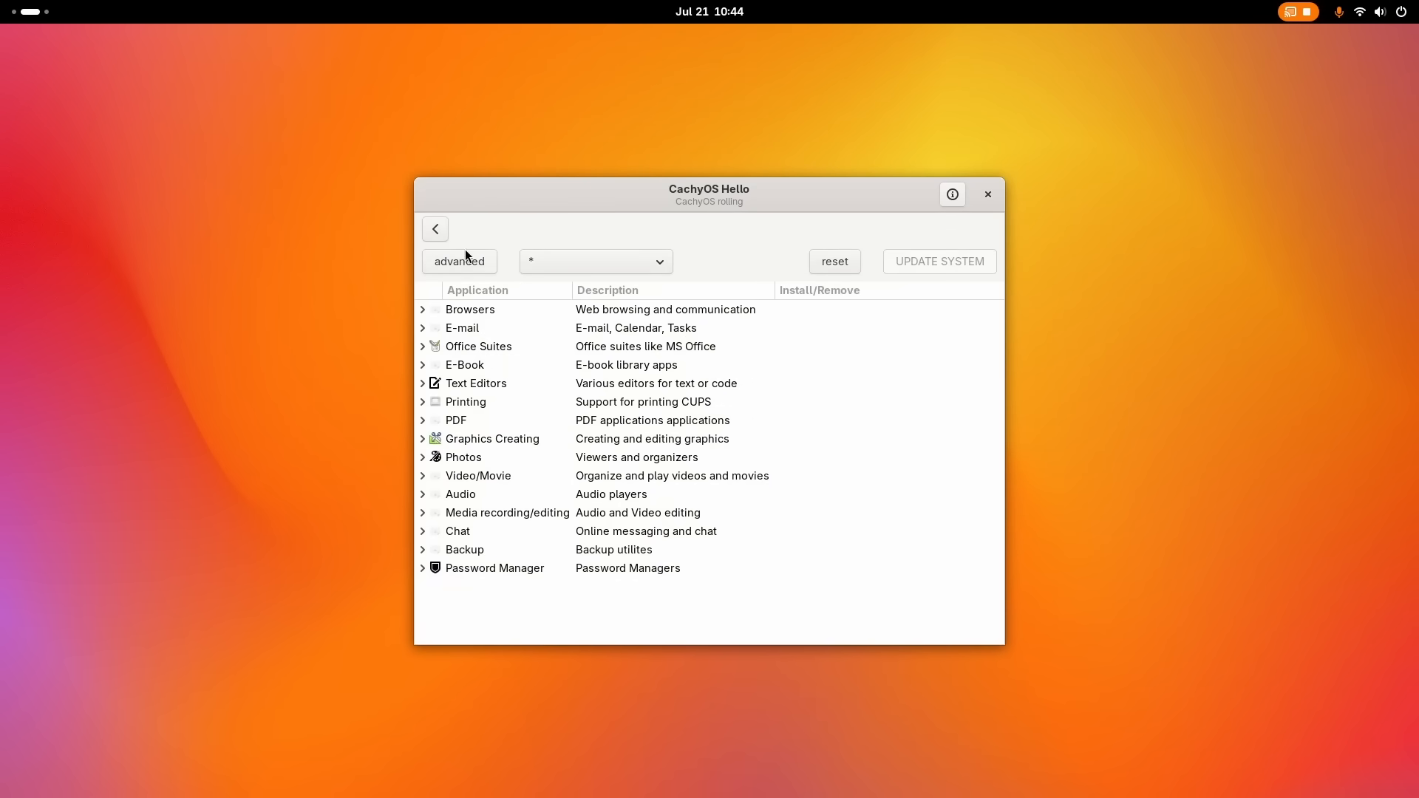
click(459, 261)
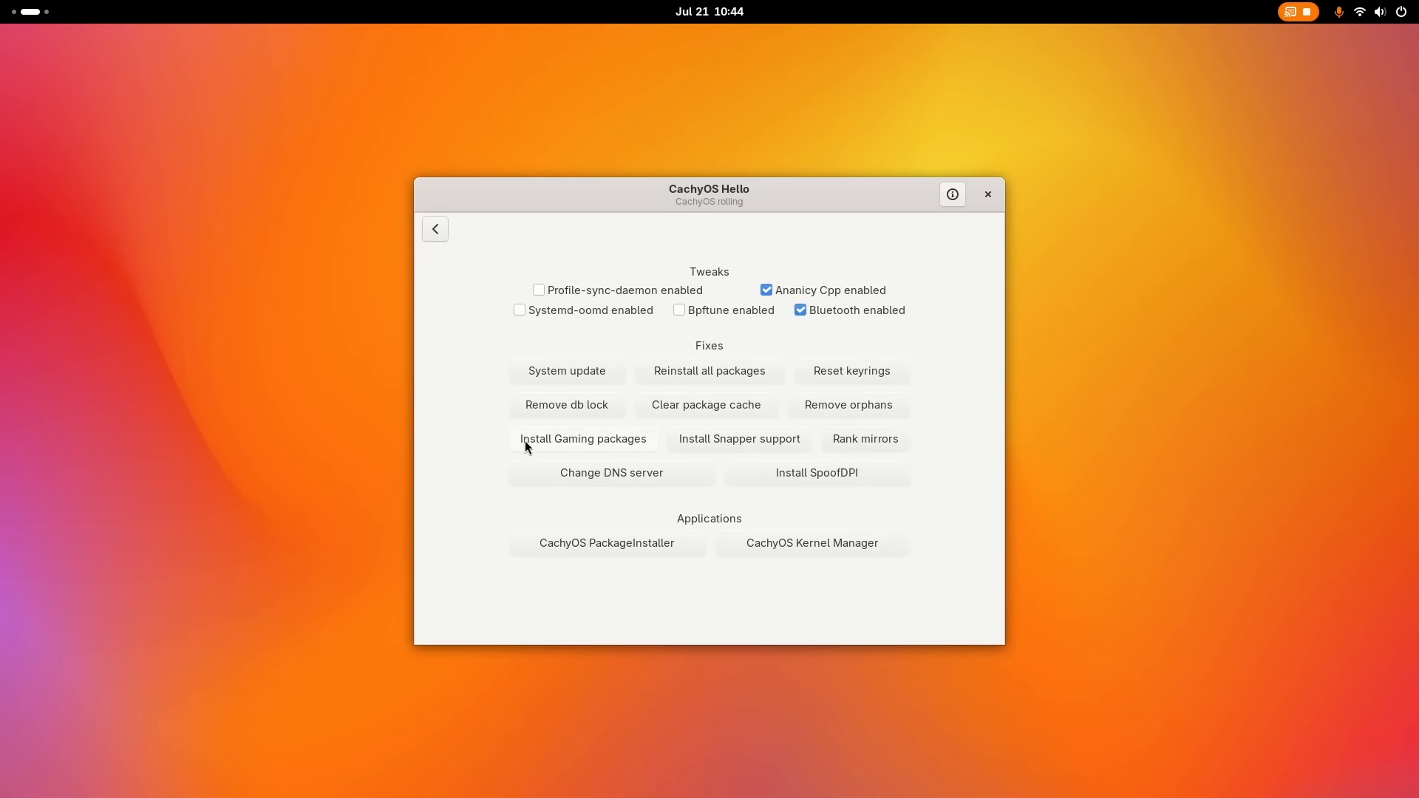
mouse_move(561, 444)
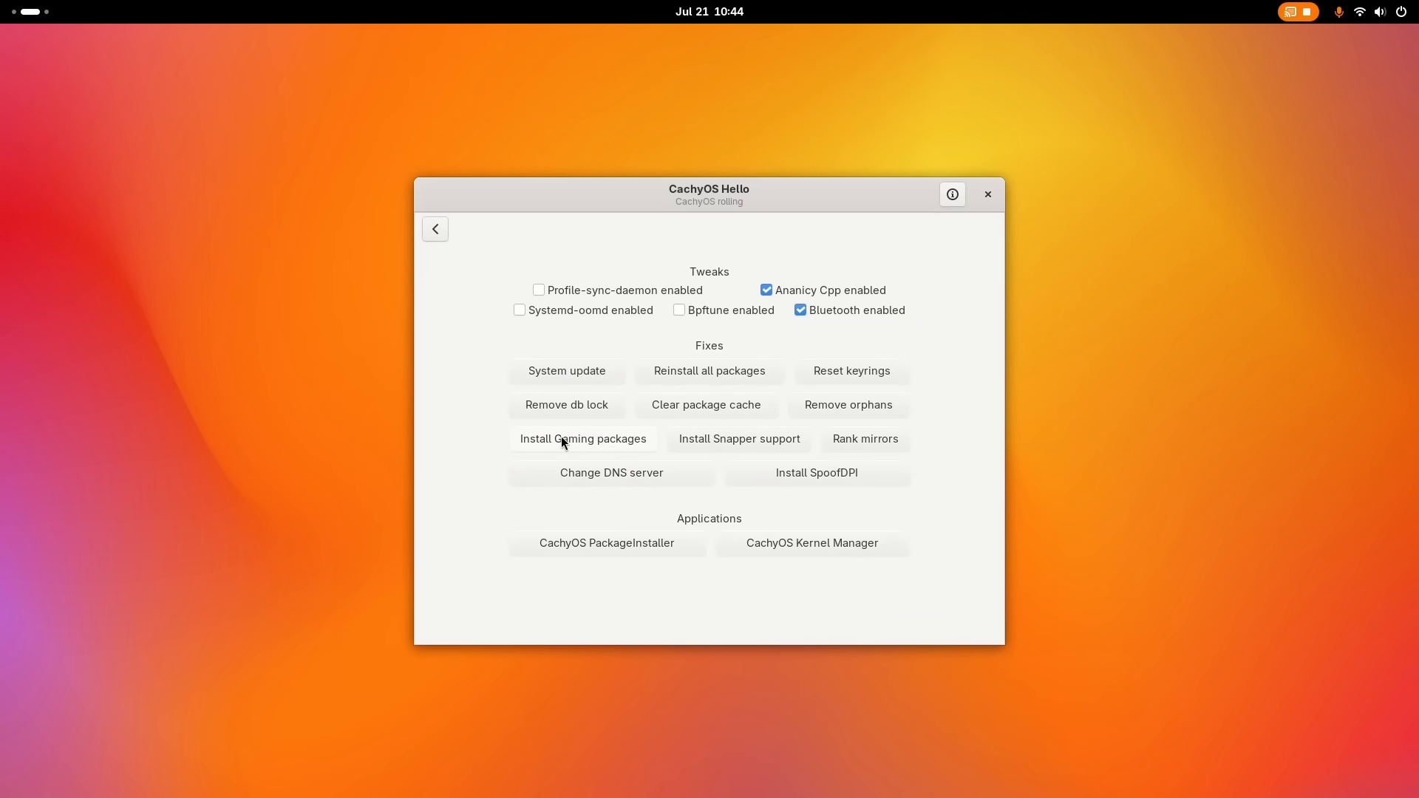
click(584, 439)
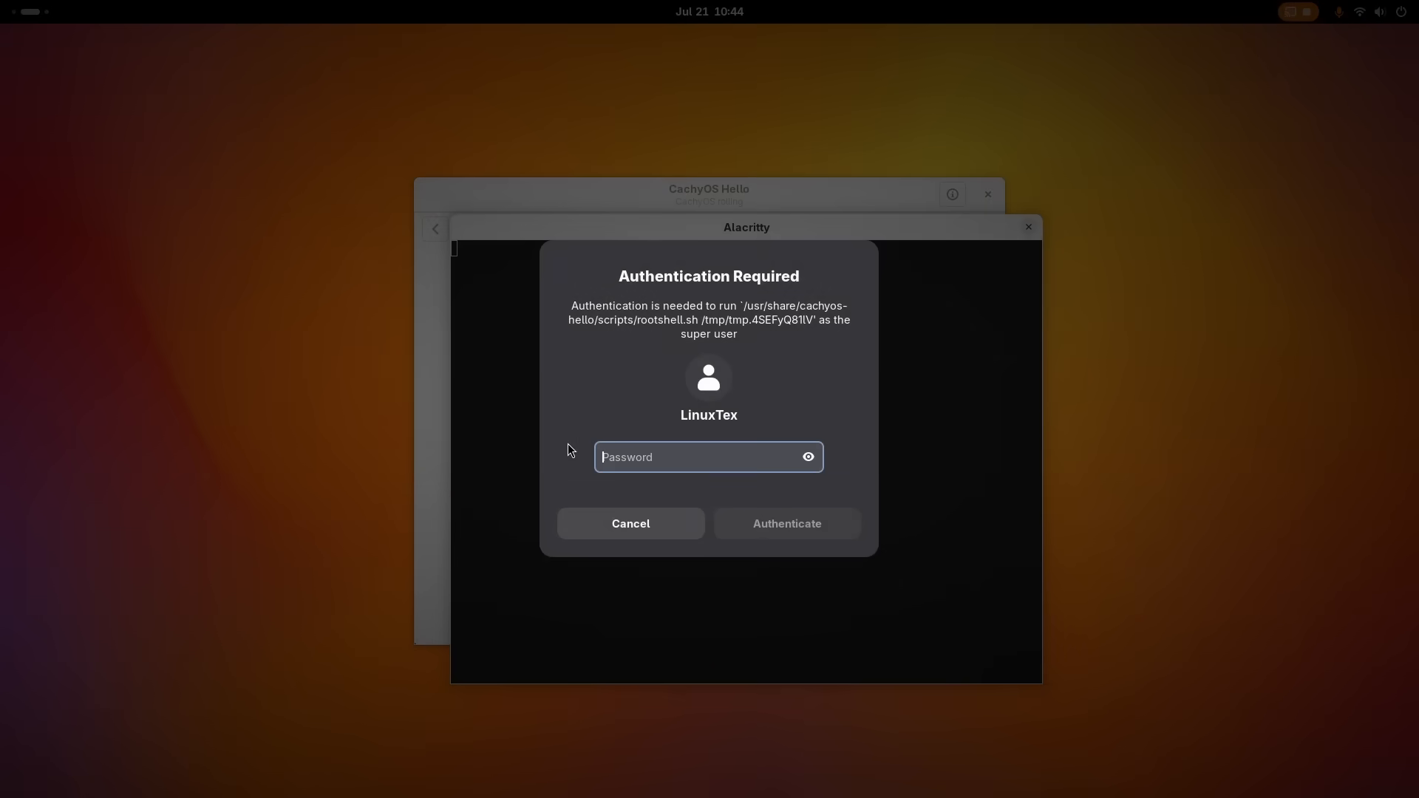
text(••••)
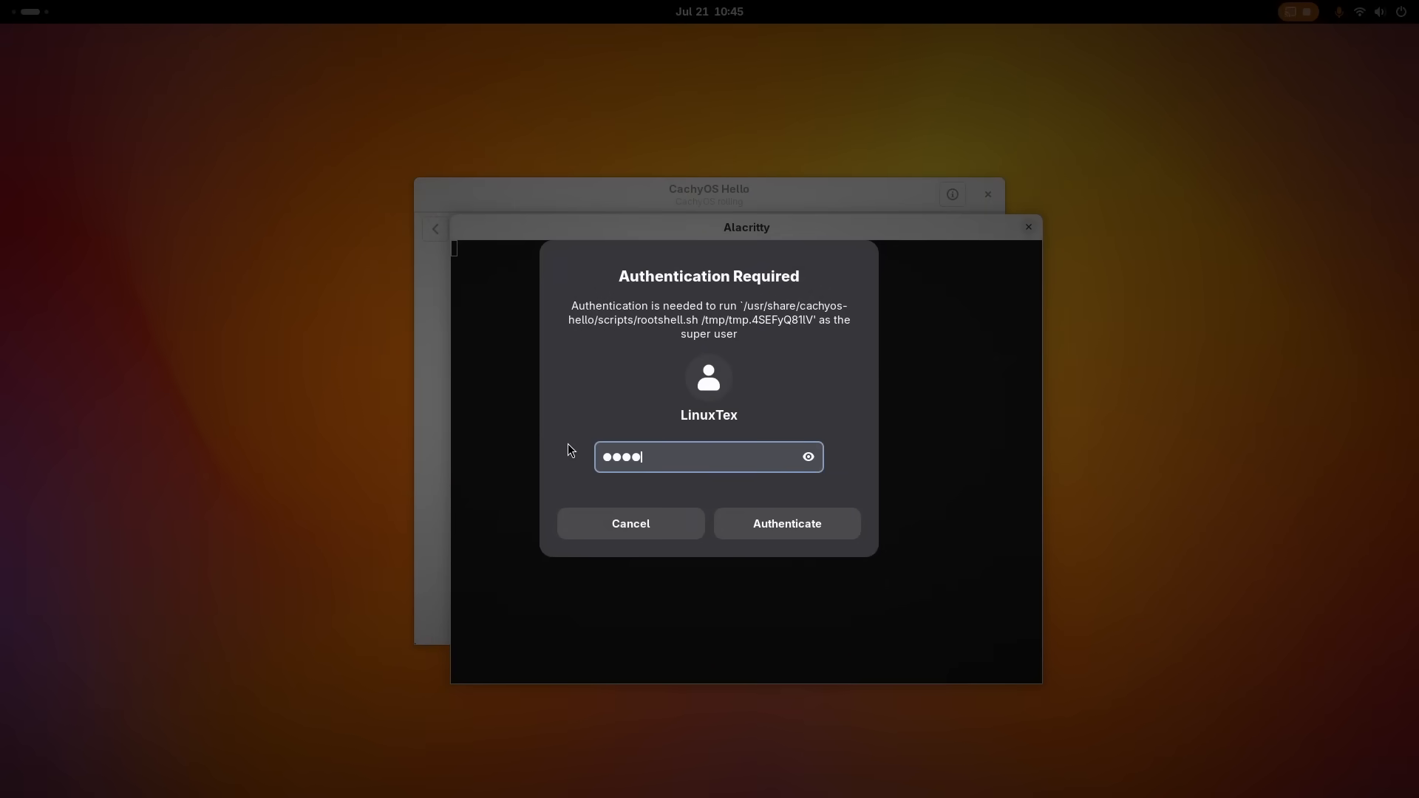
click(786, 524)
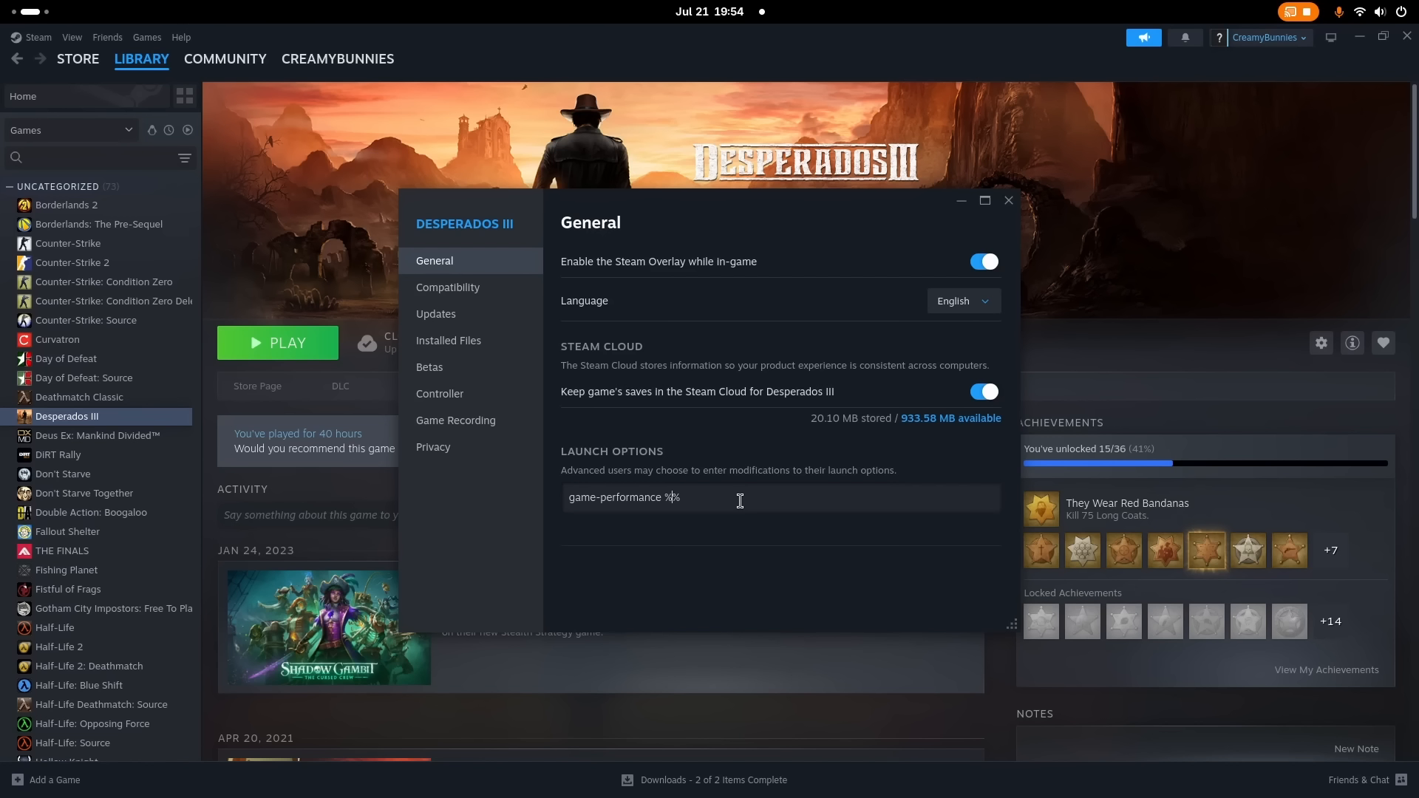
Select the 'game-performance %command%' text in Desperados III's Launch Options field
triple_click(648, 497)
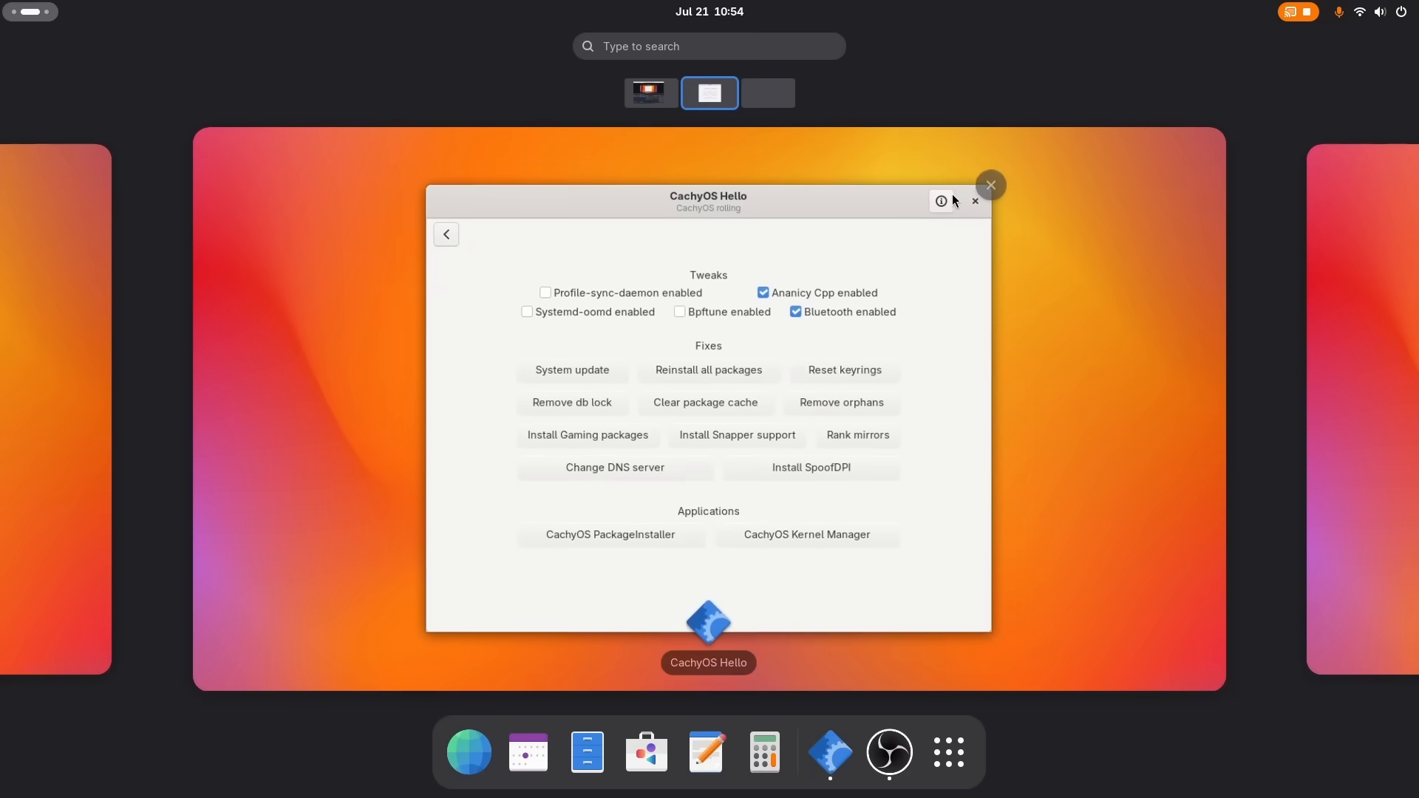
Search Activities for 'steal', then go back to the previous app grid page
text(steal)
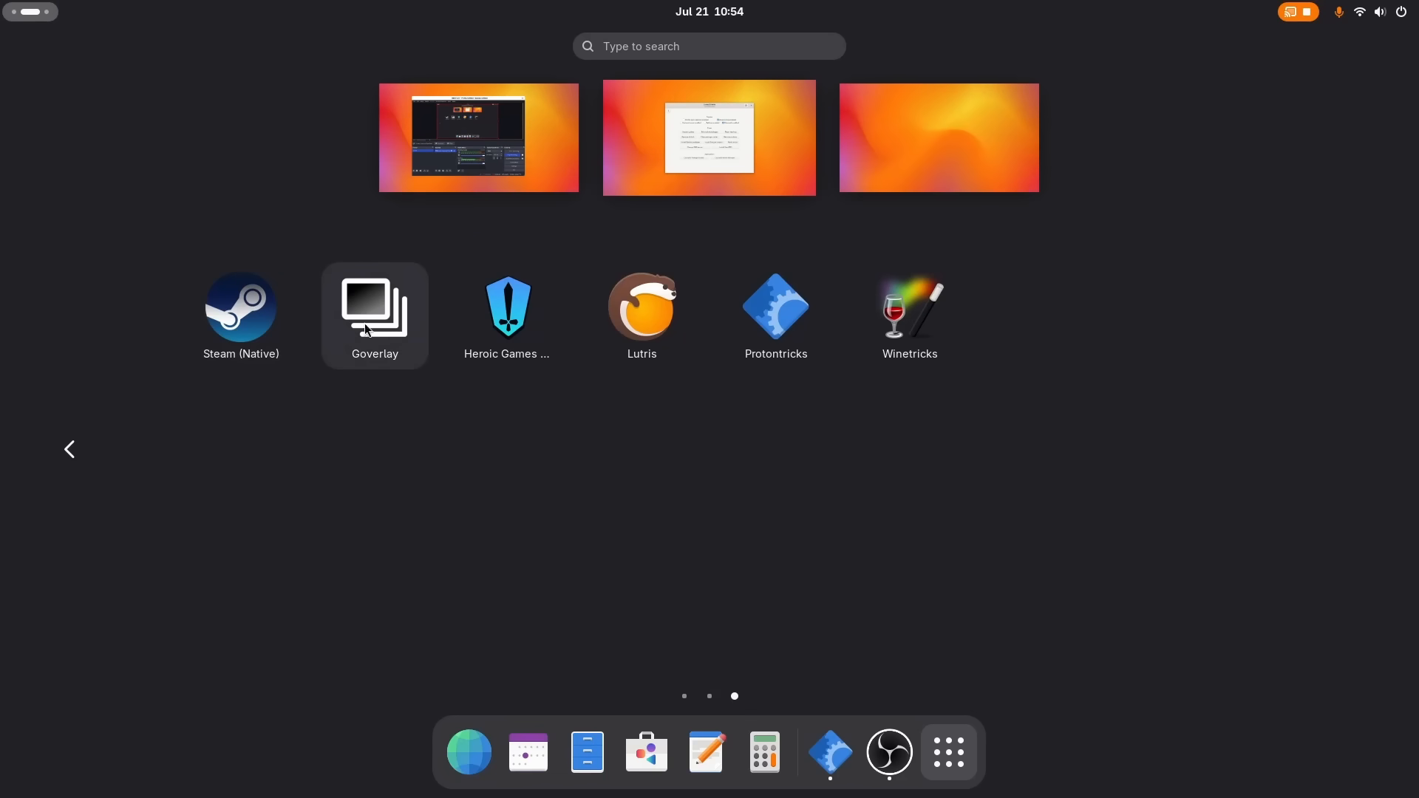
mouse_move(589, 311)
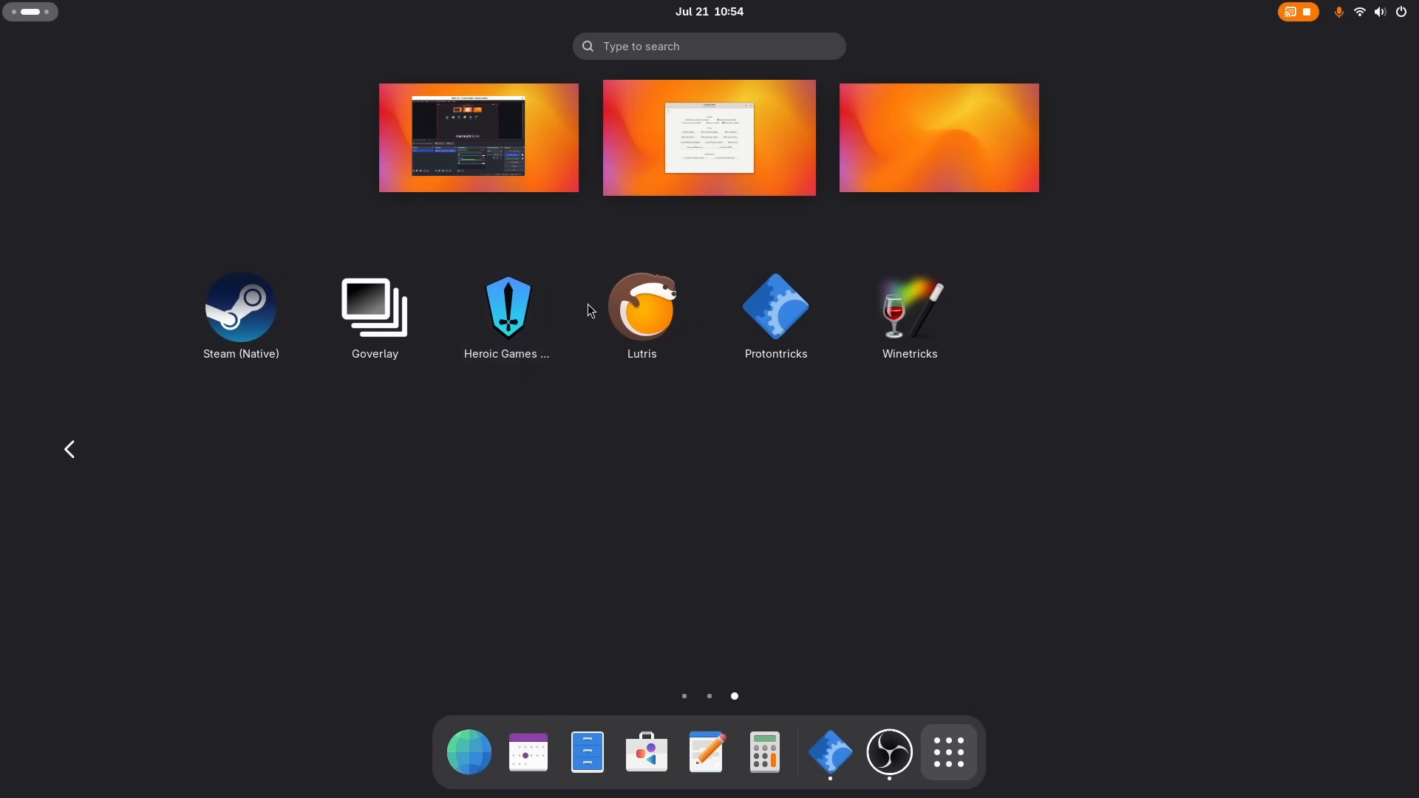
click(69, 448)
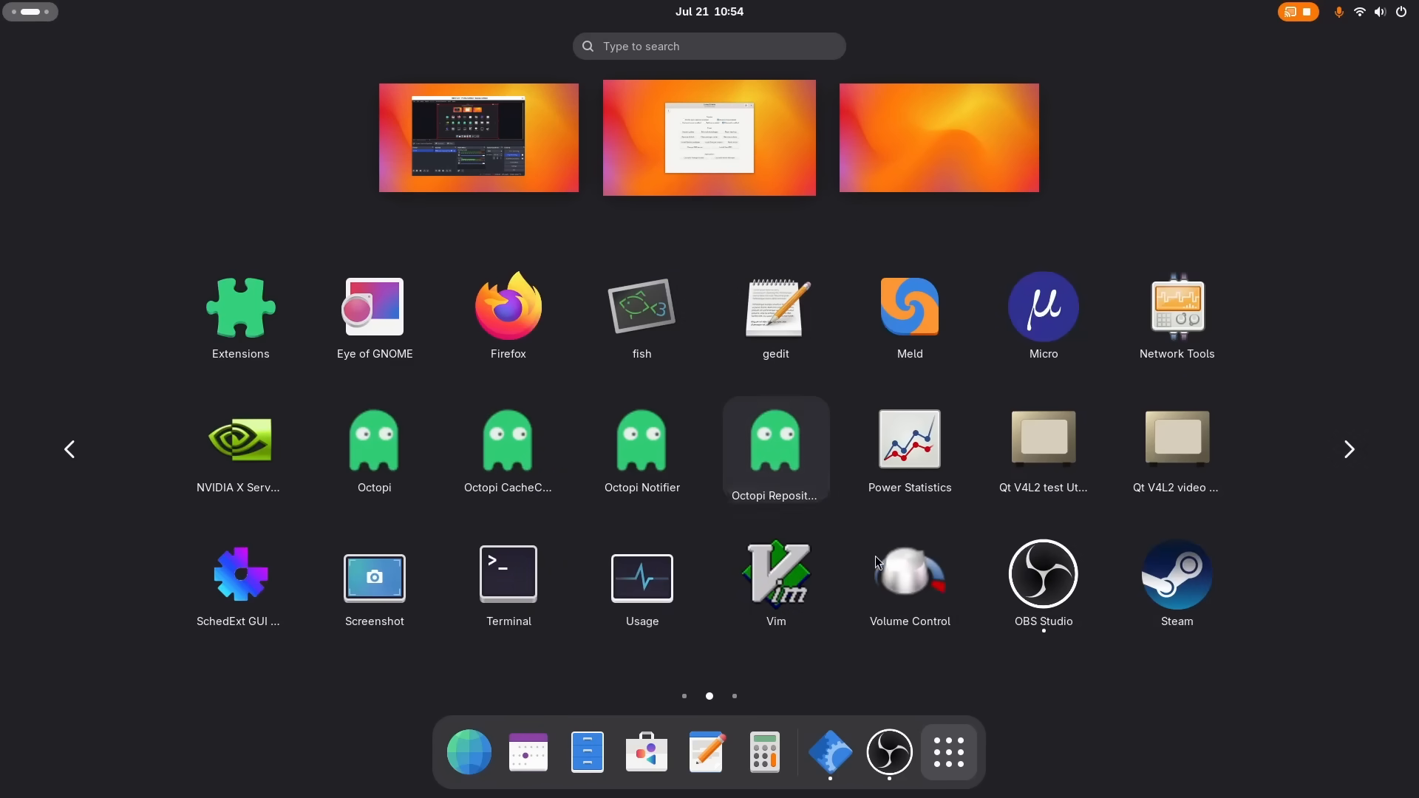
mouse_move(737, 545)
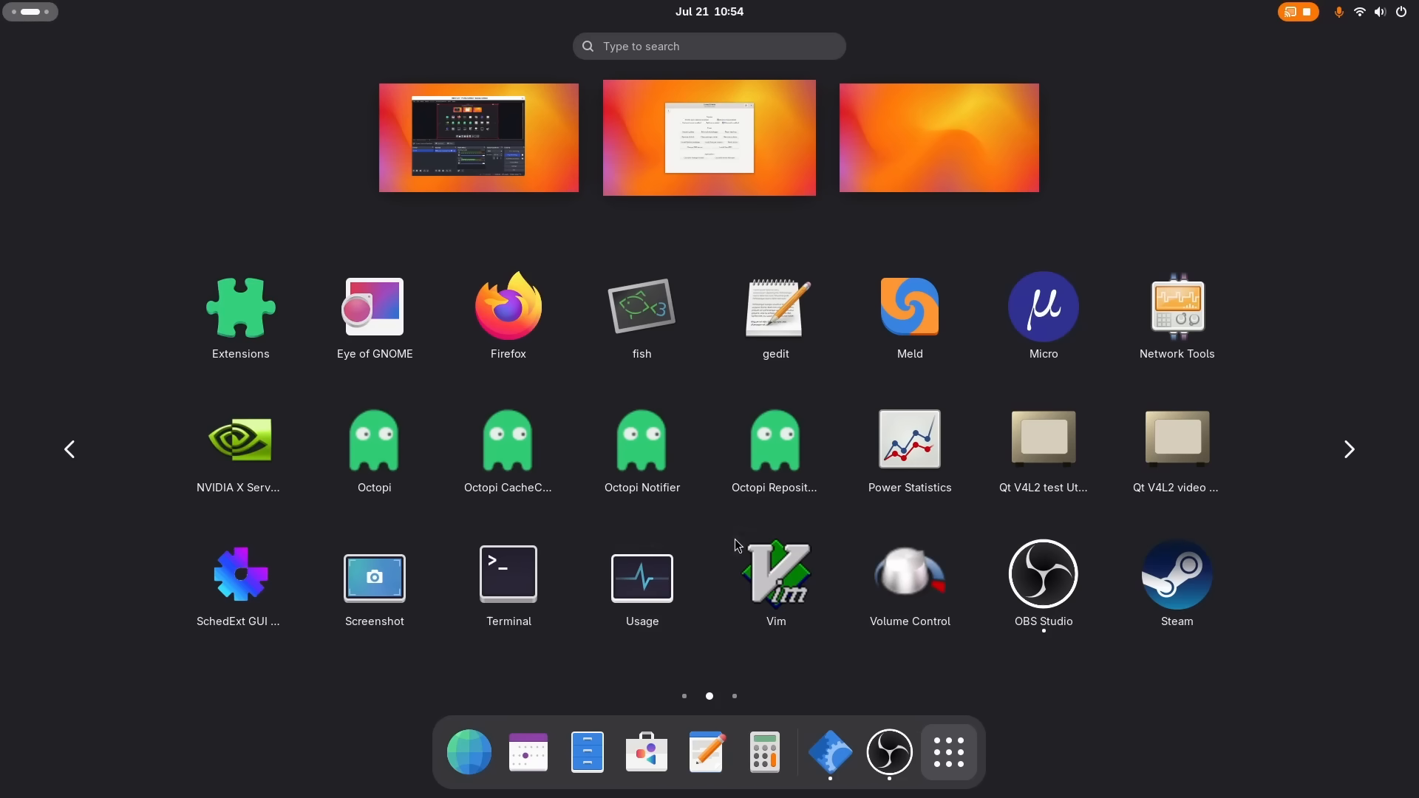
mouse_move(1043, 583)
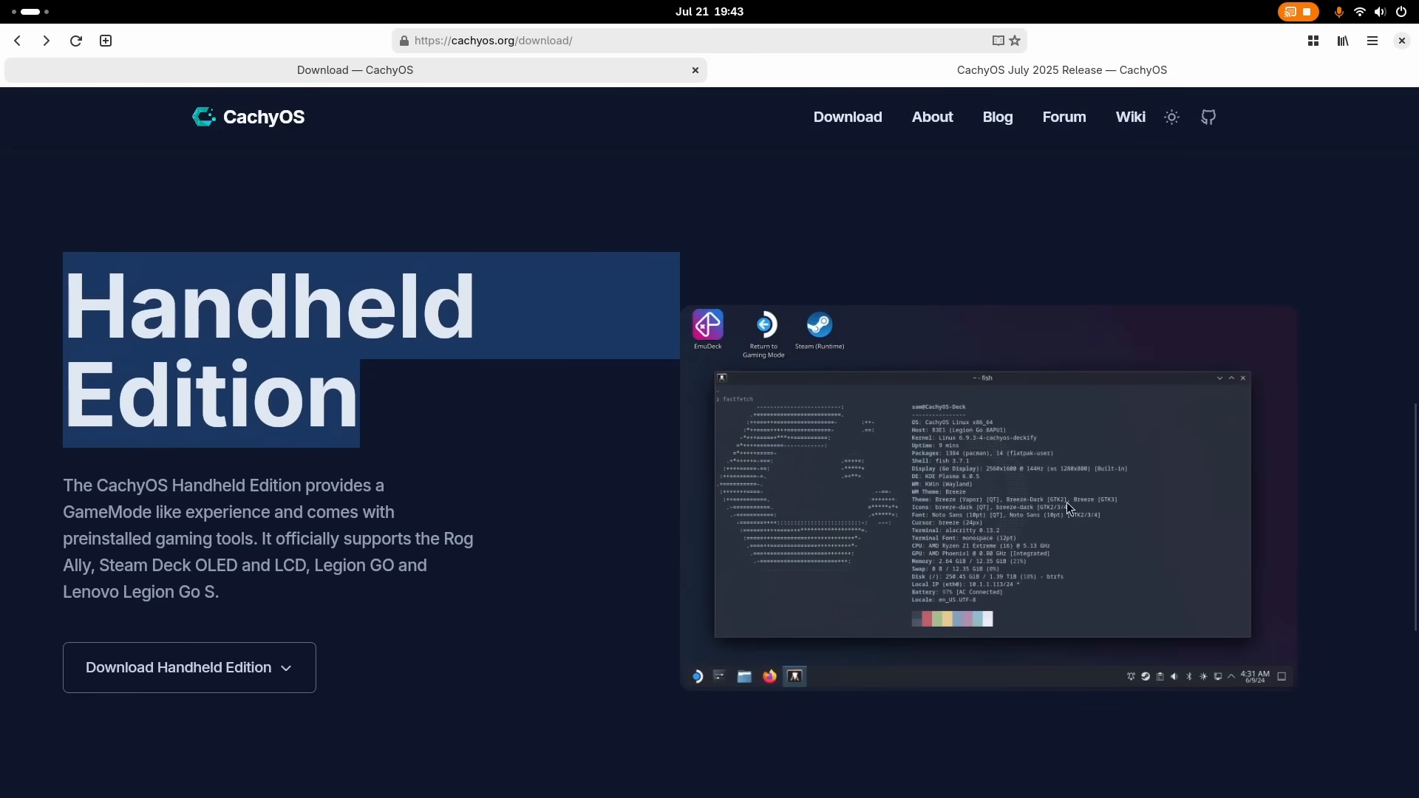
mouse_move(1137, 536)
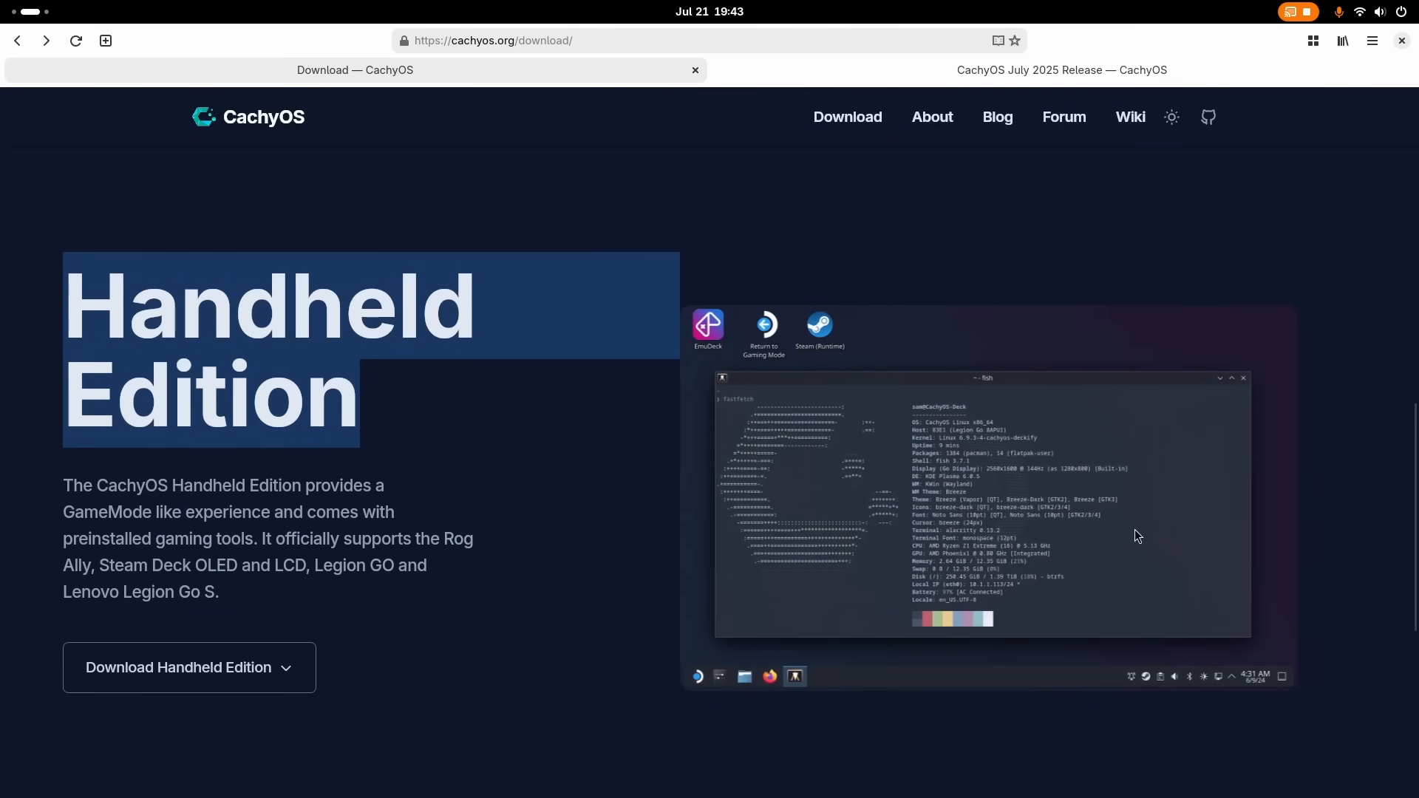
double_click(105, 511)
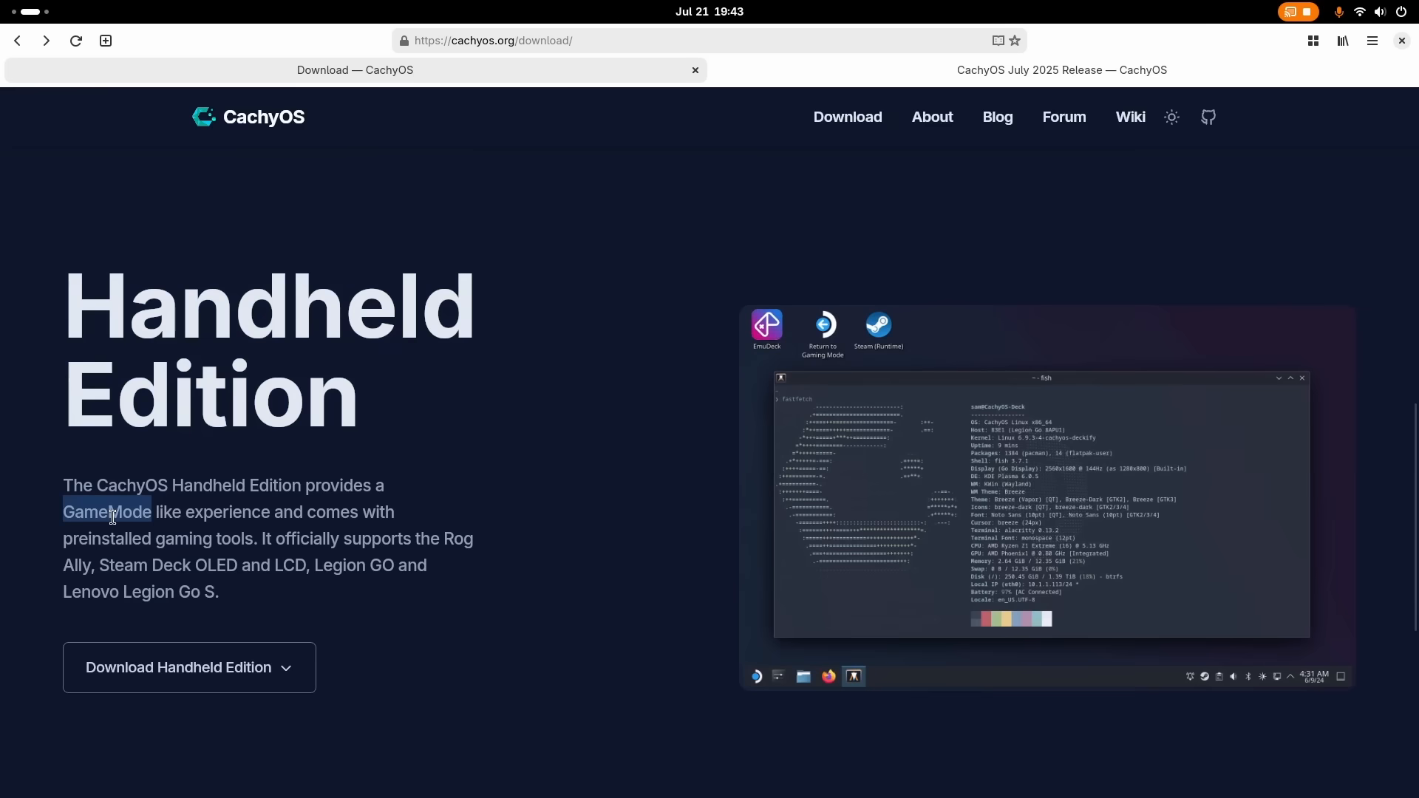
drag(108, 511, 464, 565)
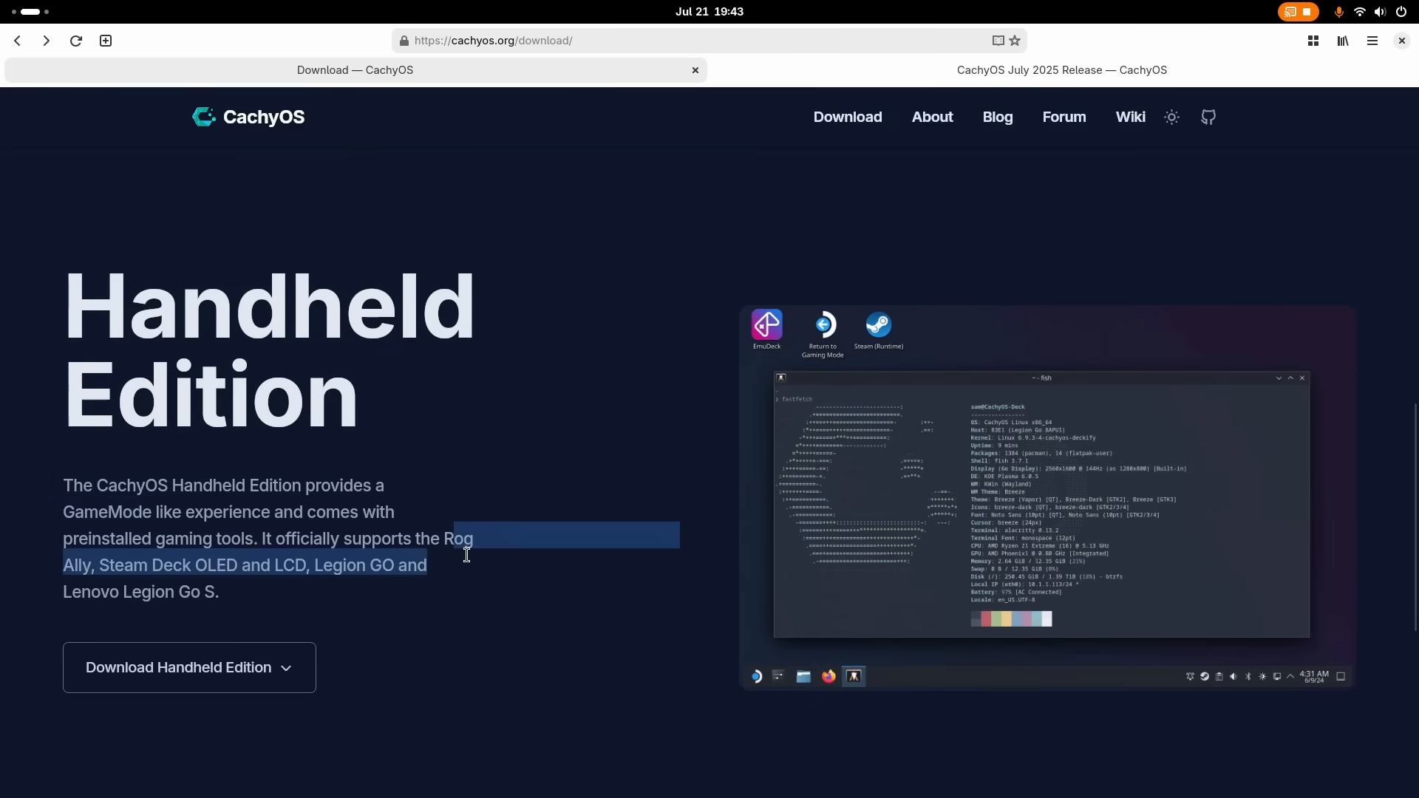
click(189, 667)
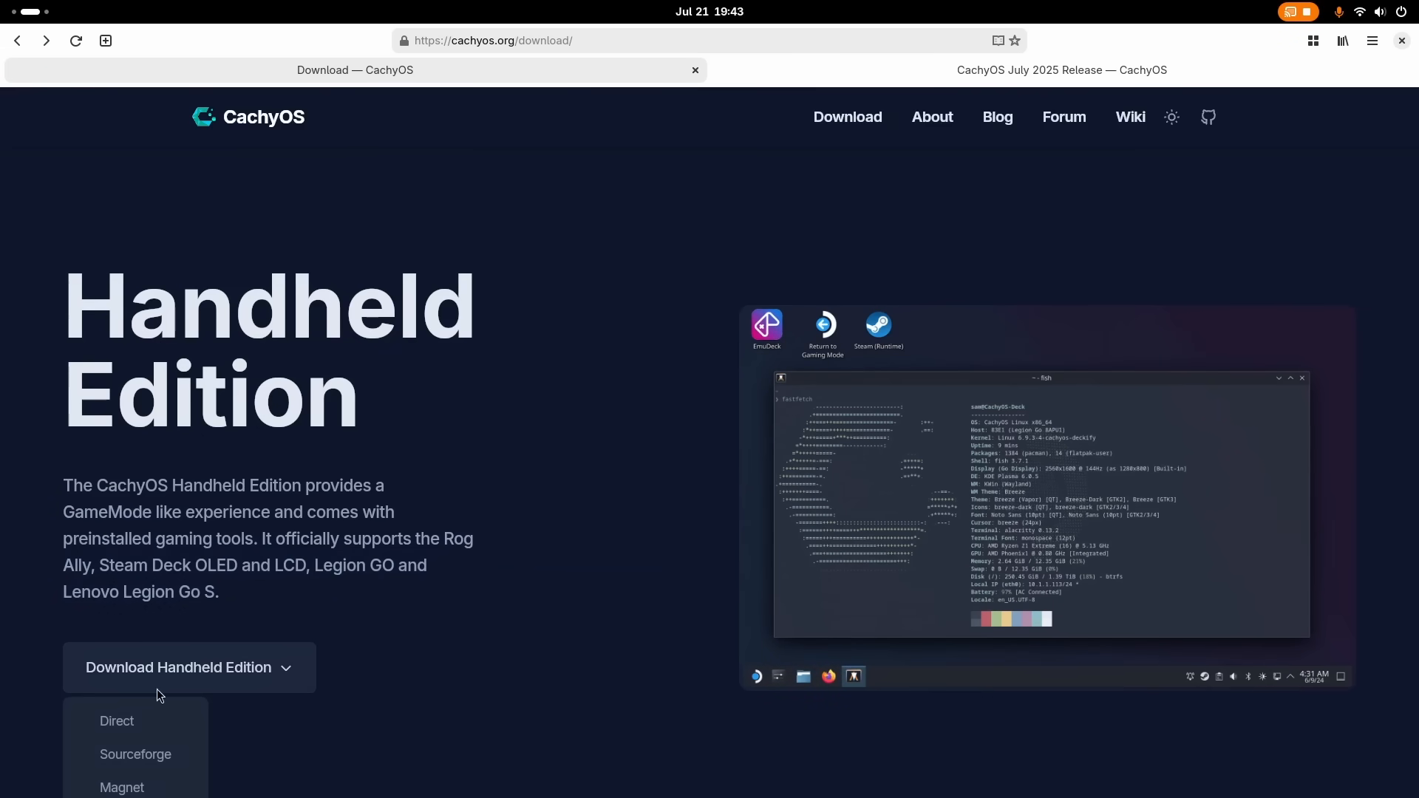
click(267, 428)
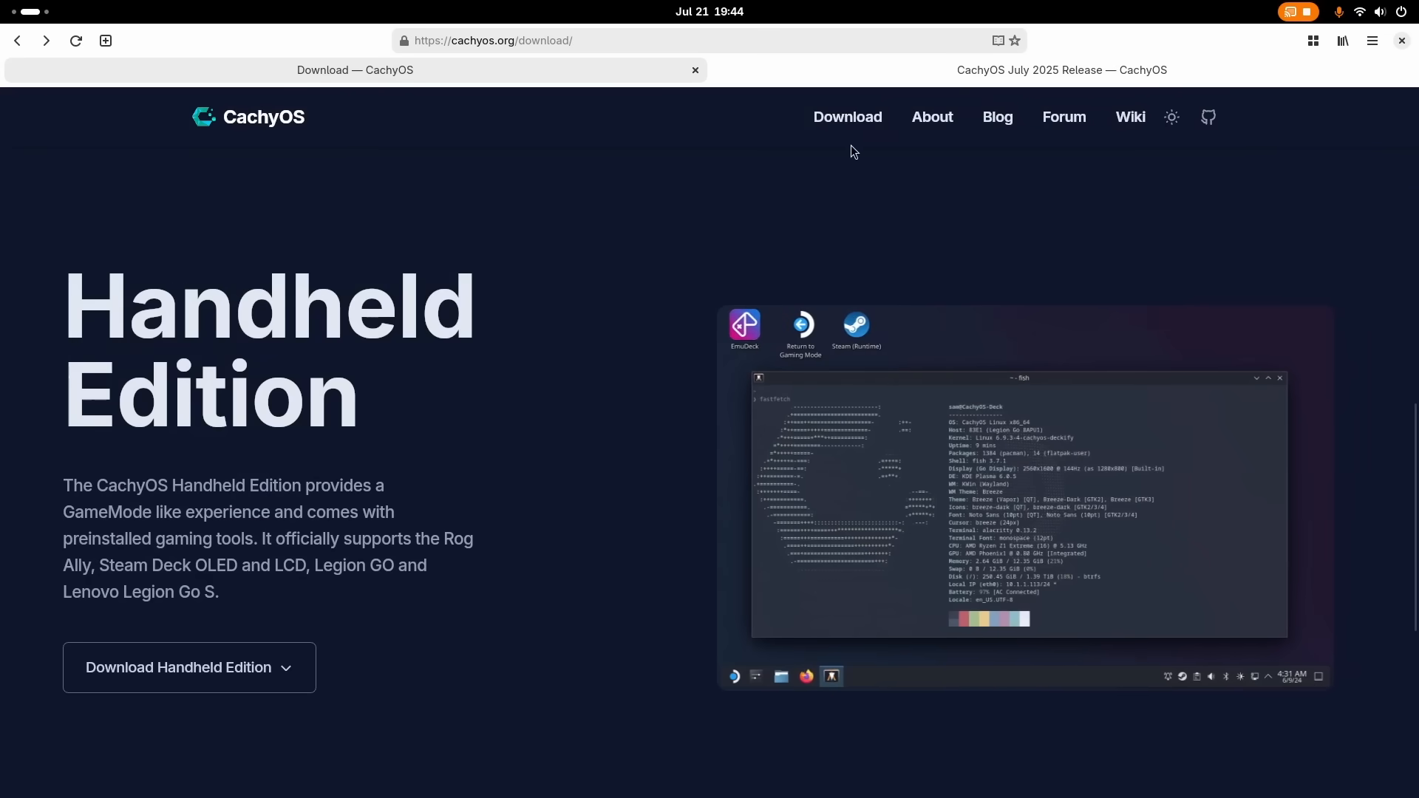
click(1061, 70)
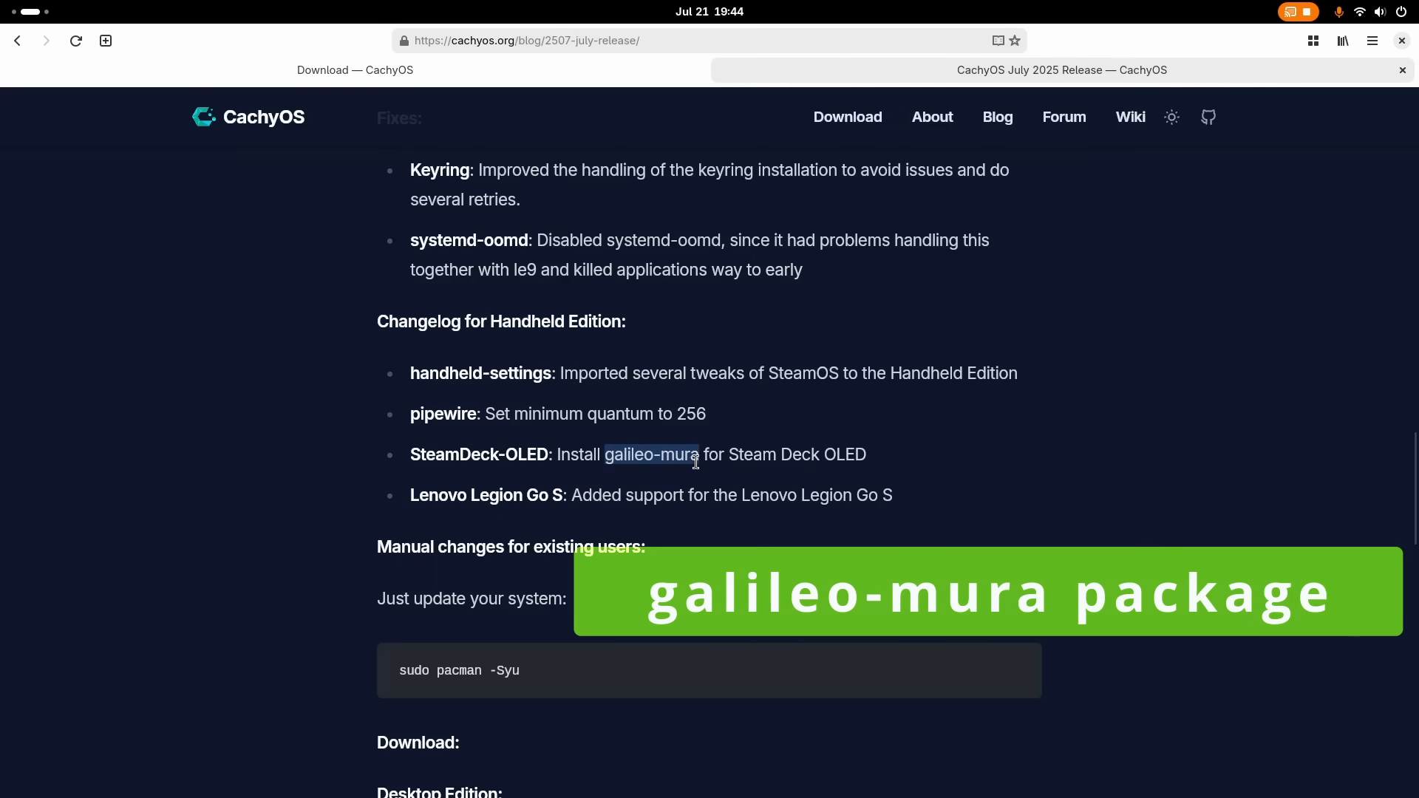
mouse_move(638, 573)
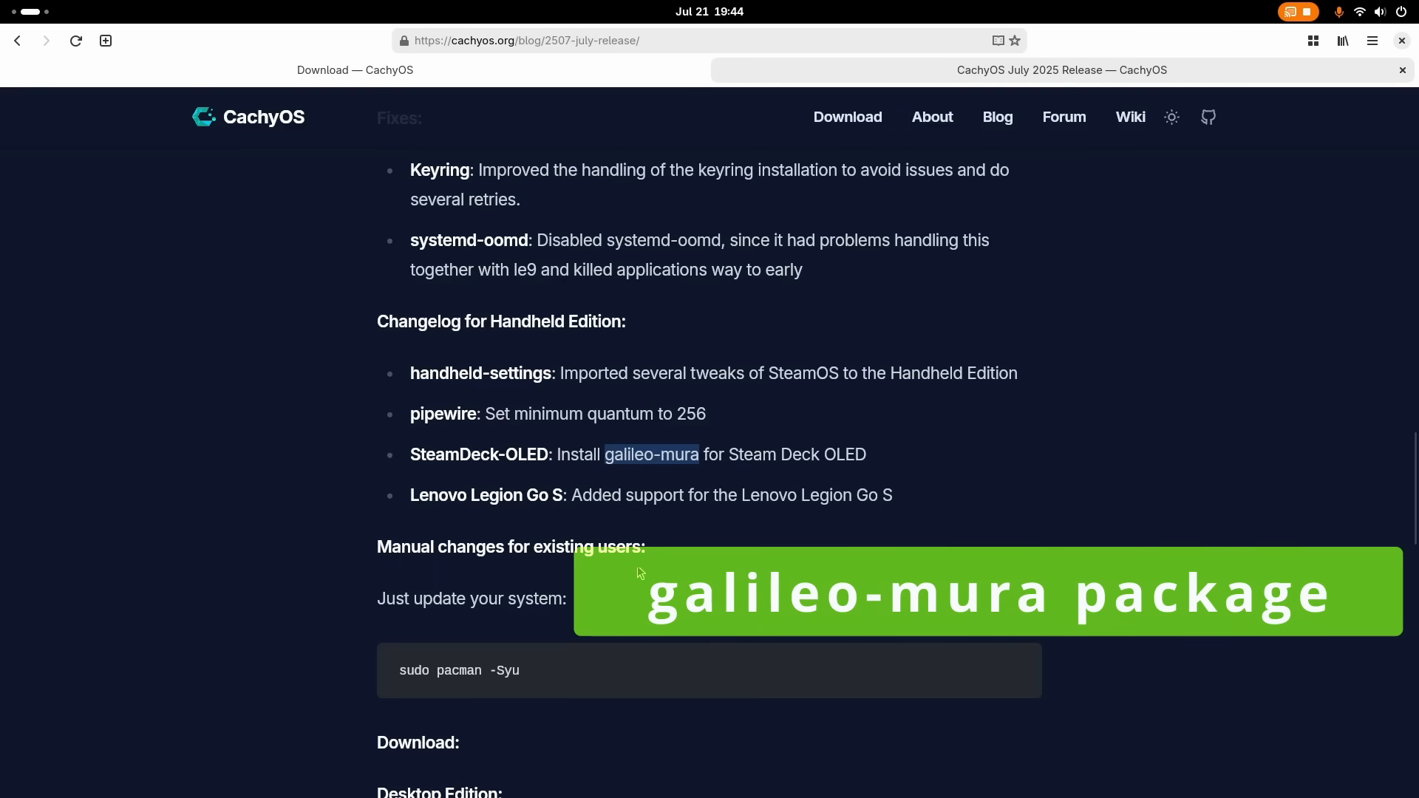
Switch to the CachyOS July 2025 Release tab and scroll through the changelog
double_click(802, 372)
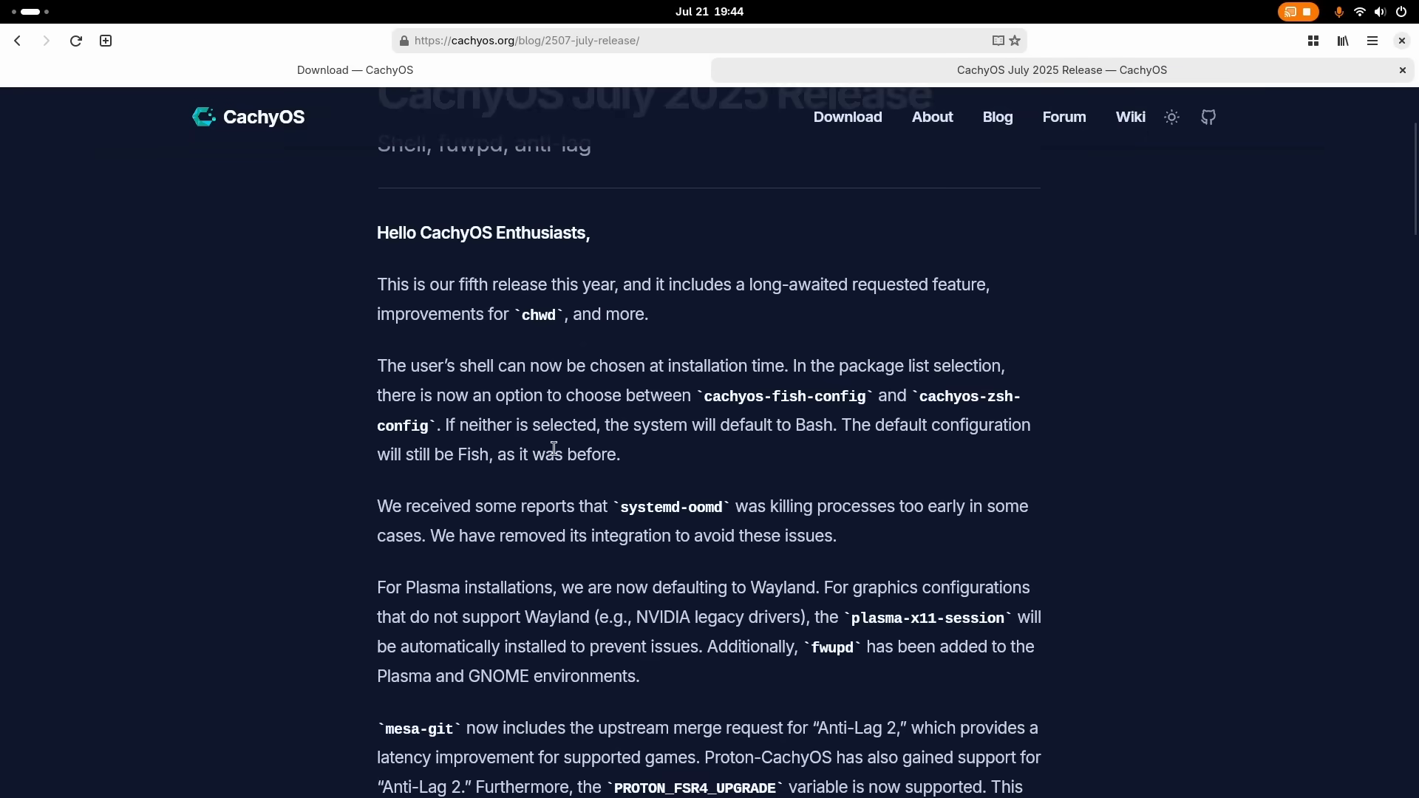
scroll(down, 3)
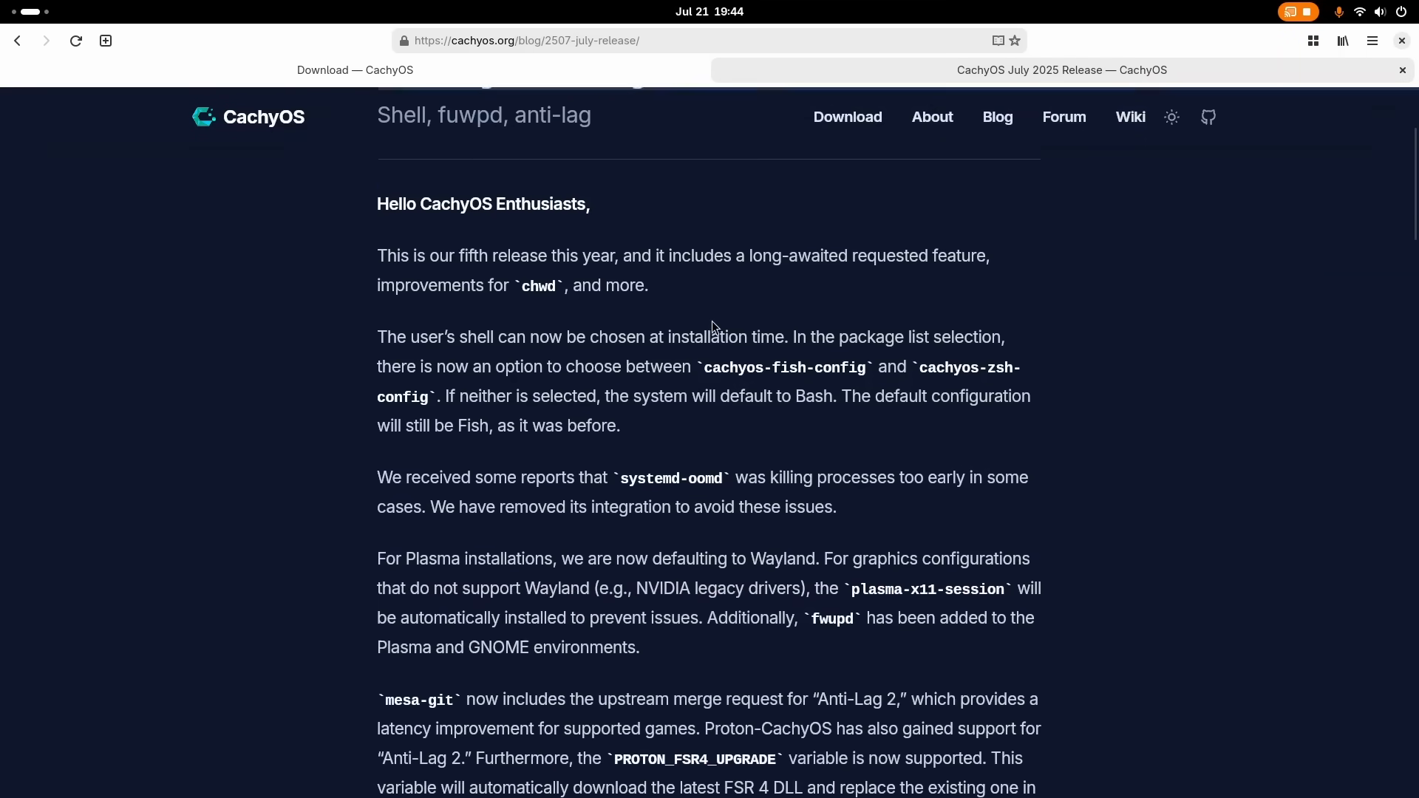
scroll(down, 3)
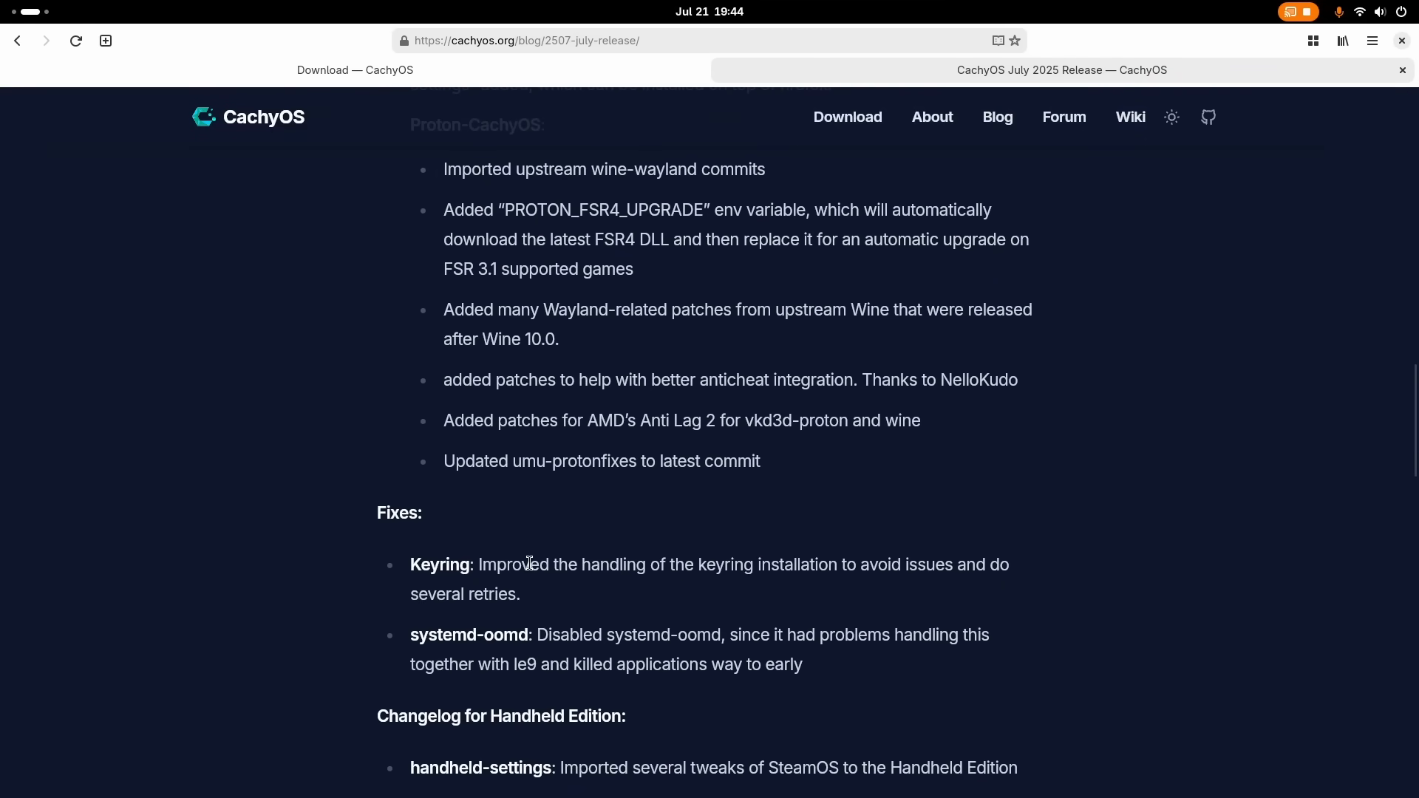
scroll(down, 3)
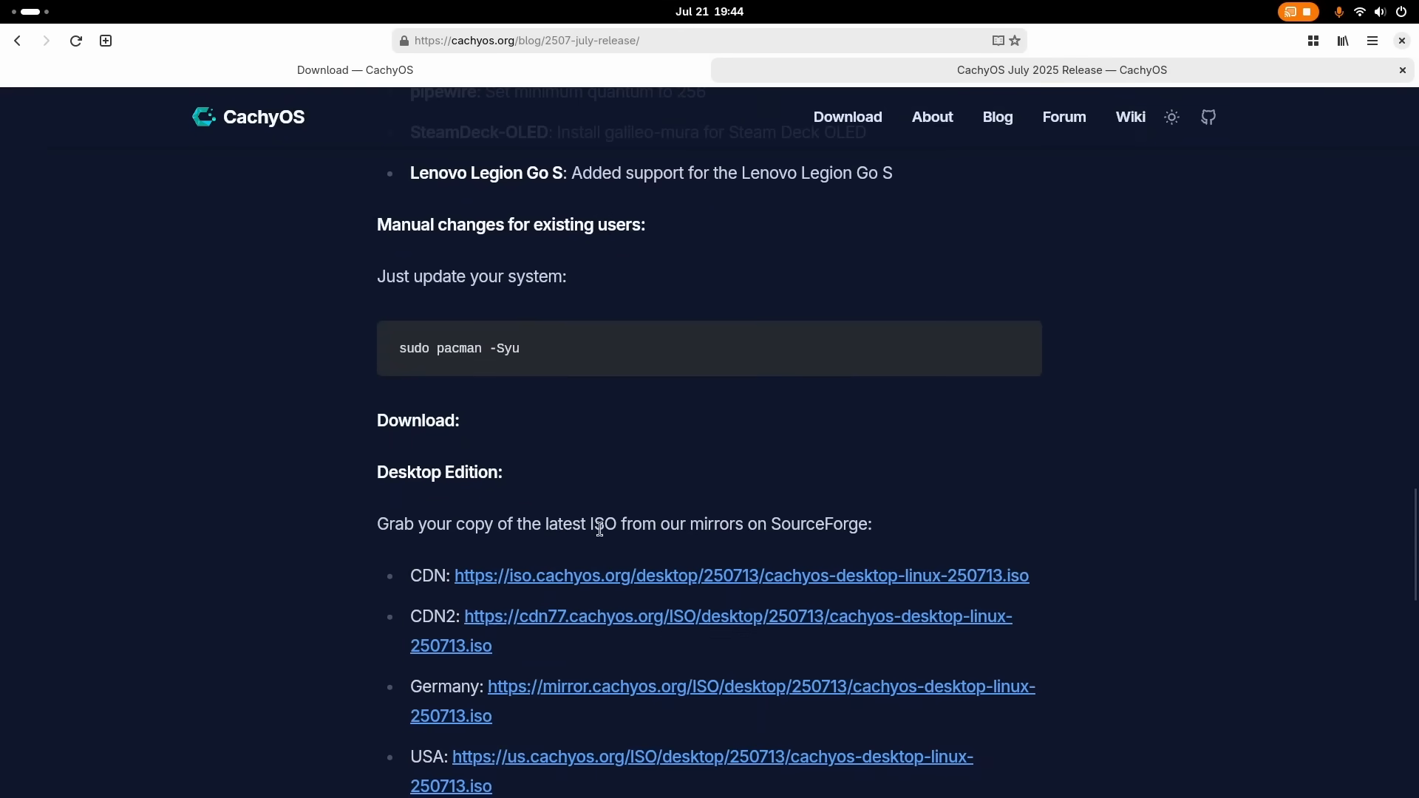
scroll(down, 3)
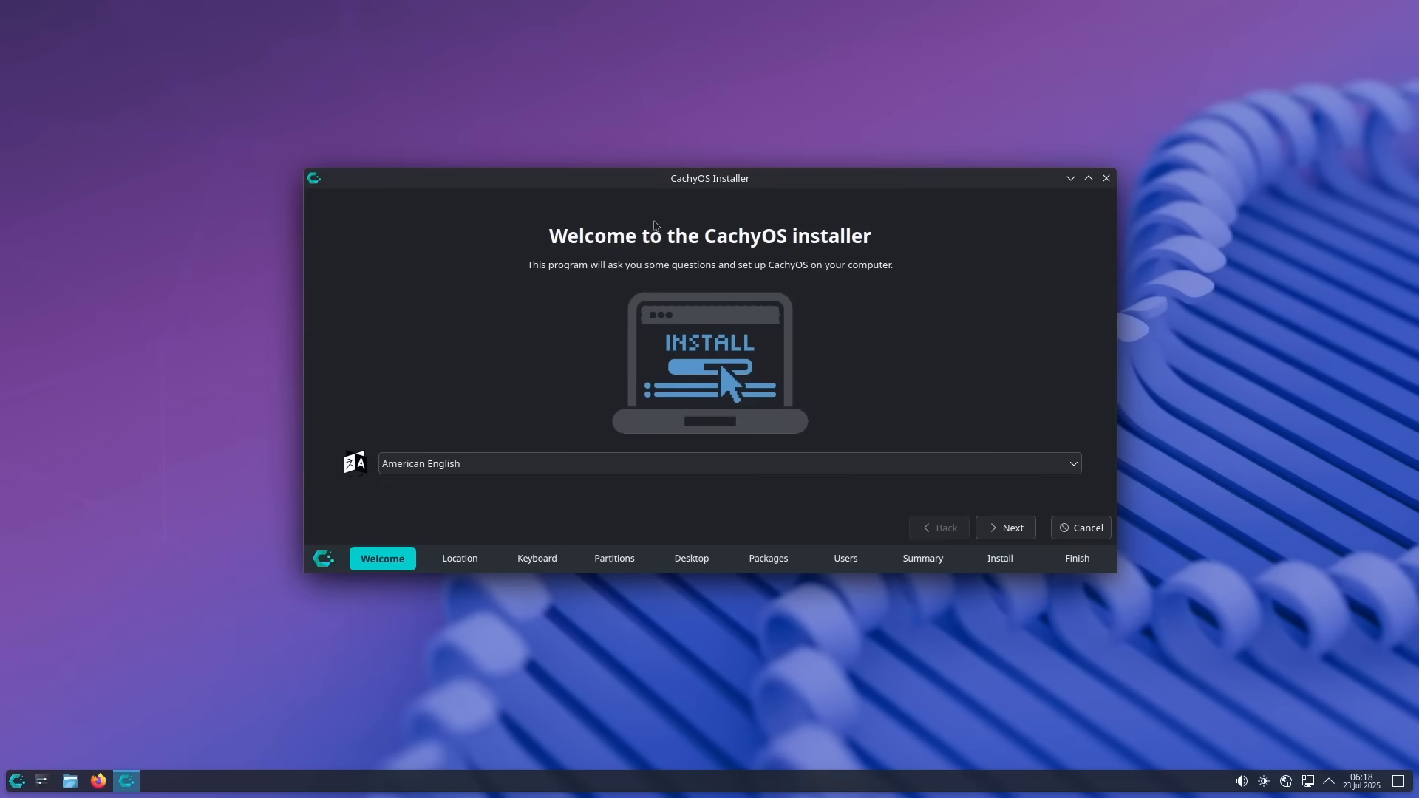
Continue past Welcome and the Asia/Kolkata location, then choose manual partitioning
click(1004, 528)
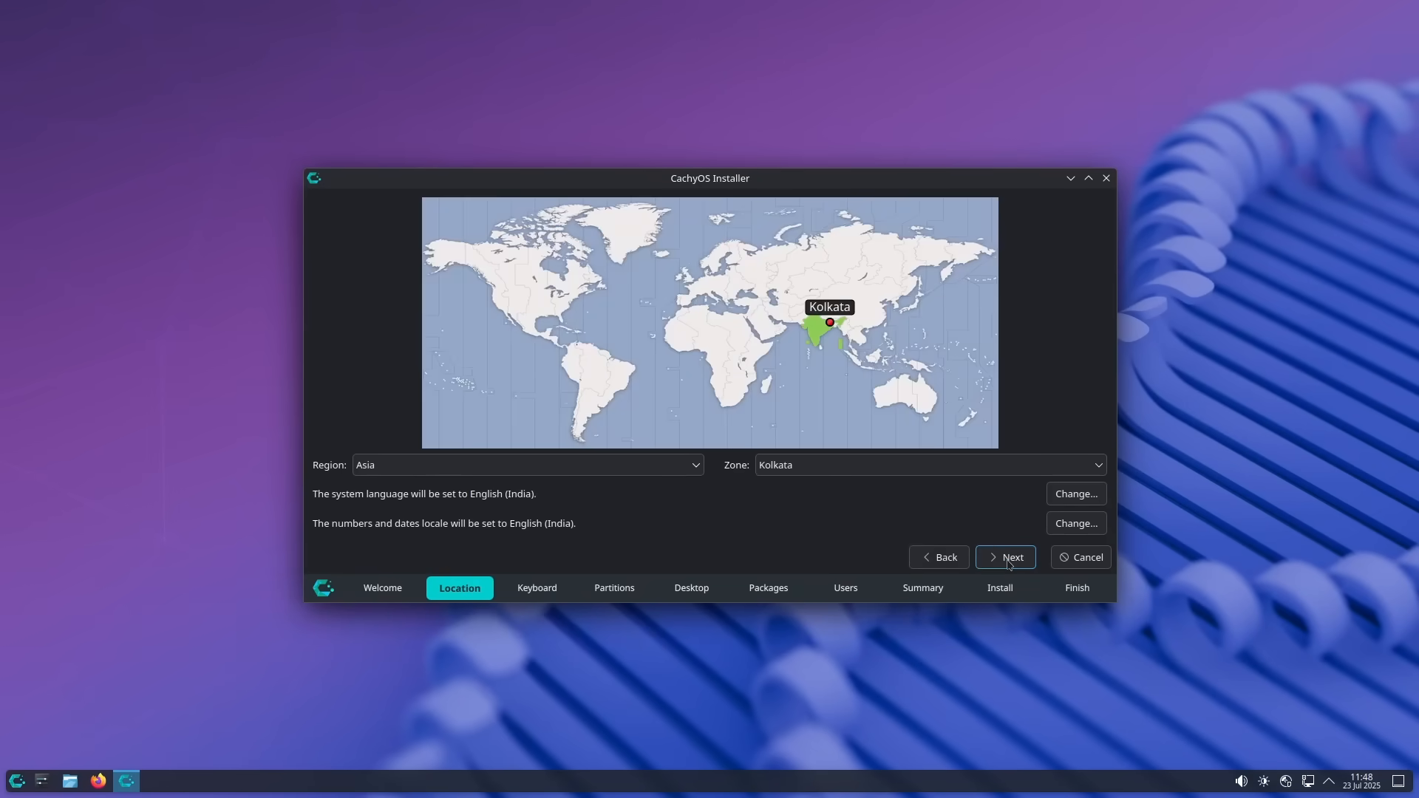
click(1005, 557)
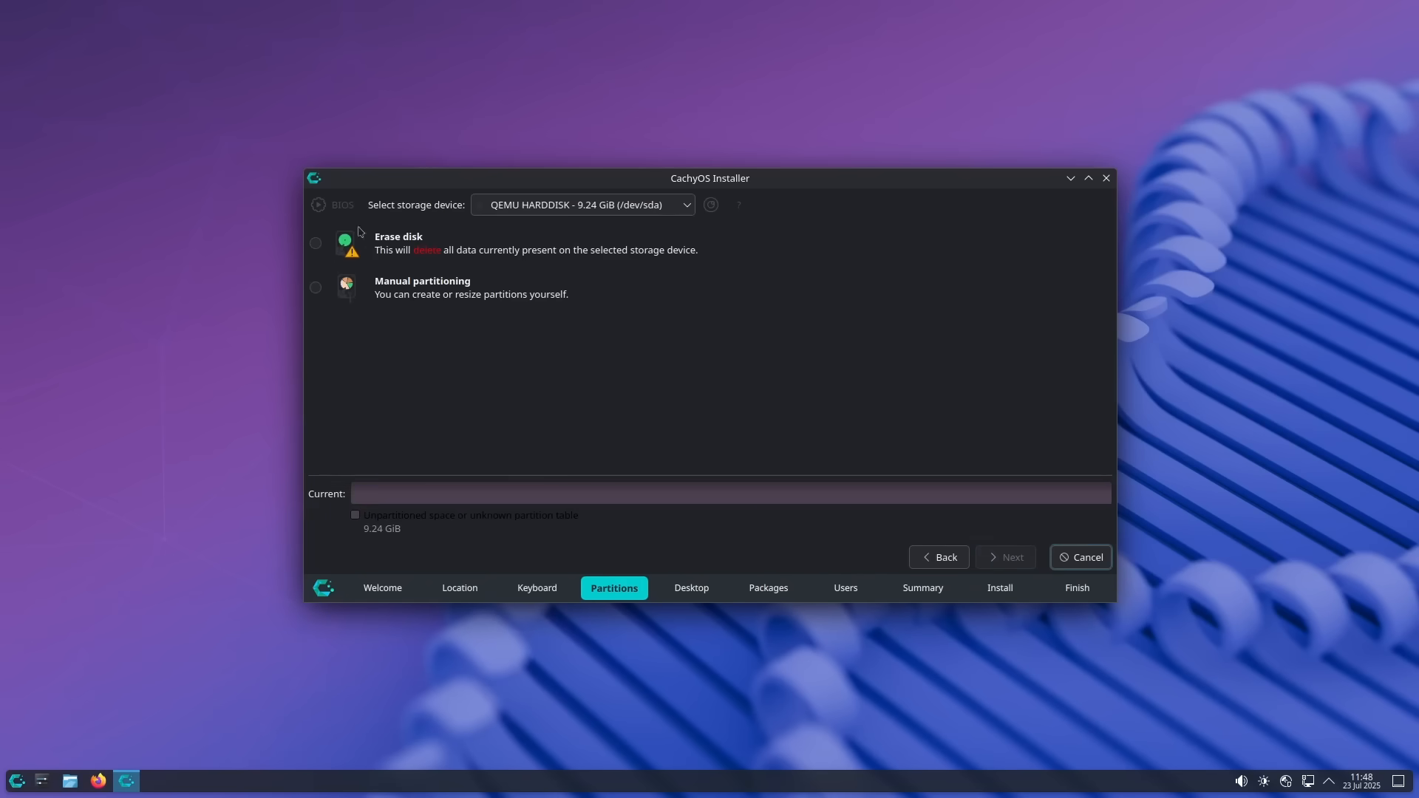
click(315, 287)
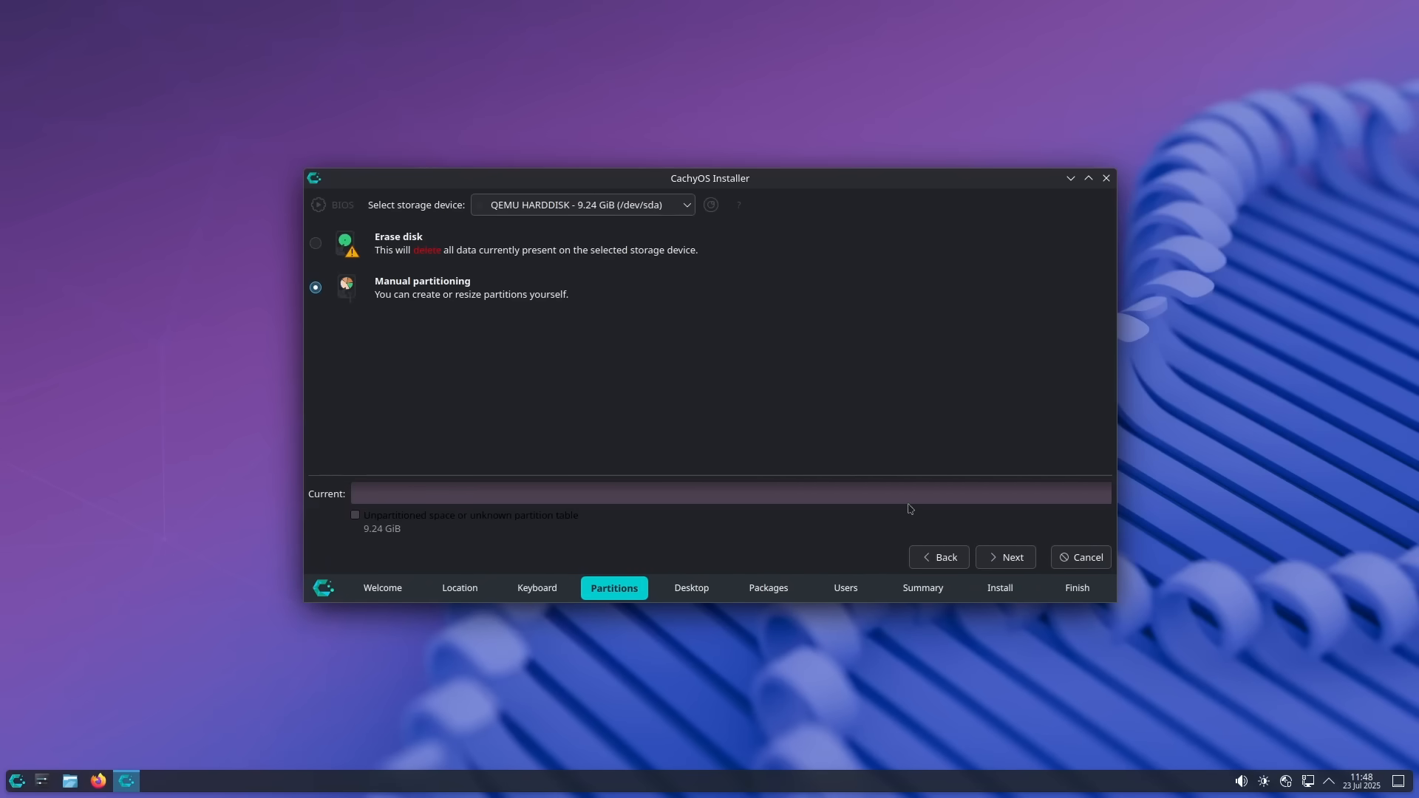
click(315, 286)
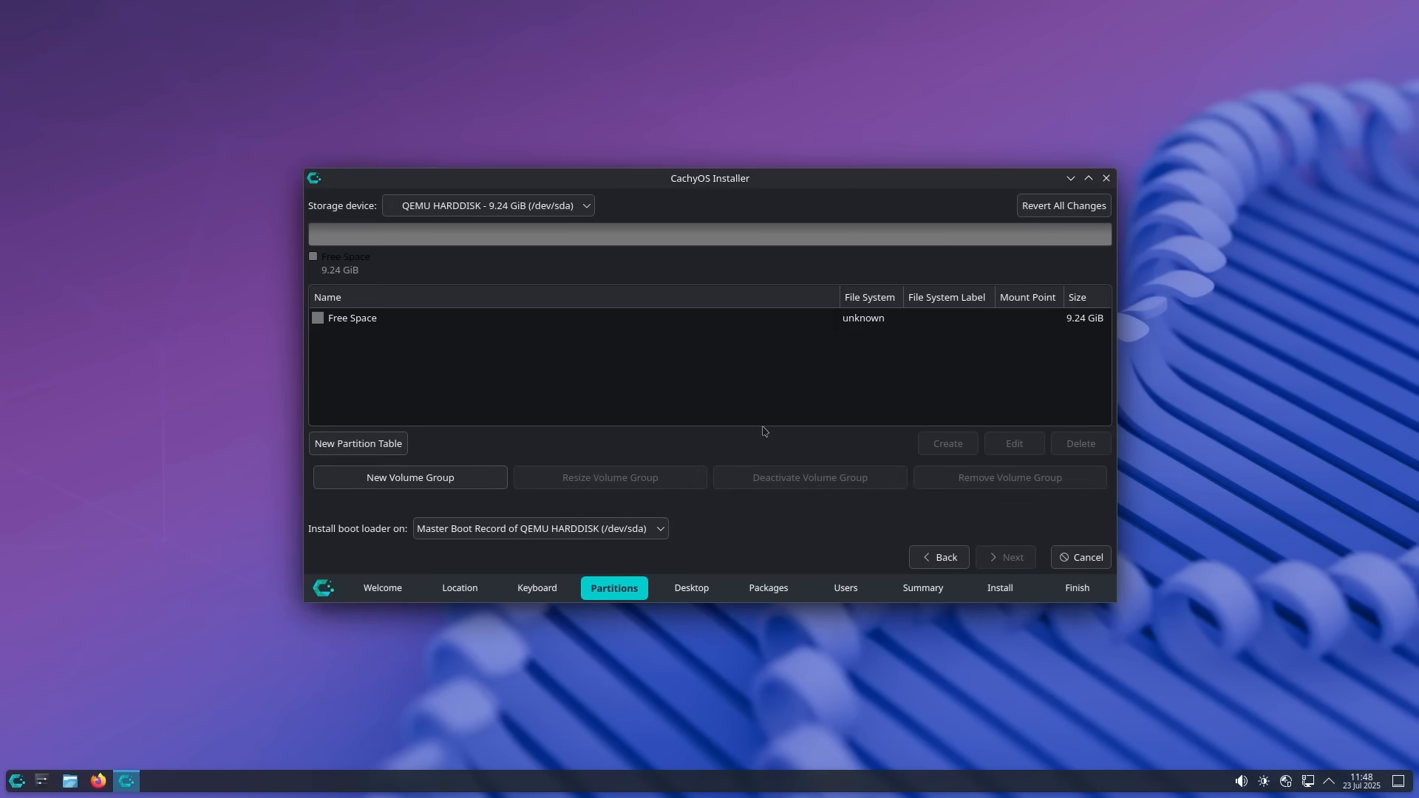
Create a Btrfs partition mounted at / in the disk's 9.24 GiB free space
click(352, 317)
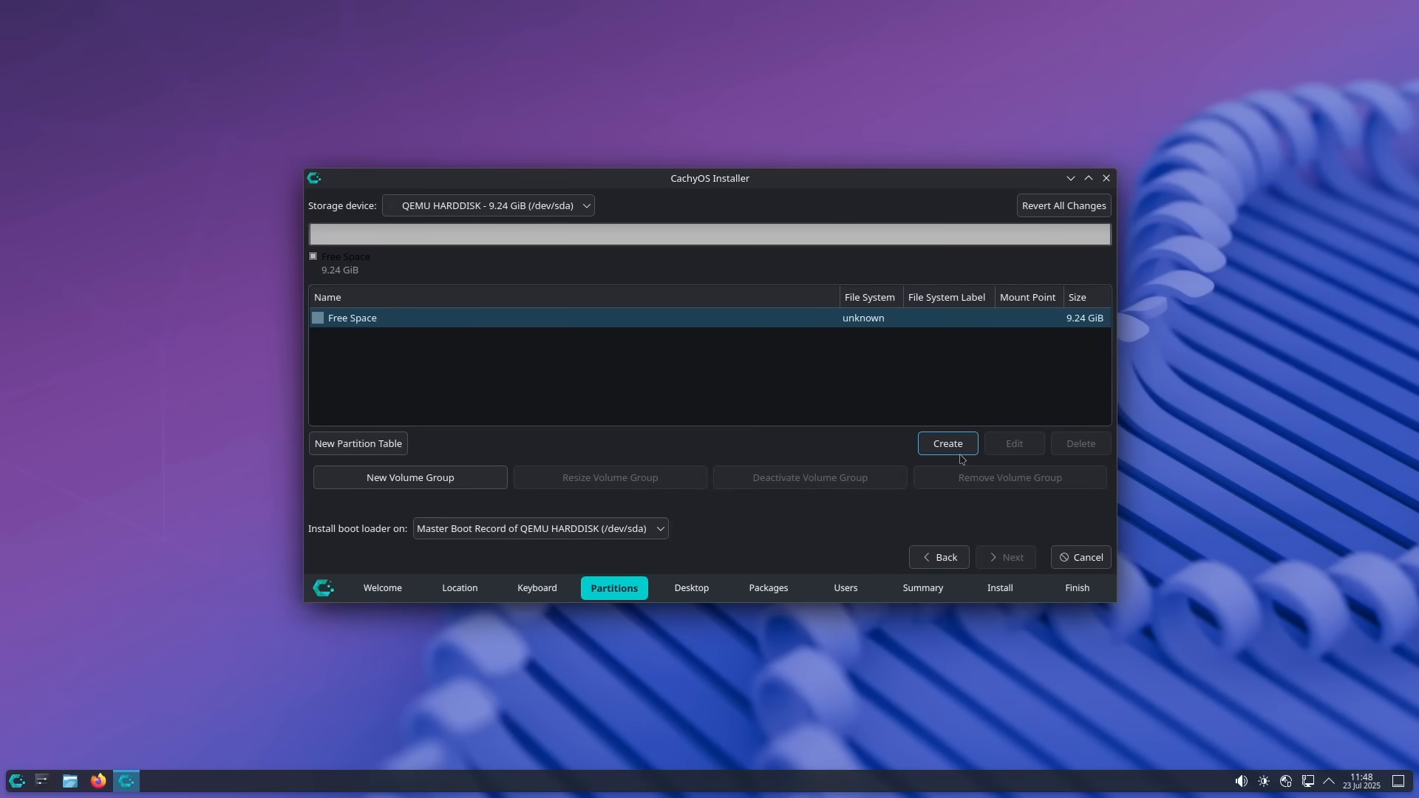
click(947, 443)
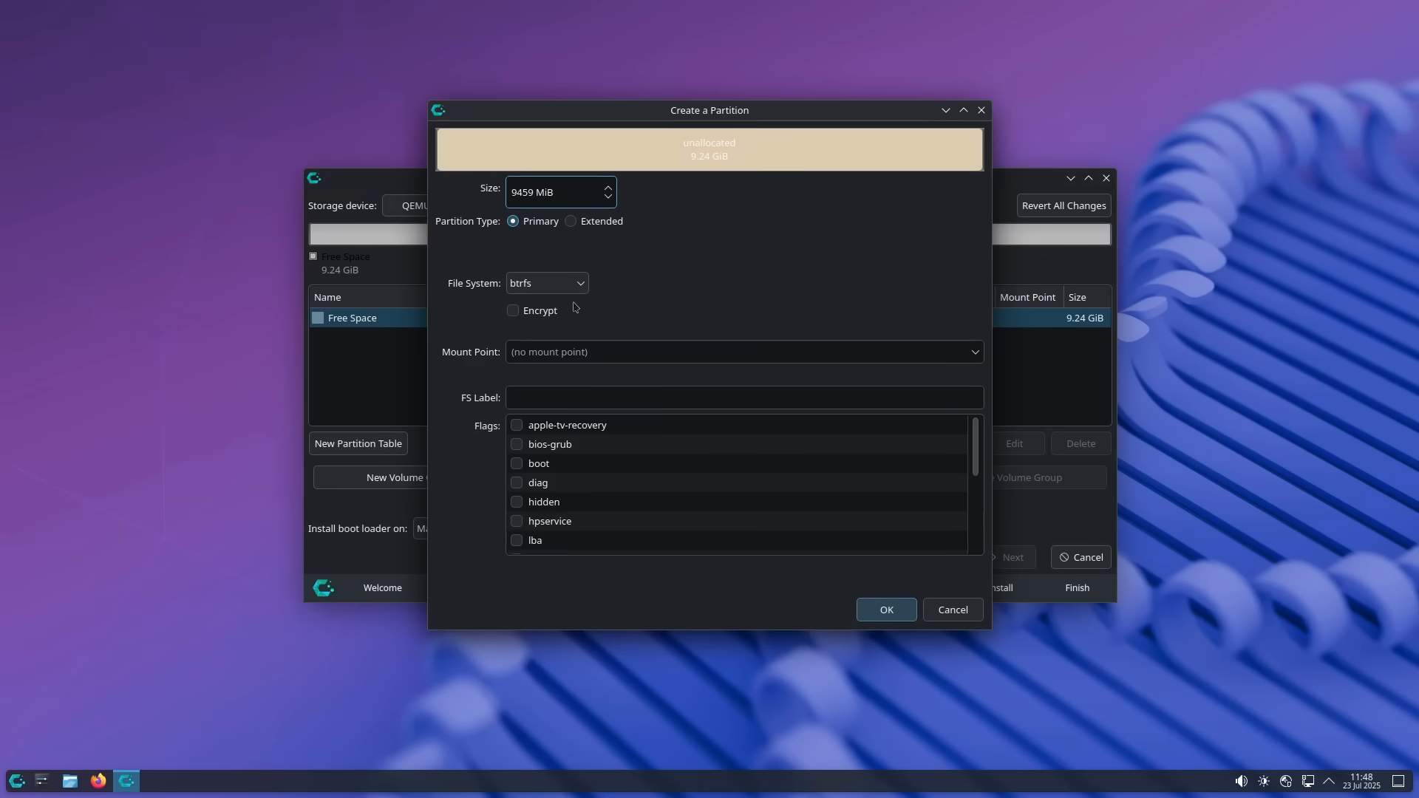
click(742, 352)
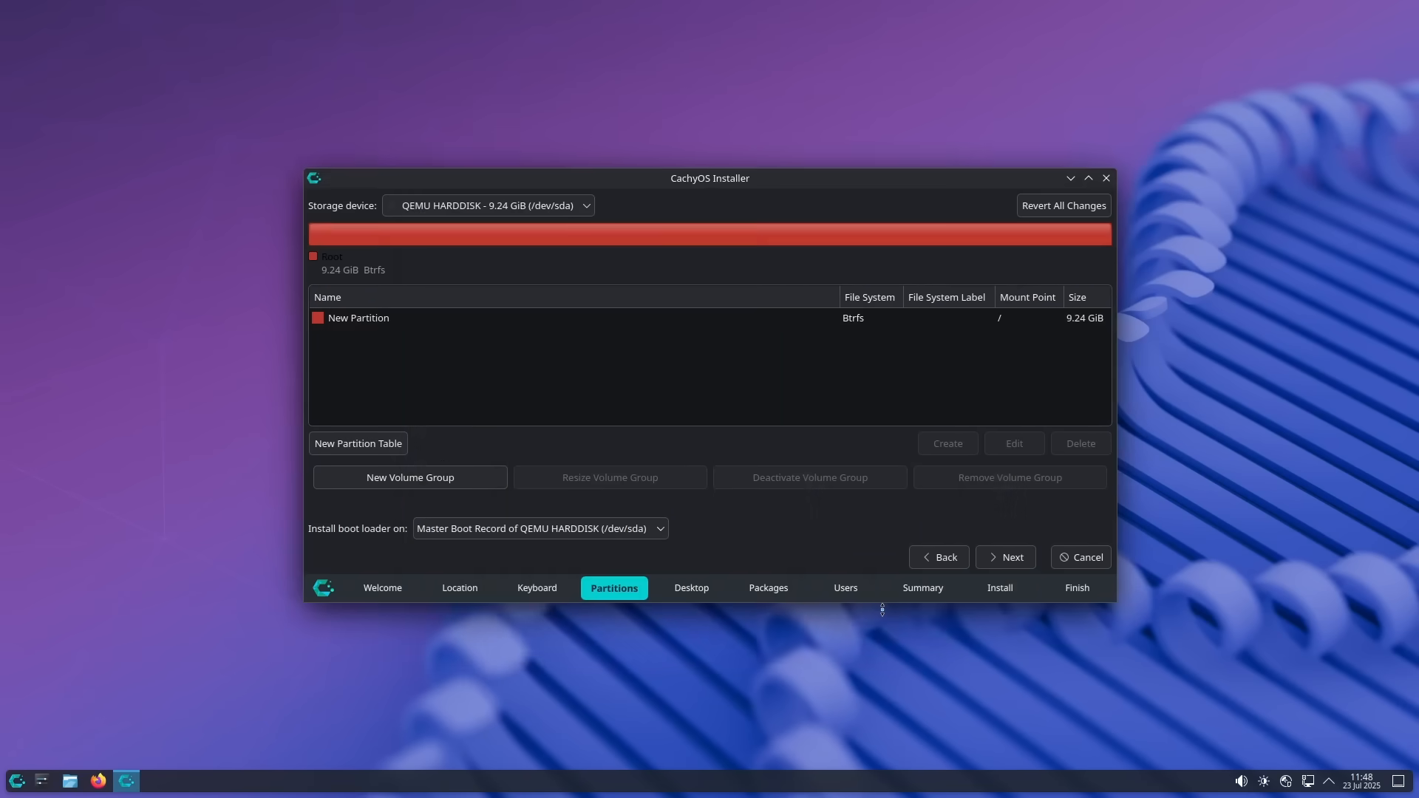
Advance through the Desktop and Packages pages to Users and enter a password
click(1004, 556)
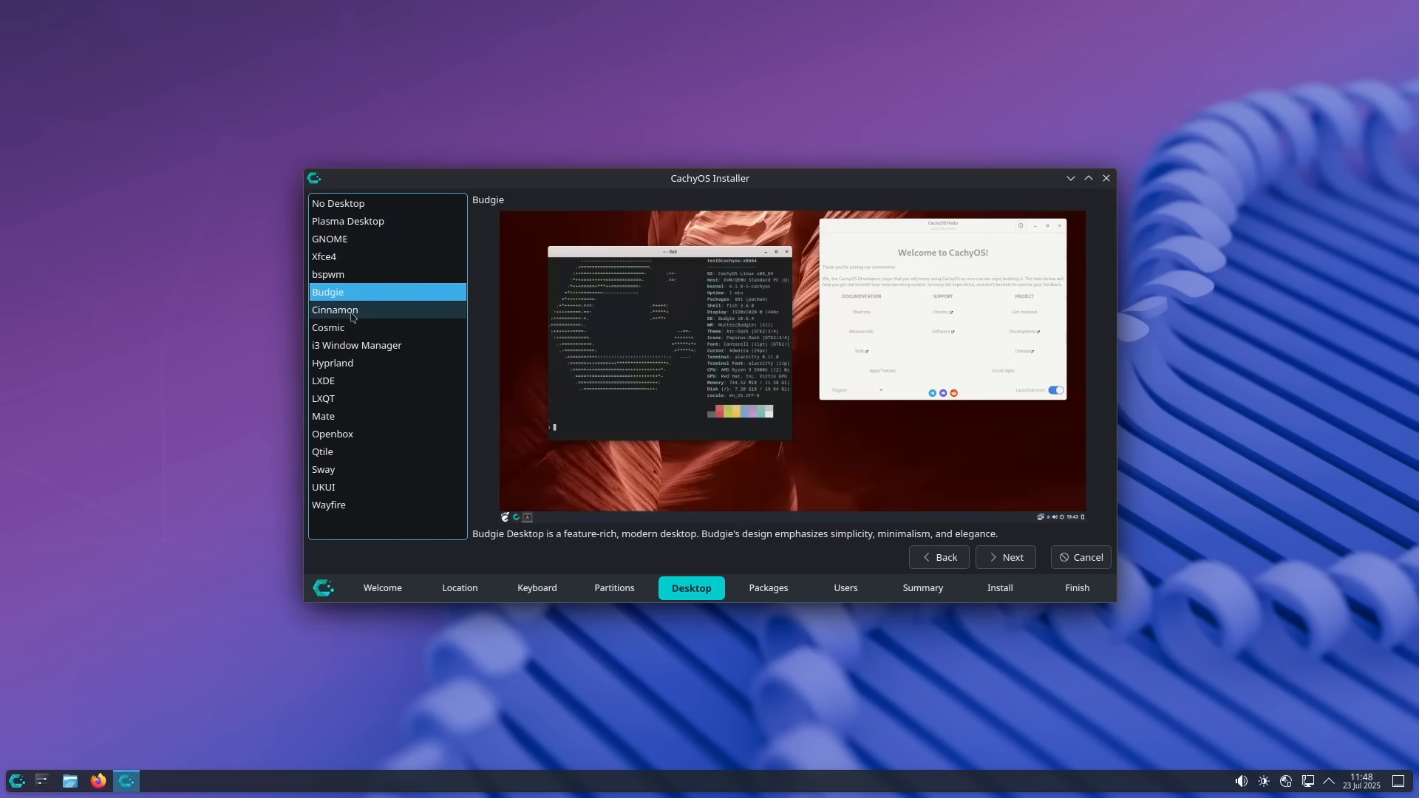
click(323, 487)
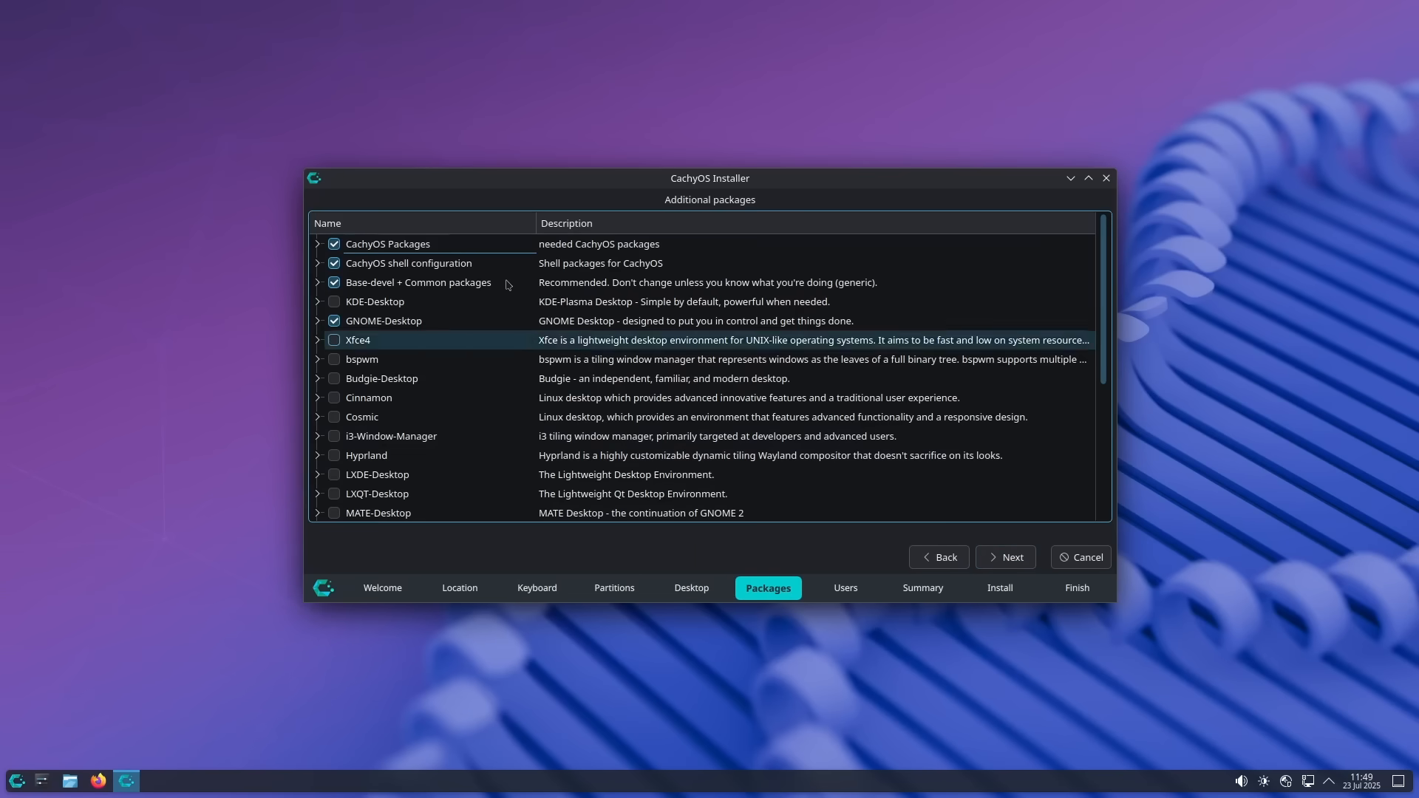
scroll(down, 3)
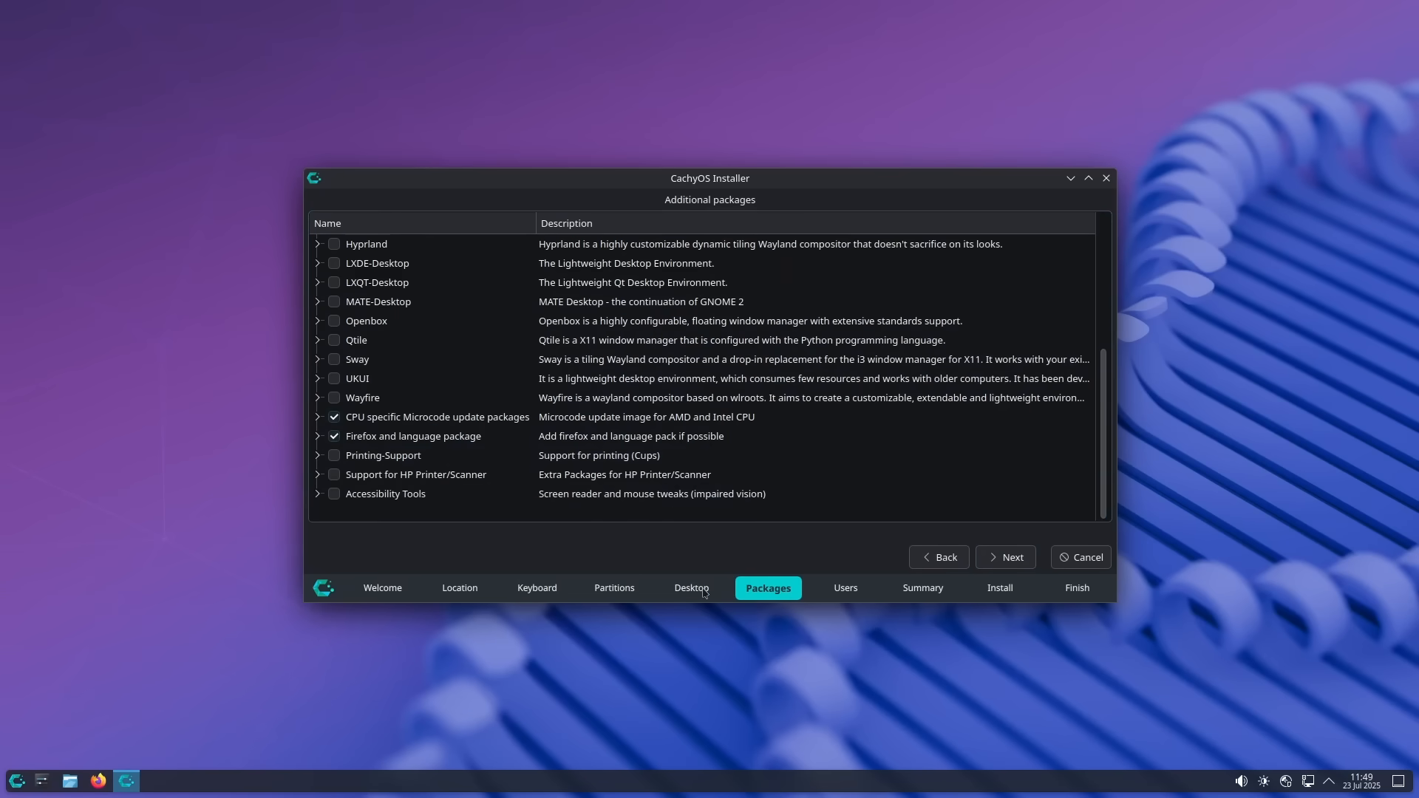
mouse_move(1004, 557)
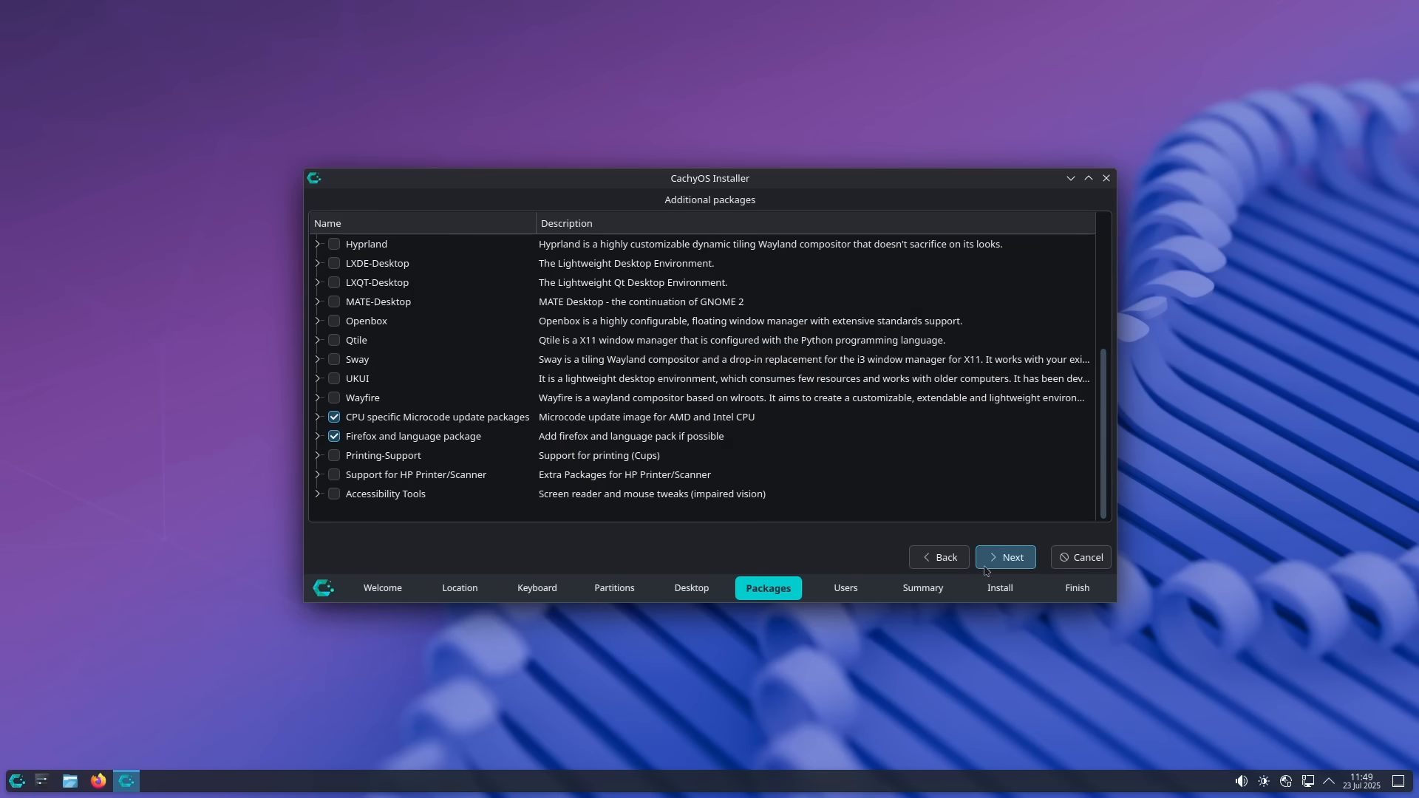
click(1004, 557)
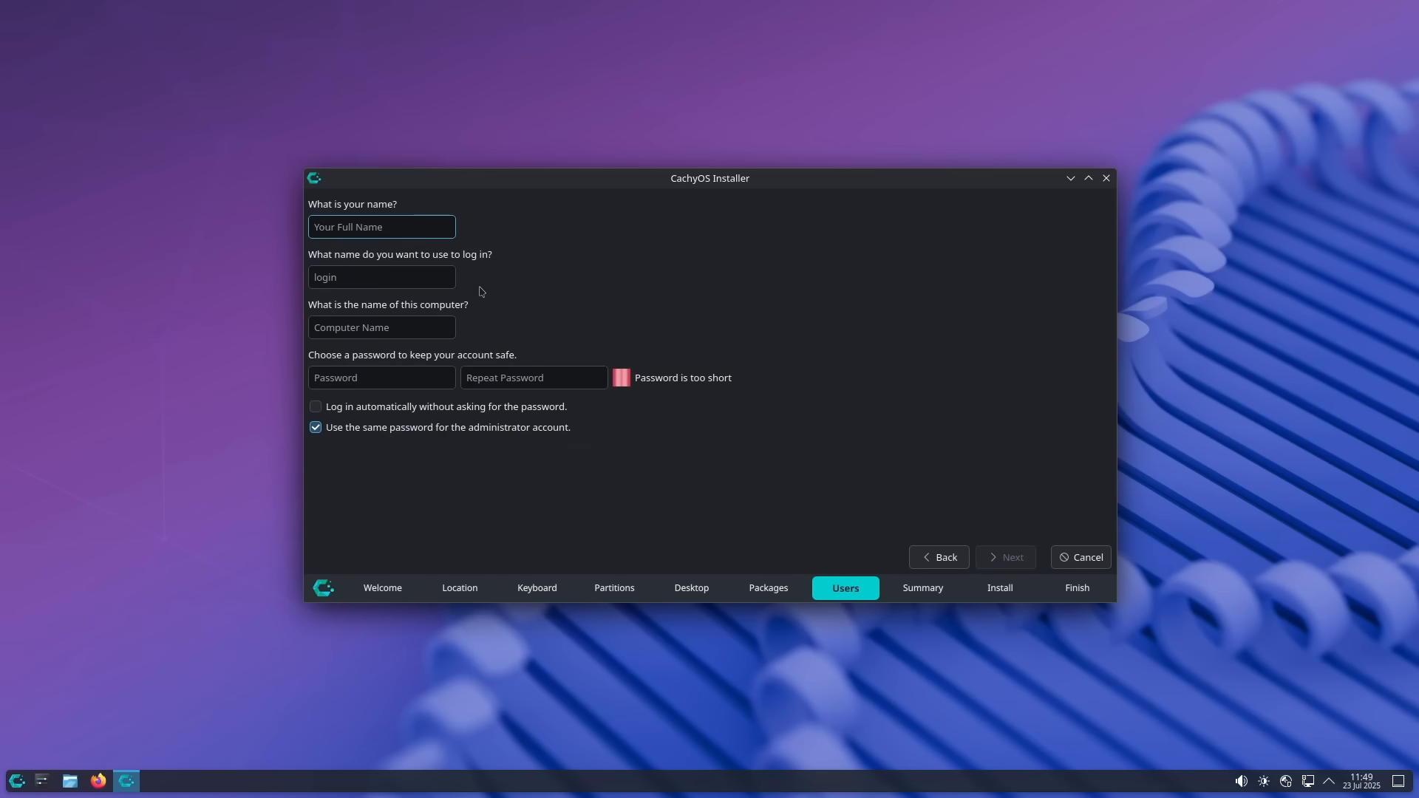
text(password)
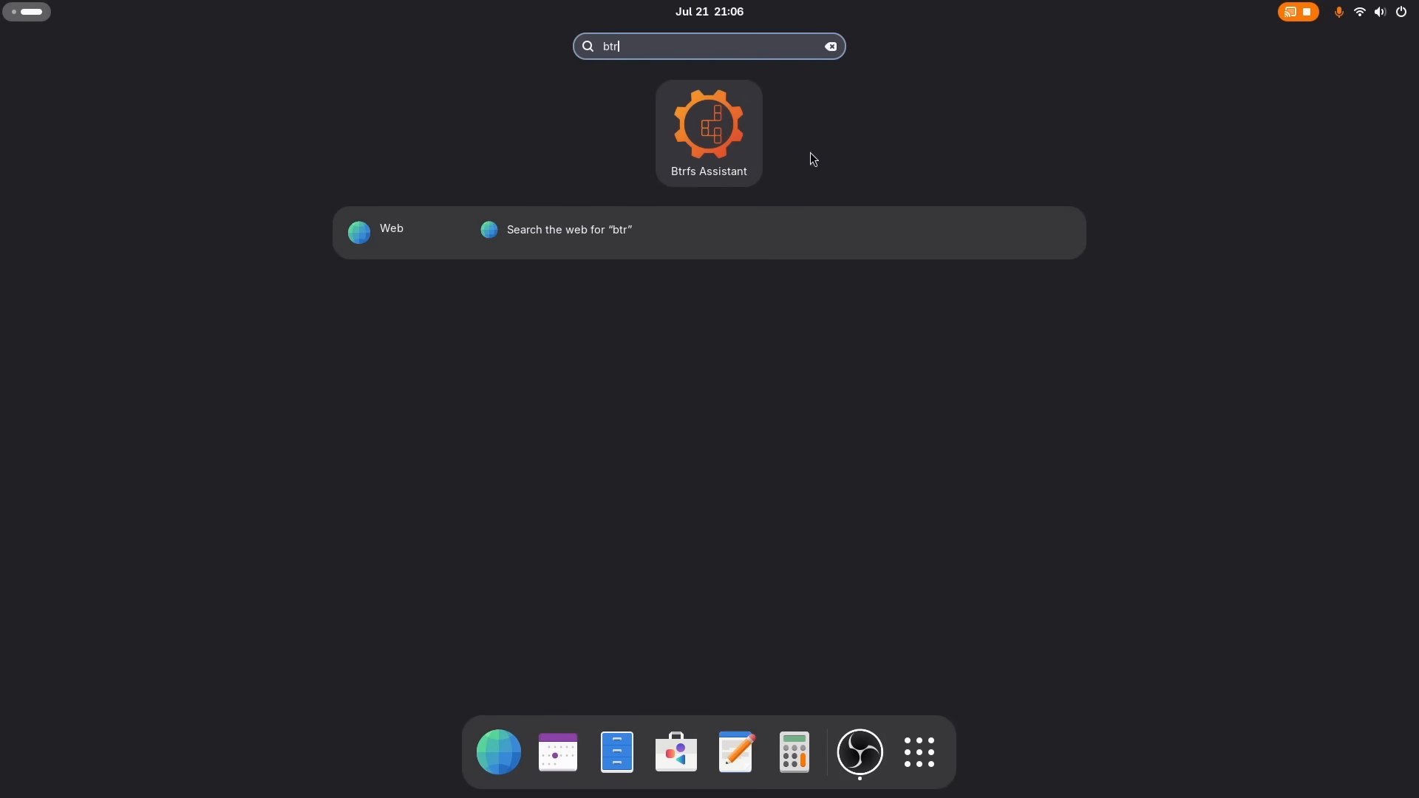
Launch Btrfs Assistant and authenticate with the password
click(709, 131)
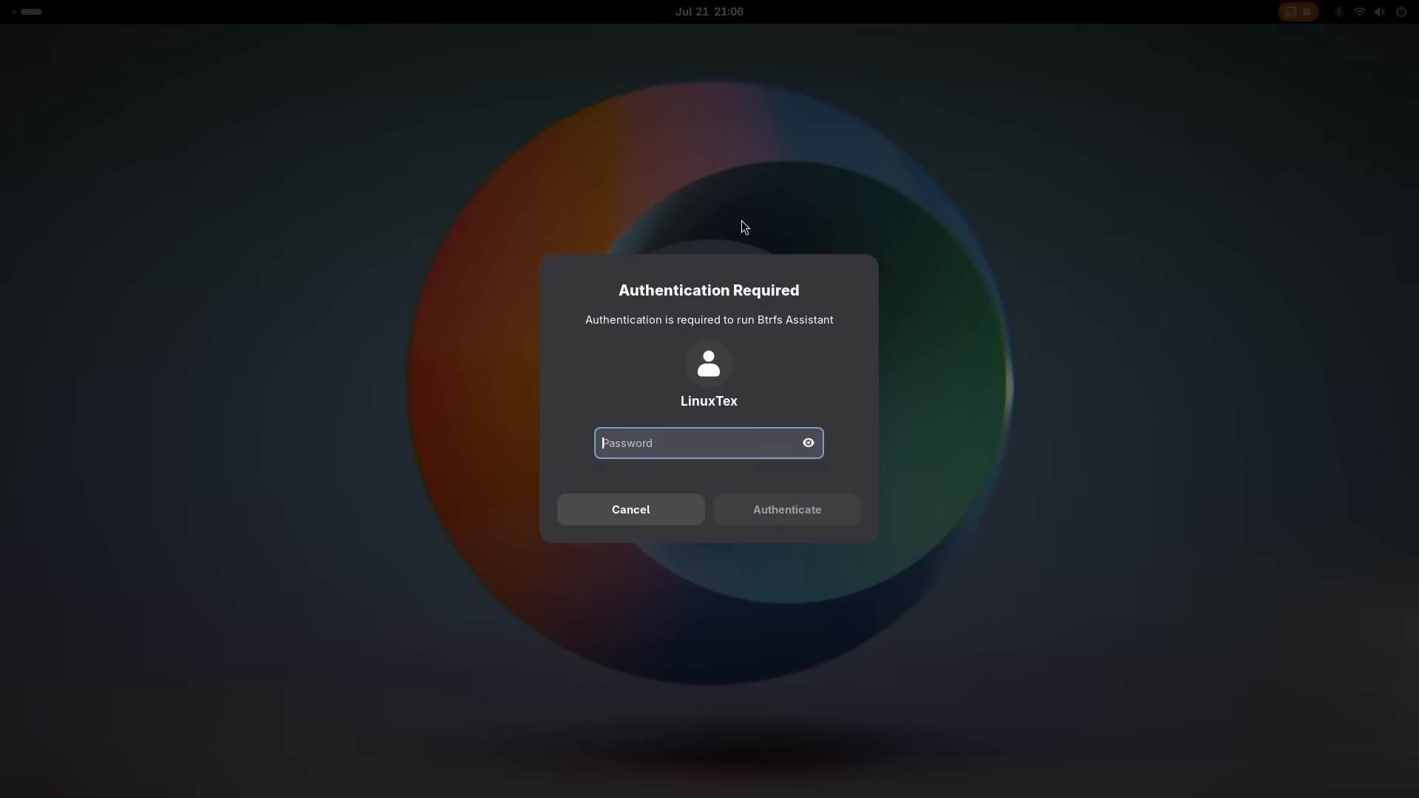
text(password)
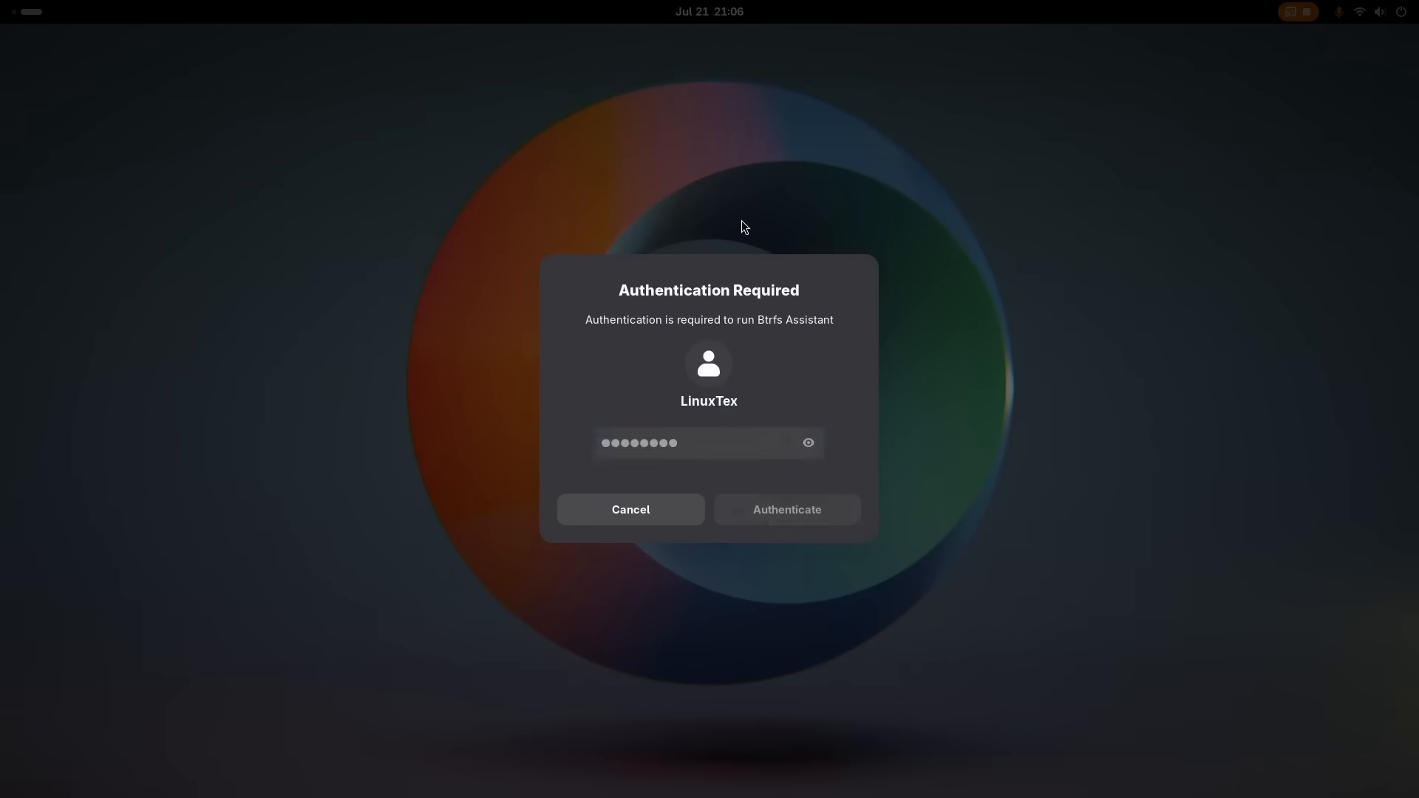
click(784, 509)
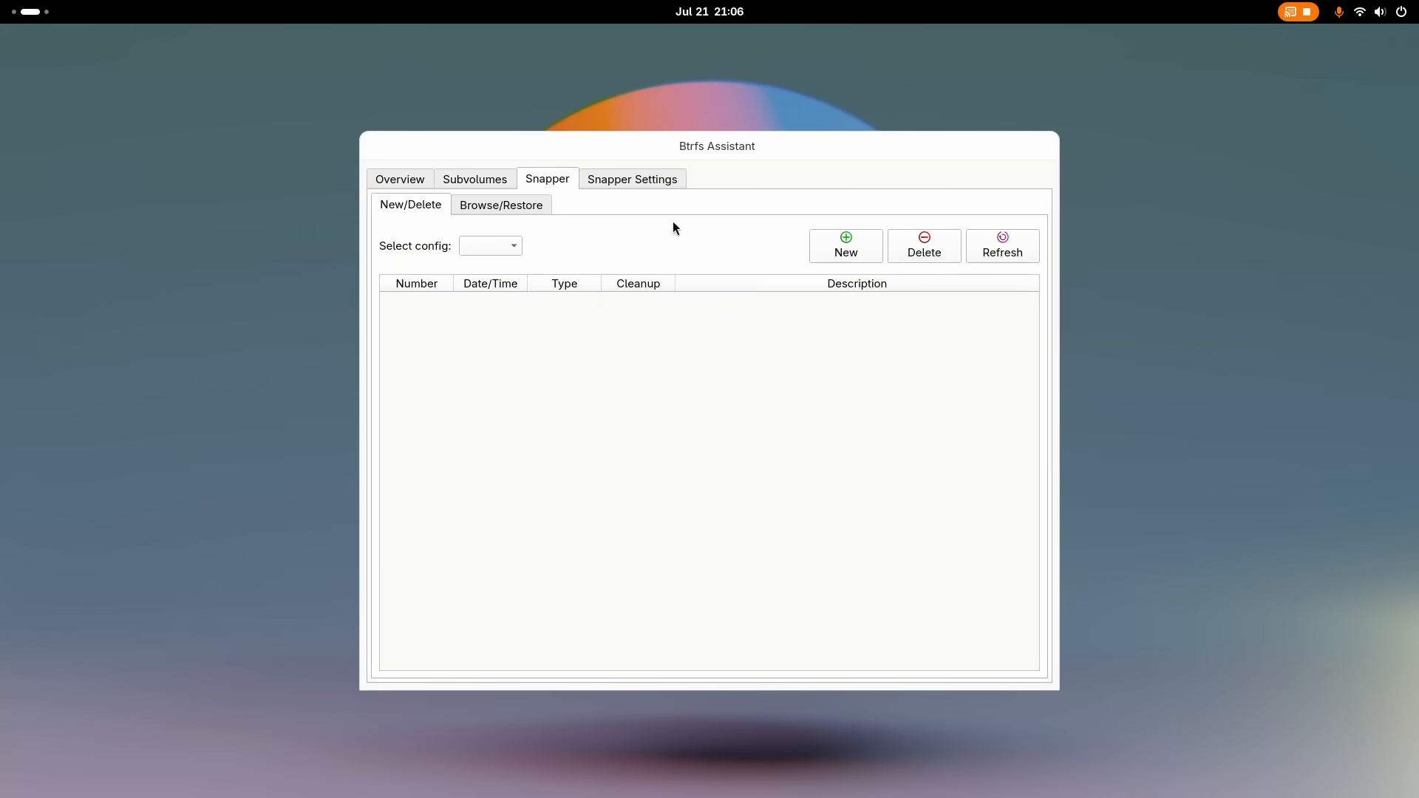
Browse the Snapper tabs and select the backup_config configuration under New/Delete
click(501, 205)
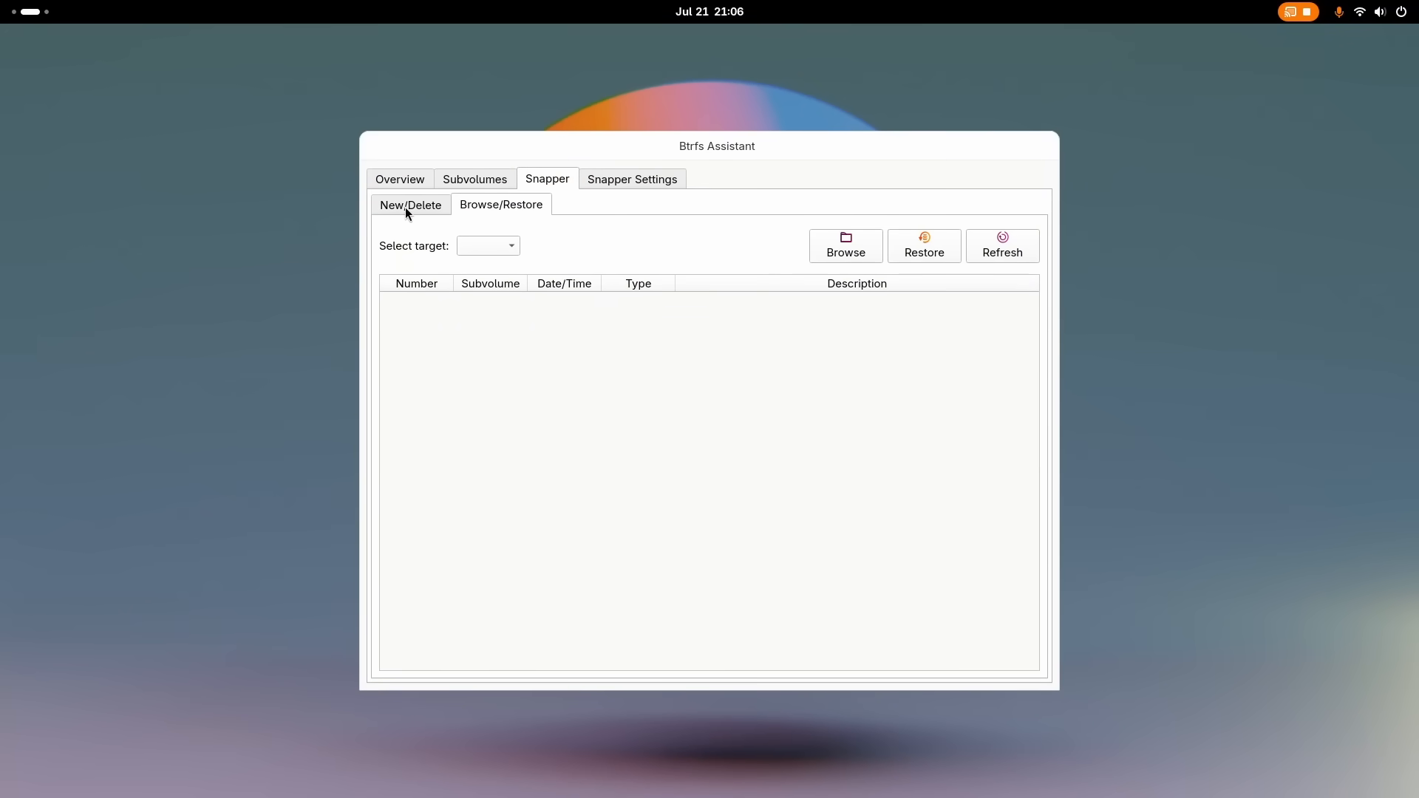
click(410, 205)
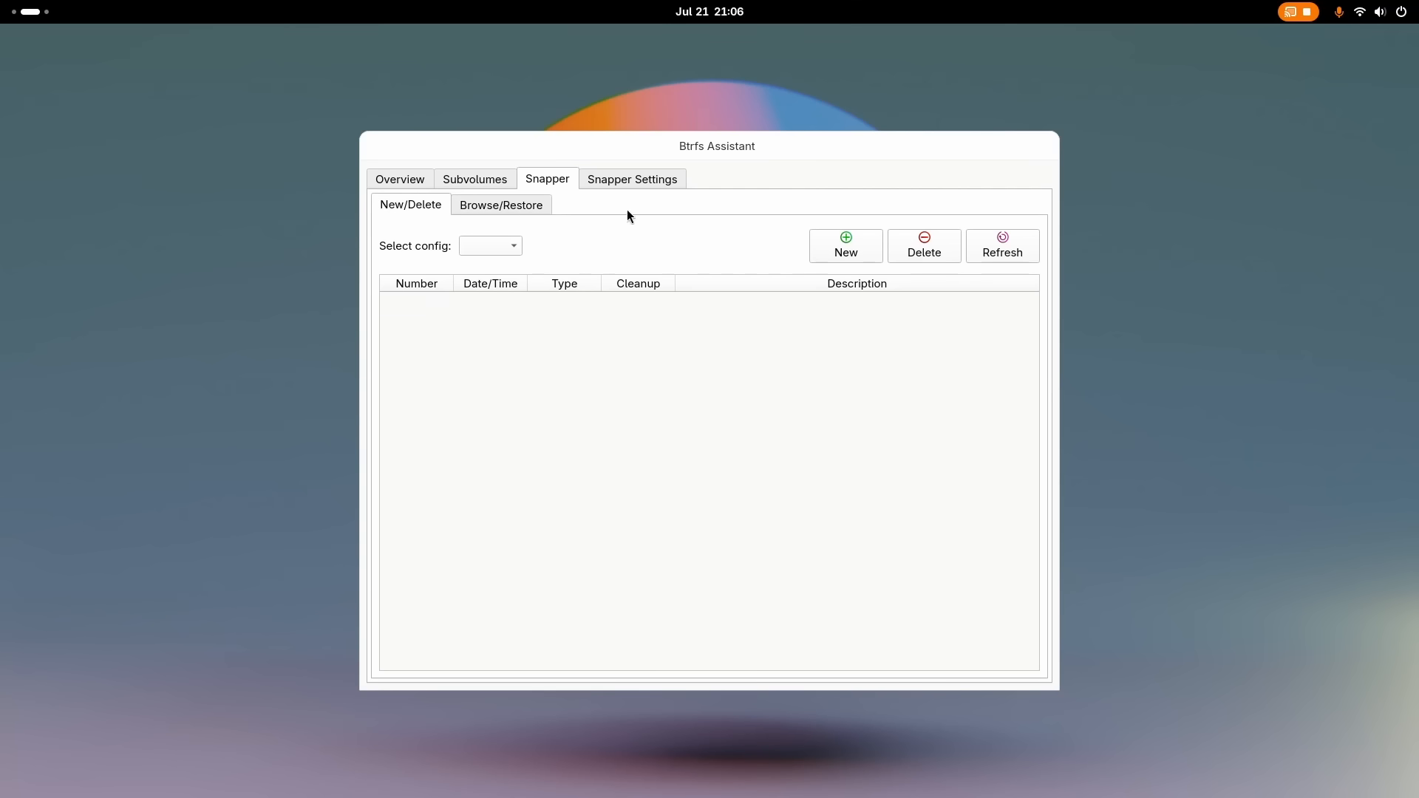
click(632, 178)
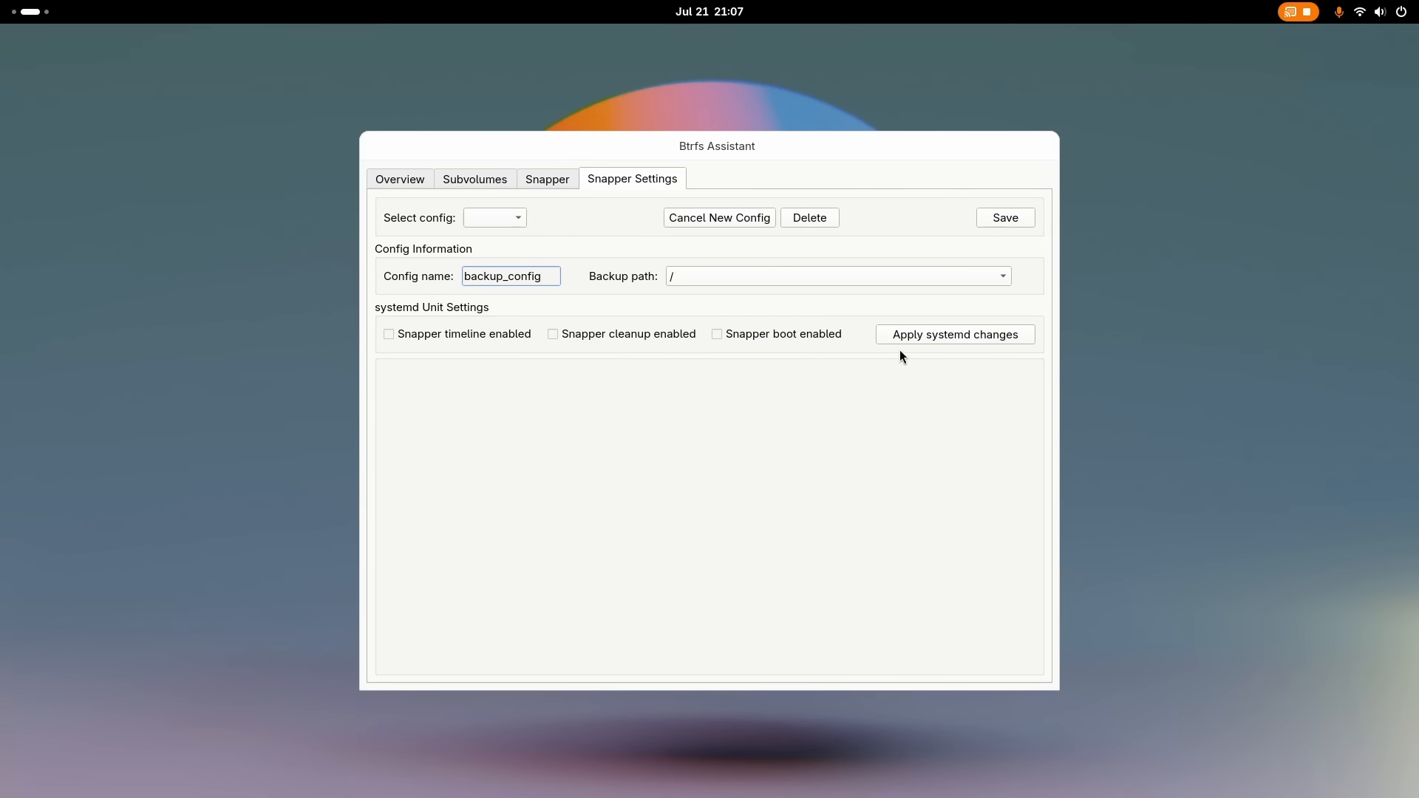
click(547, 178)
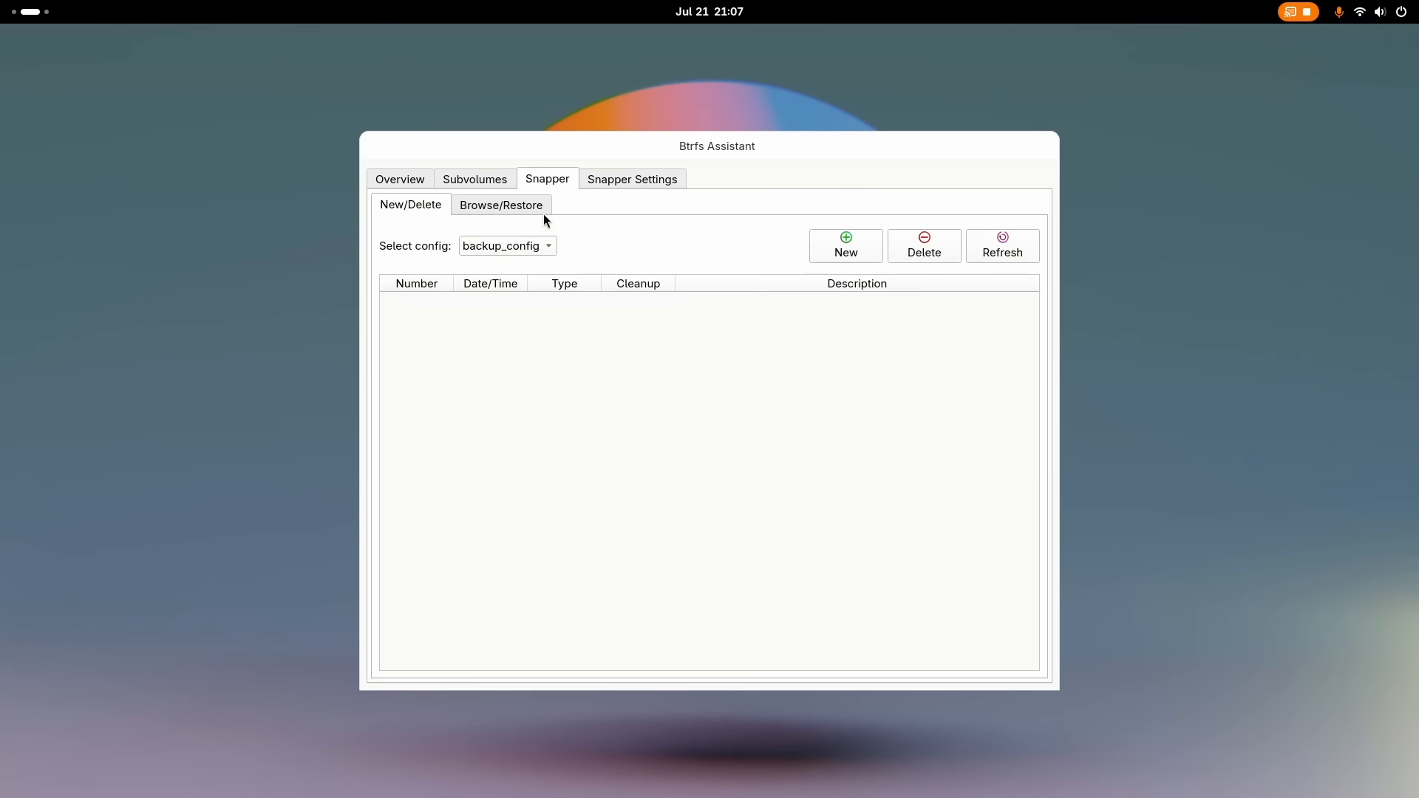
click(844, 245)
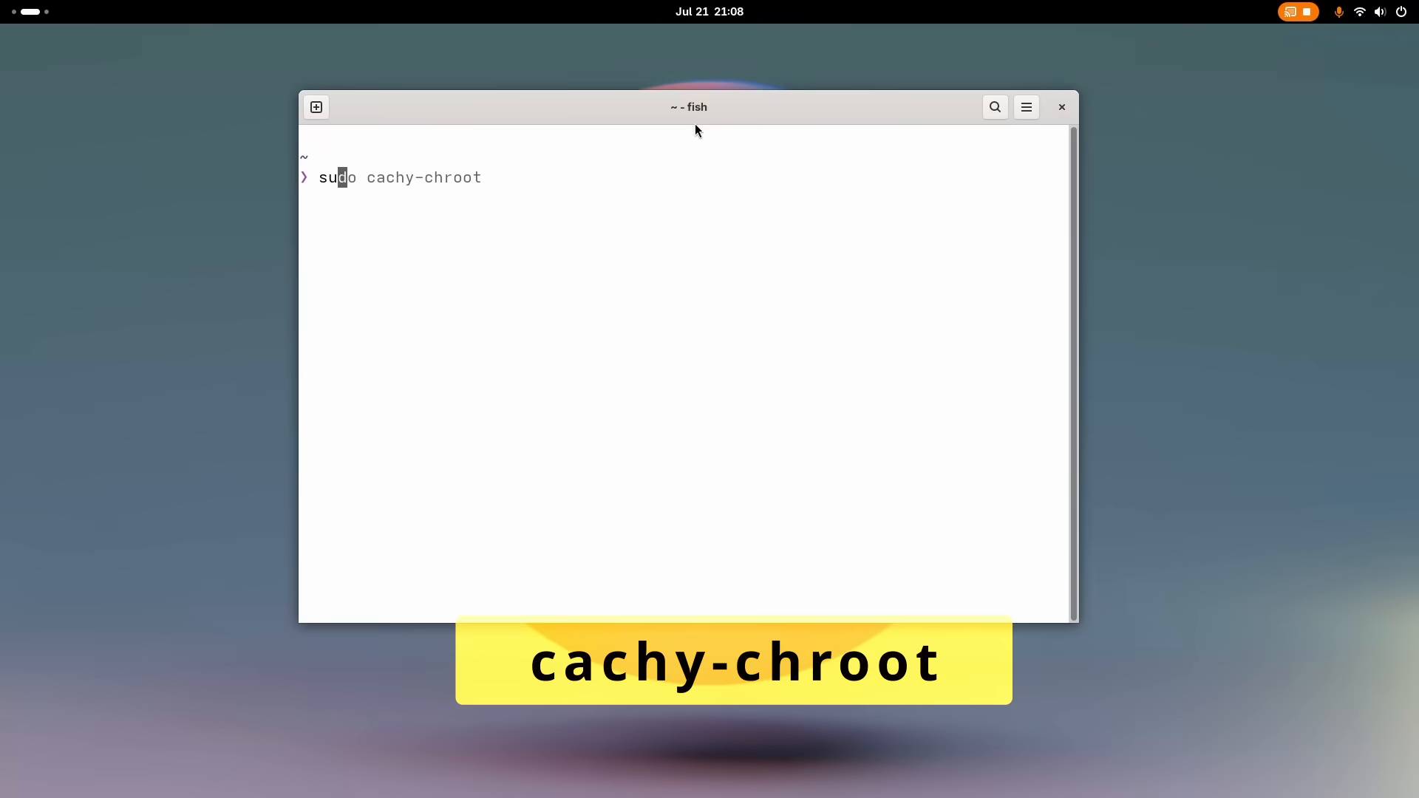
Run cachy-chroot on the btrfs partition, then check systemd-oomd status and select 'disabled'
key(Return)
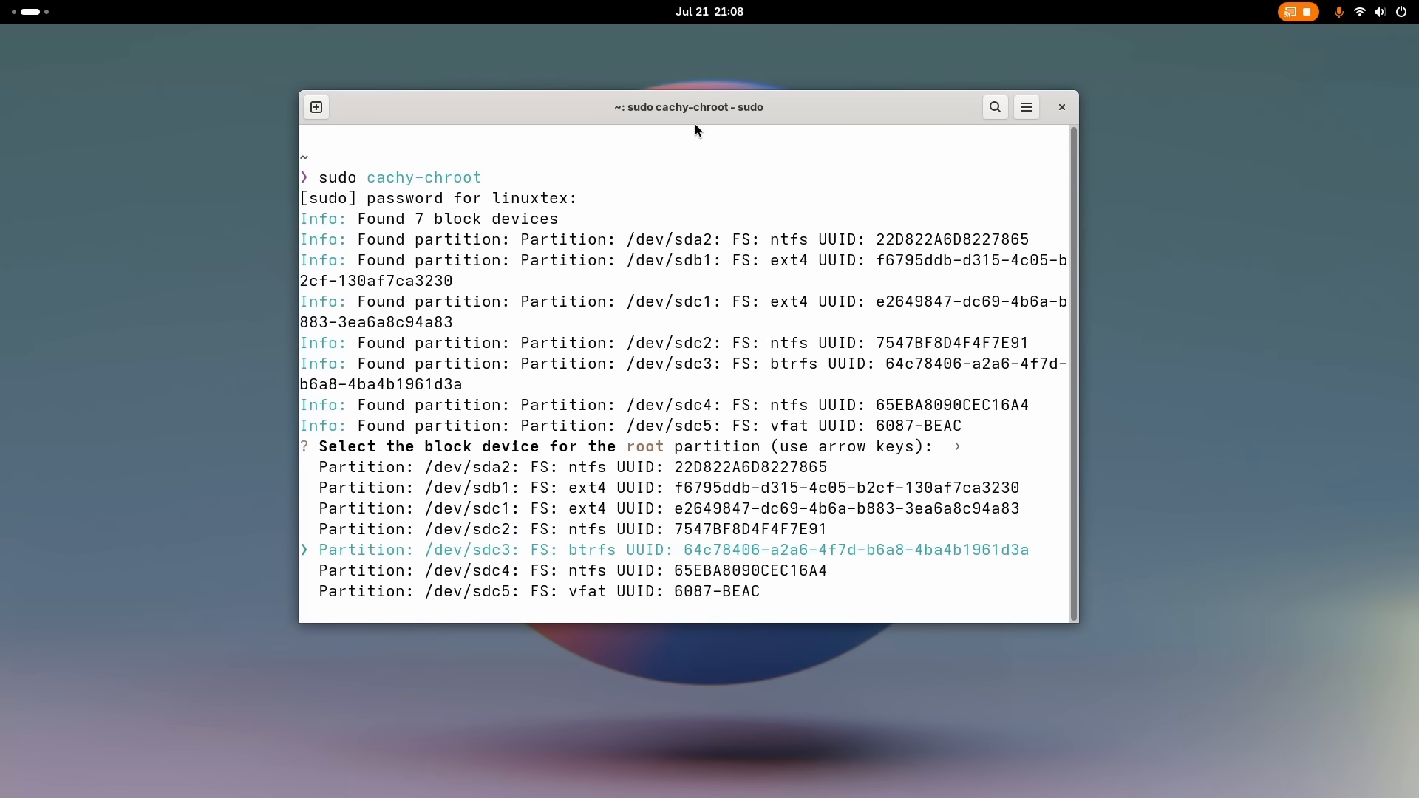
key(enter)
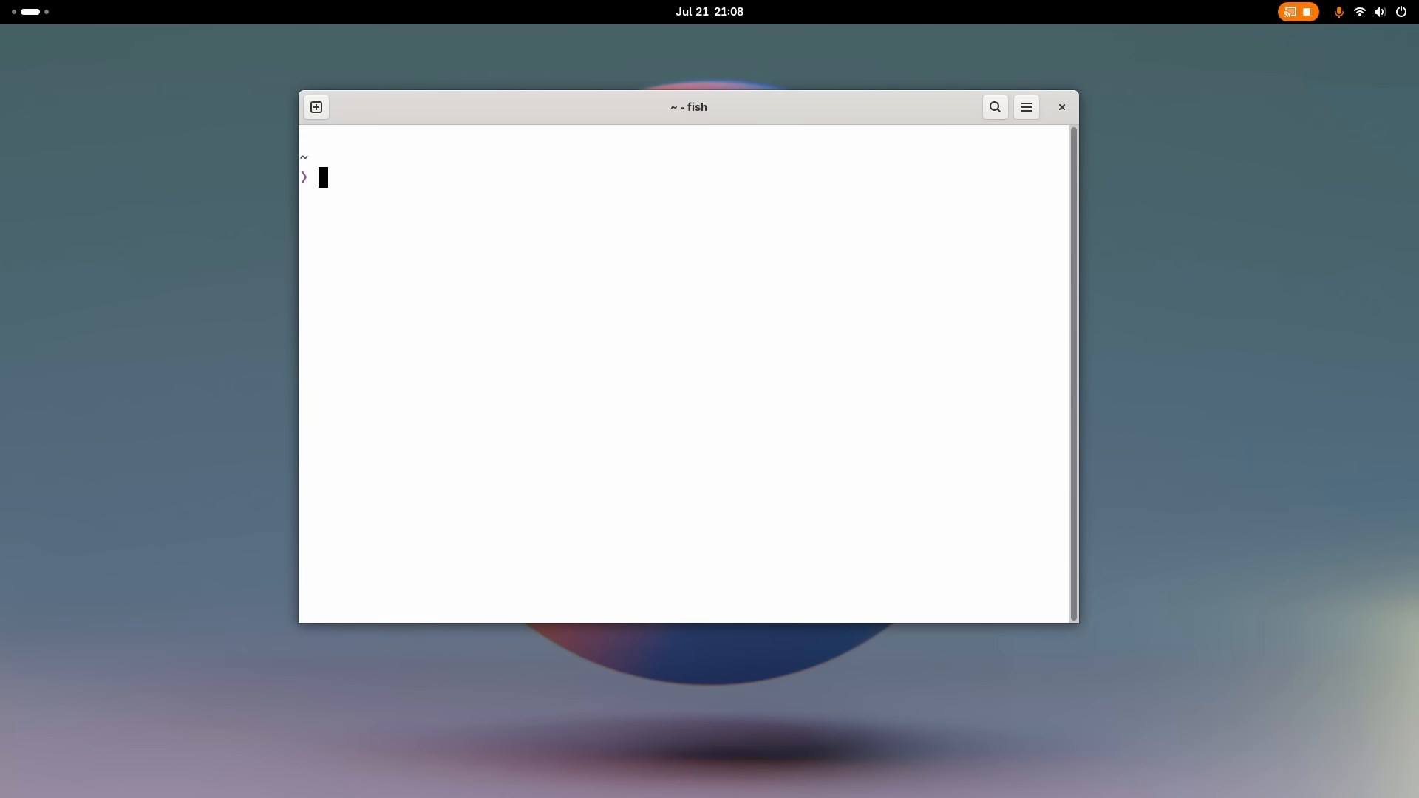
text(systemctl)
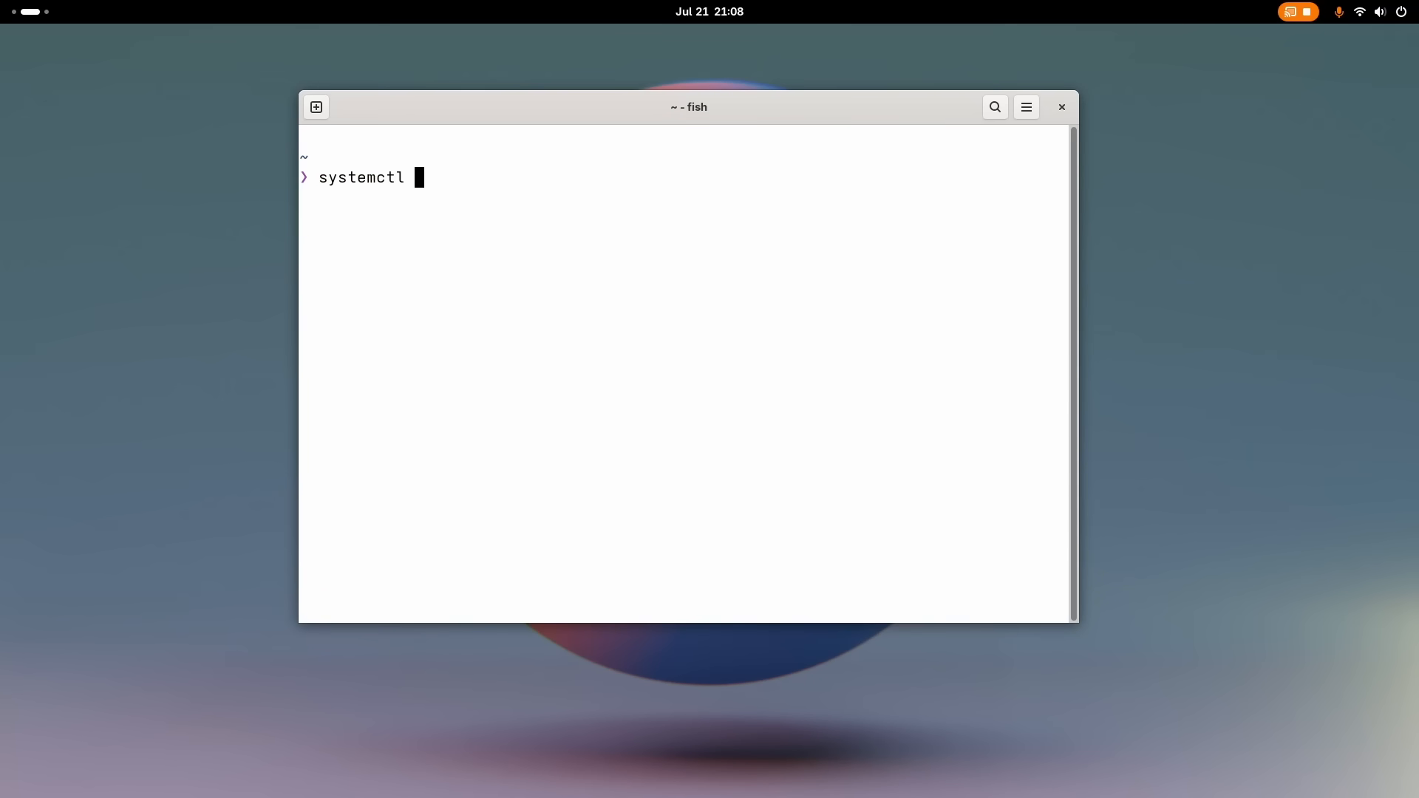
text(status systemd-oomd)
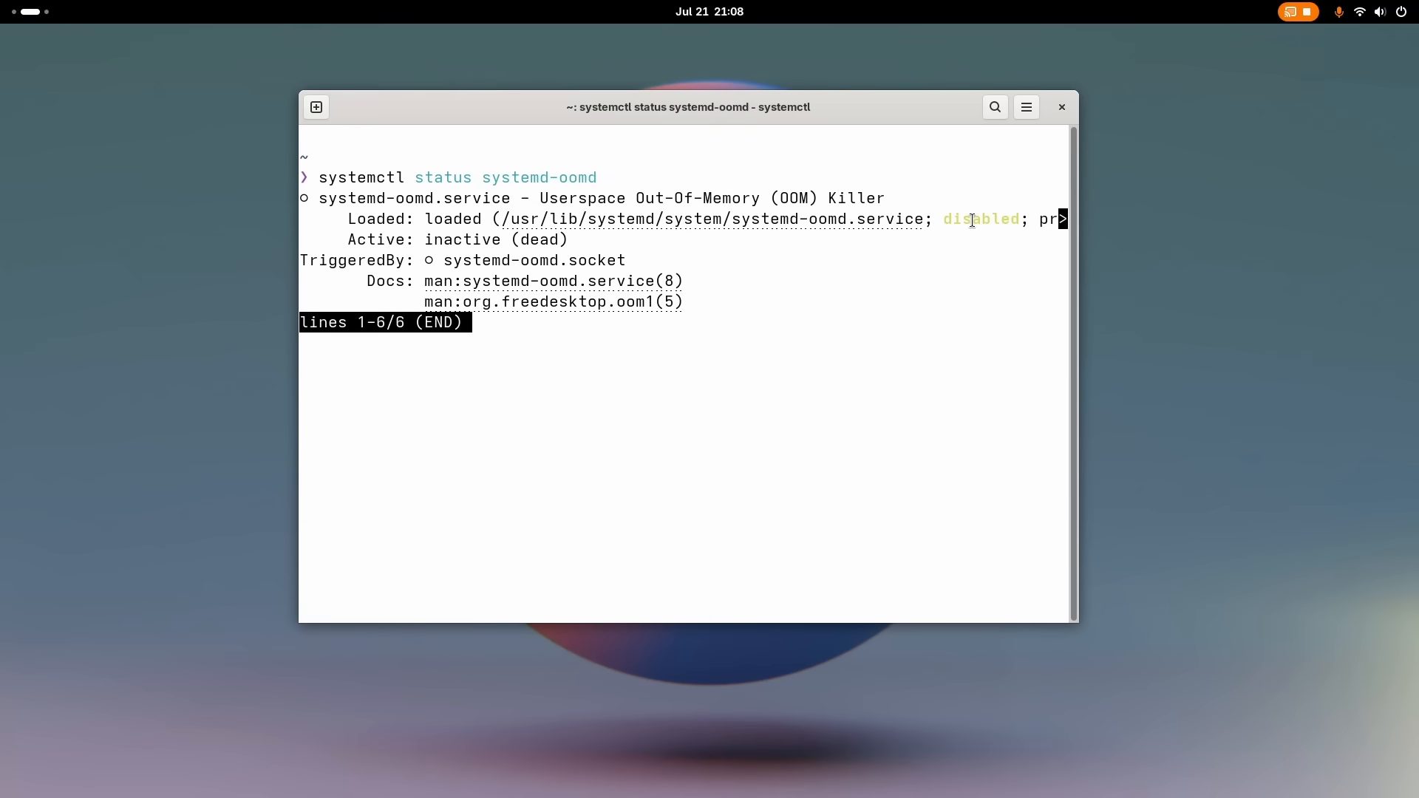
double_click(979, 219)
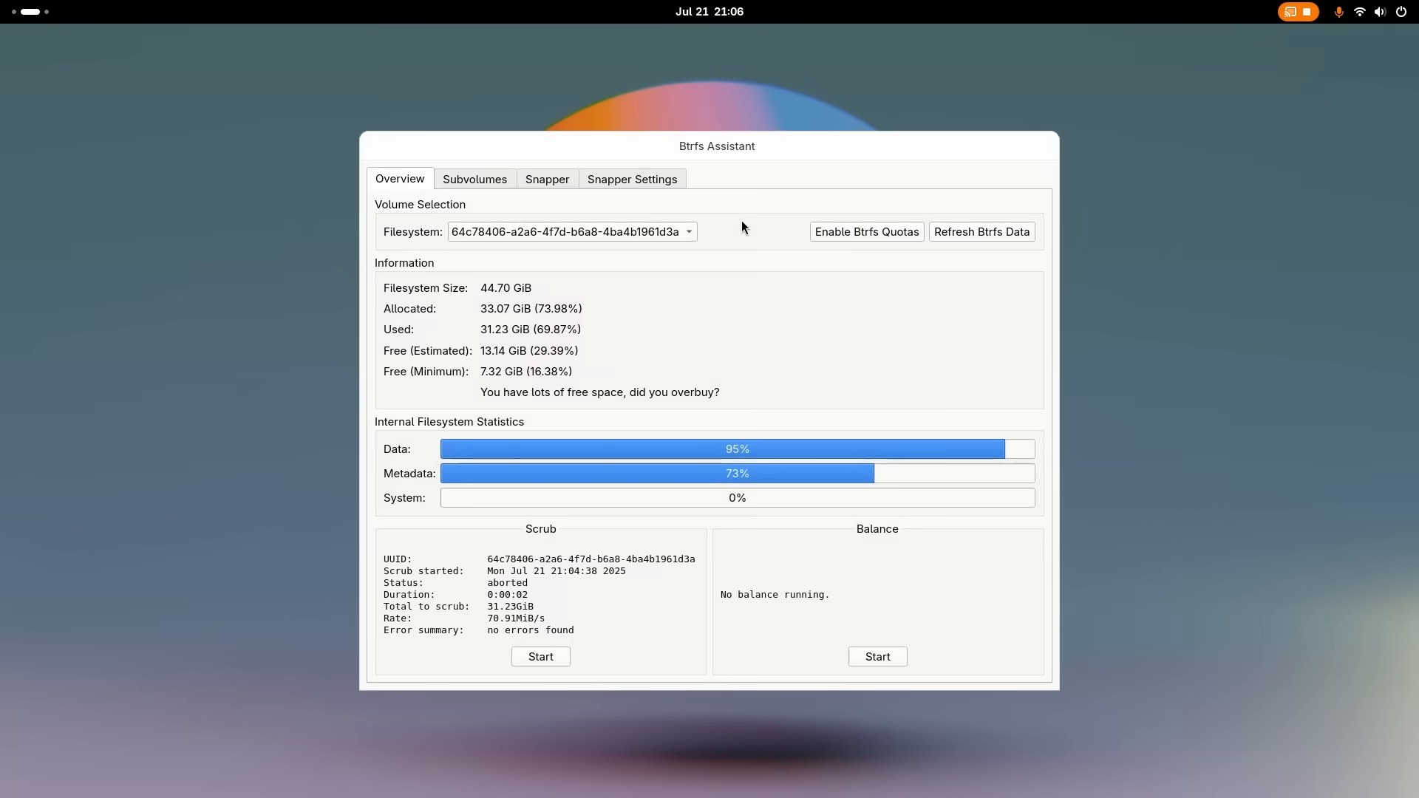
mouse_move(648, 249)
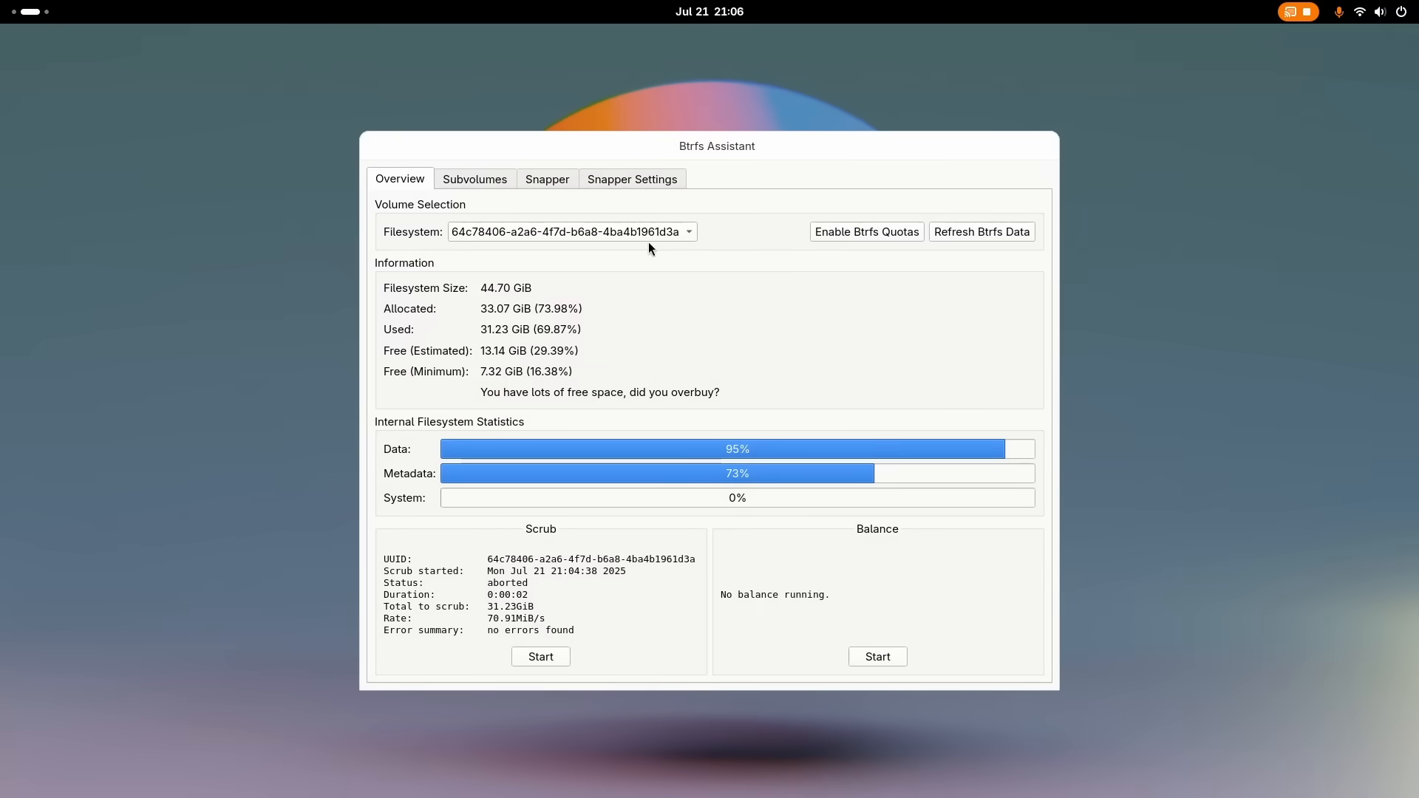
mouse_move(1049, 235)
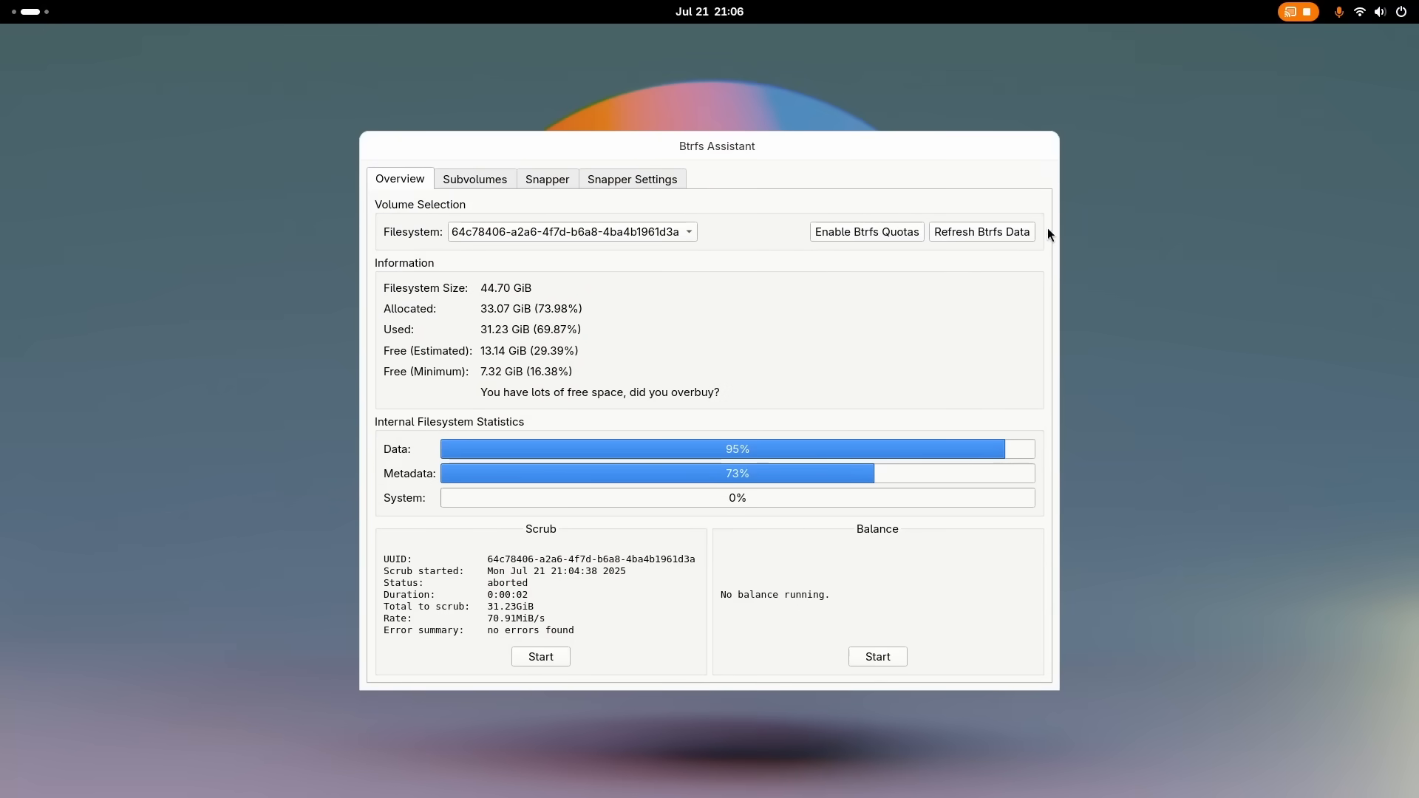
mouse_move(510, 331)
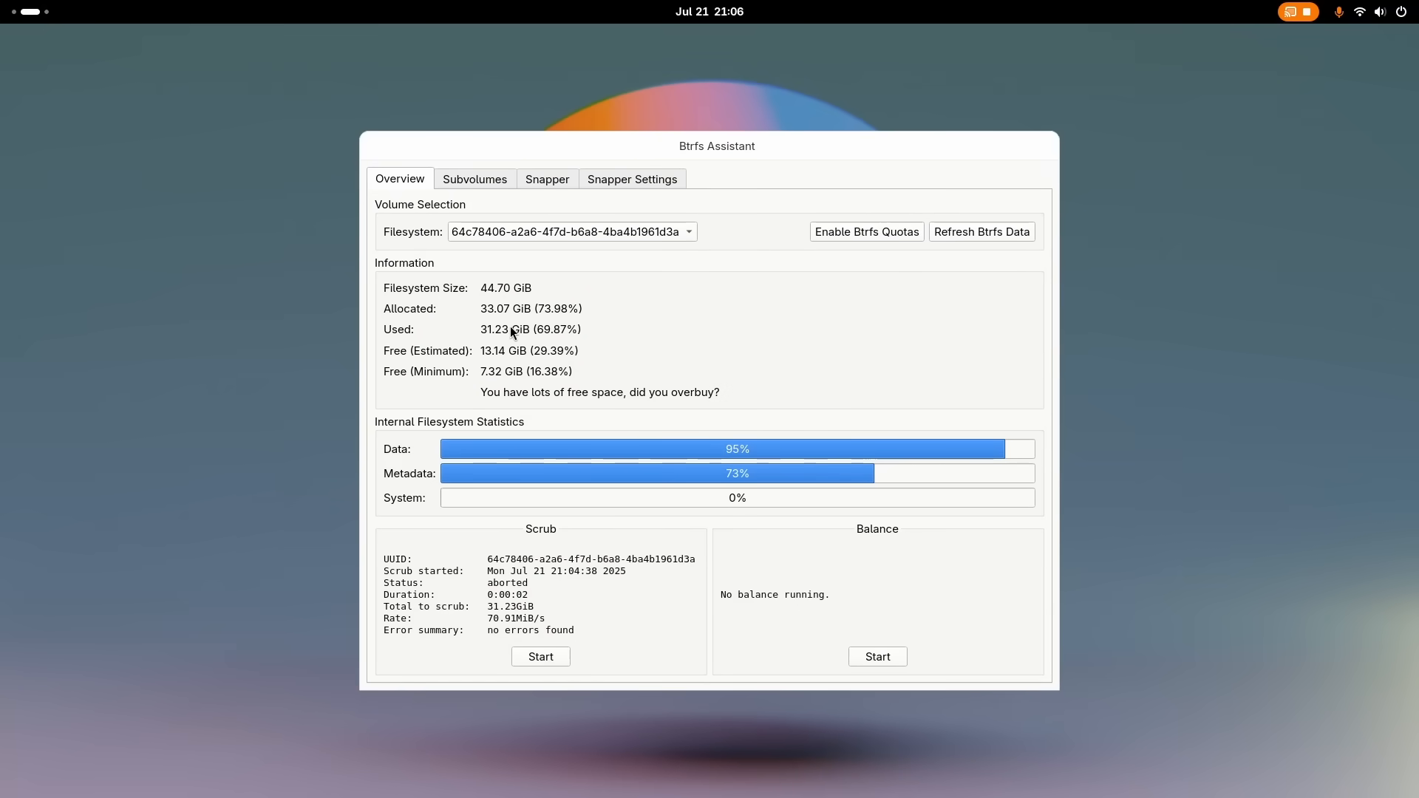
mouse_move(530, 355)
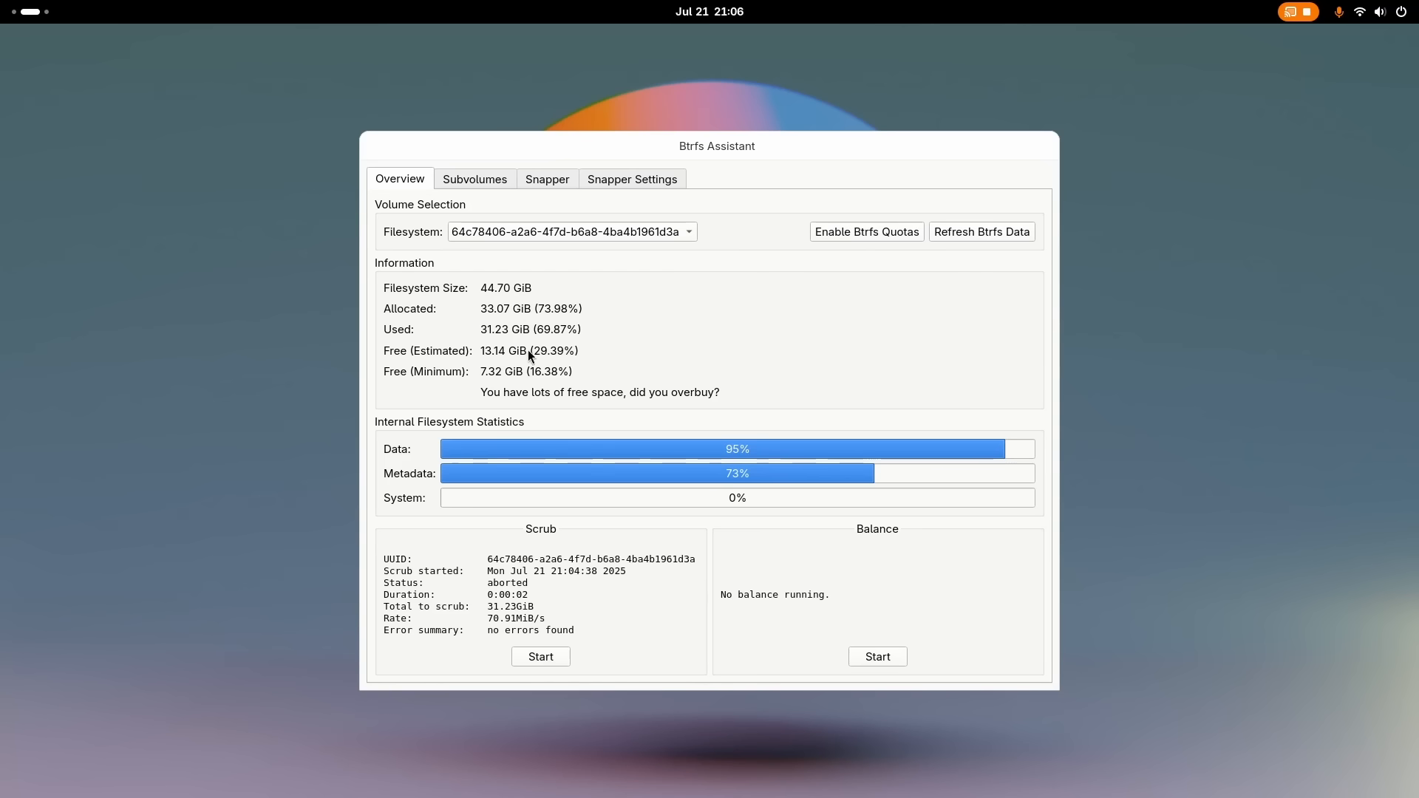
mouse_move(803, 514)
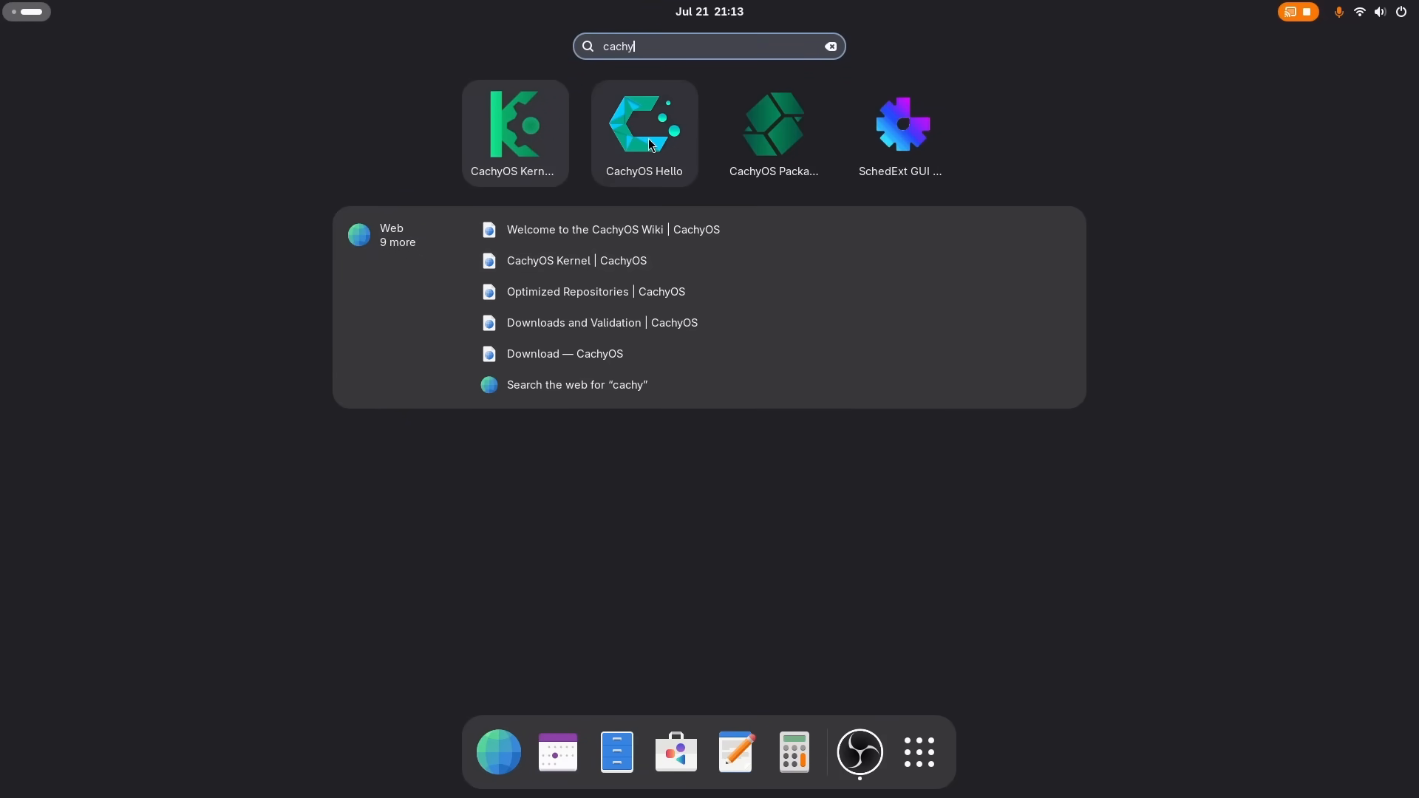
Launch CachyOS Hello, turn off Launch at start, and reopen Apps/Tweaks
click(643, 127)
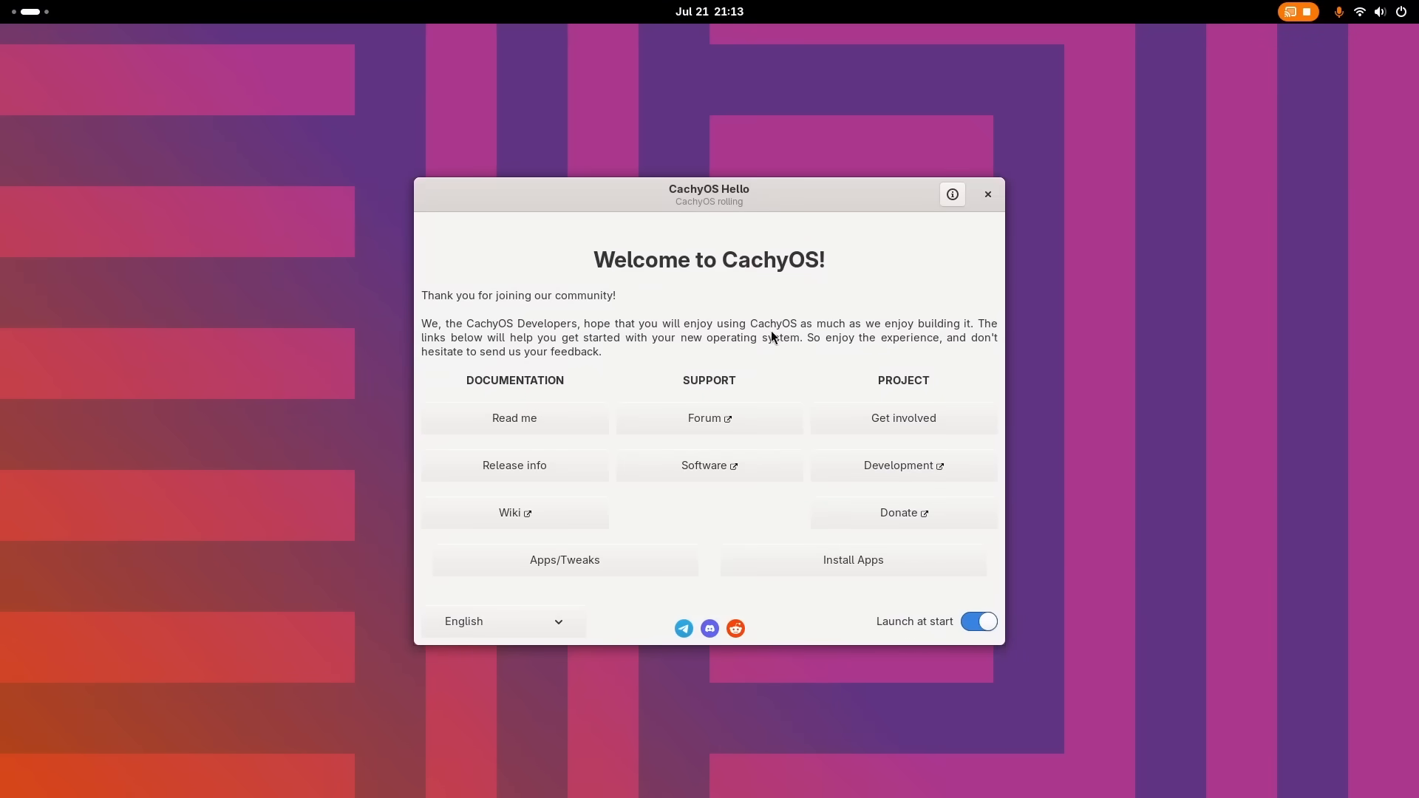
click(564, 560)
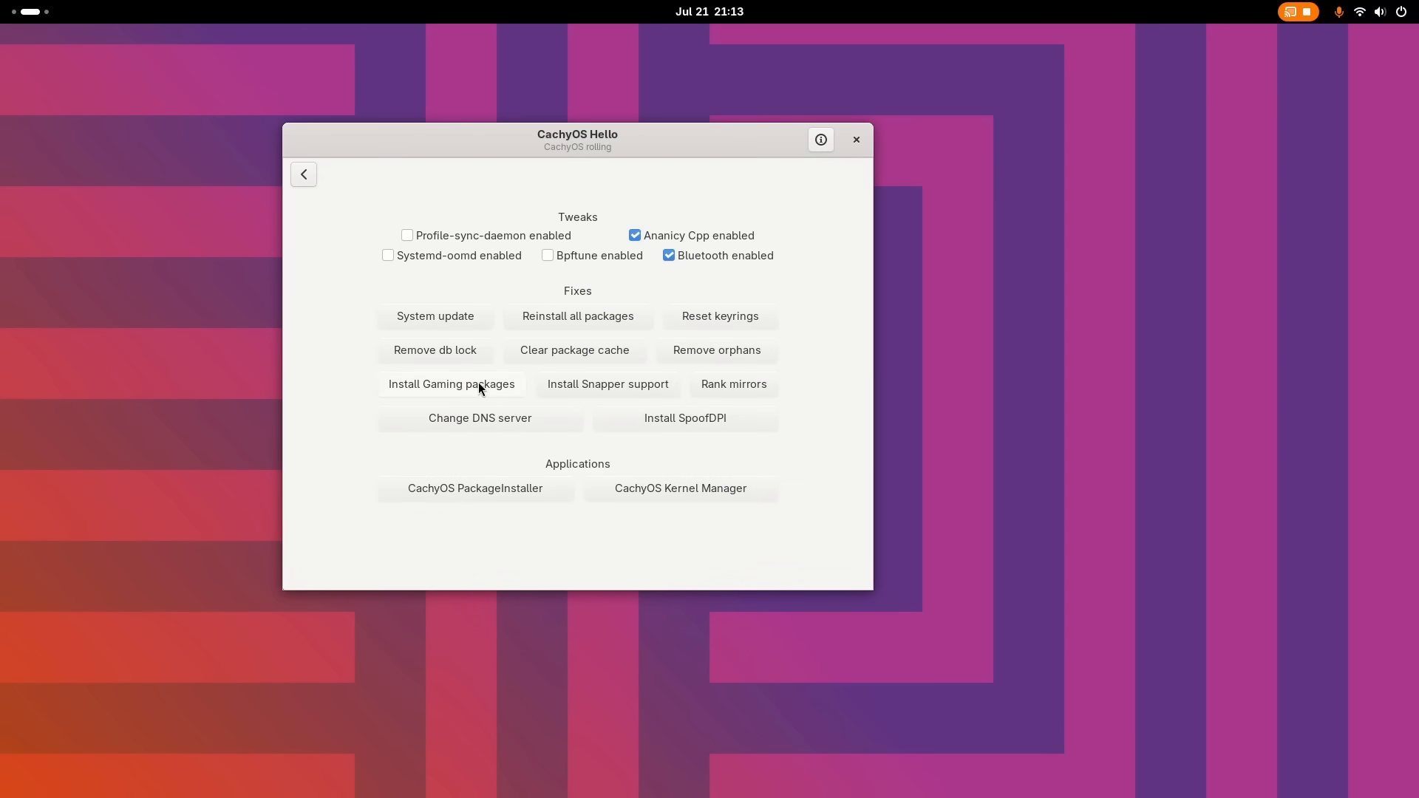
click(303, 174)
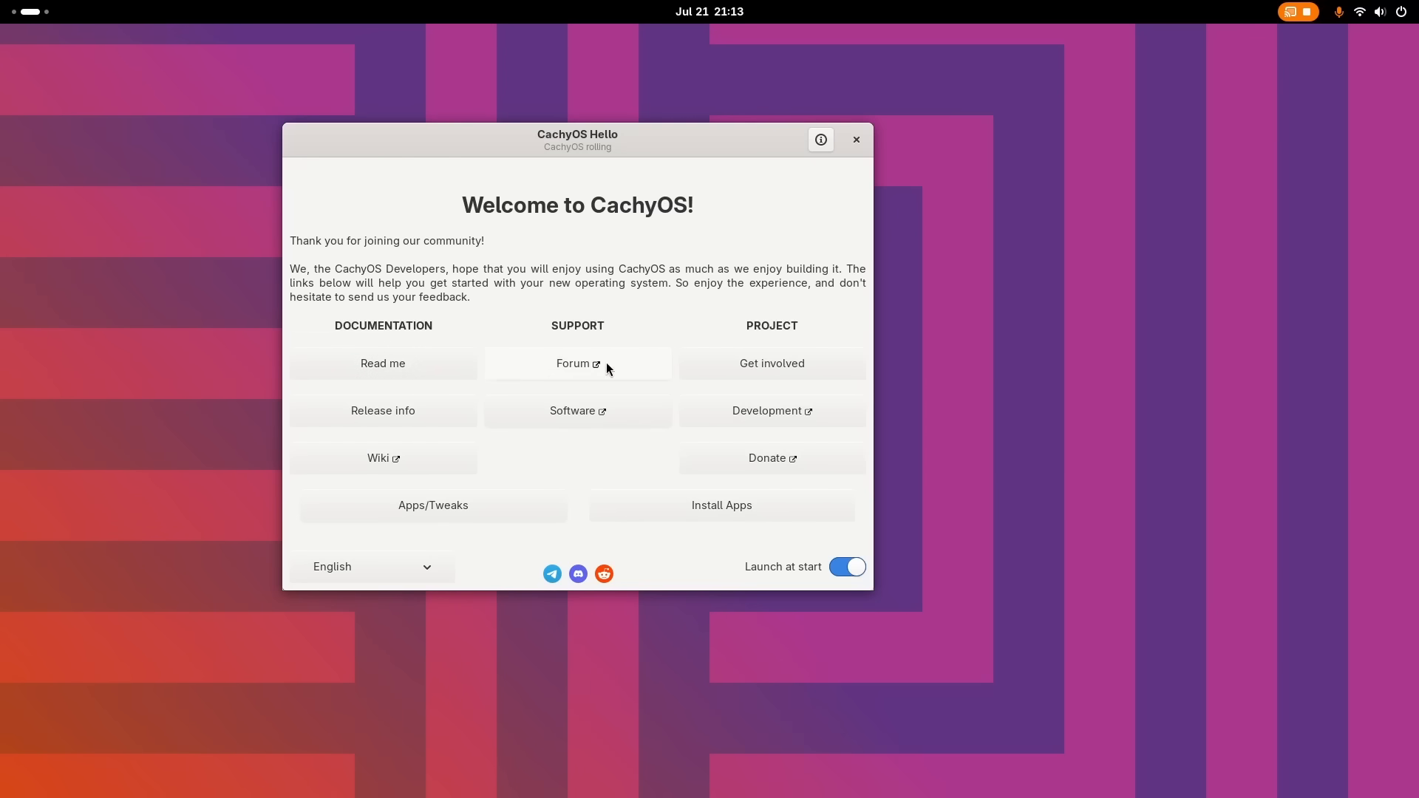
mouse_move(801, 475)
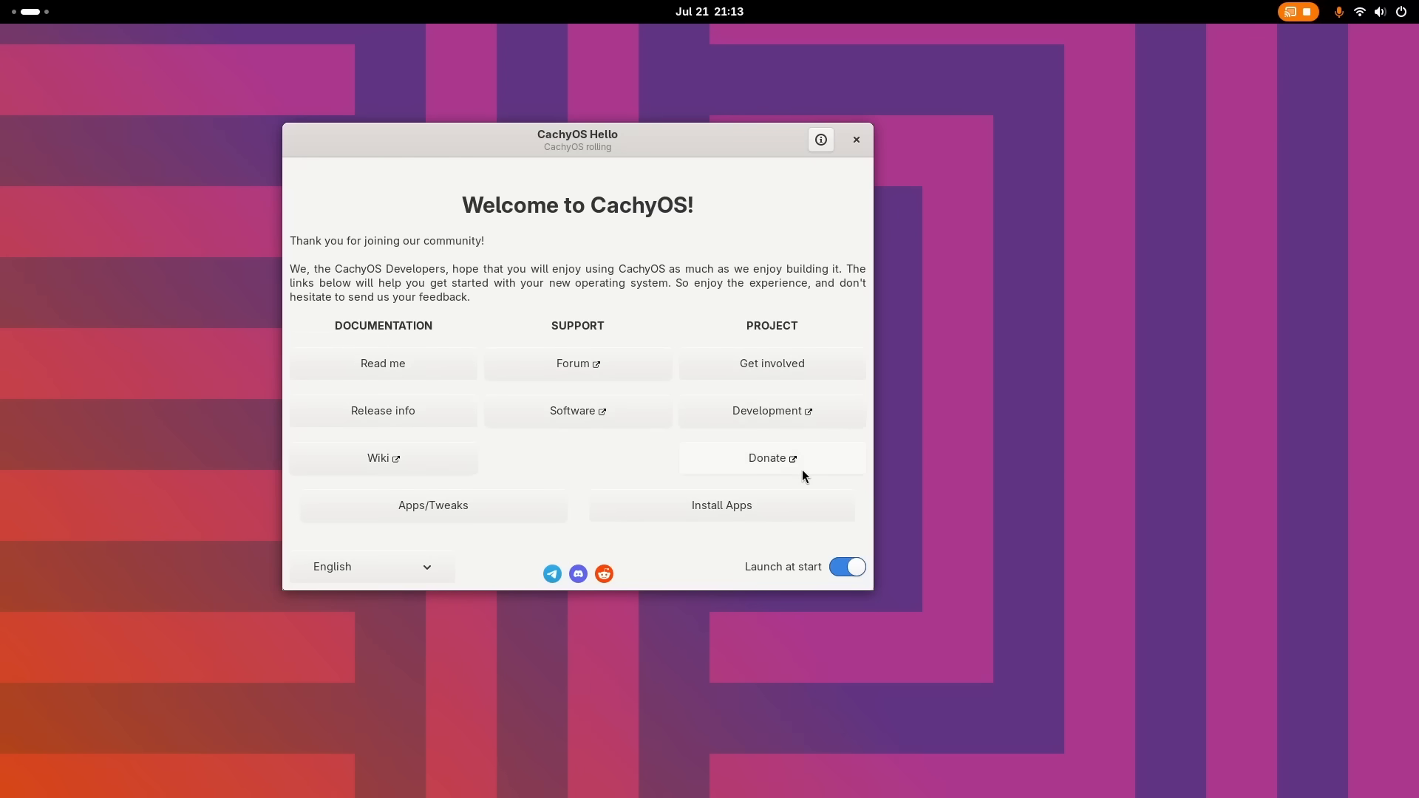
click(846, 567)
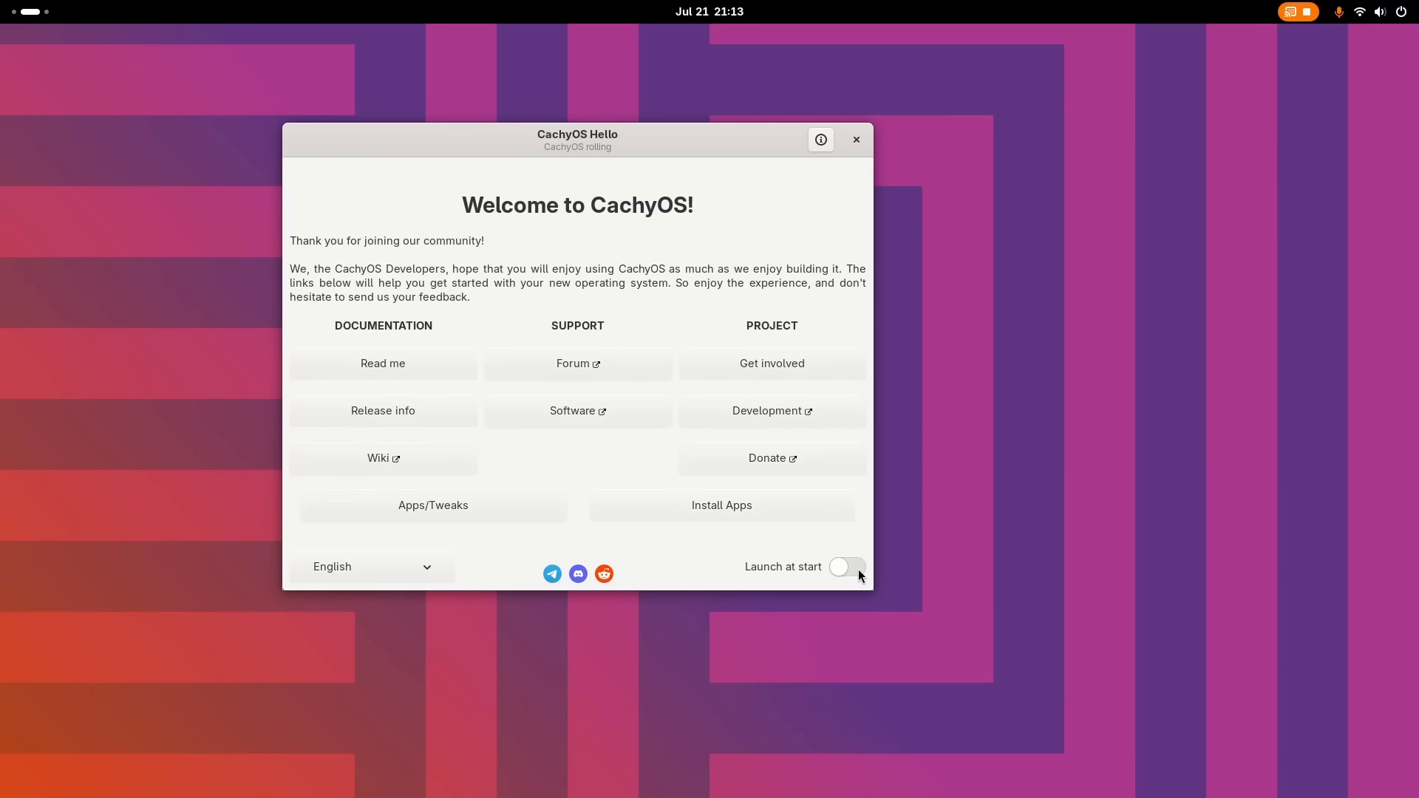
click(432, 505)
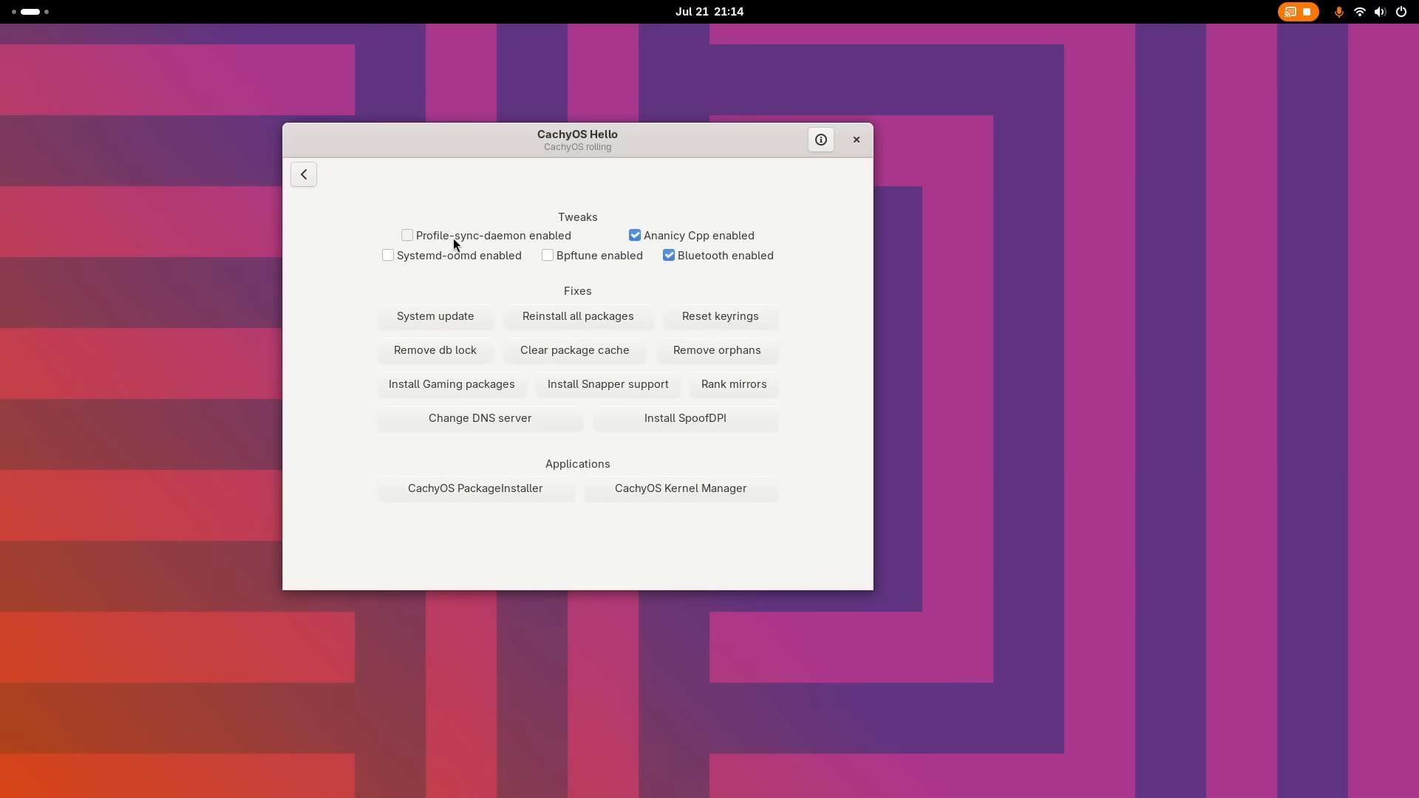
mouse_move(705, 266)
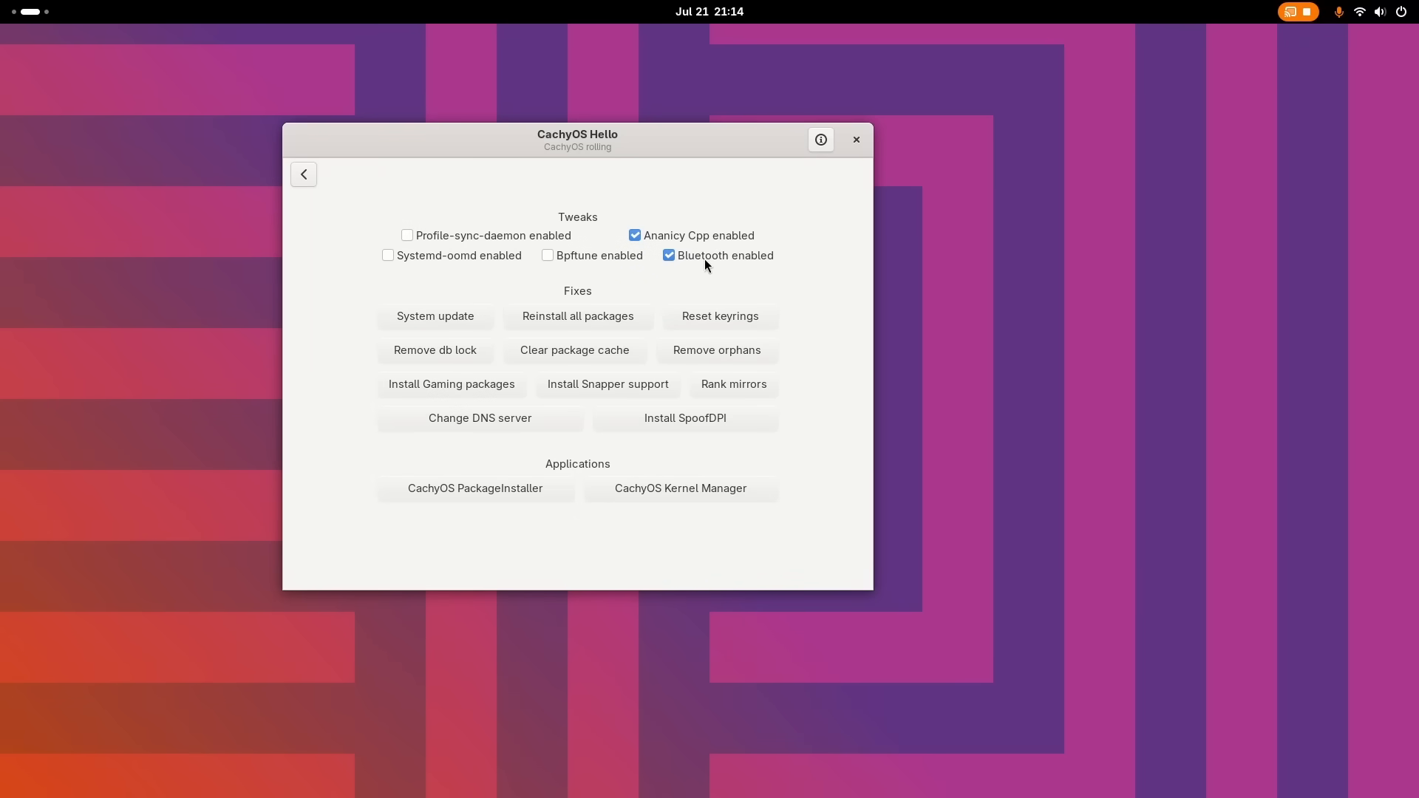
mouse_move(425, 255)
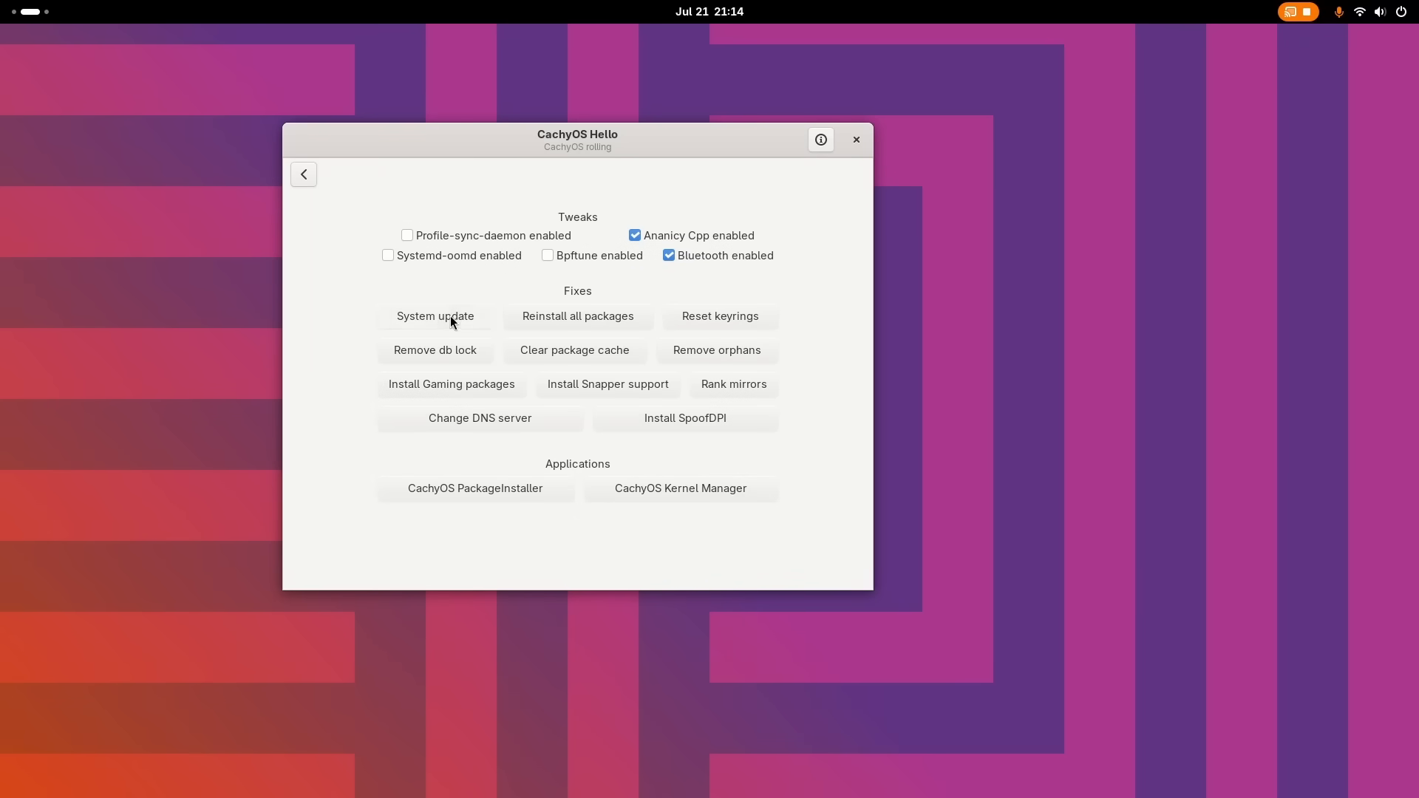
Run a full system update and rank package mirrors, authenticating each in polkit
click(434, 316)
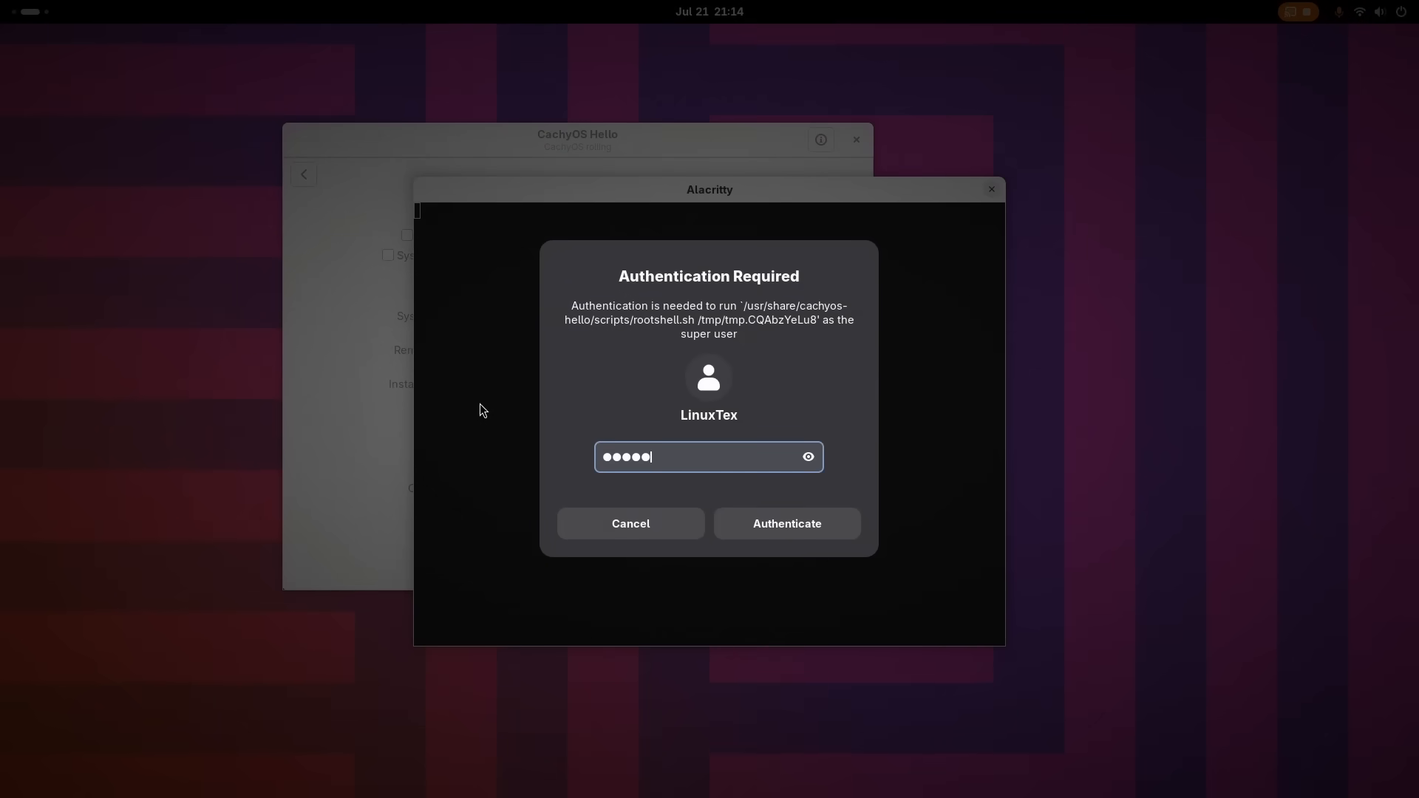
click(785, 523)
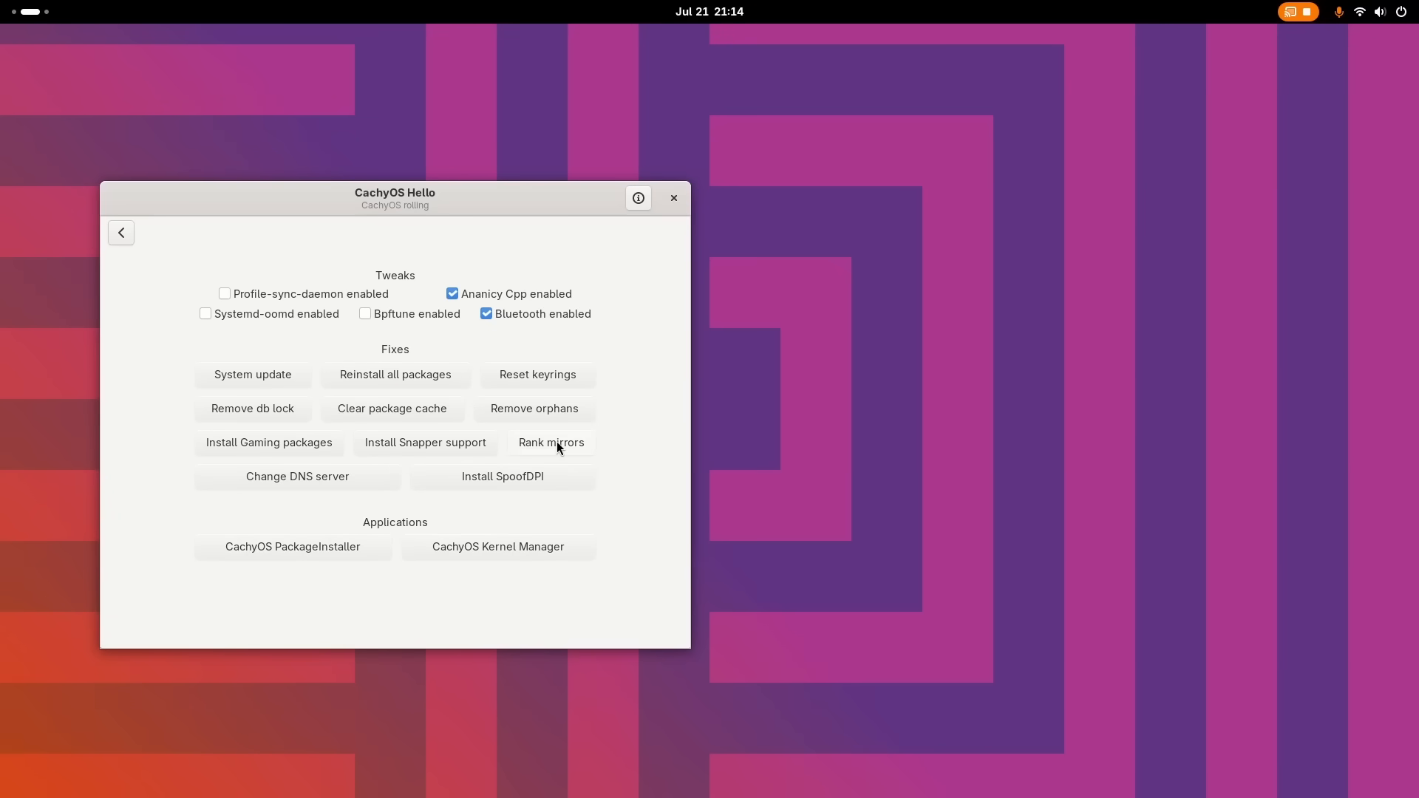
click(551, 443)
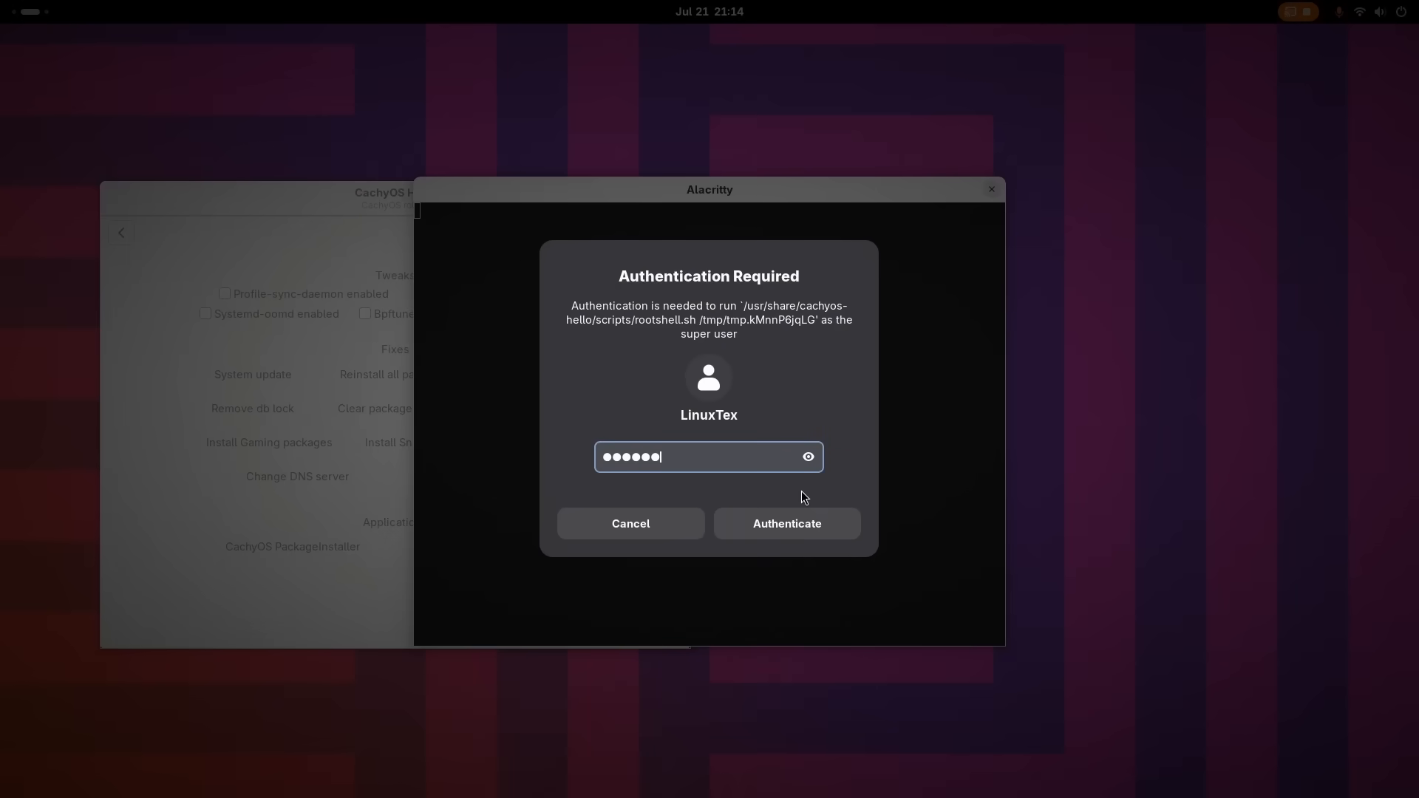
click(786, 523)
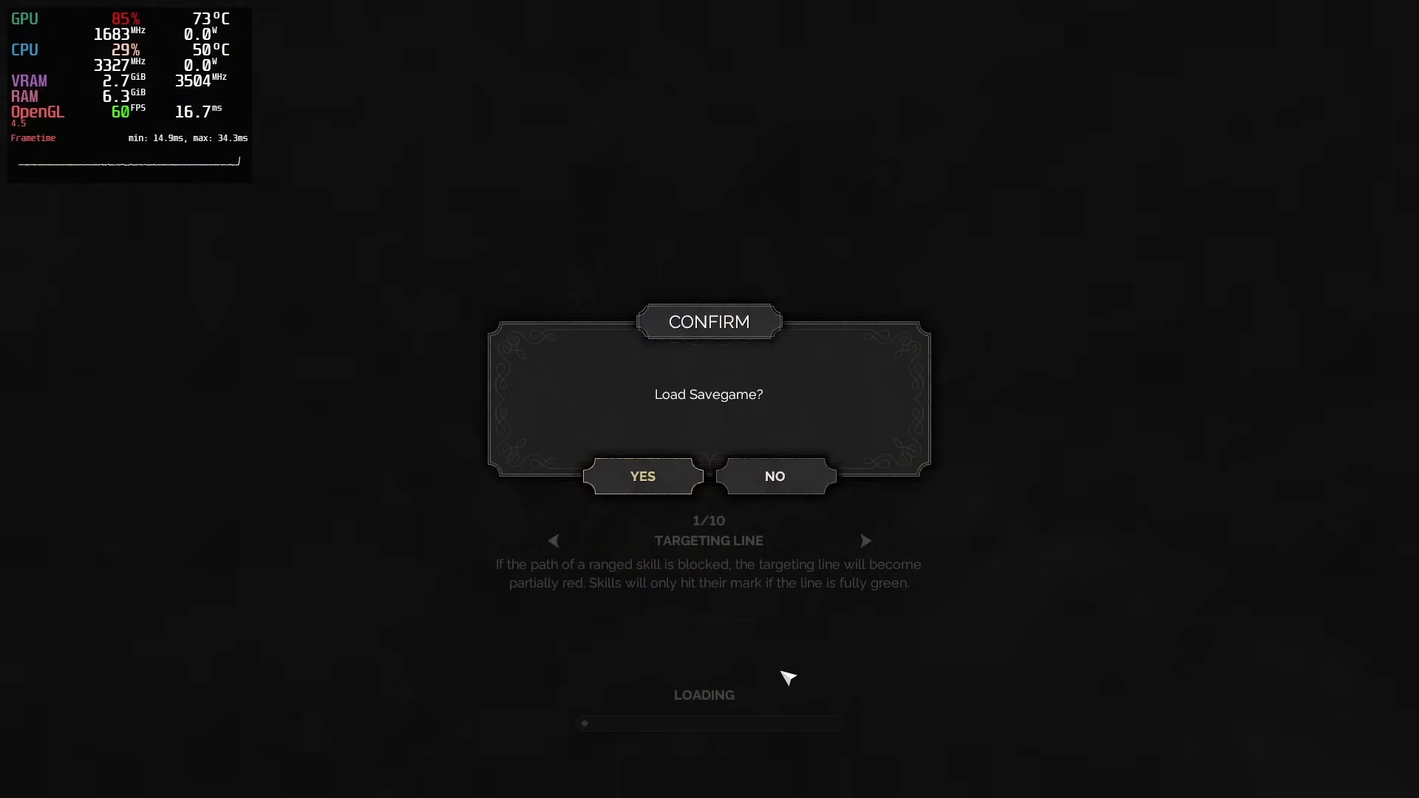
Confirm loading the savegame twice, continuing past each loading screen into the camp scene
click(641, 476)
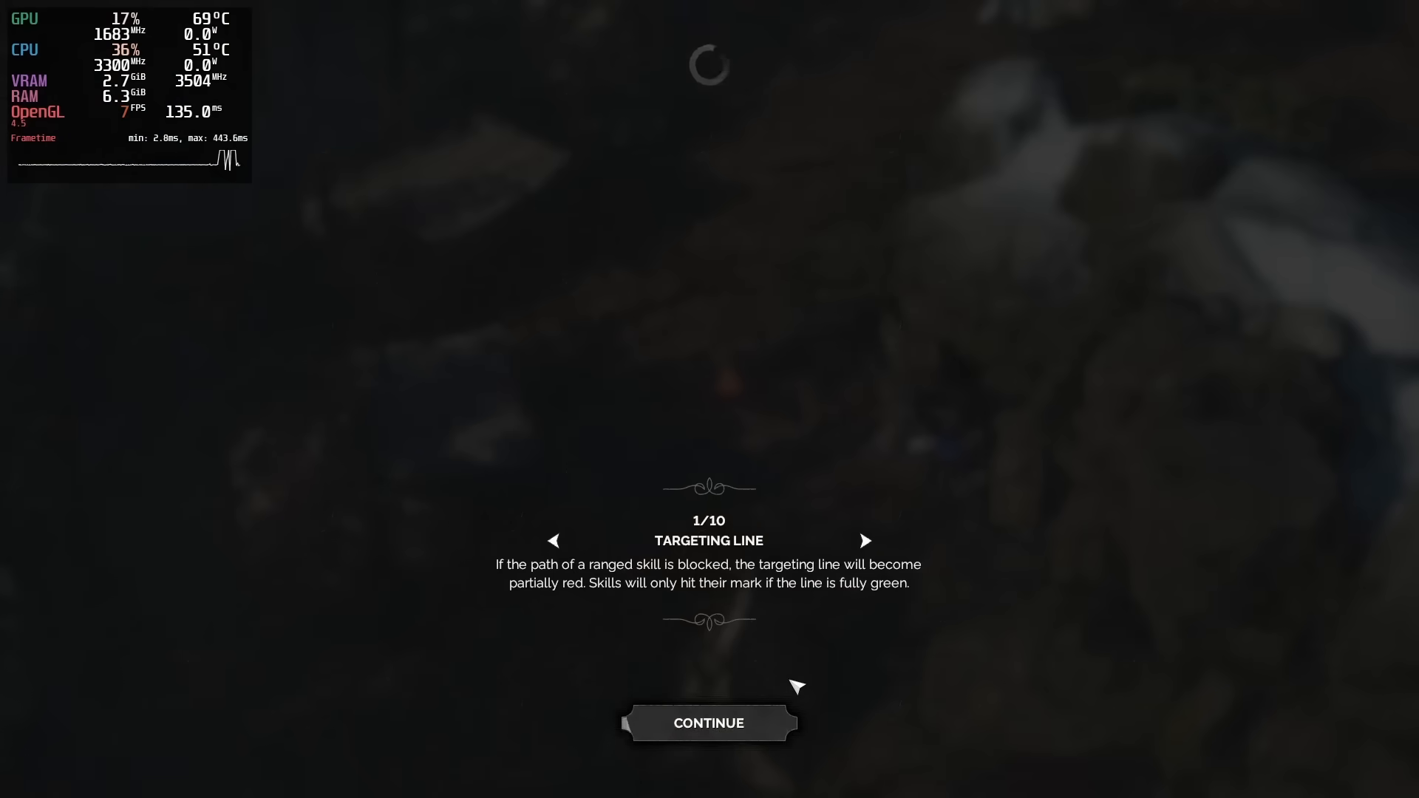
click(708, 723)
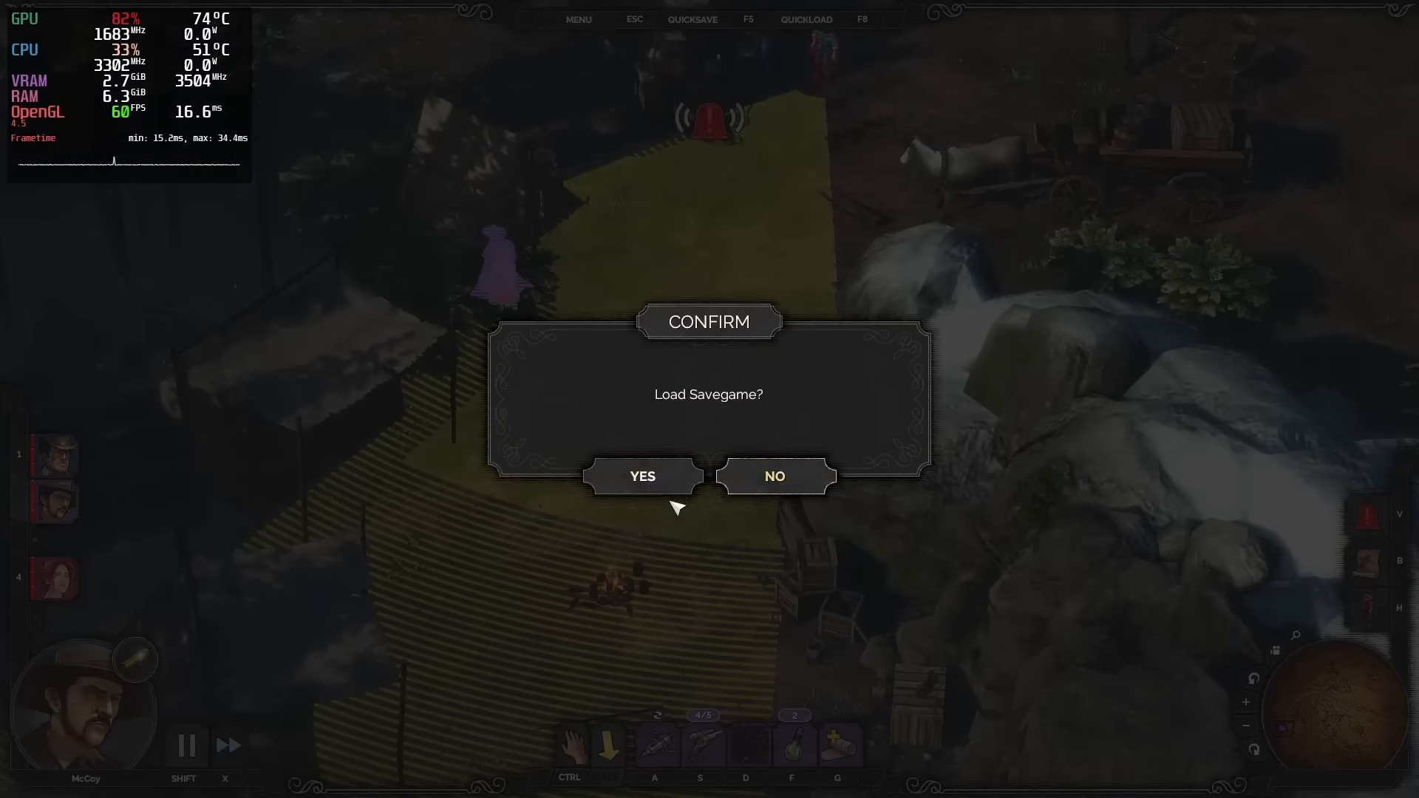
click(642, 476)
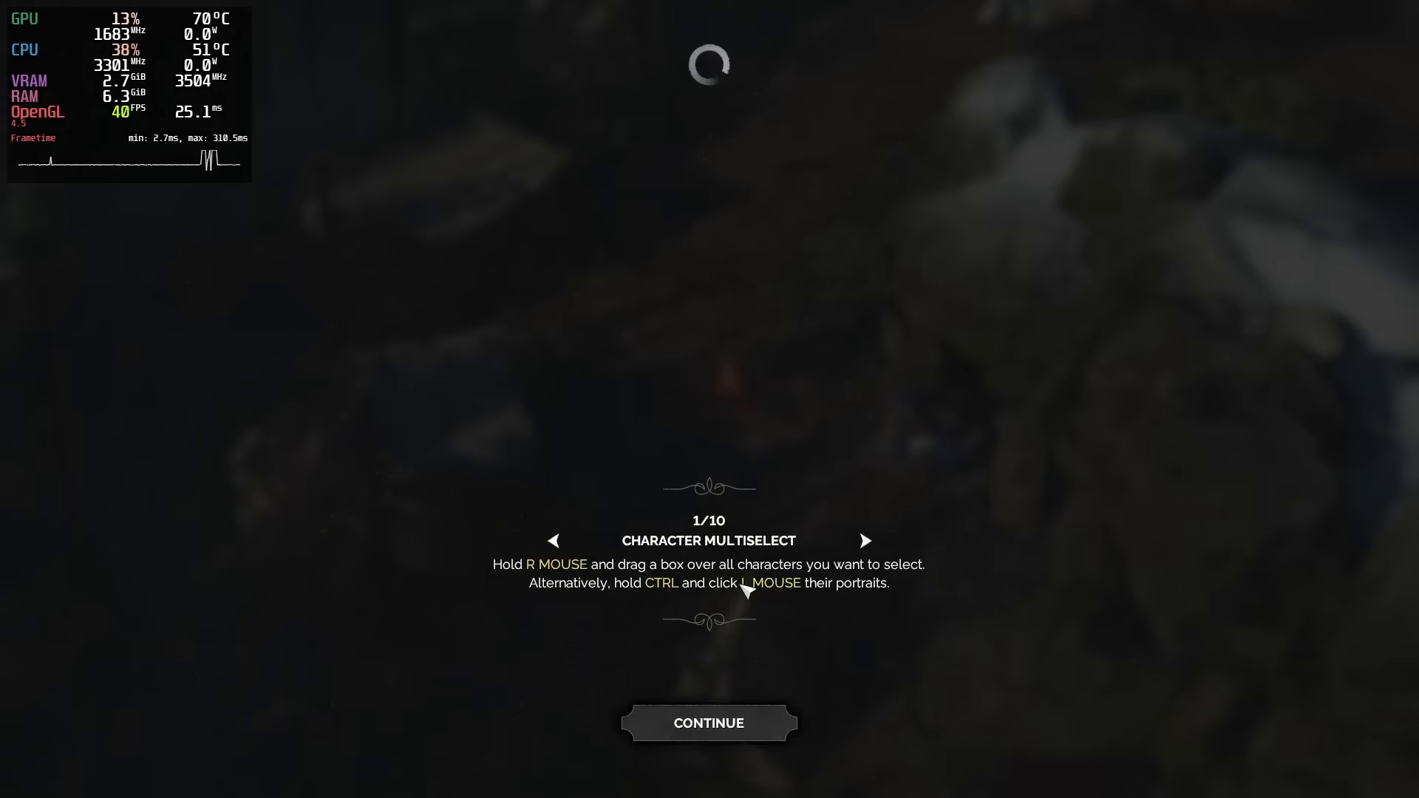
click(709, 722)
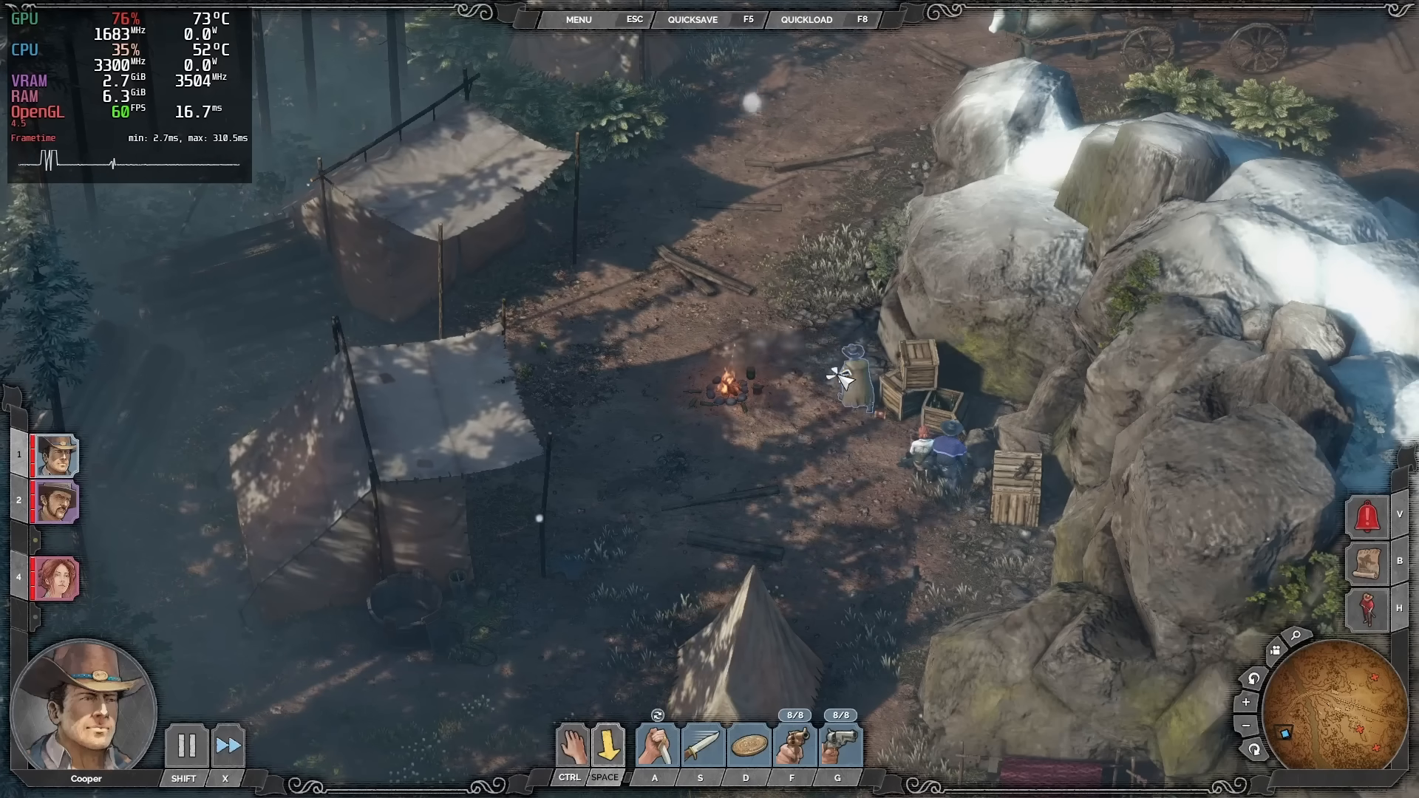